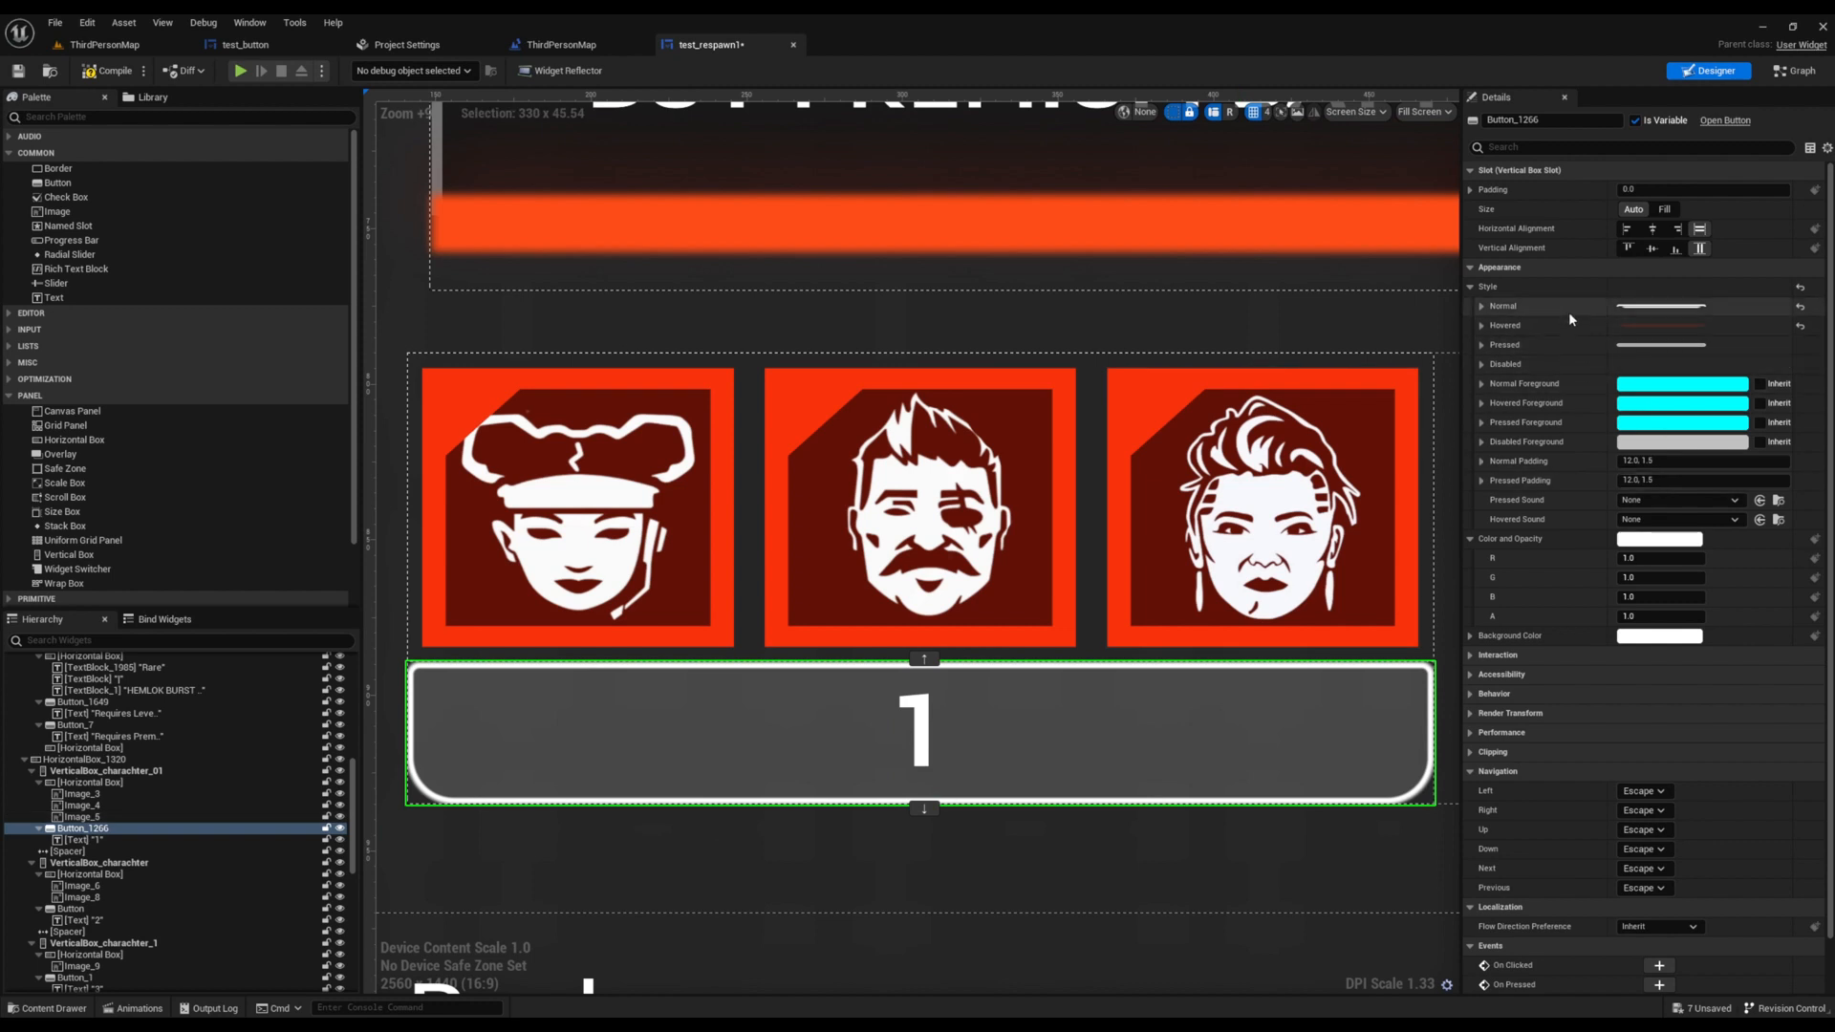
pyautogui.moveTo(1564, 636)
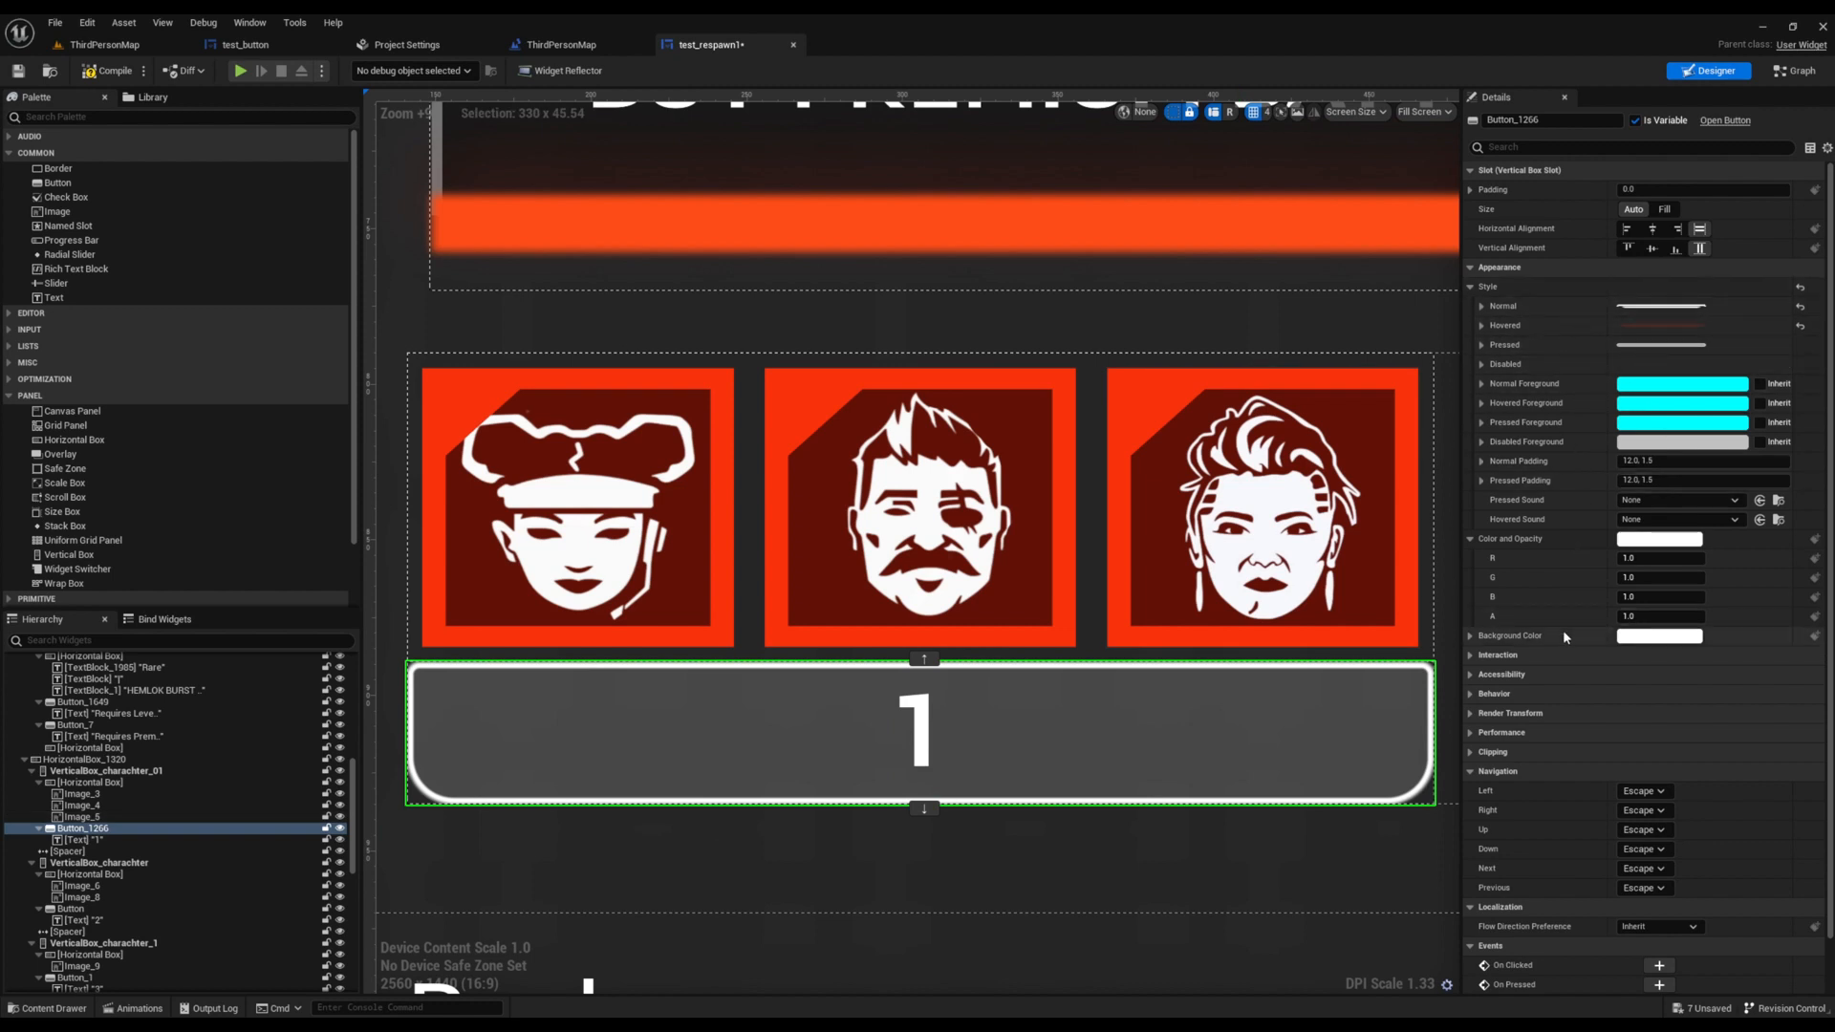
pyautogui.moveTo(1595, 696)
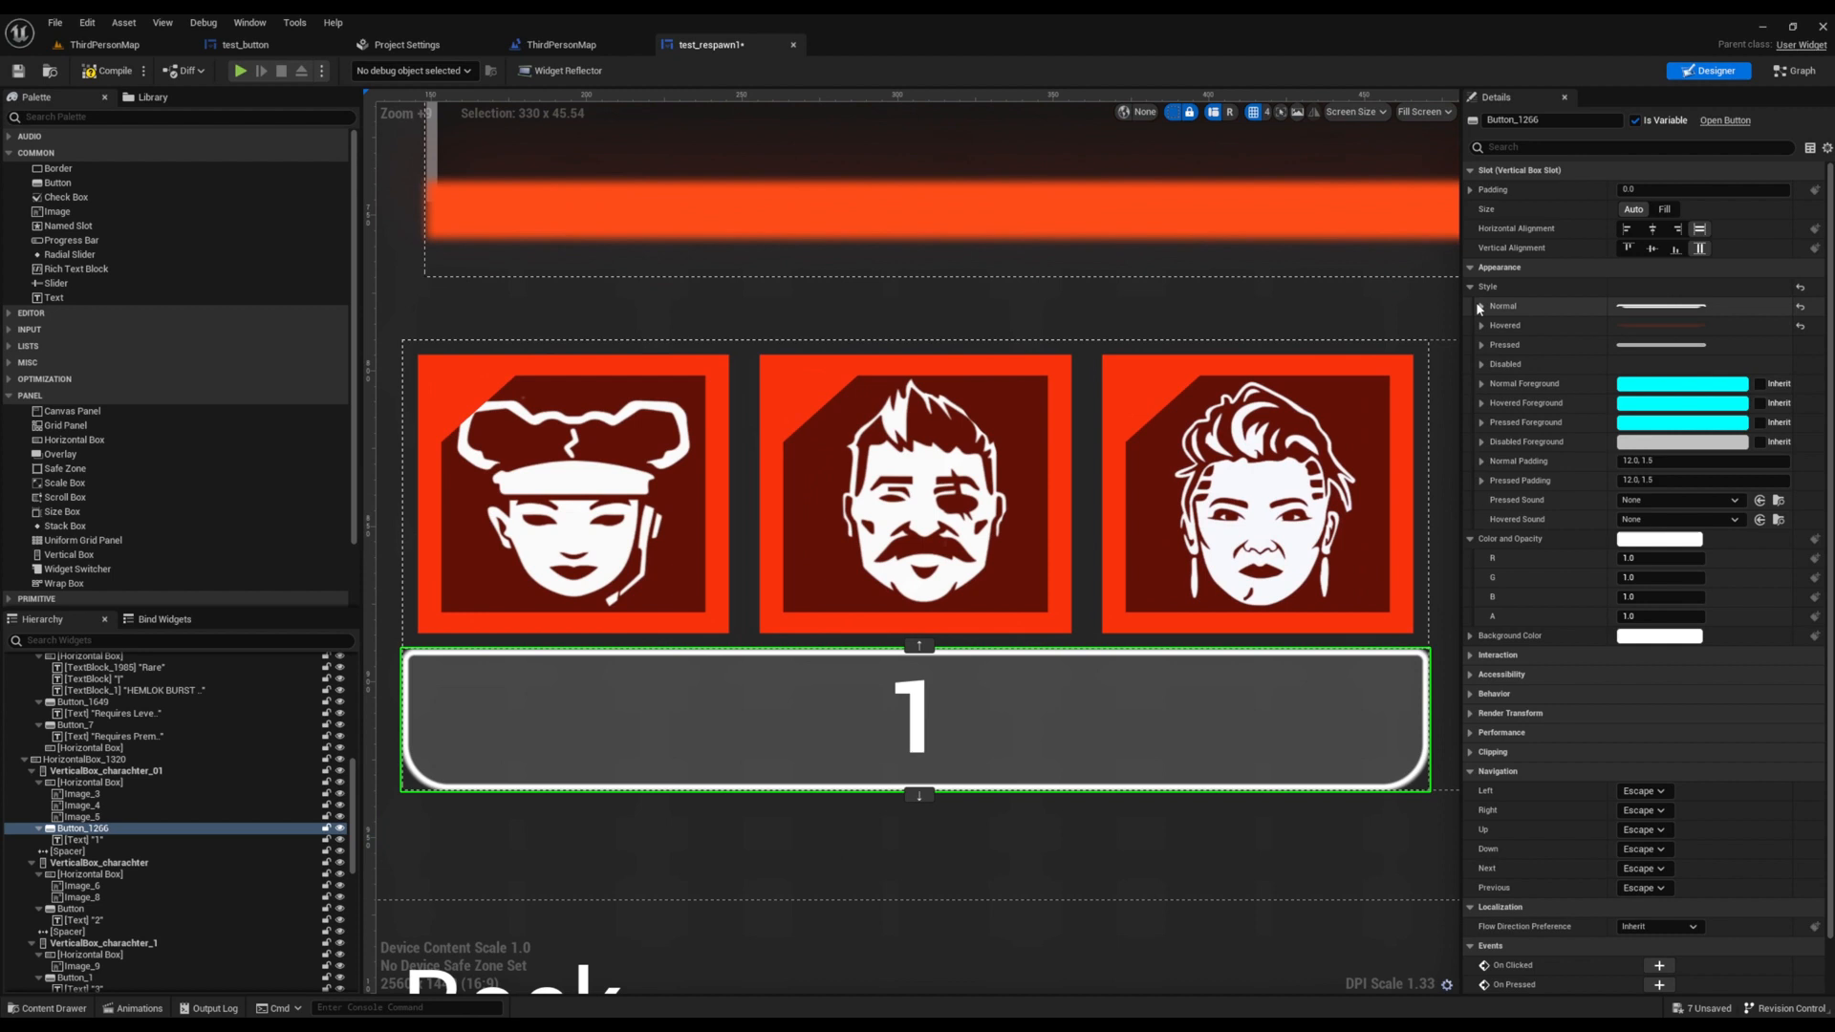
# Review the normal and hovered state brush and image-size settings in the Details panel.
pyautogui.click(1482, 306)
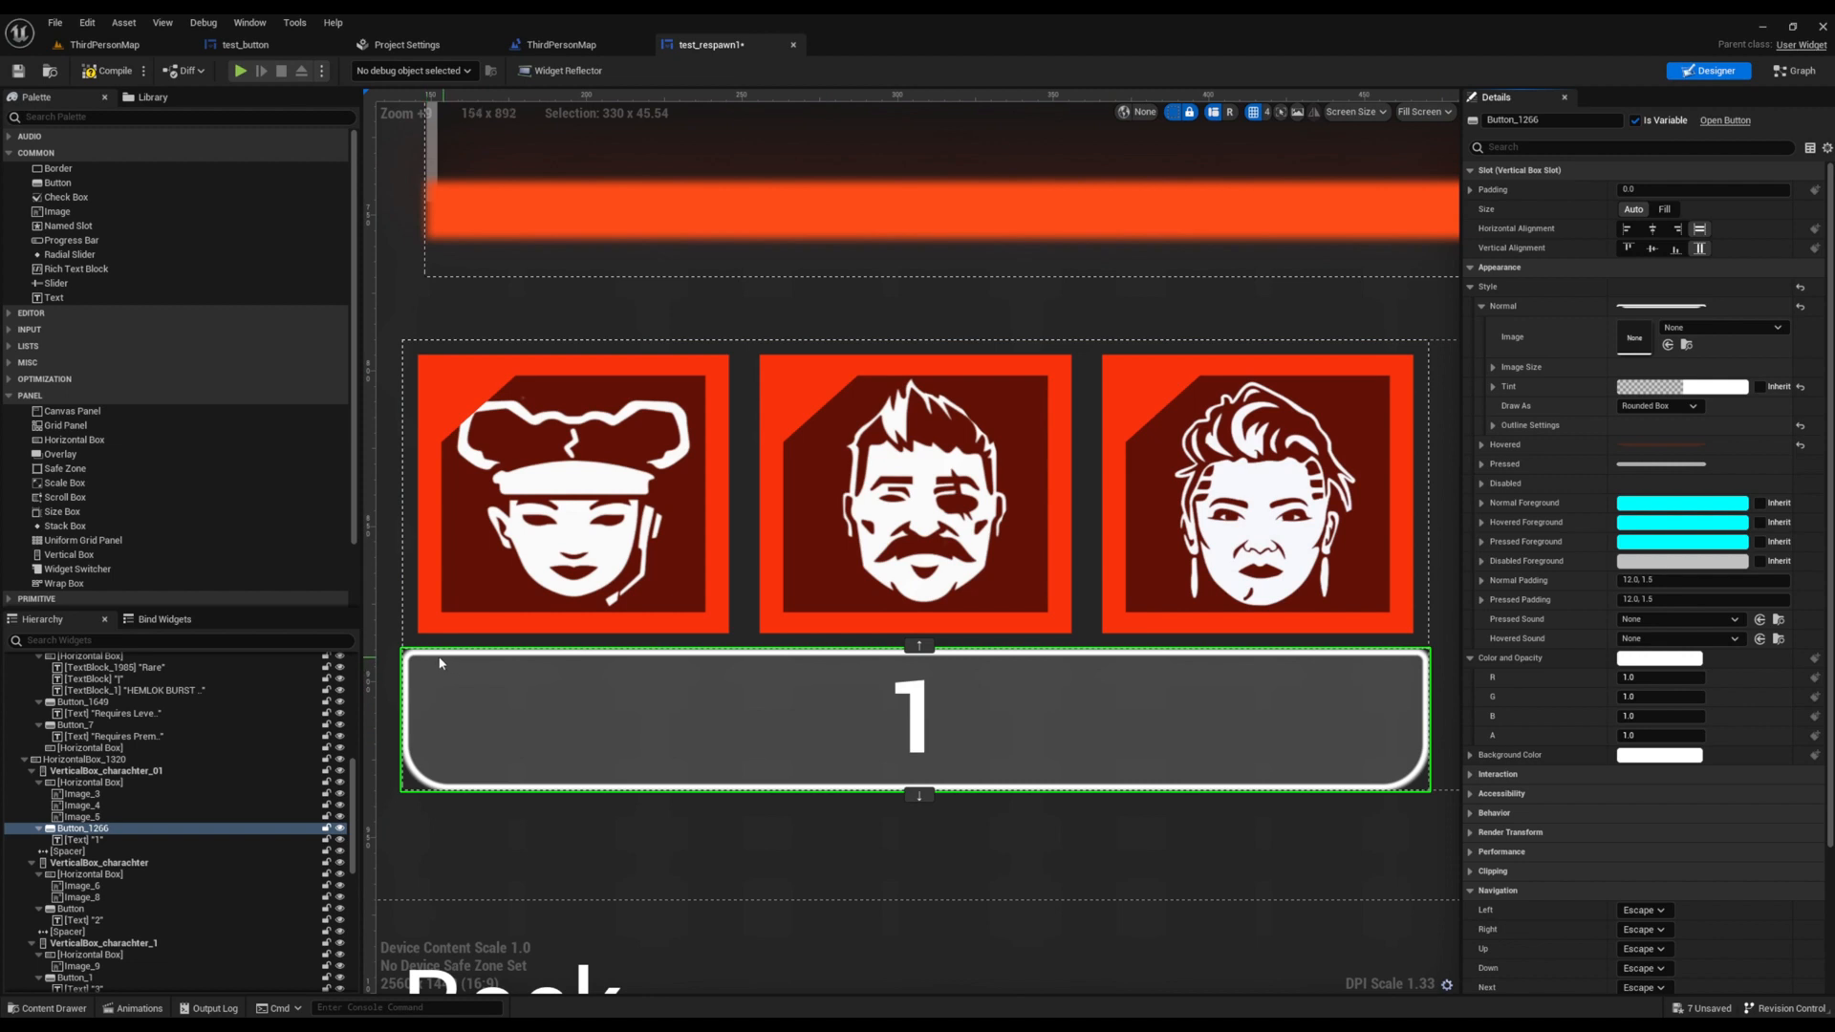
pyautogui.moveTo(1044, 727)
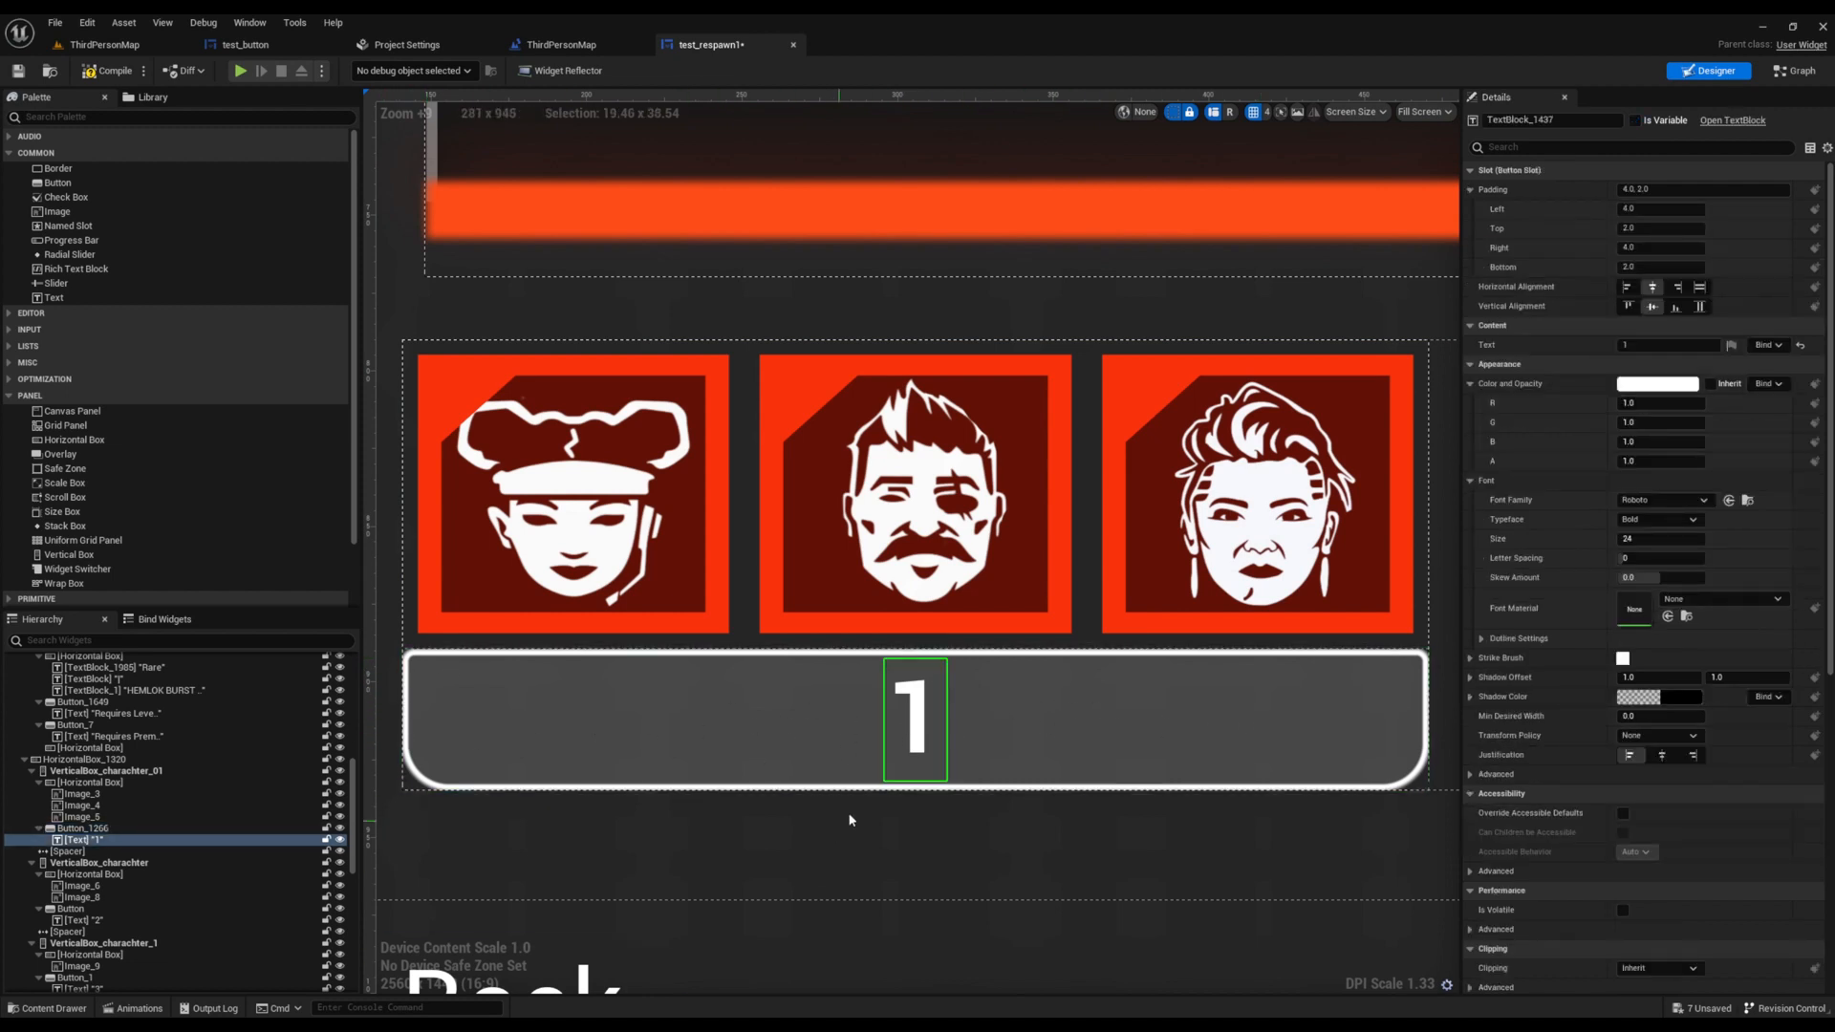
pyautogui.click(73, 826)
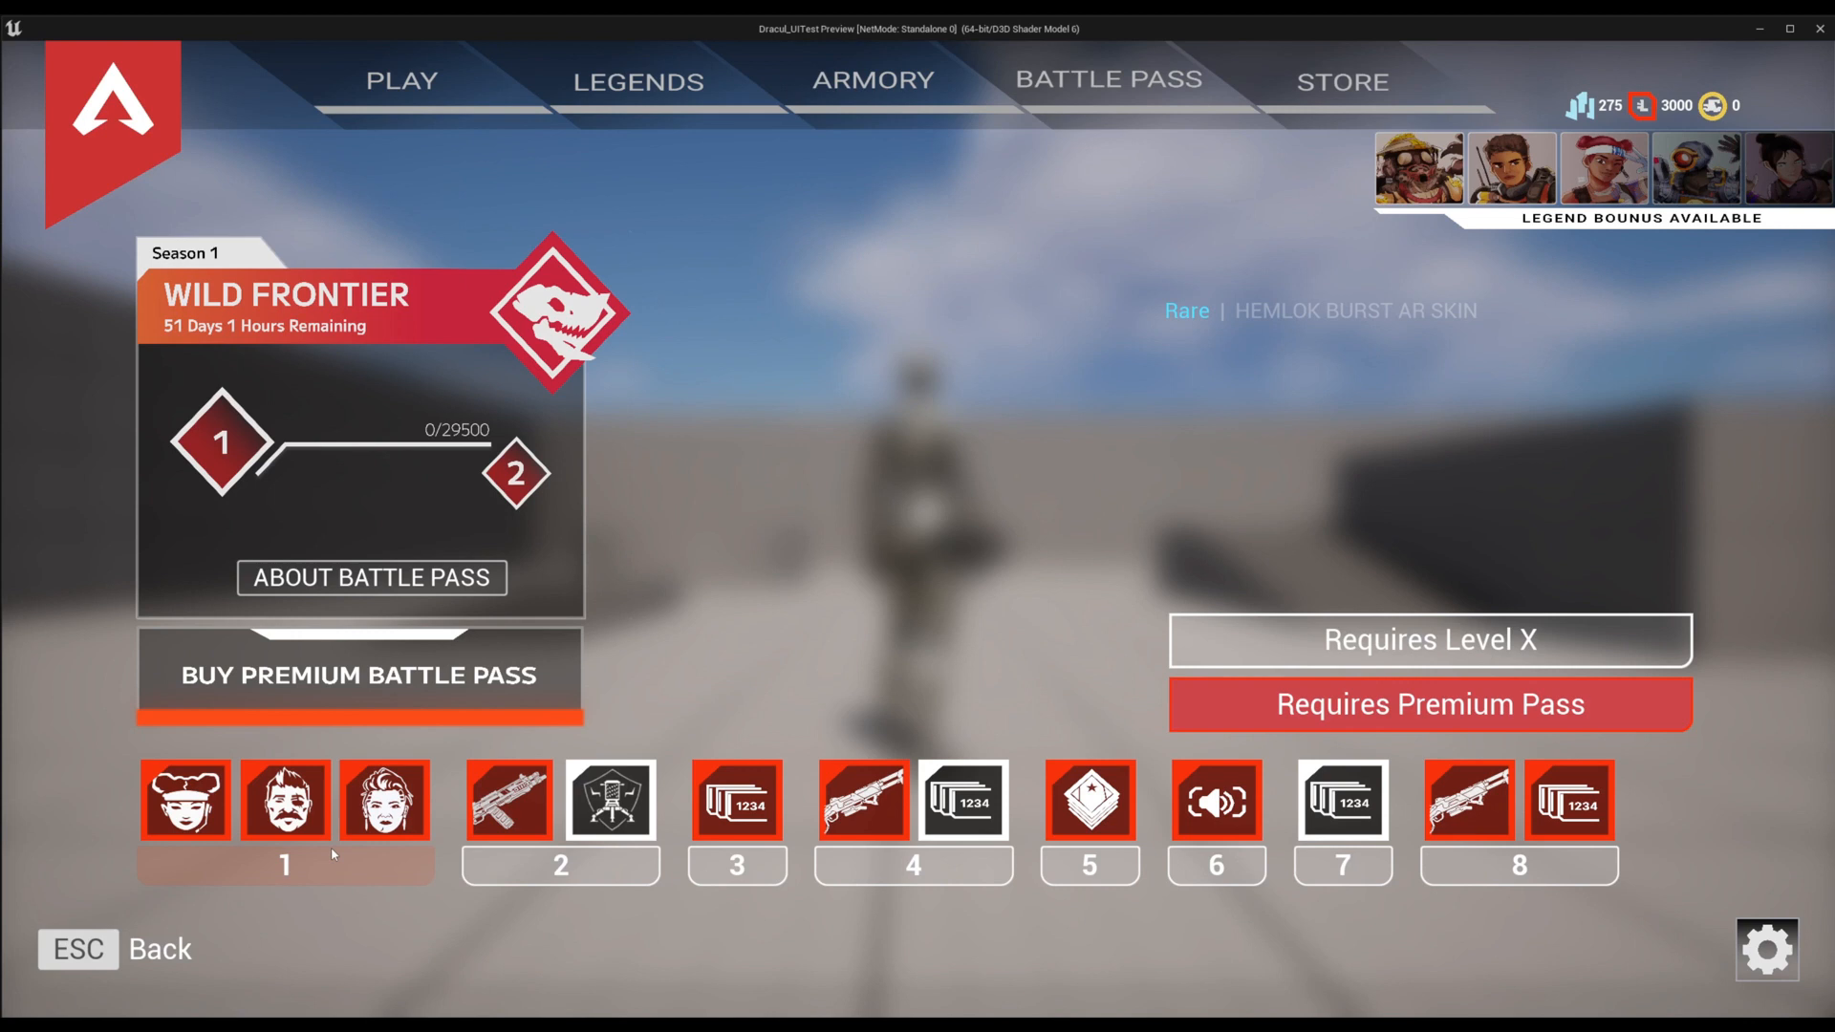
pyautogui.moveTo(459, 918)
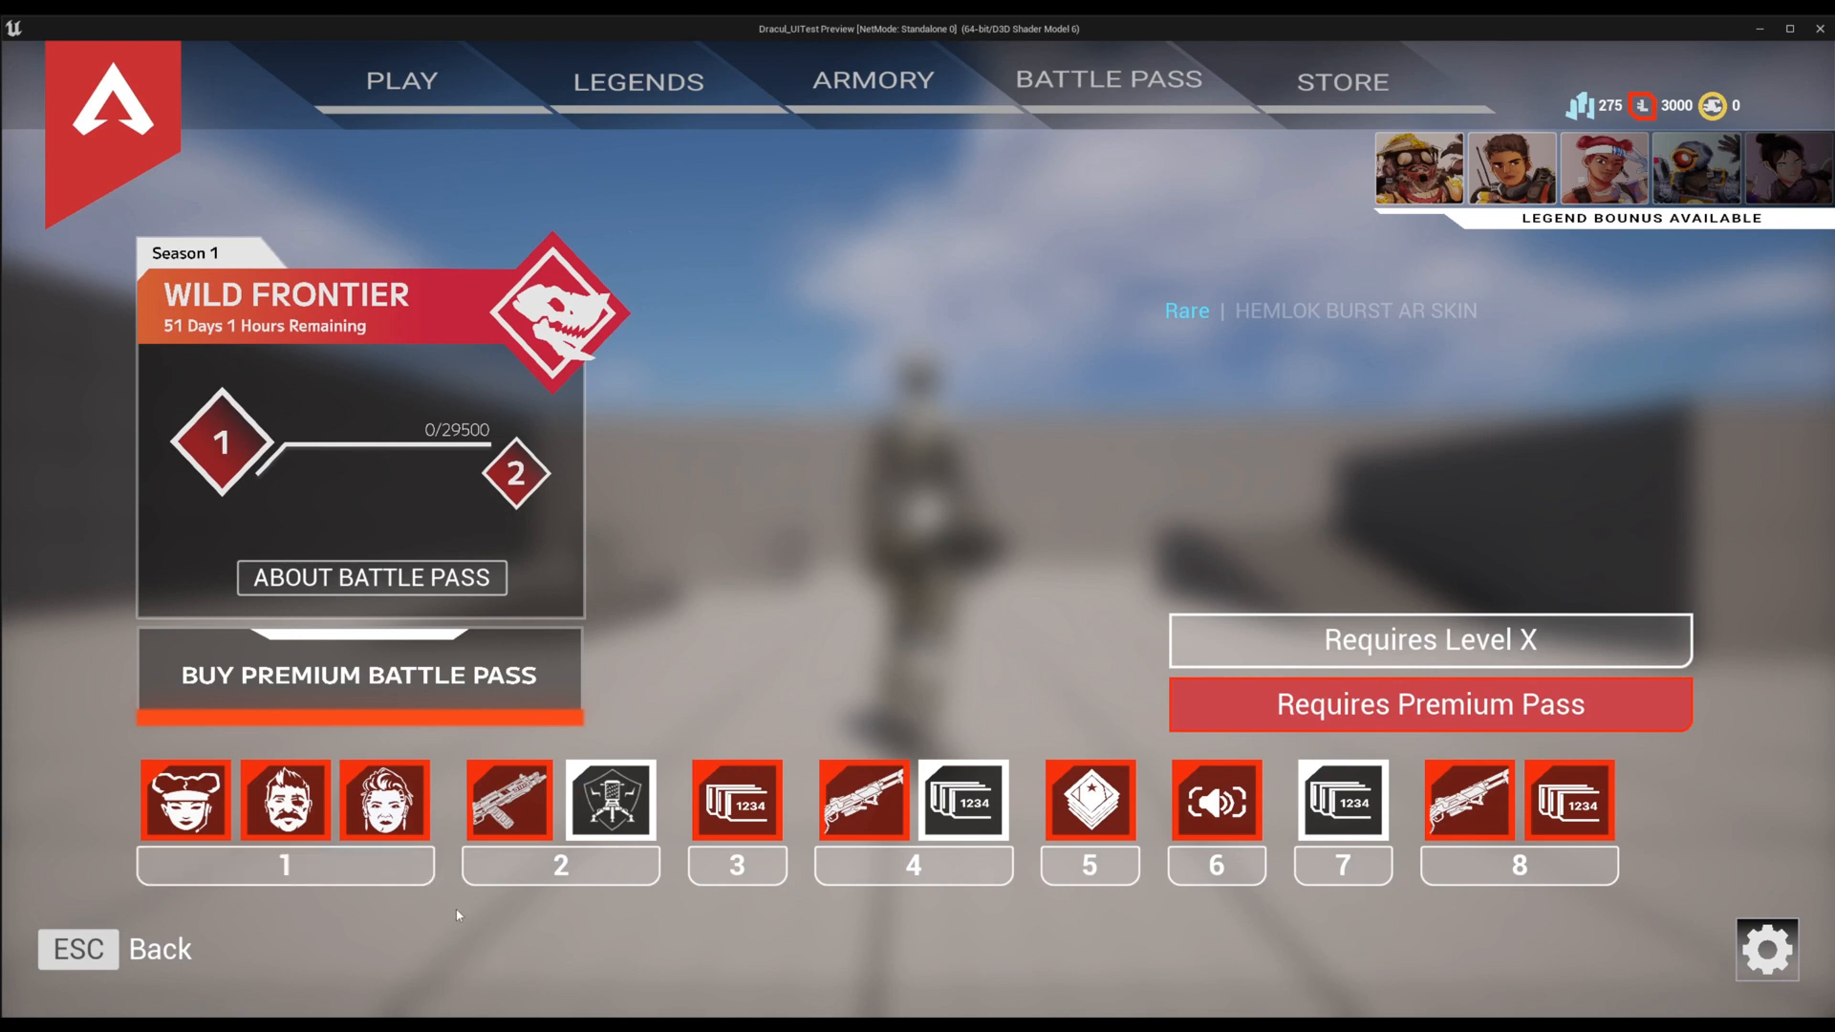
pyautogui.moveTo(509, 962)
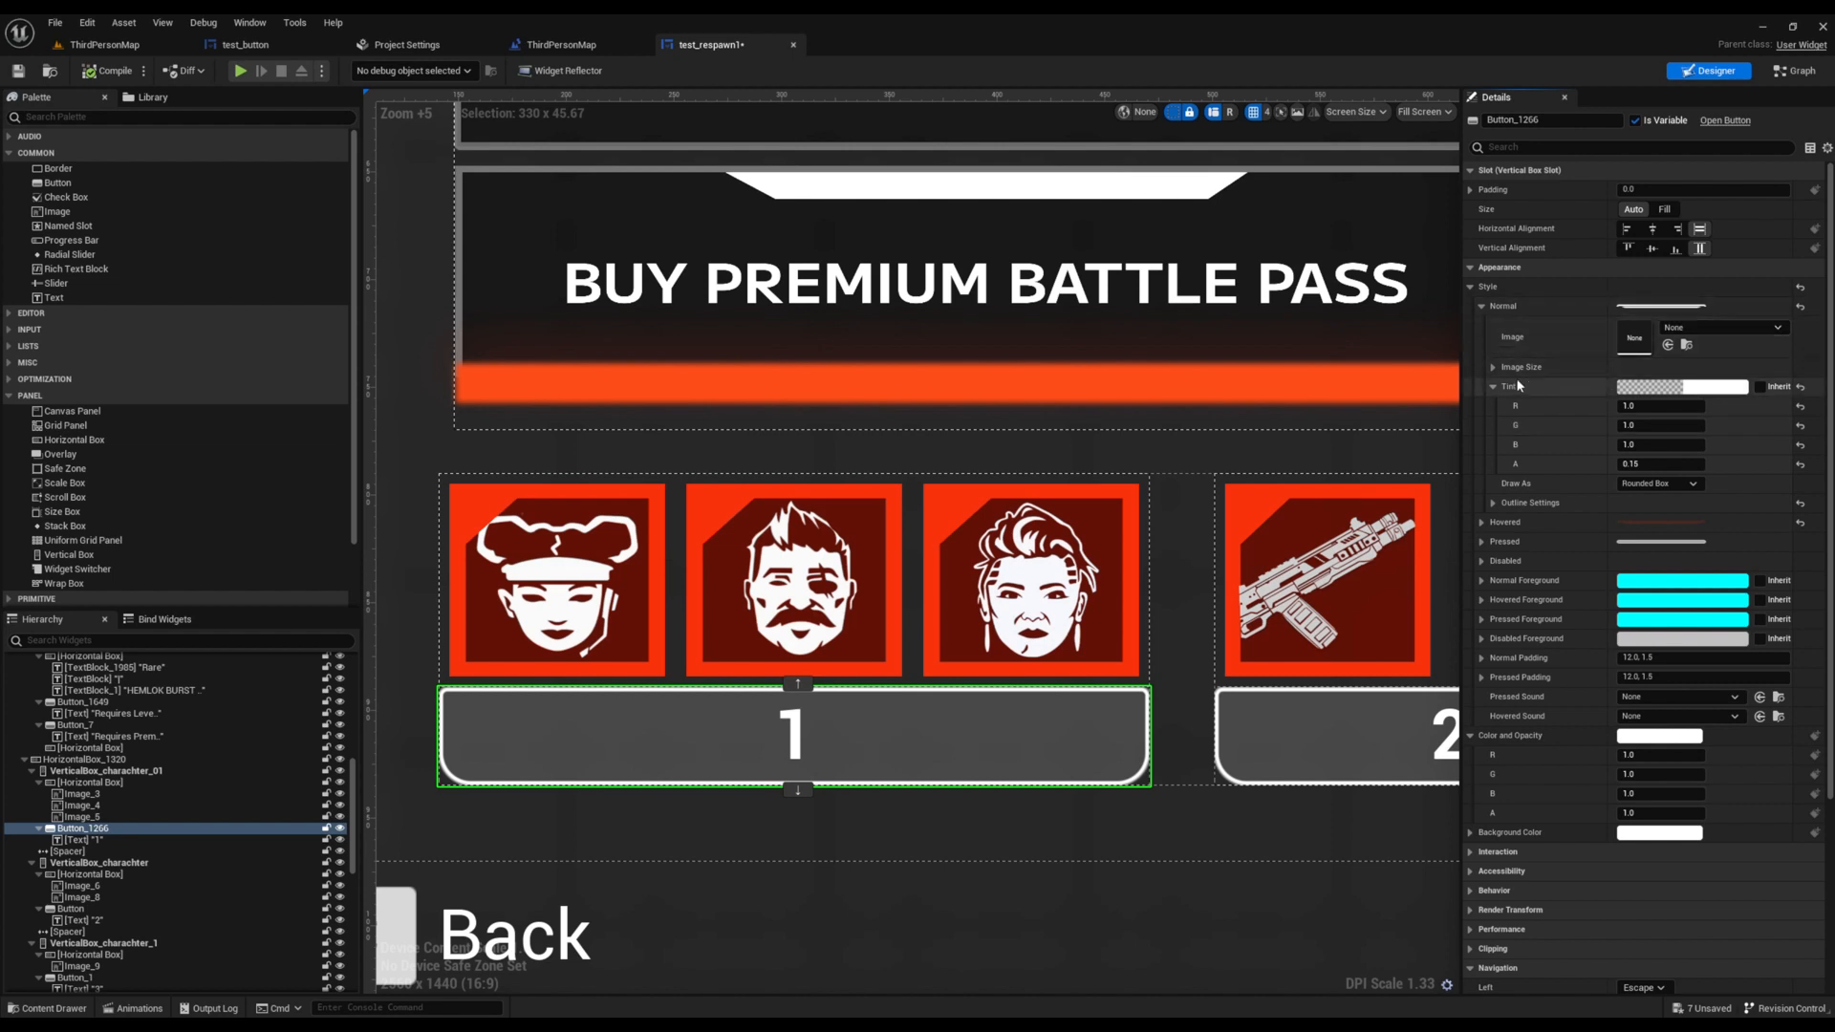
pyautogui.click(1493, 367)
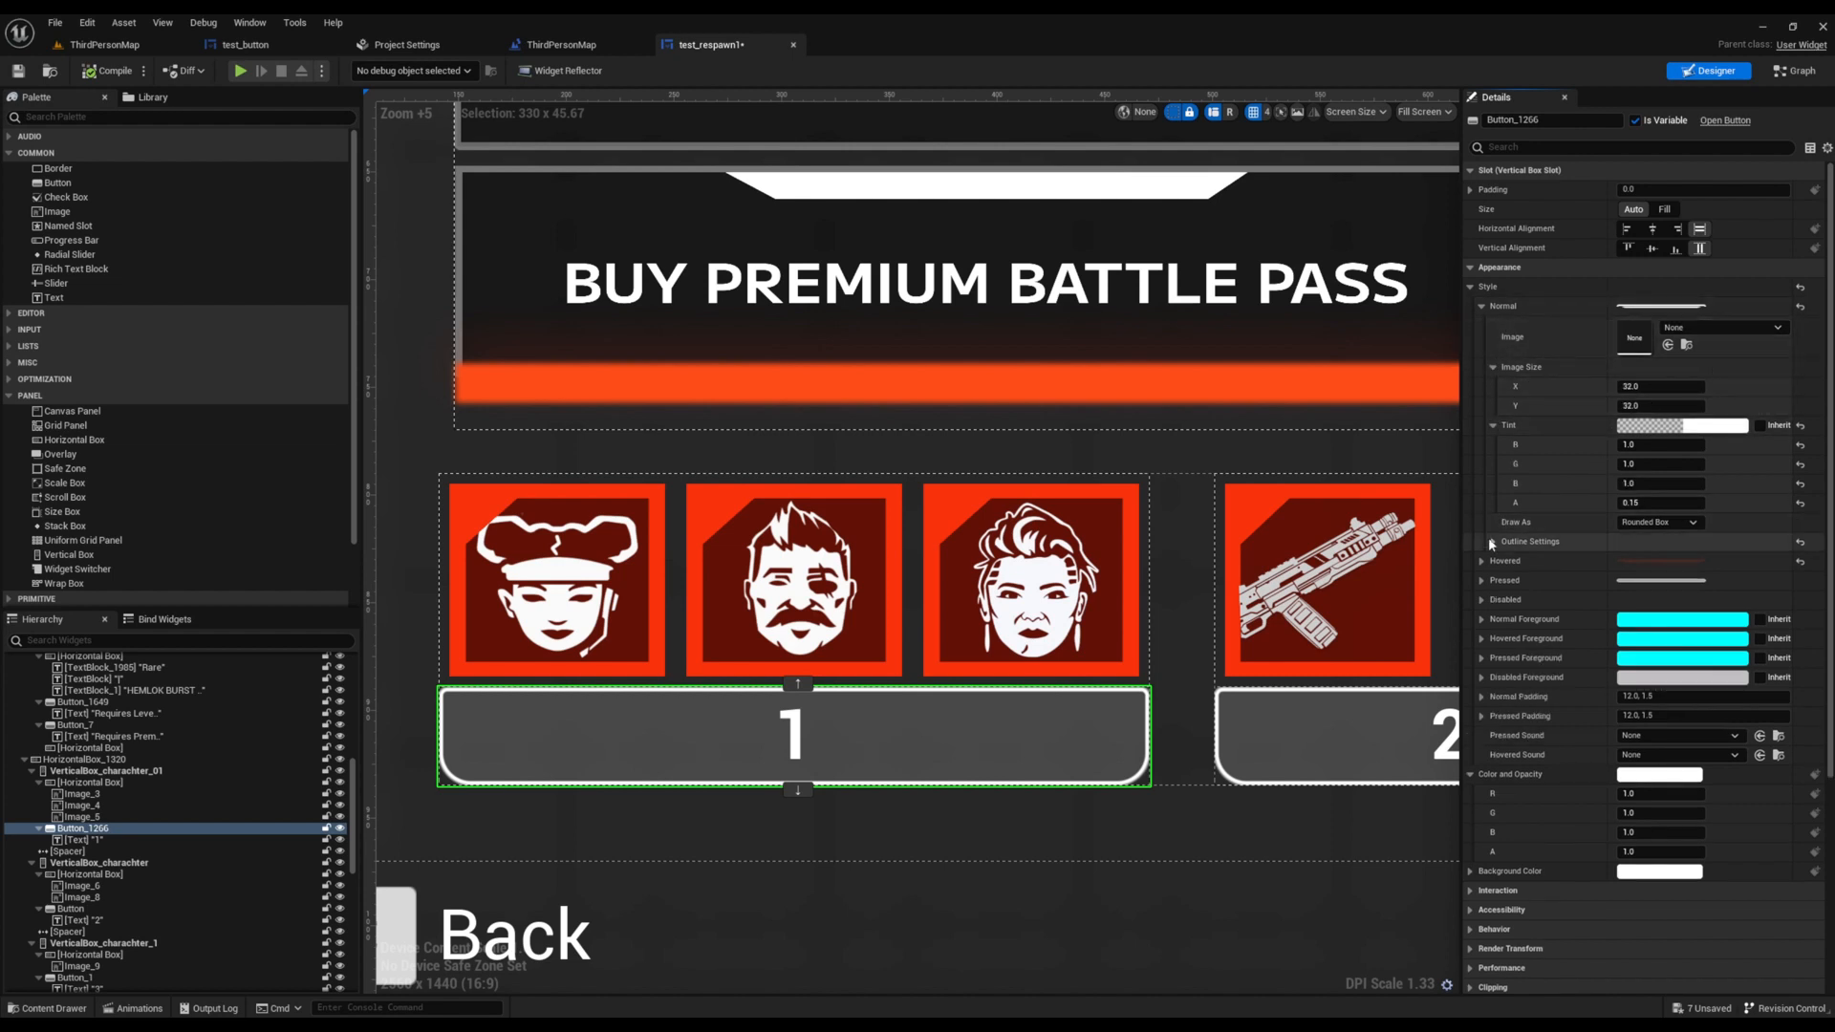
pyautogui.click(1482, 562)
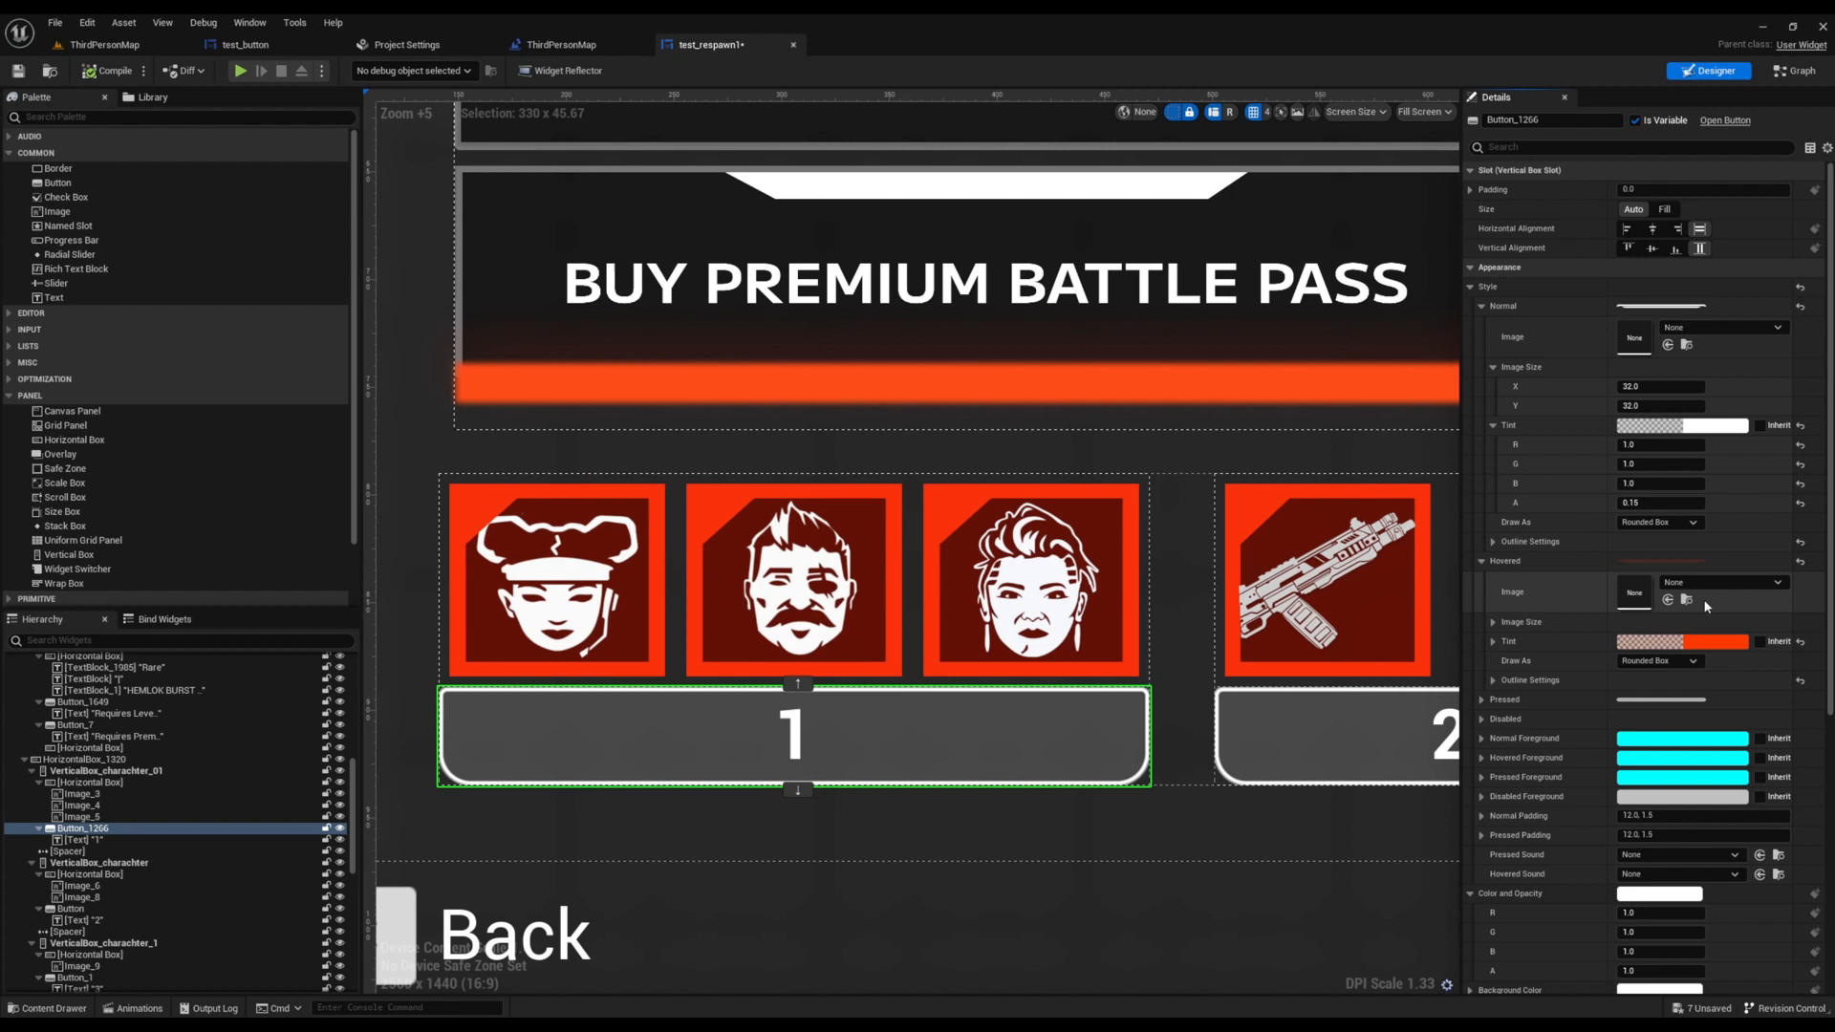
pyautogui.moveTo(1682, 612)
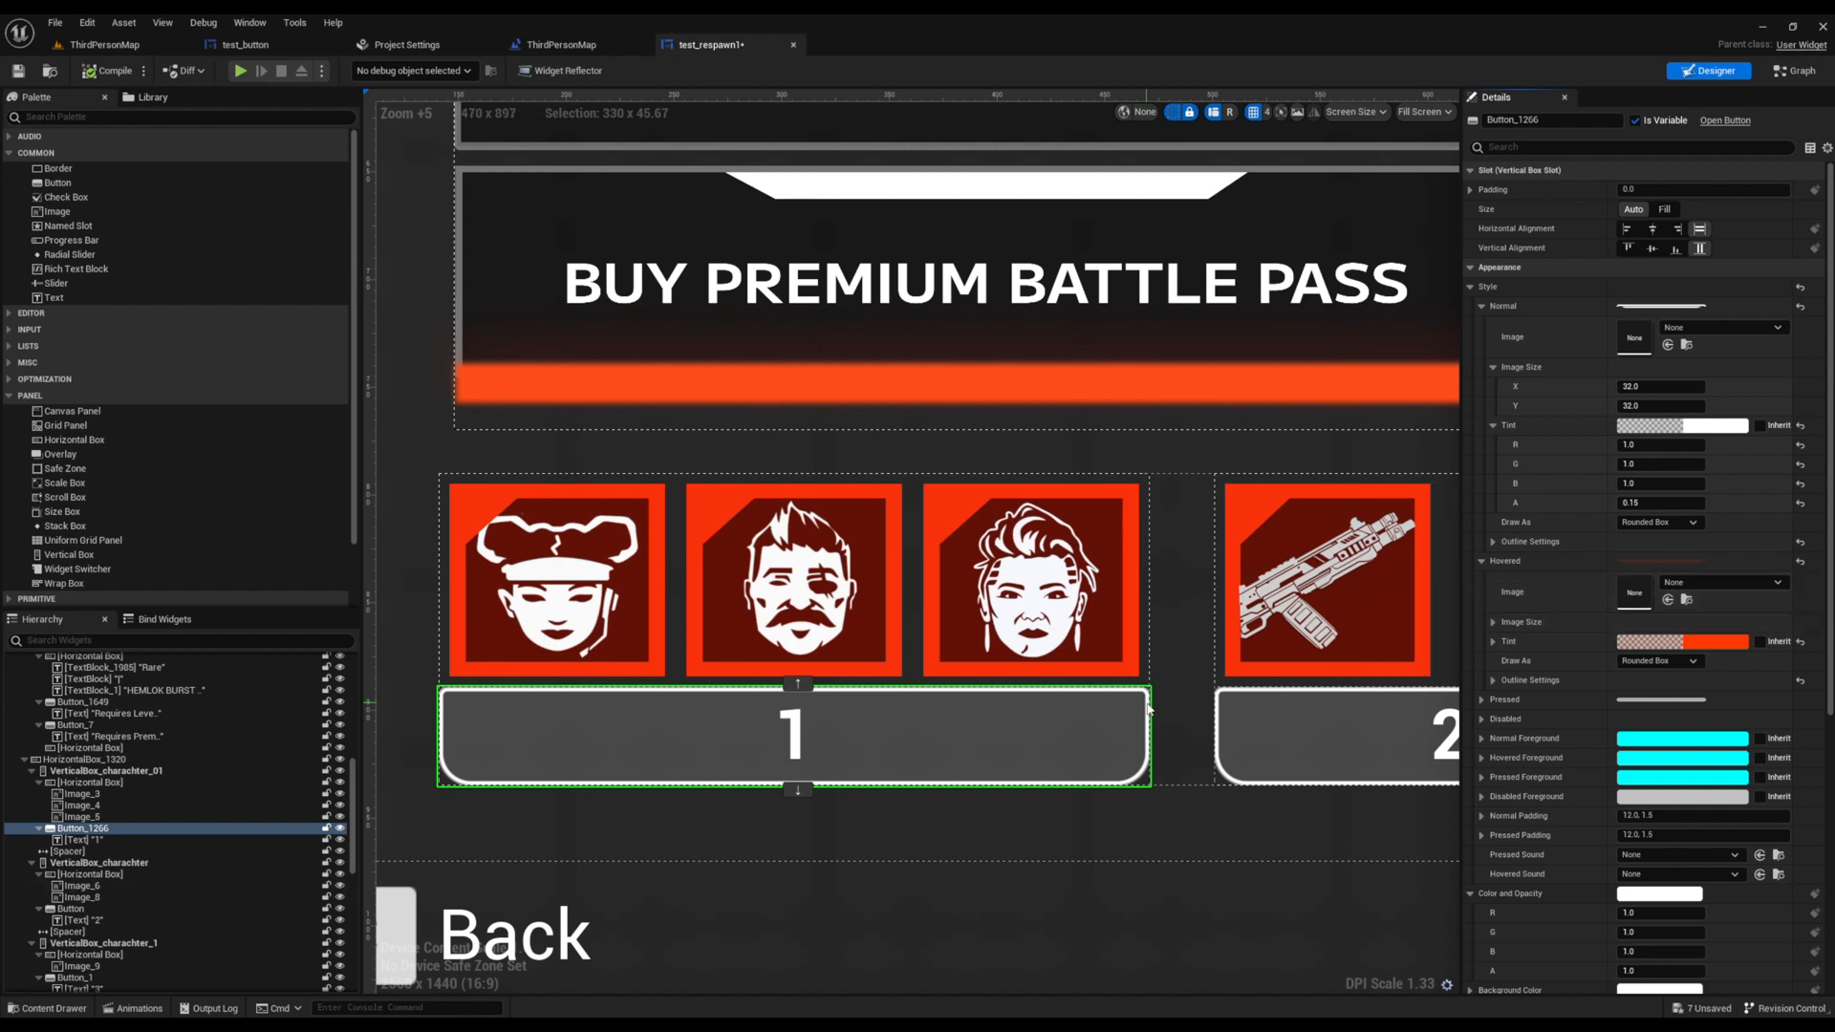
pyautogui.click(1711, 642)
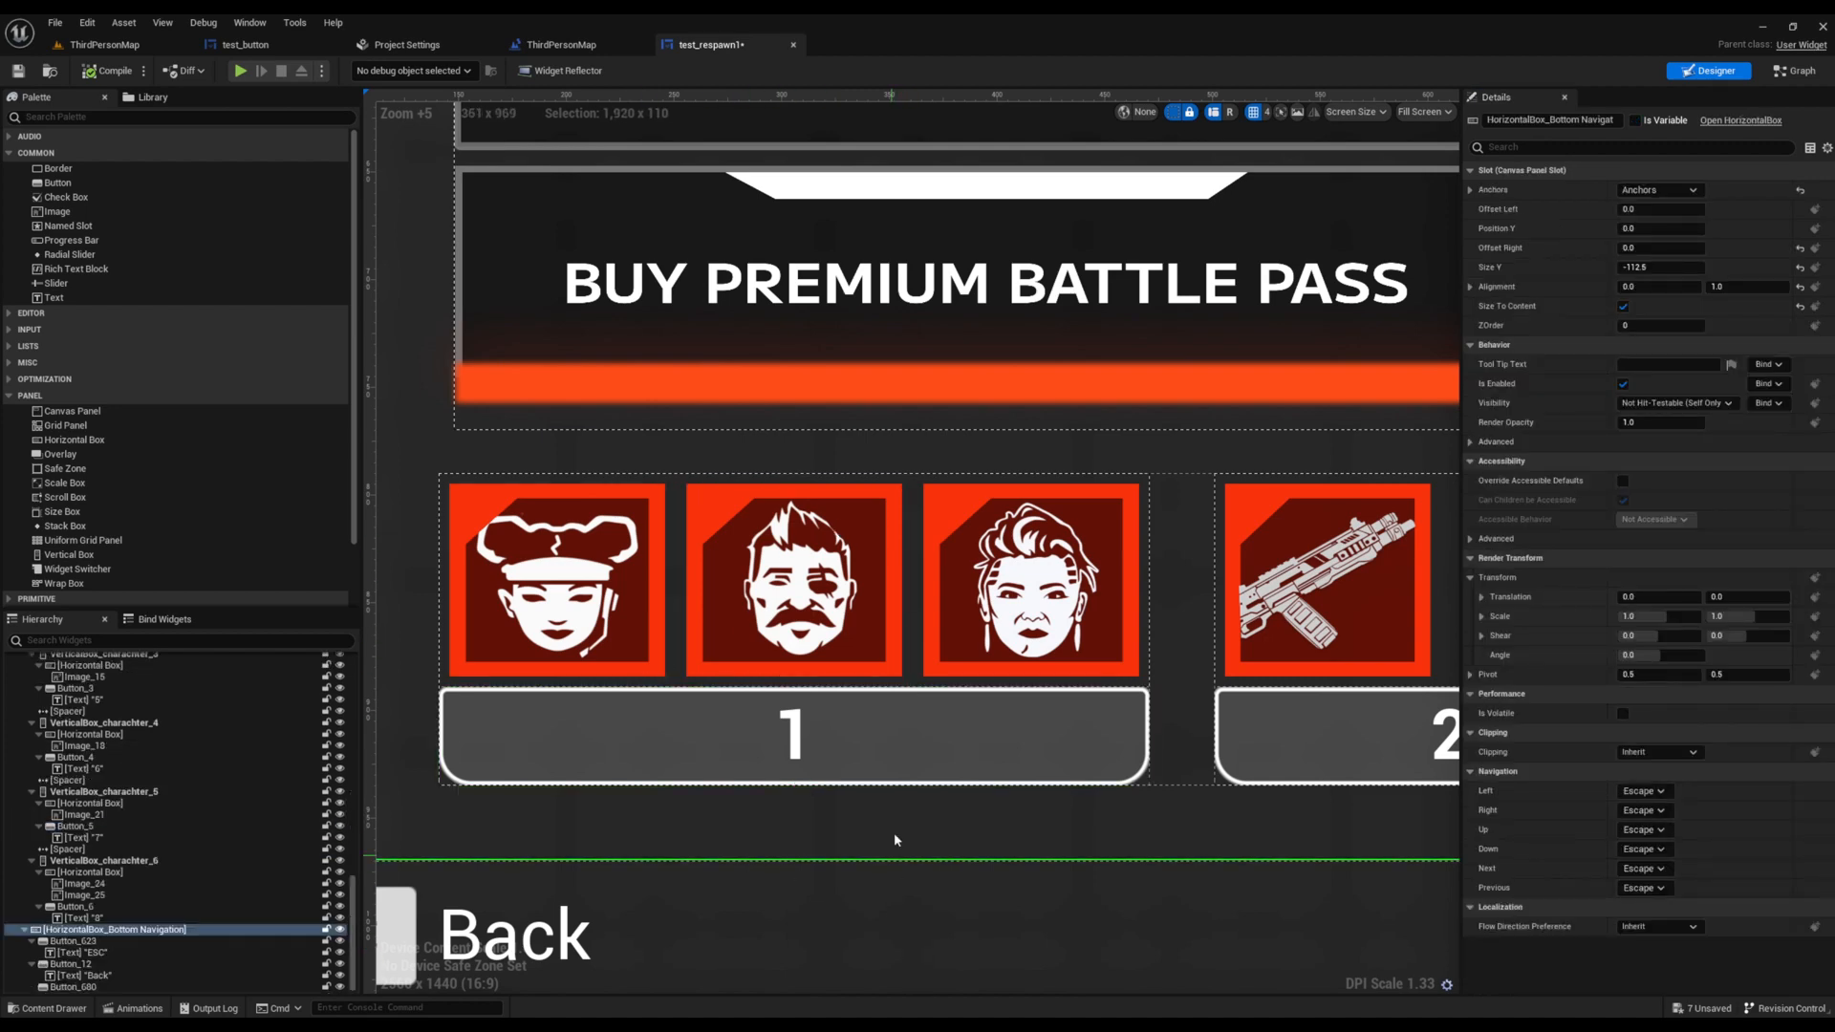
pyautogui.click(793, 738)
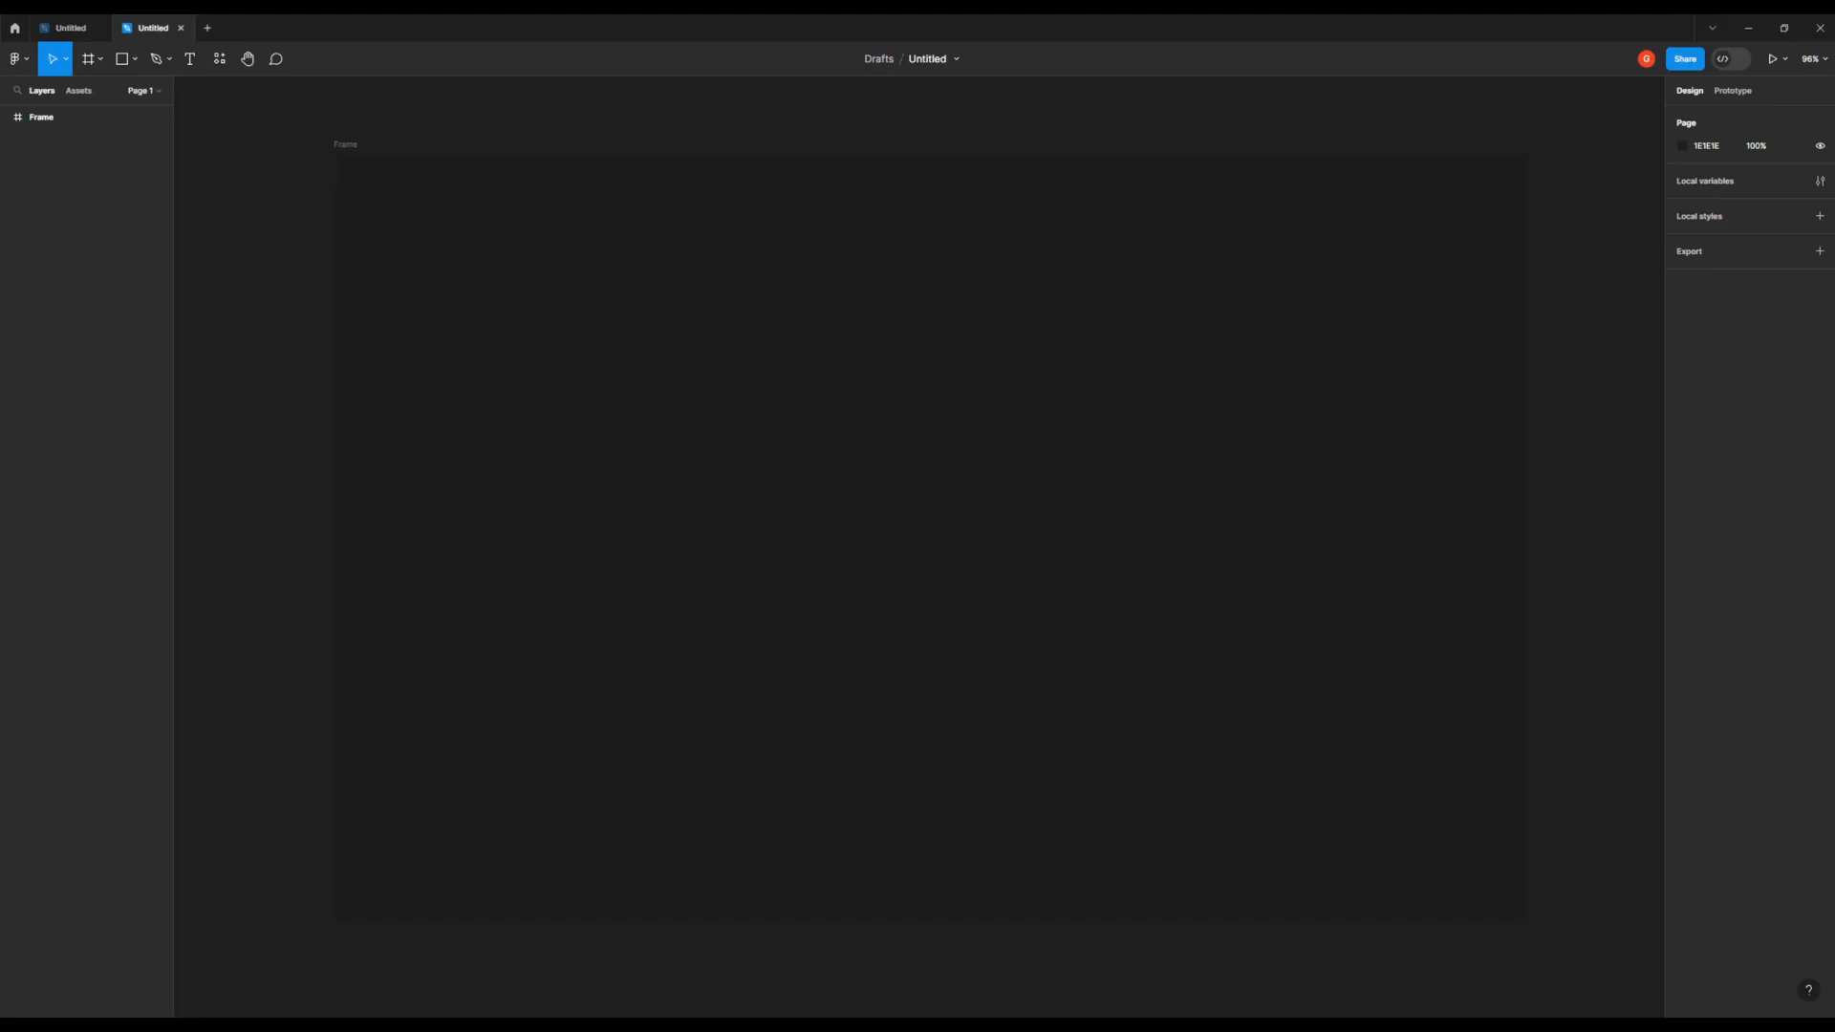
# Draw a grey rectangle in the frame and duplicate it into three stacked copies.
pyautogui.click(122, 57)
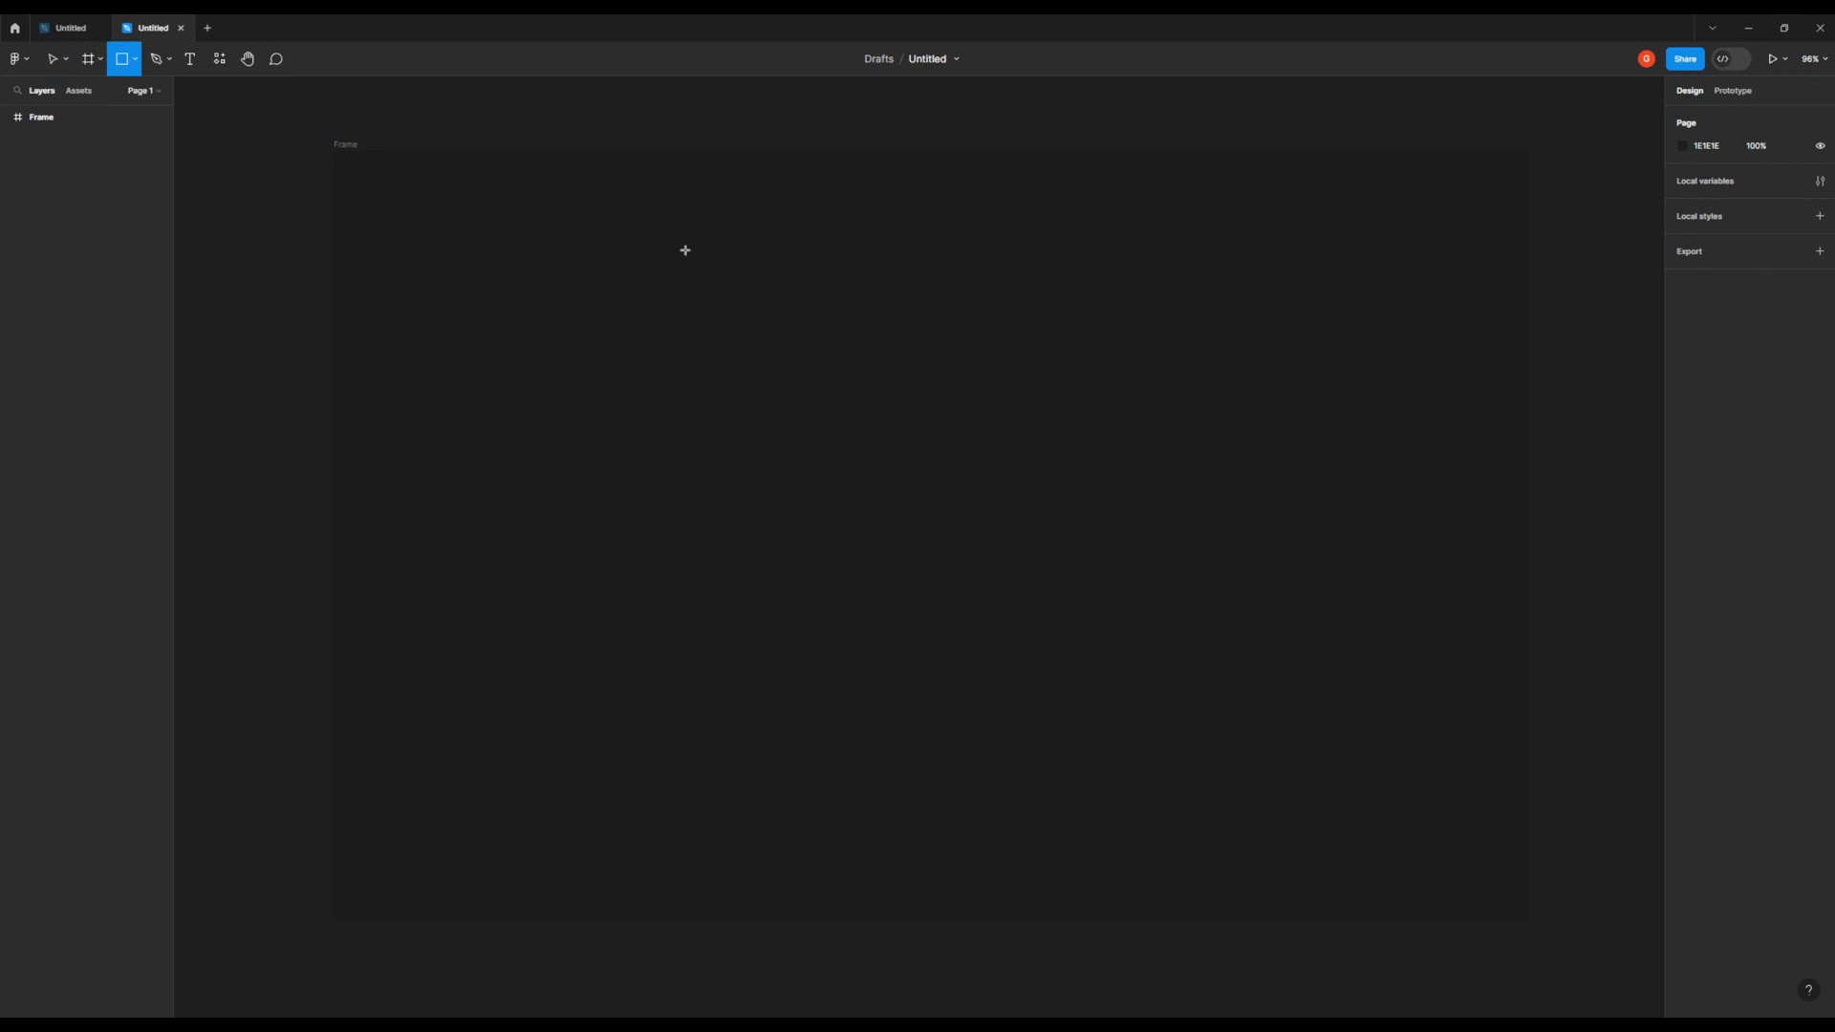
pyautogui.moveTo(501, 214); pyautogui.dragTo(1302, 413)
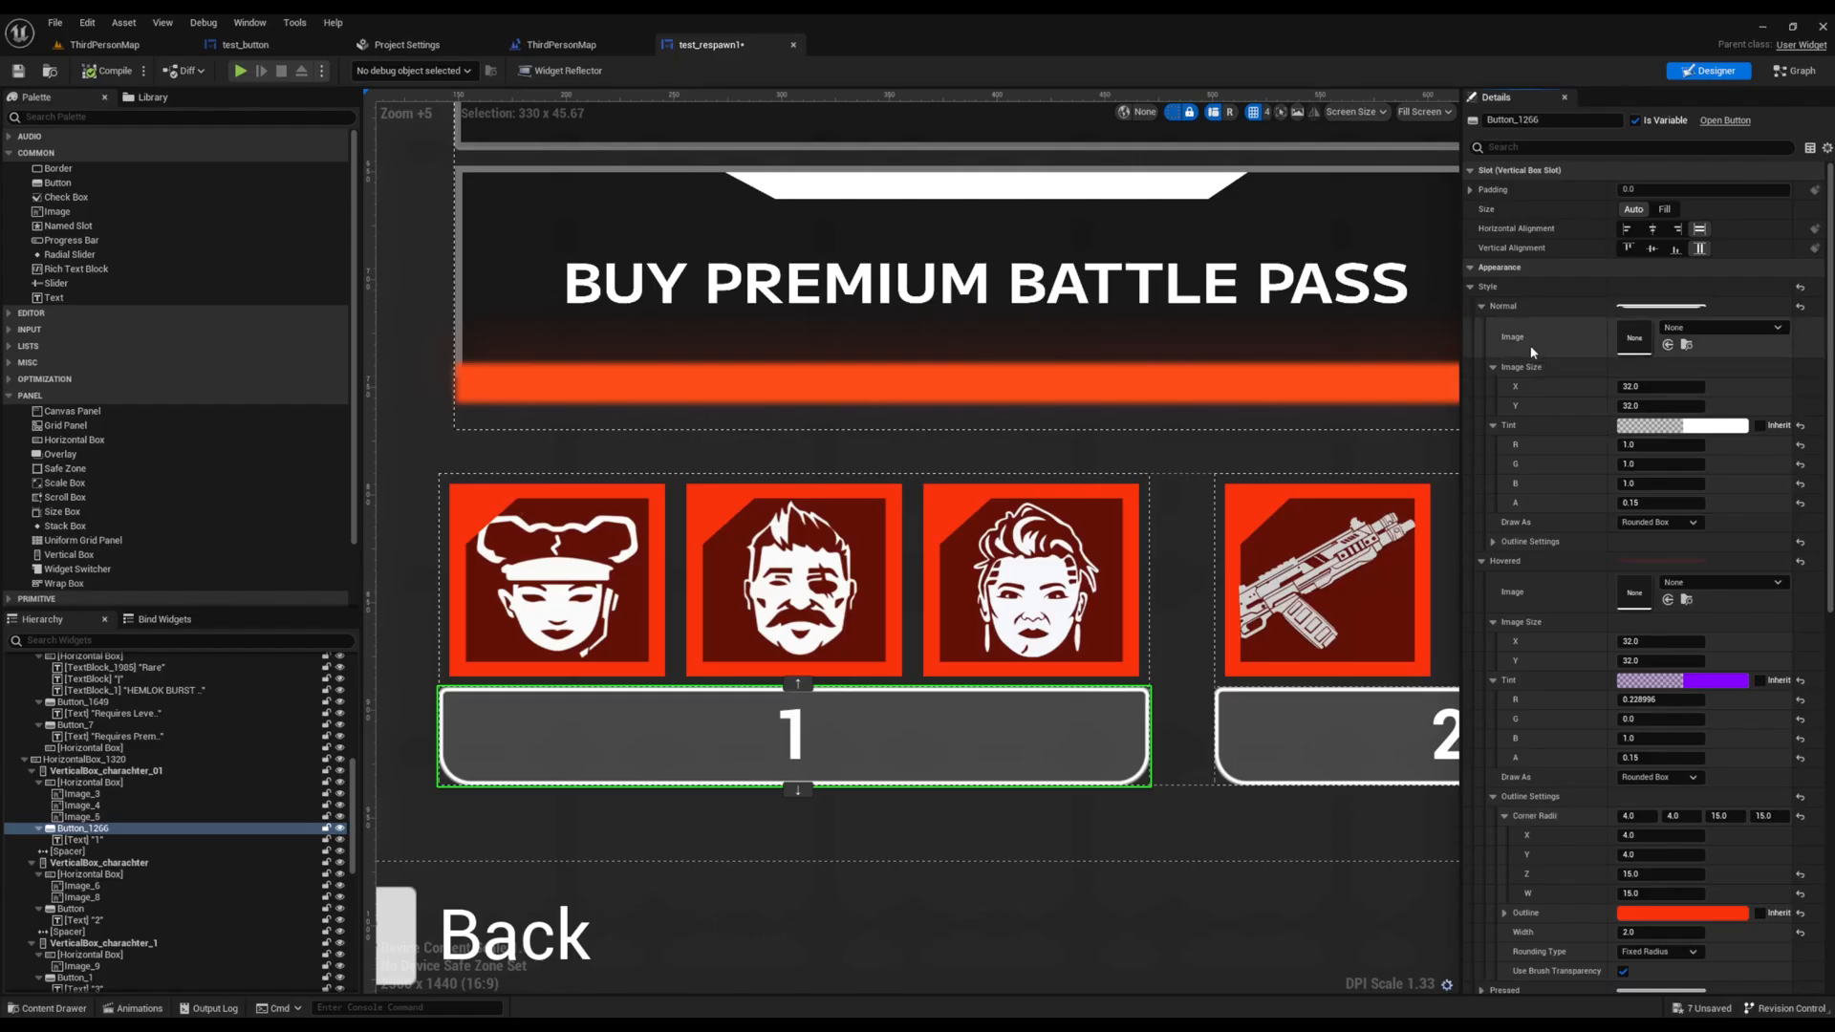
pyautogui.click(1480, 306)
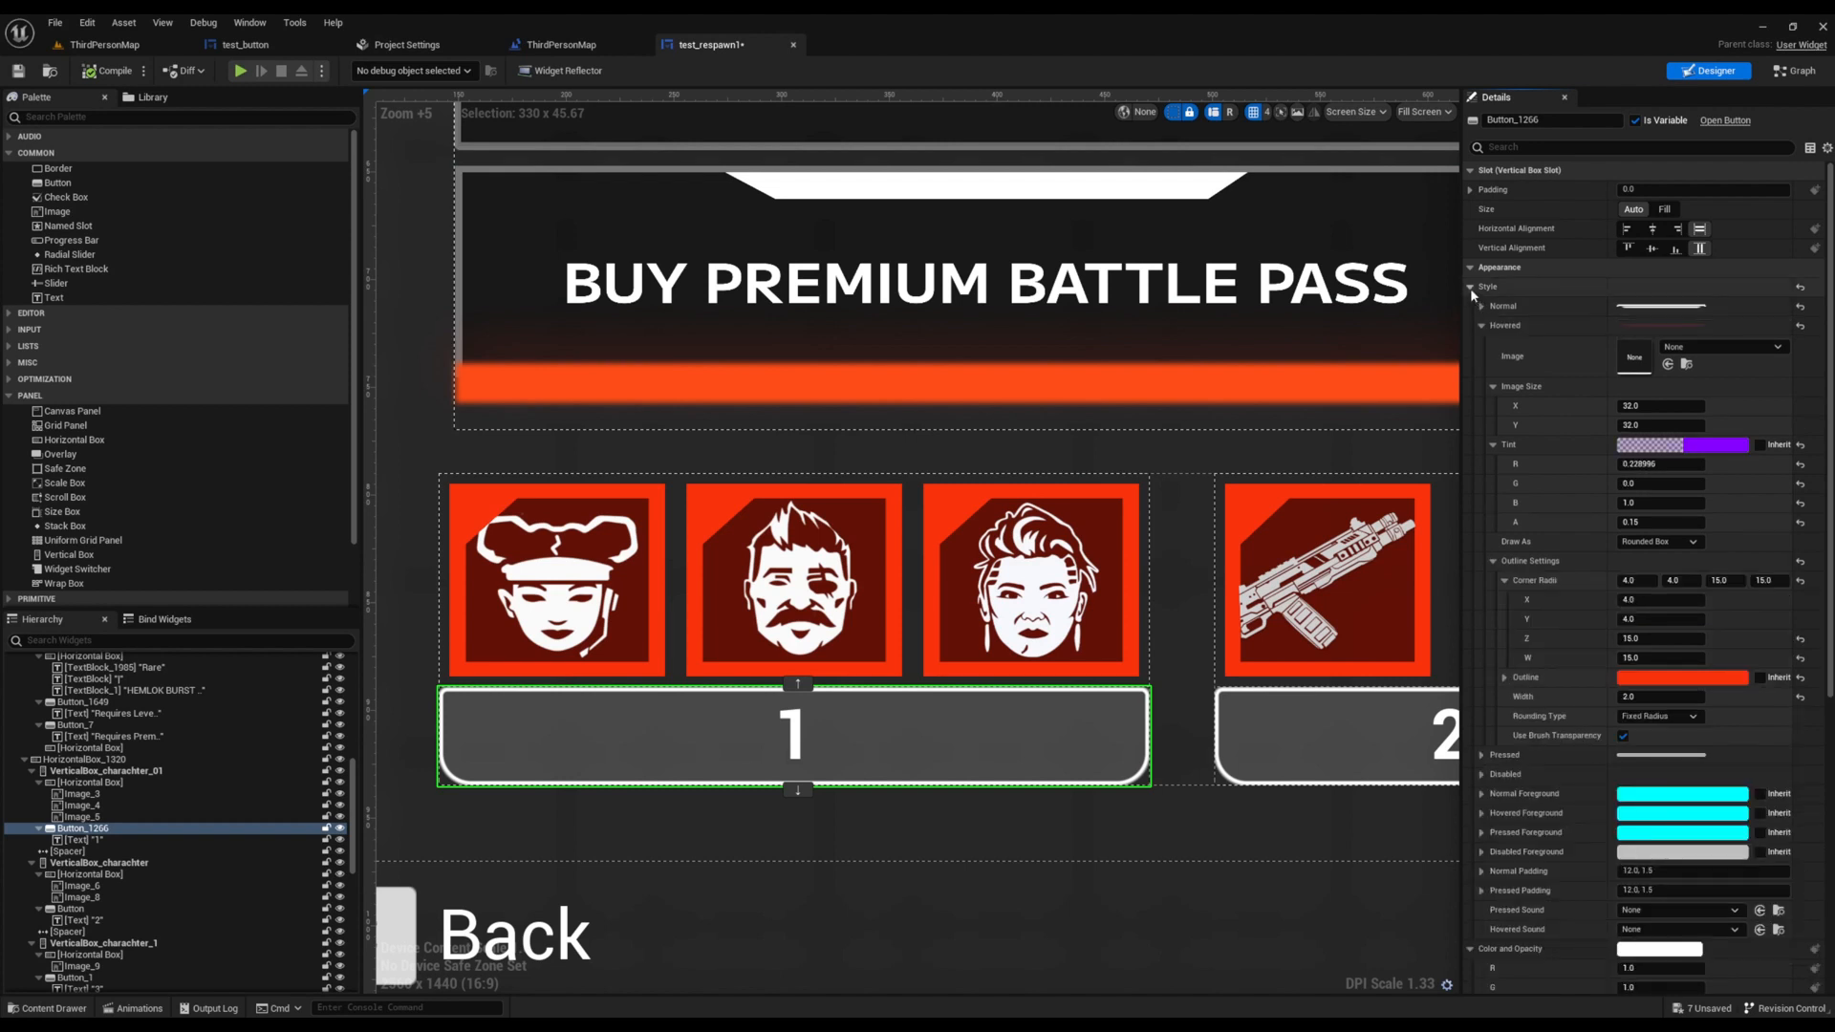
pyautogui.click(1479, 325)
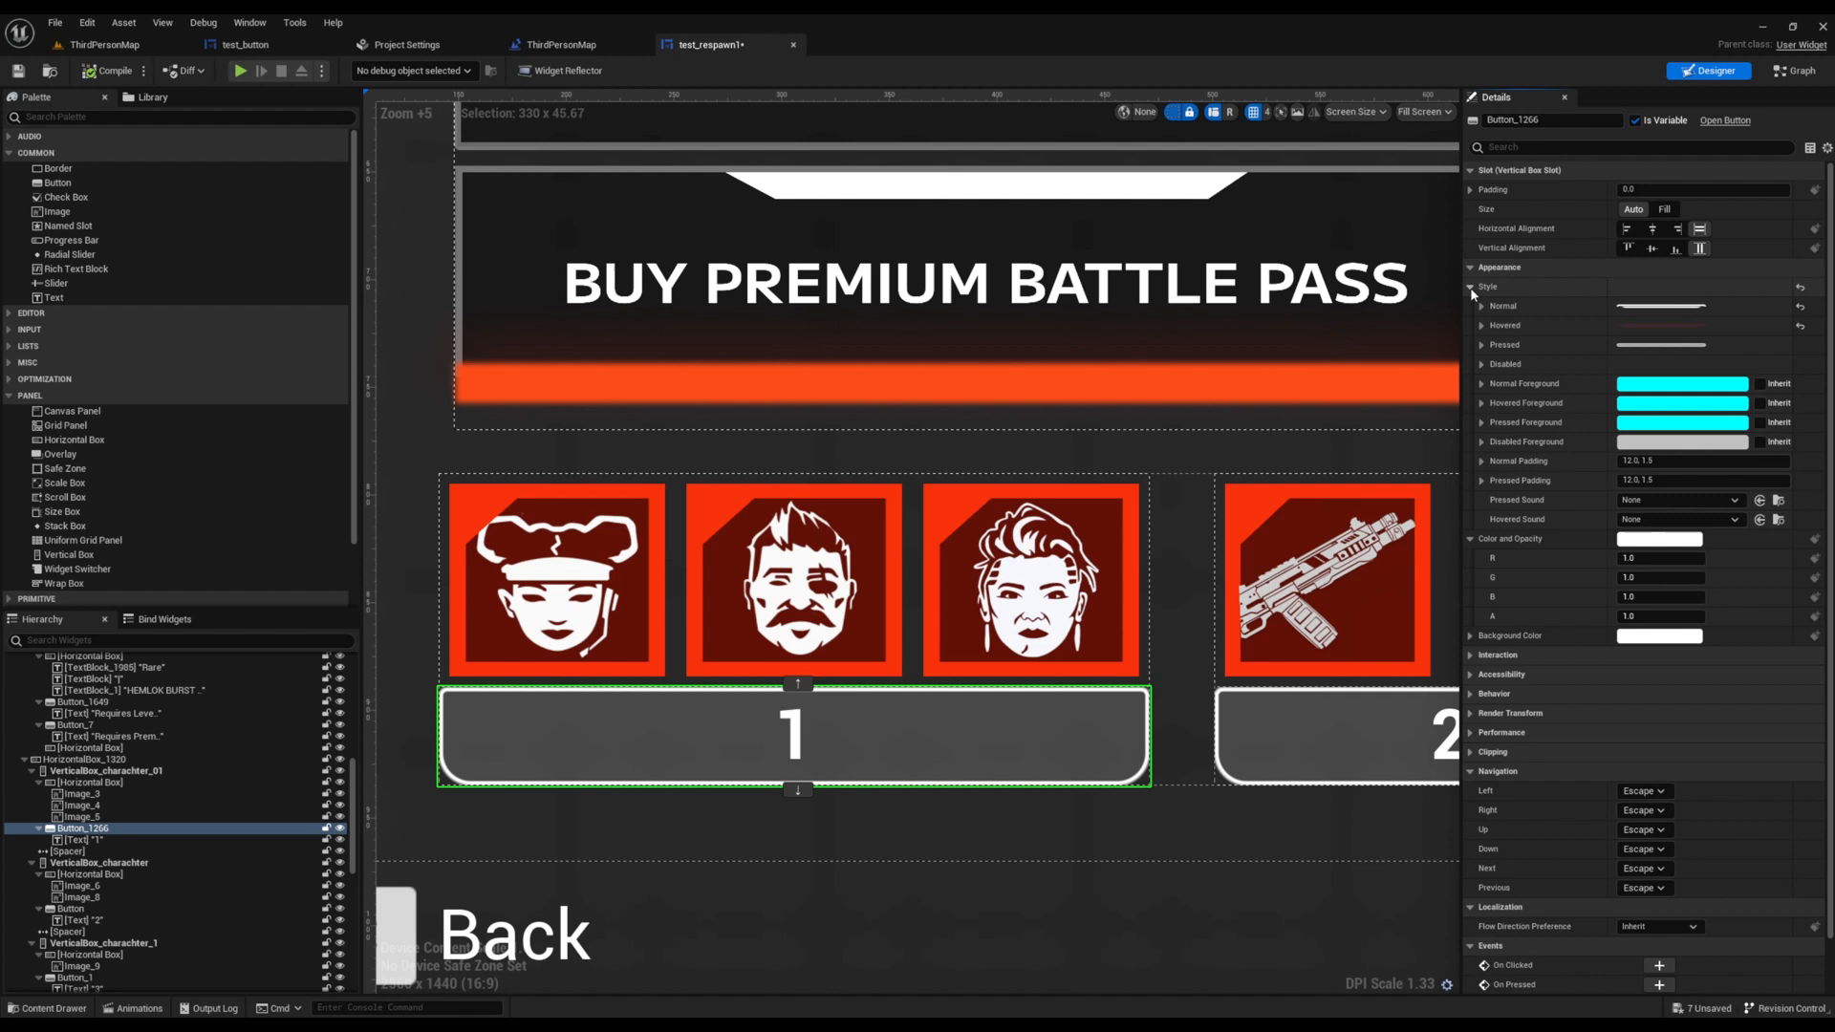
pyautogui.moveTo(1541, 344)
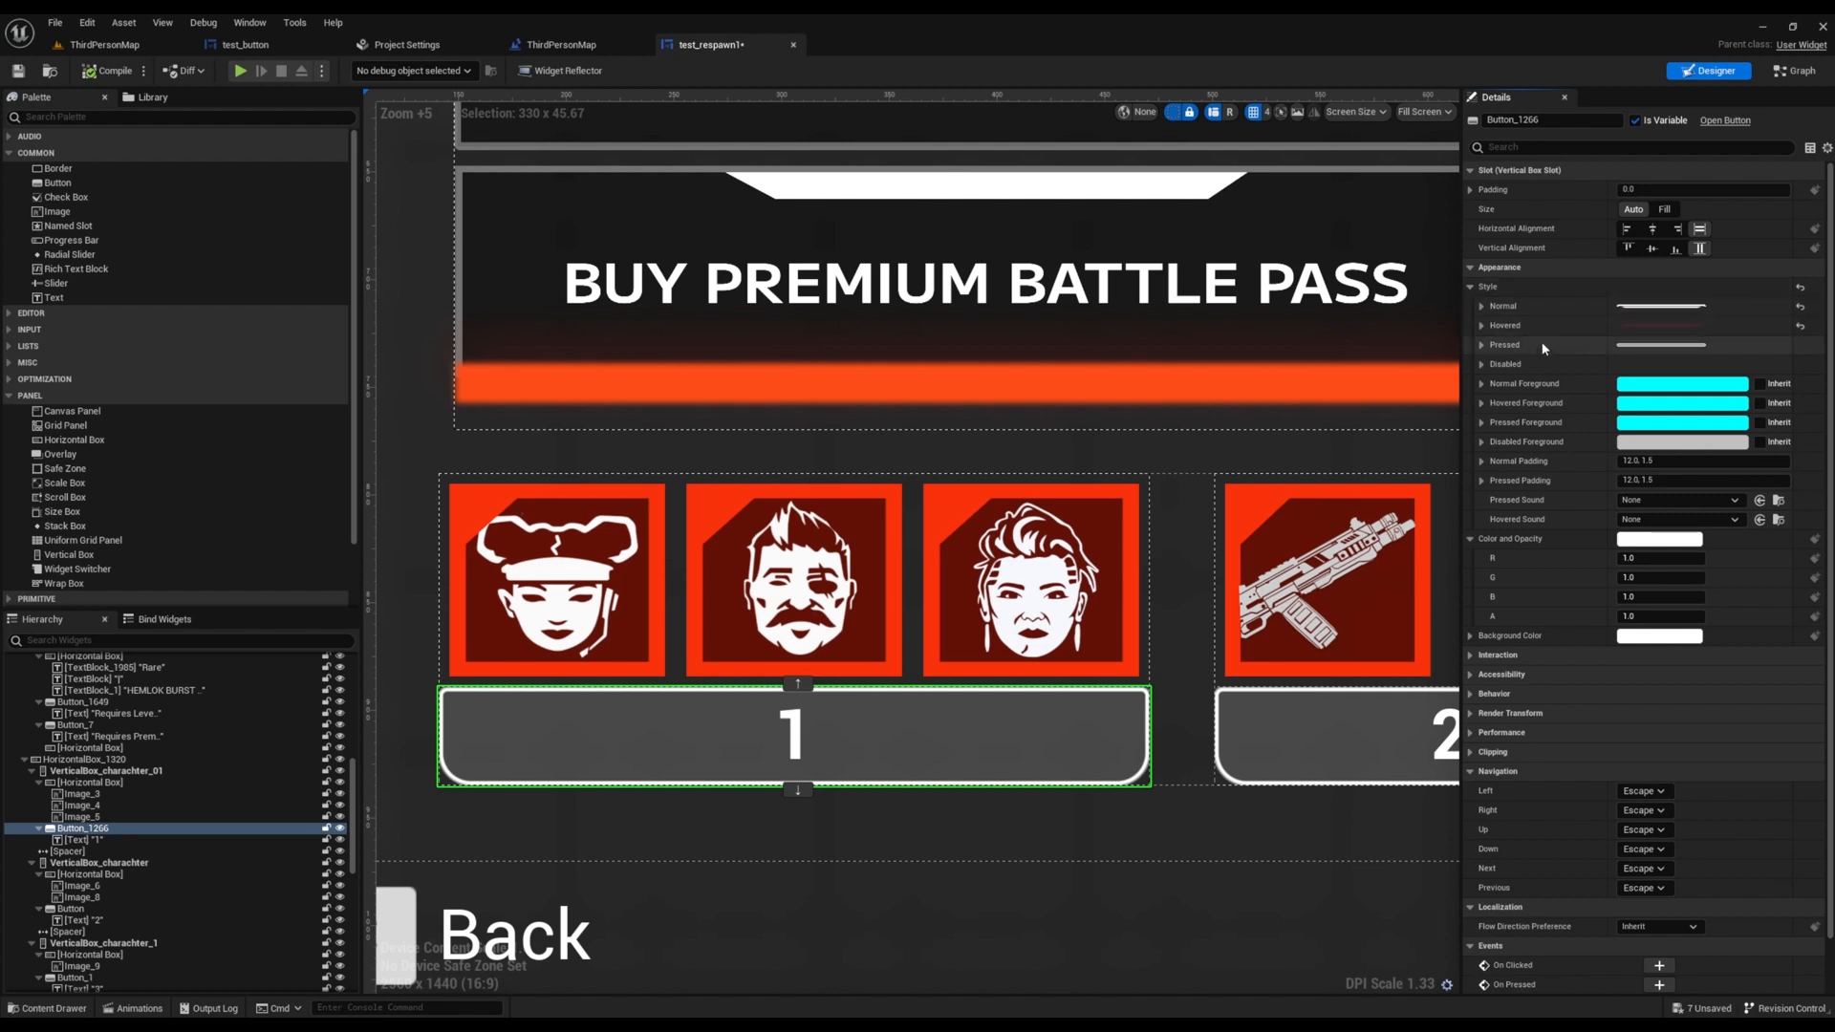
pyautogui.moveTo(1549, 339)
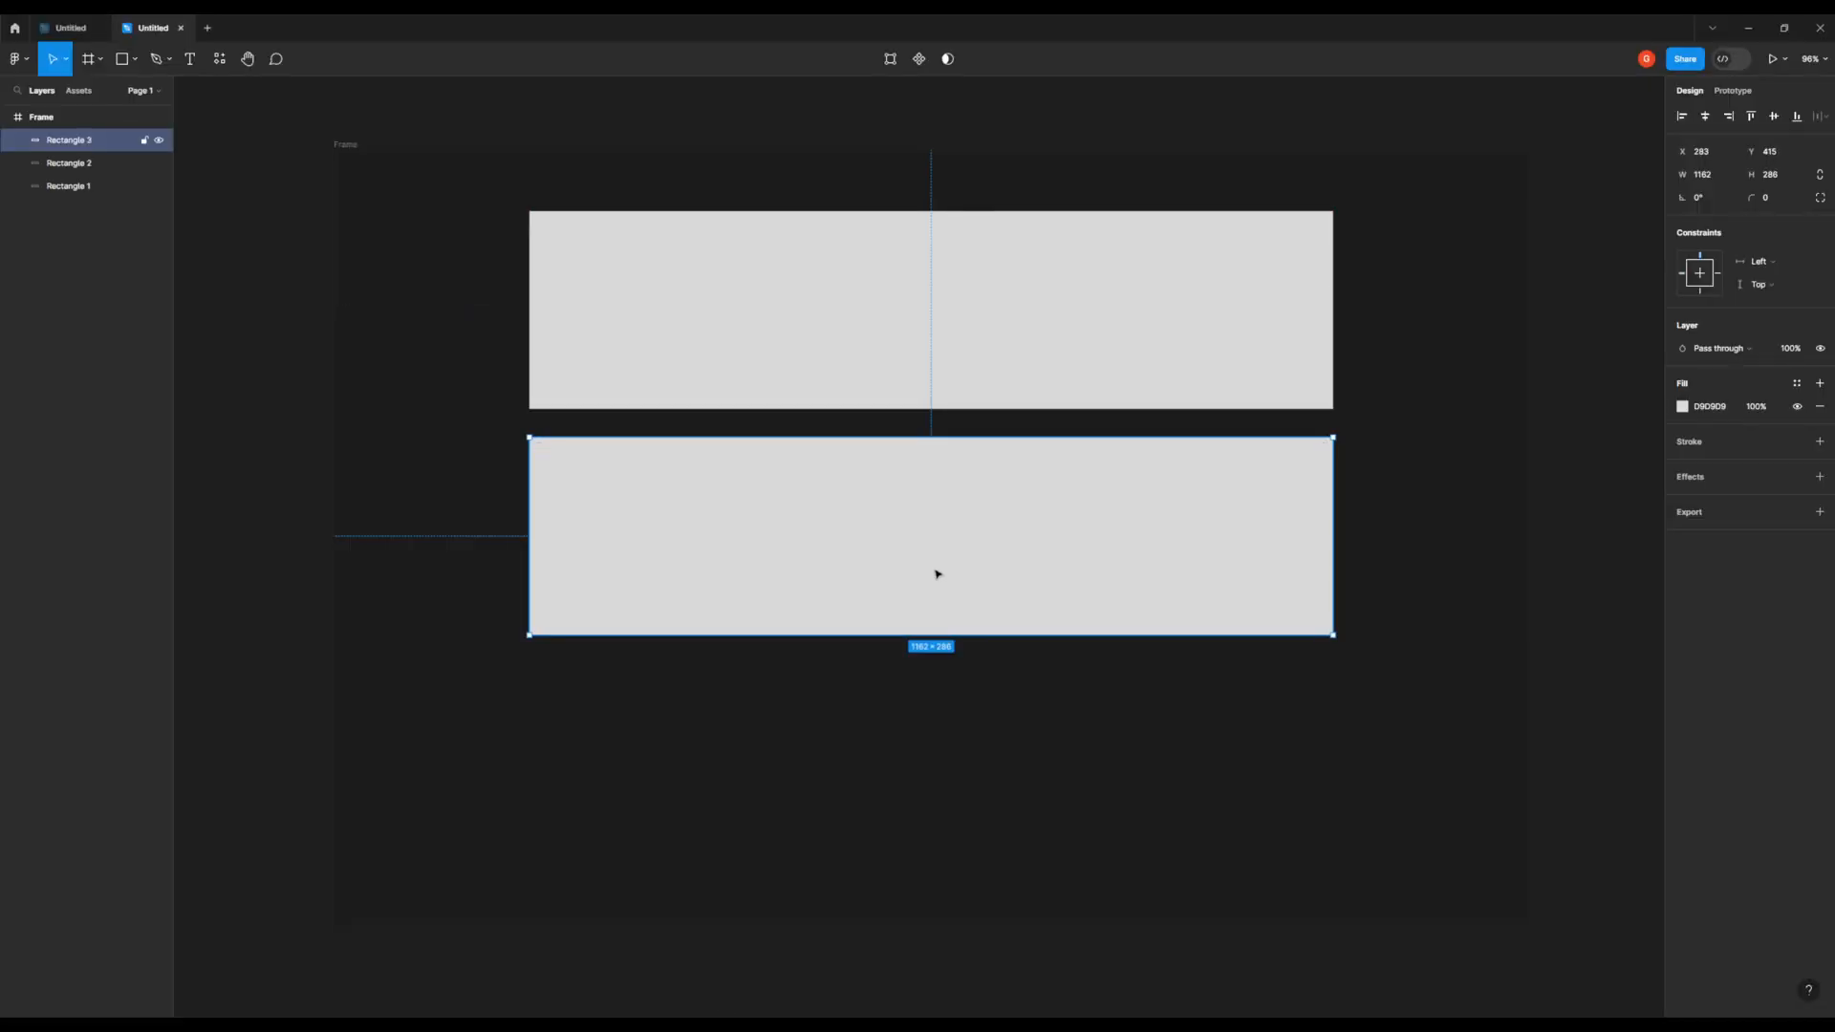
pyautogui.moveTo(931, 539); pyautogui.dragTo(931, 761)
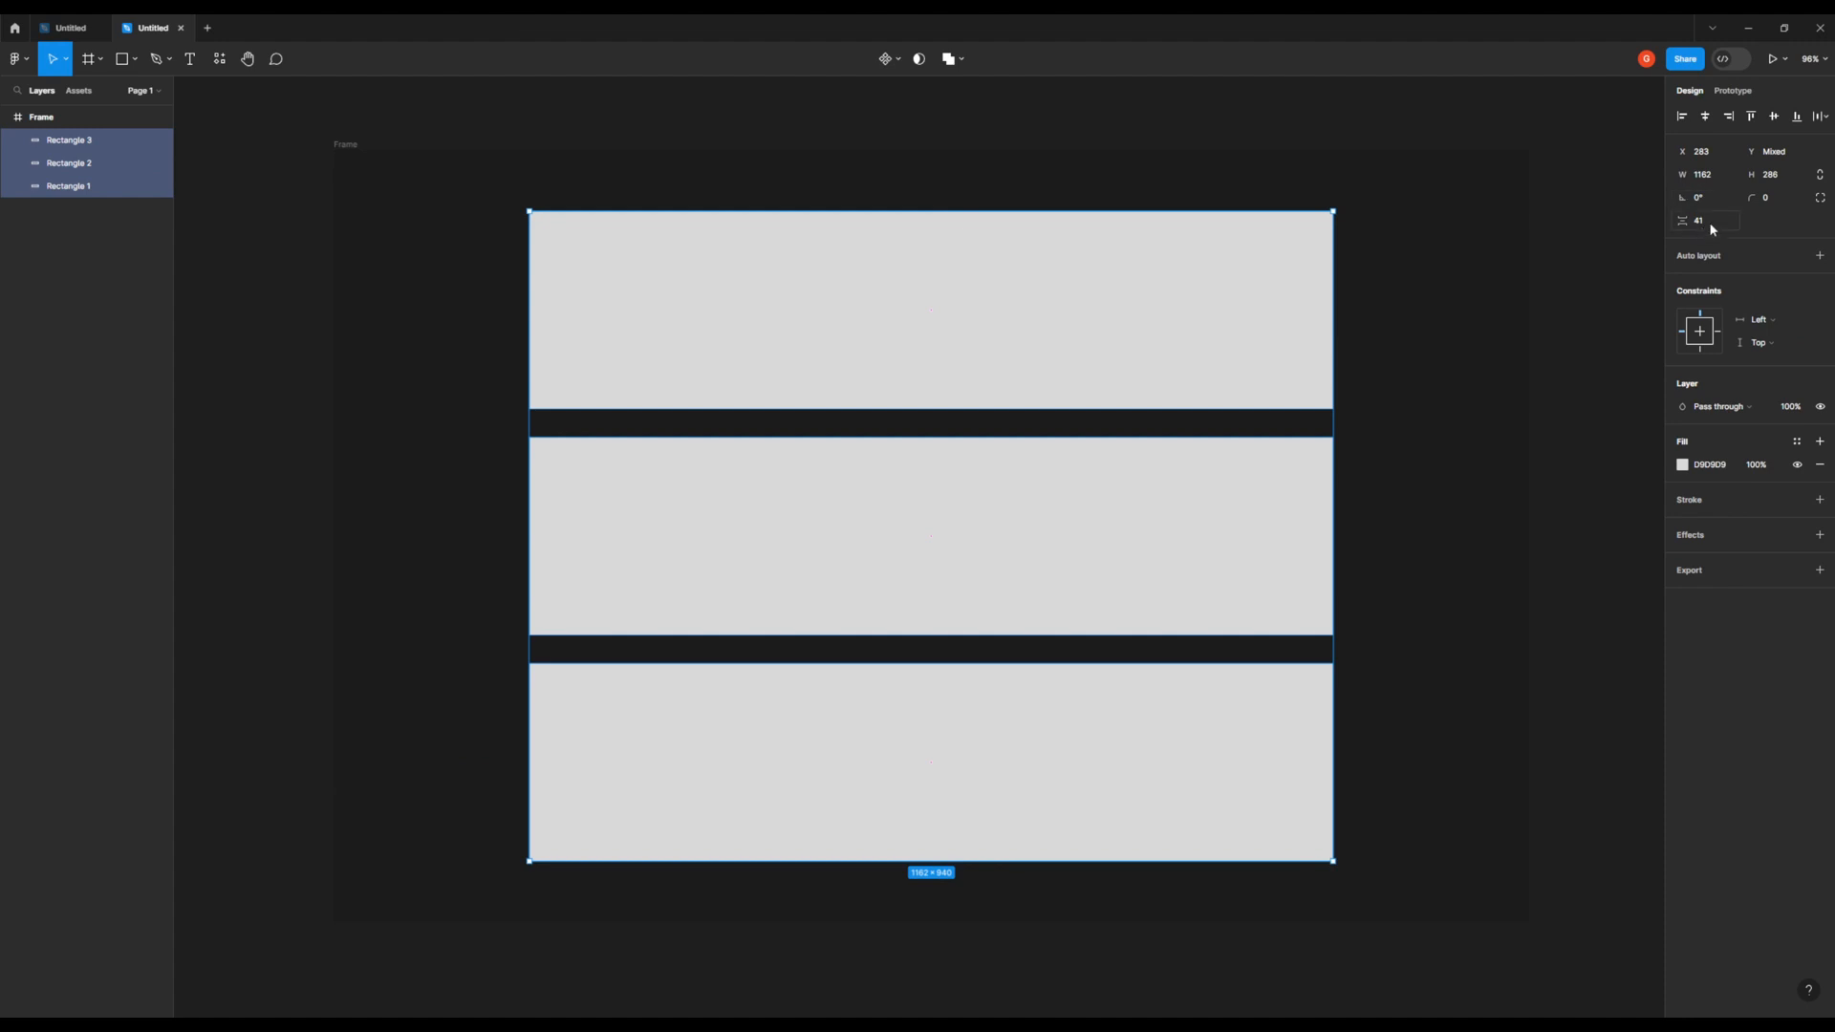
# With all three selected, set the bottom corner radii, width 1000, height 200 and even spacing.
pyautogui.click(1814, 197)
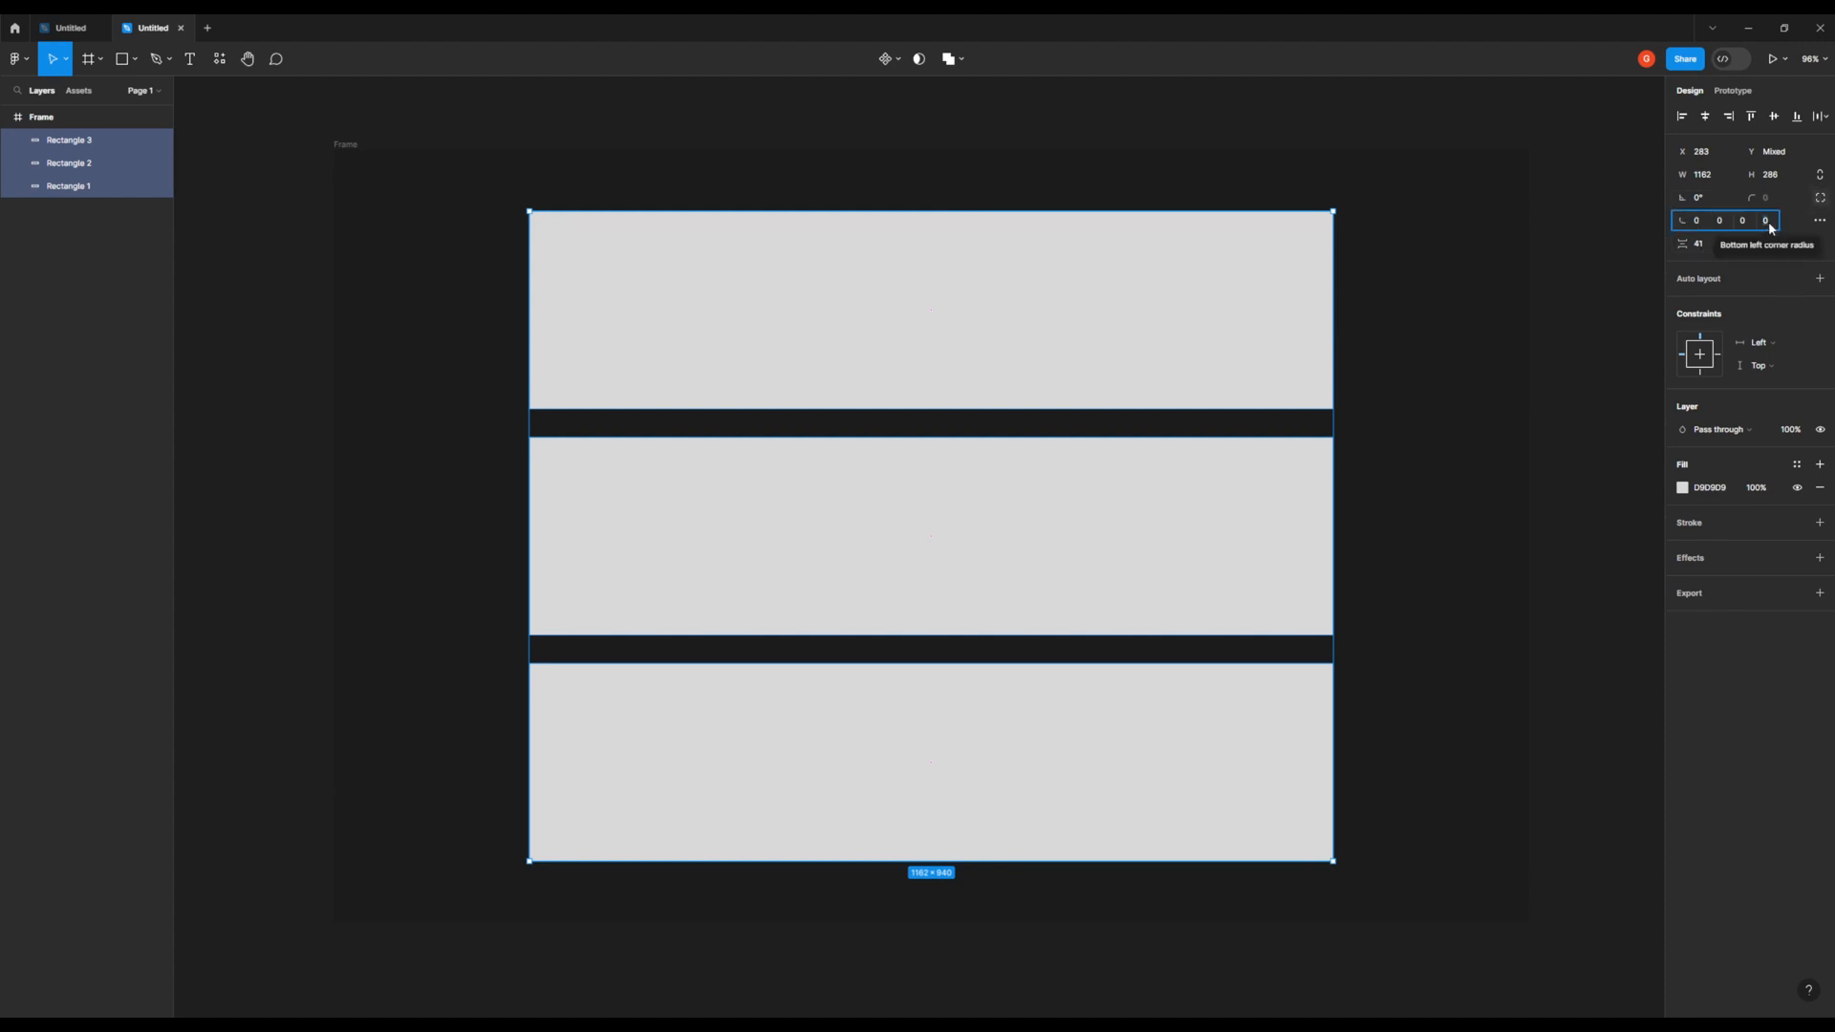
pyautogui.write('30')
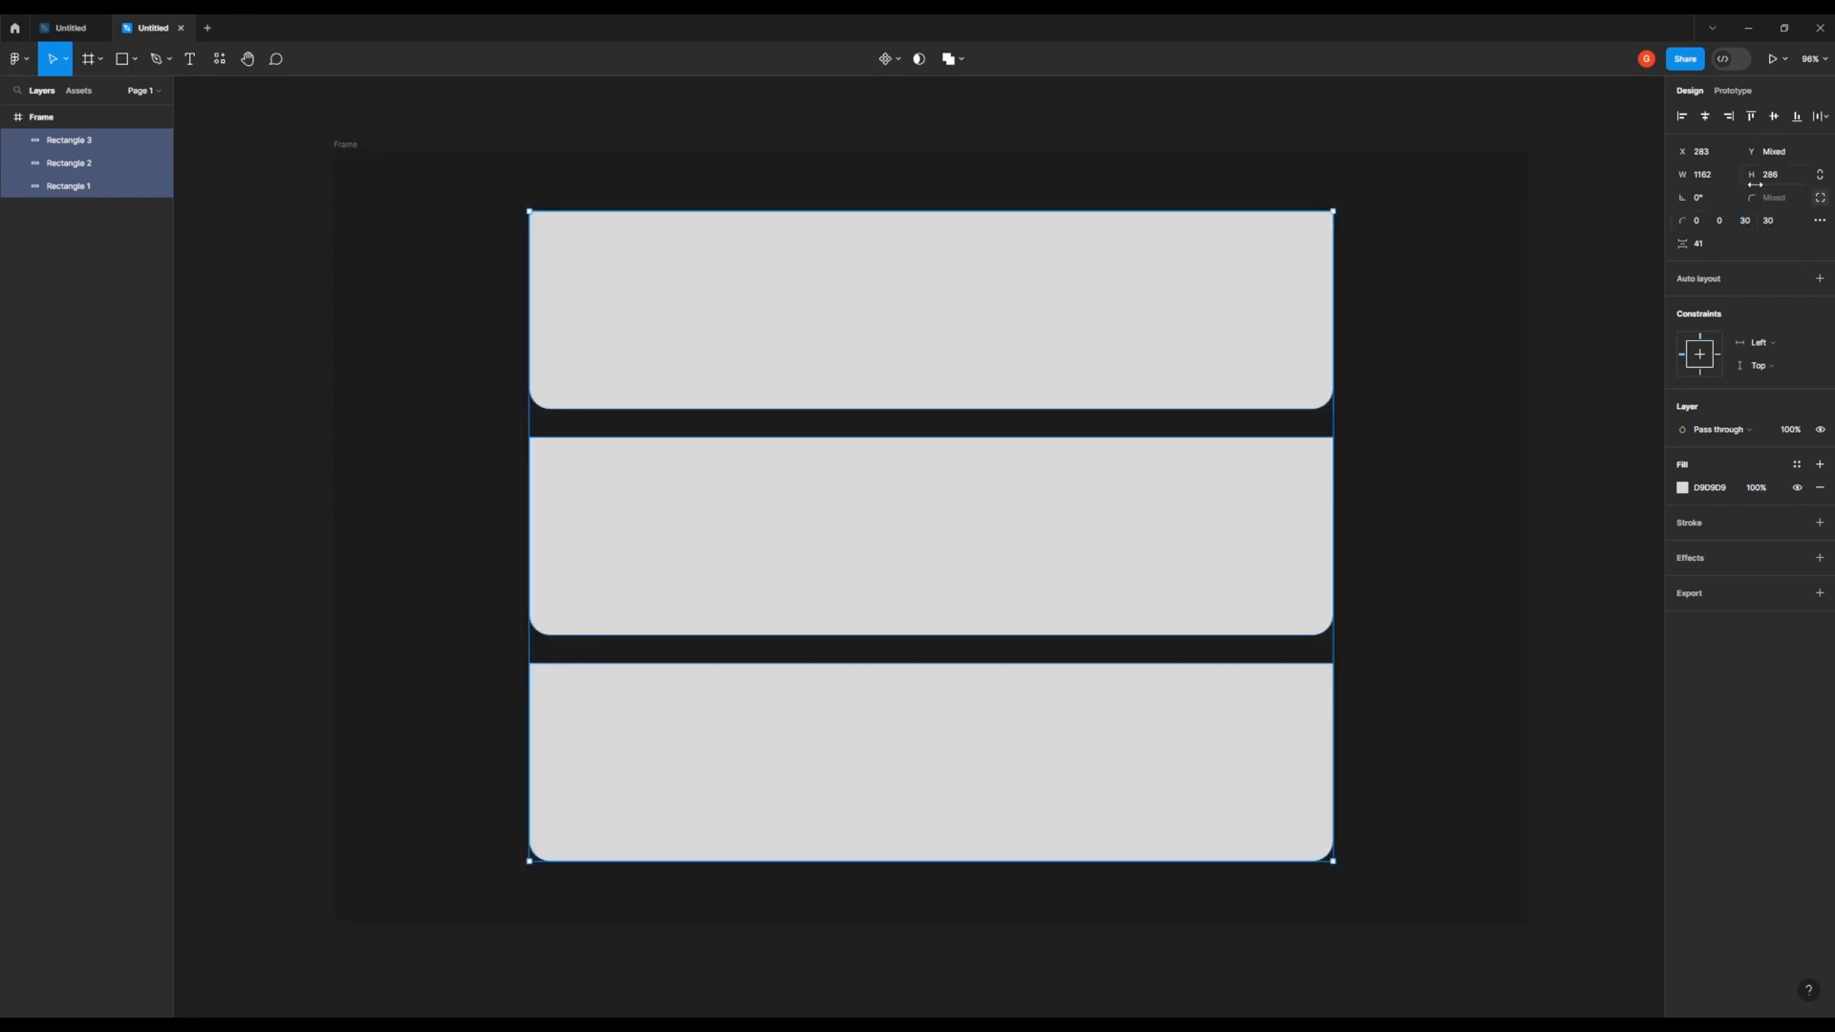
pyautogui.click(1702, 174)
pyautogui.write('1000')
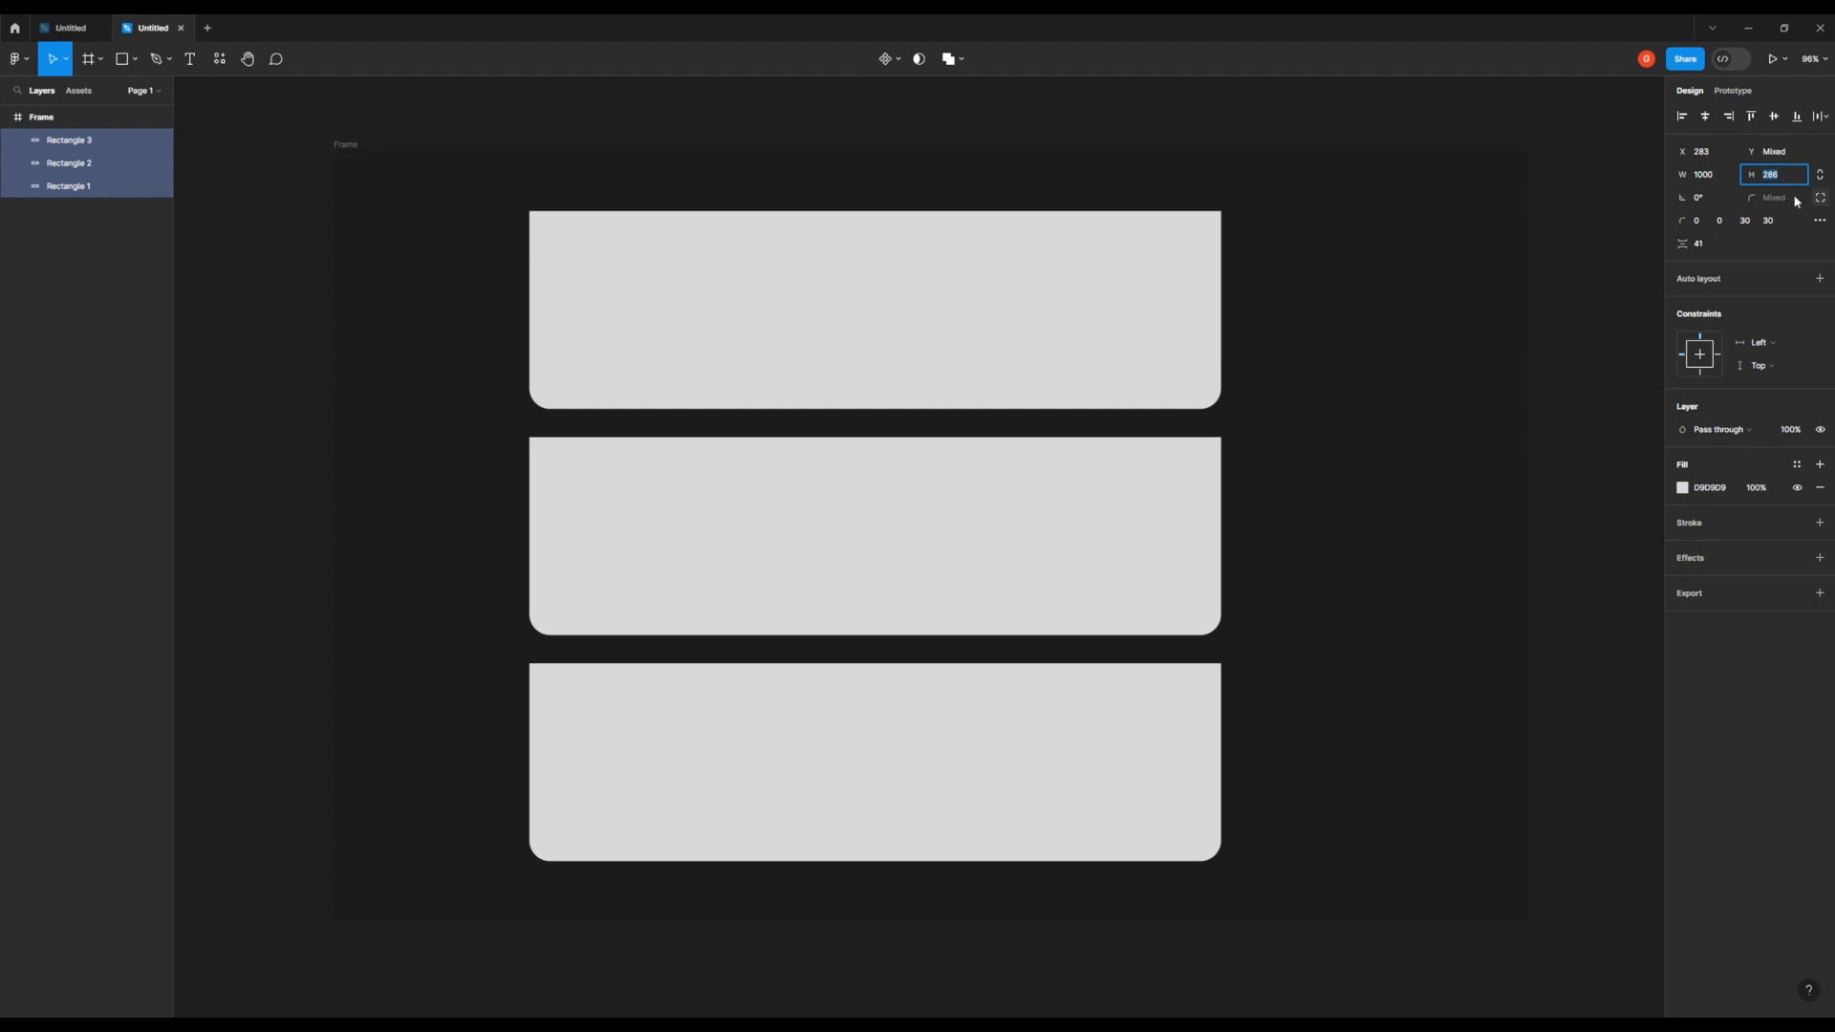
pyautogui.write('200')
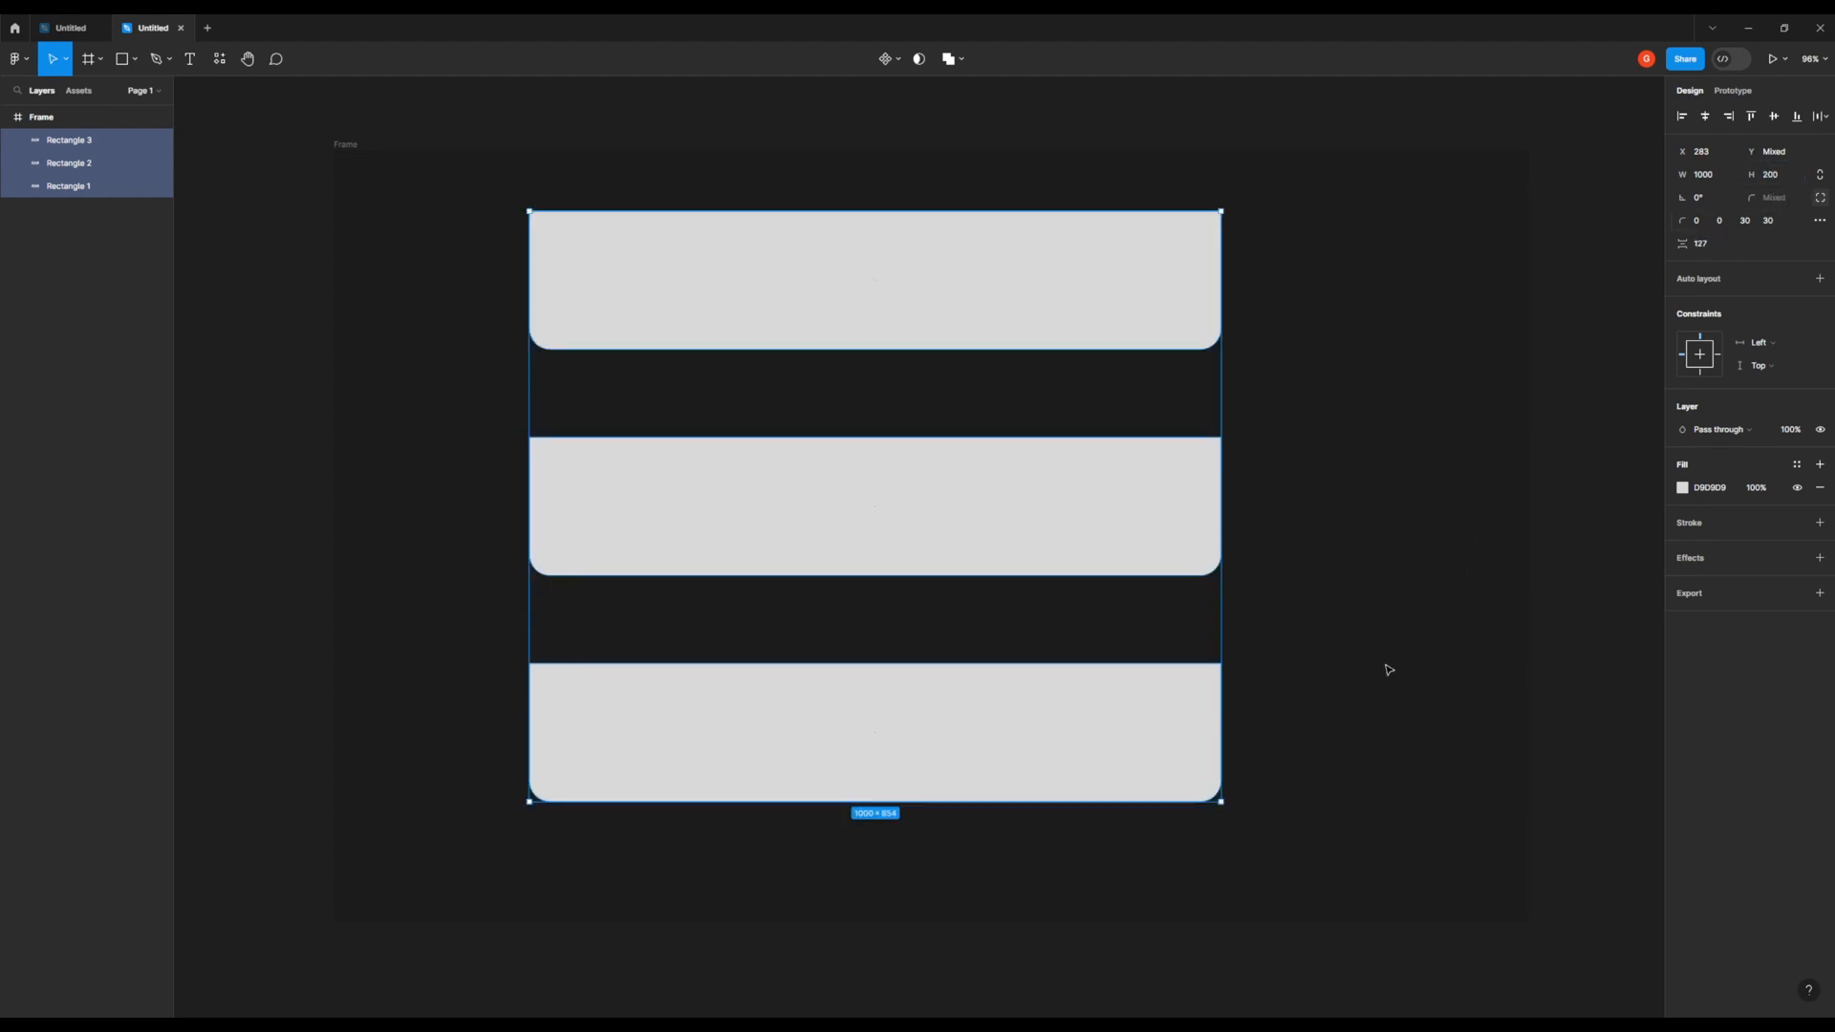
pyautogui.click(1750, 222)
pyautogui.write('45')
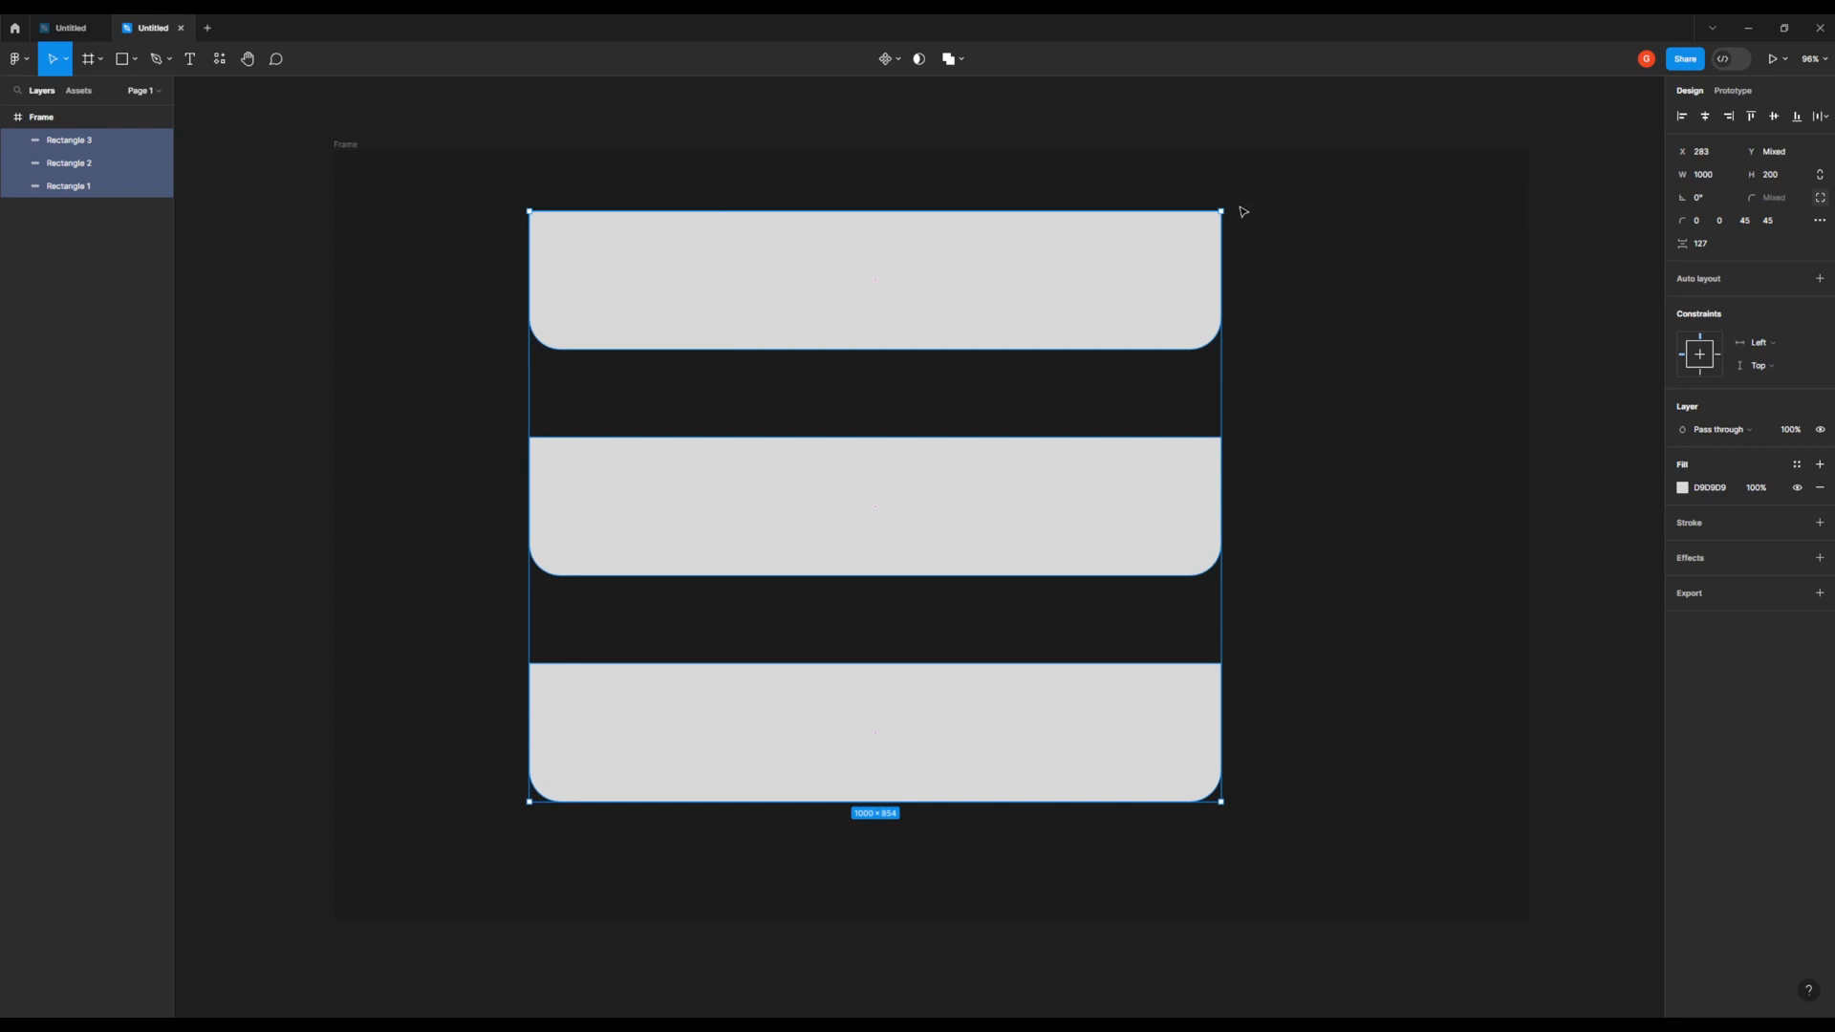
pyautogui.click(1774, 174)
pyautogui.write('150')
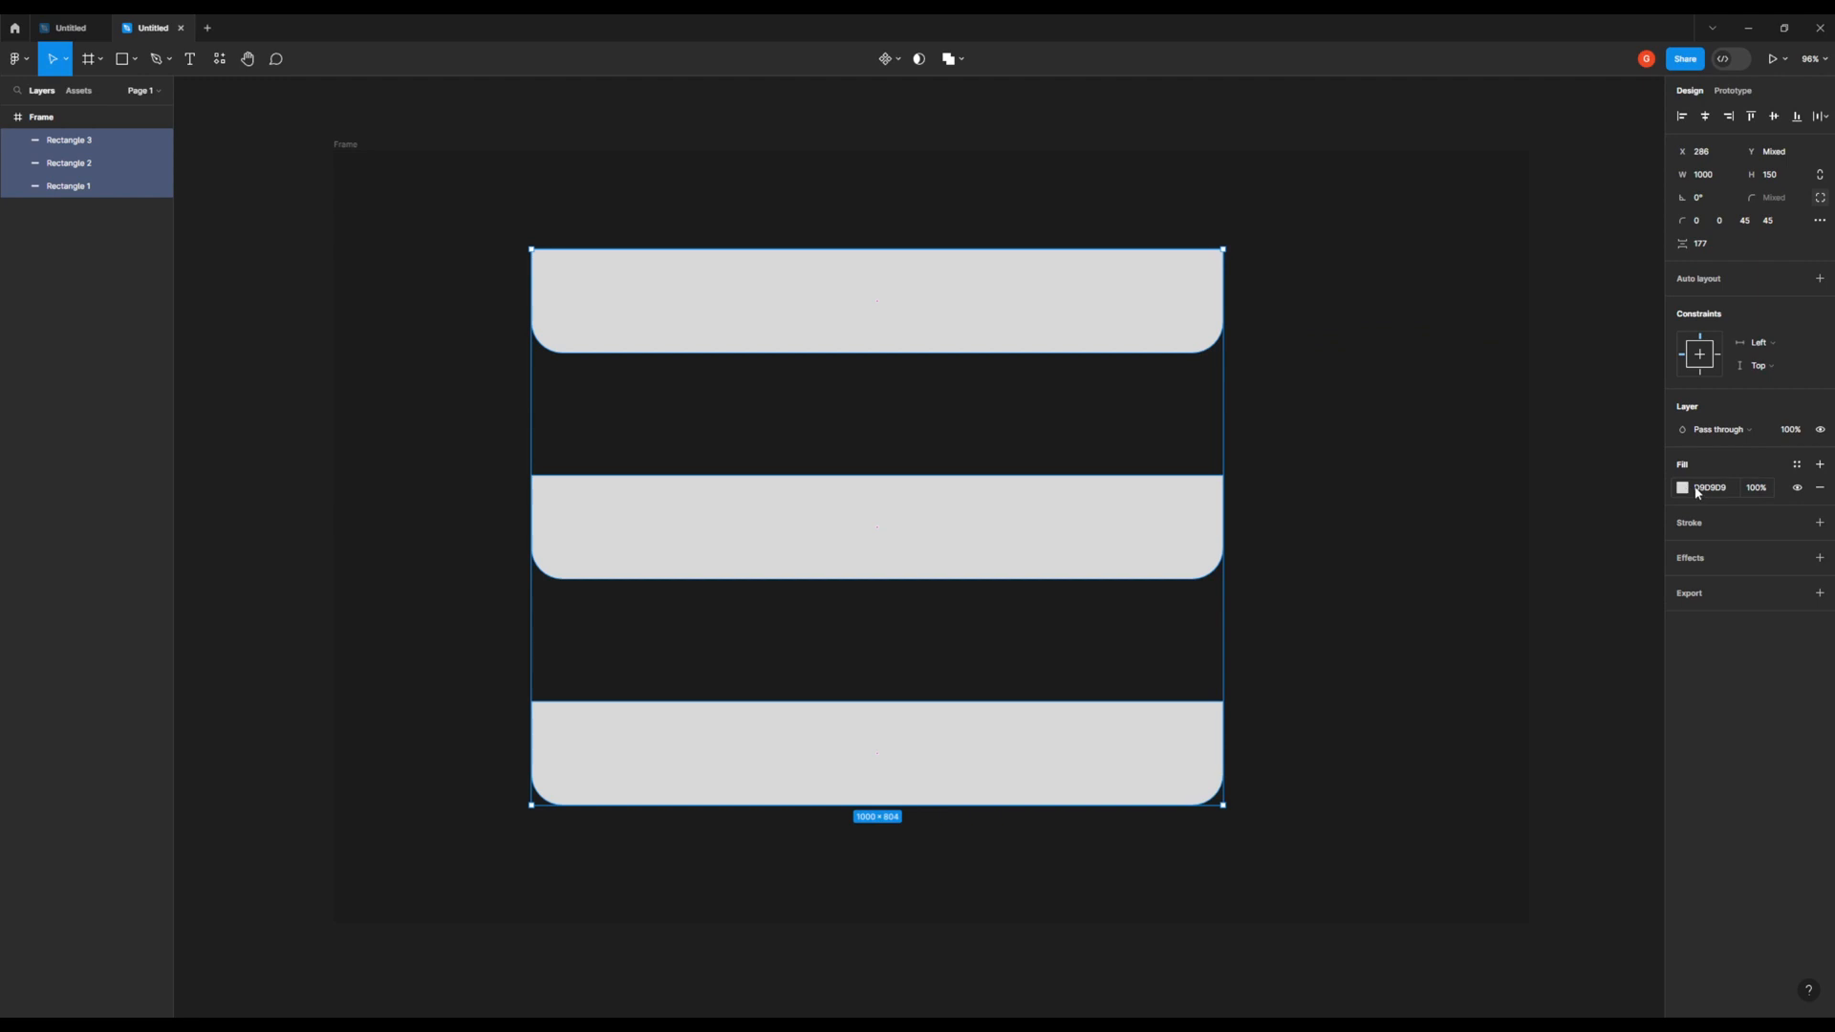
# Set the rectangles' fill opacity to 20% and add an inside stroke of weight 10.
pyautogui.click(1755, 487)
pyautogui.write('20')
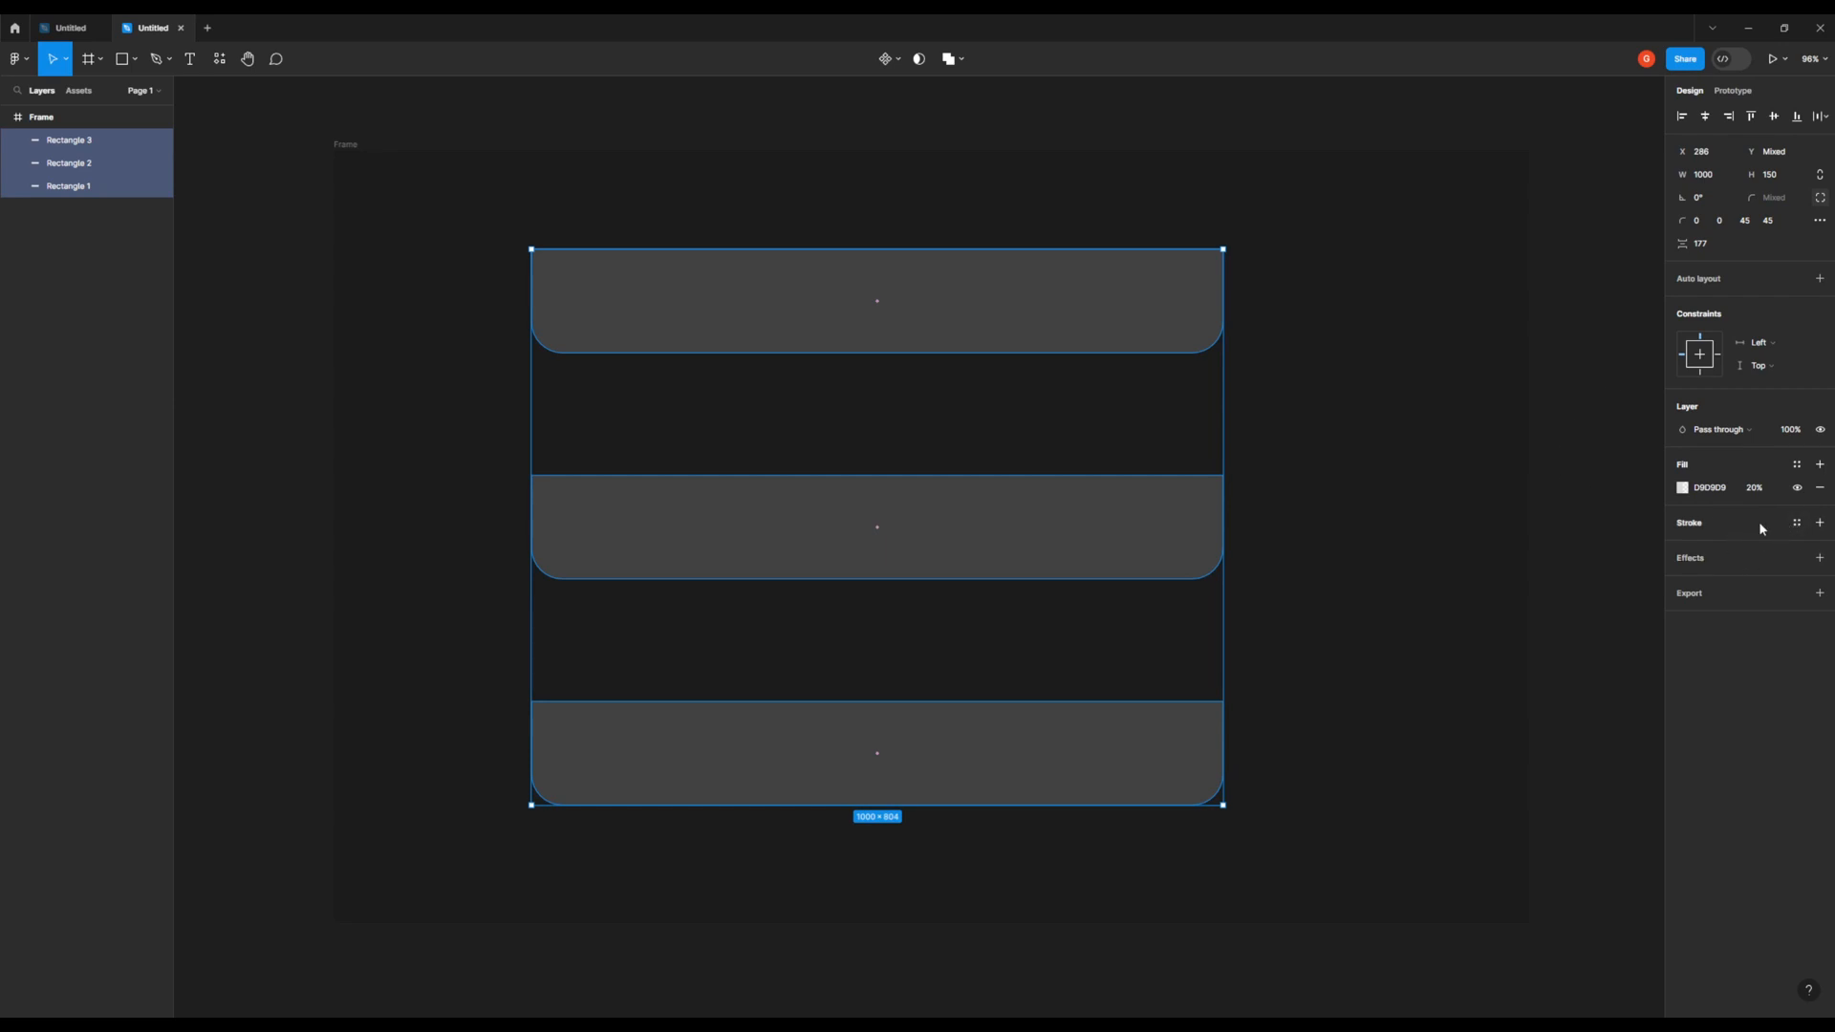
pyautogui.click(1820, 522)
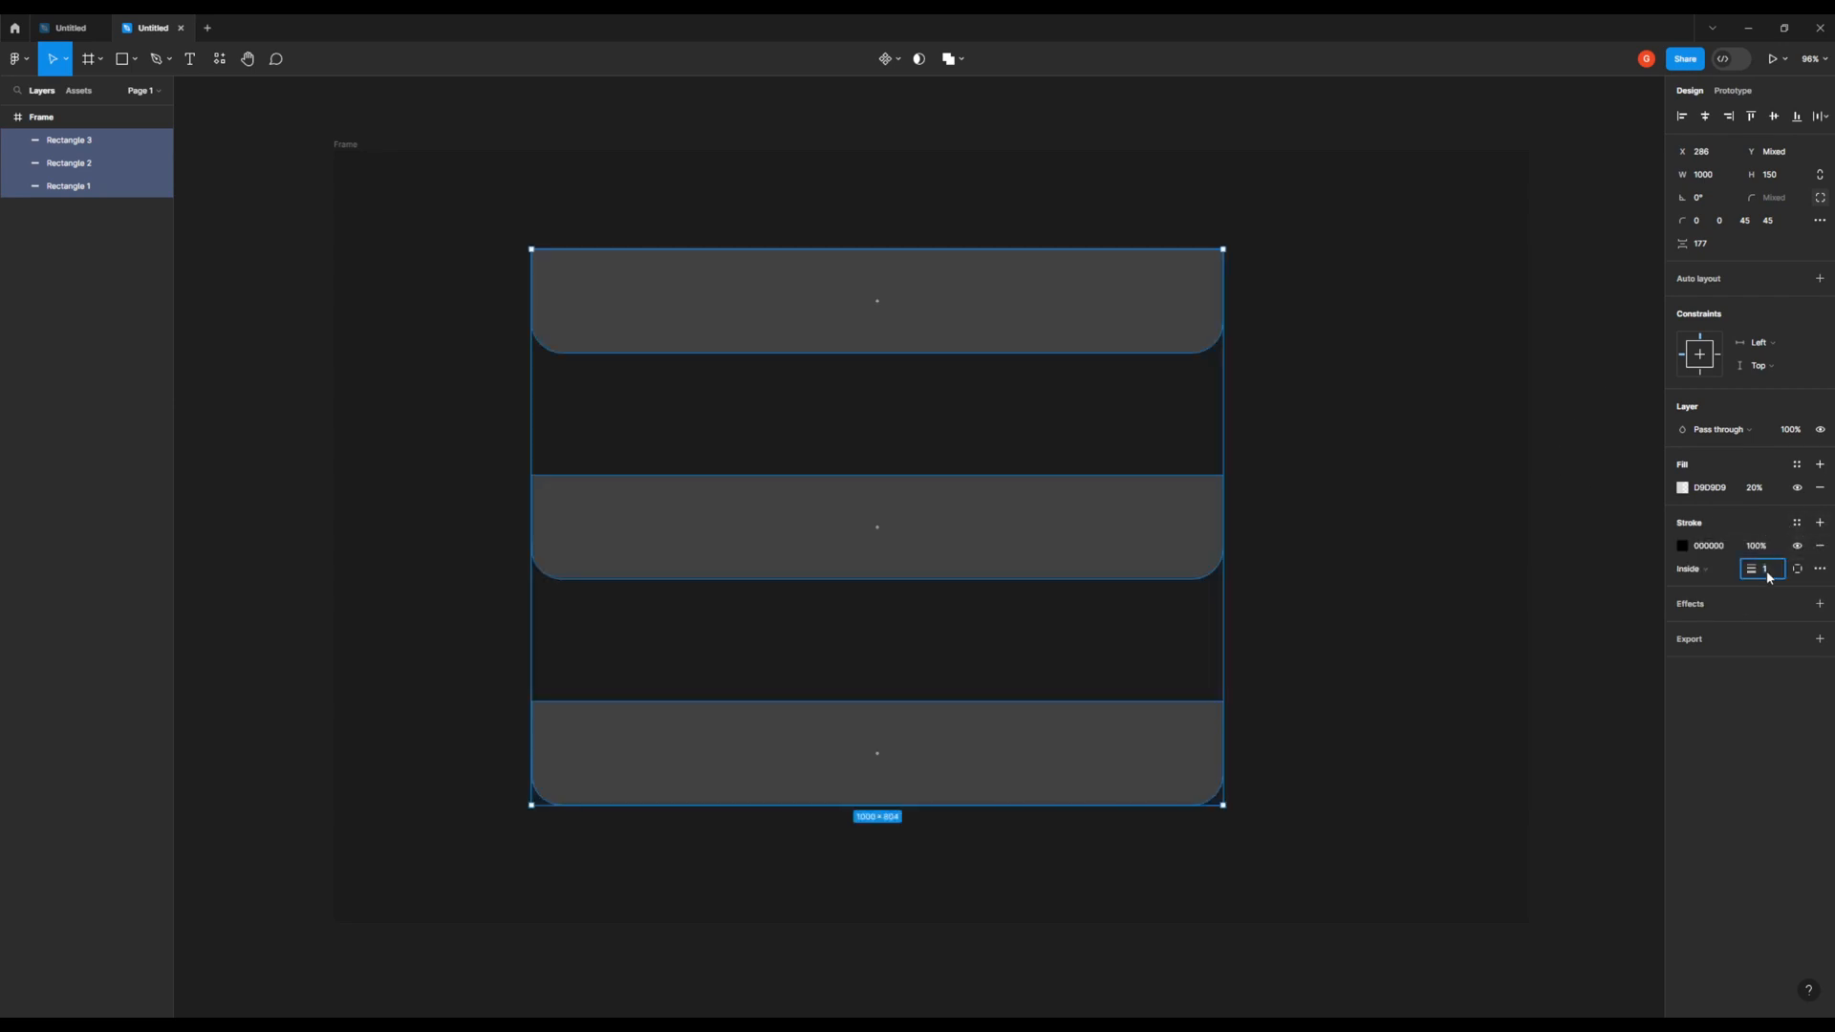
pyautogui.write('10')
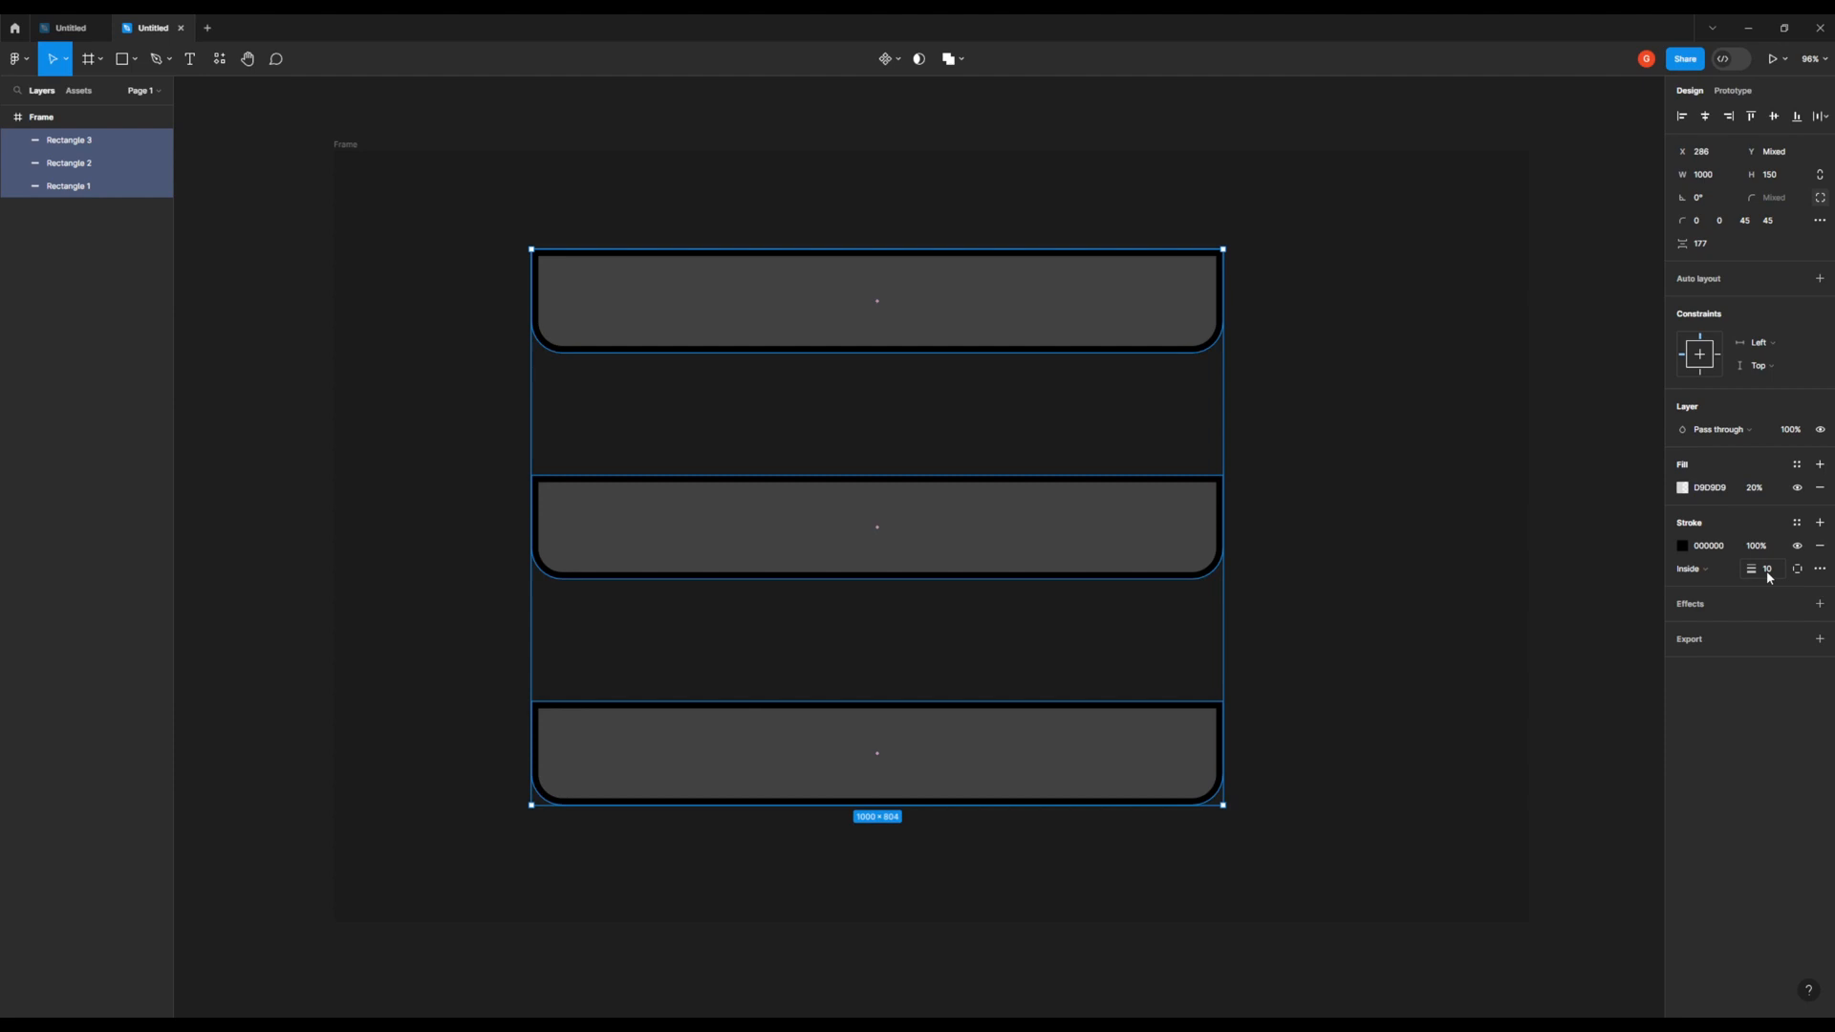
pyautogui.click(1683, 545)
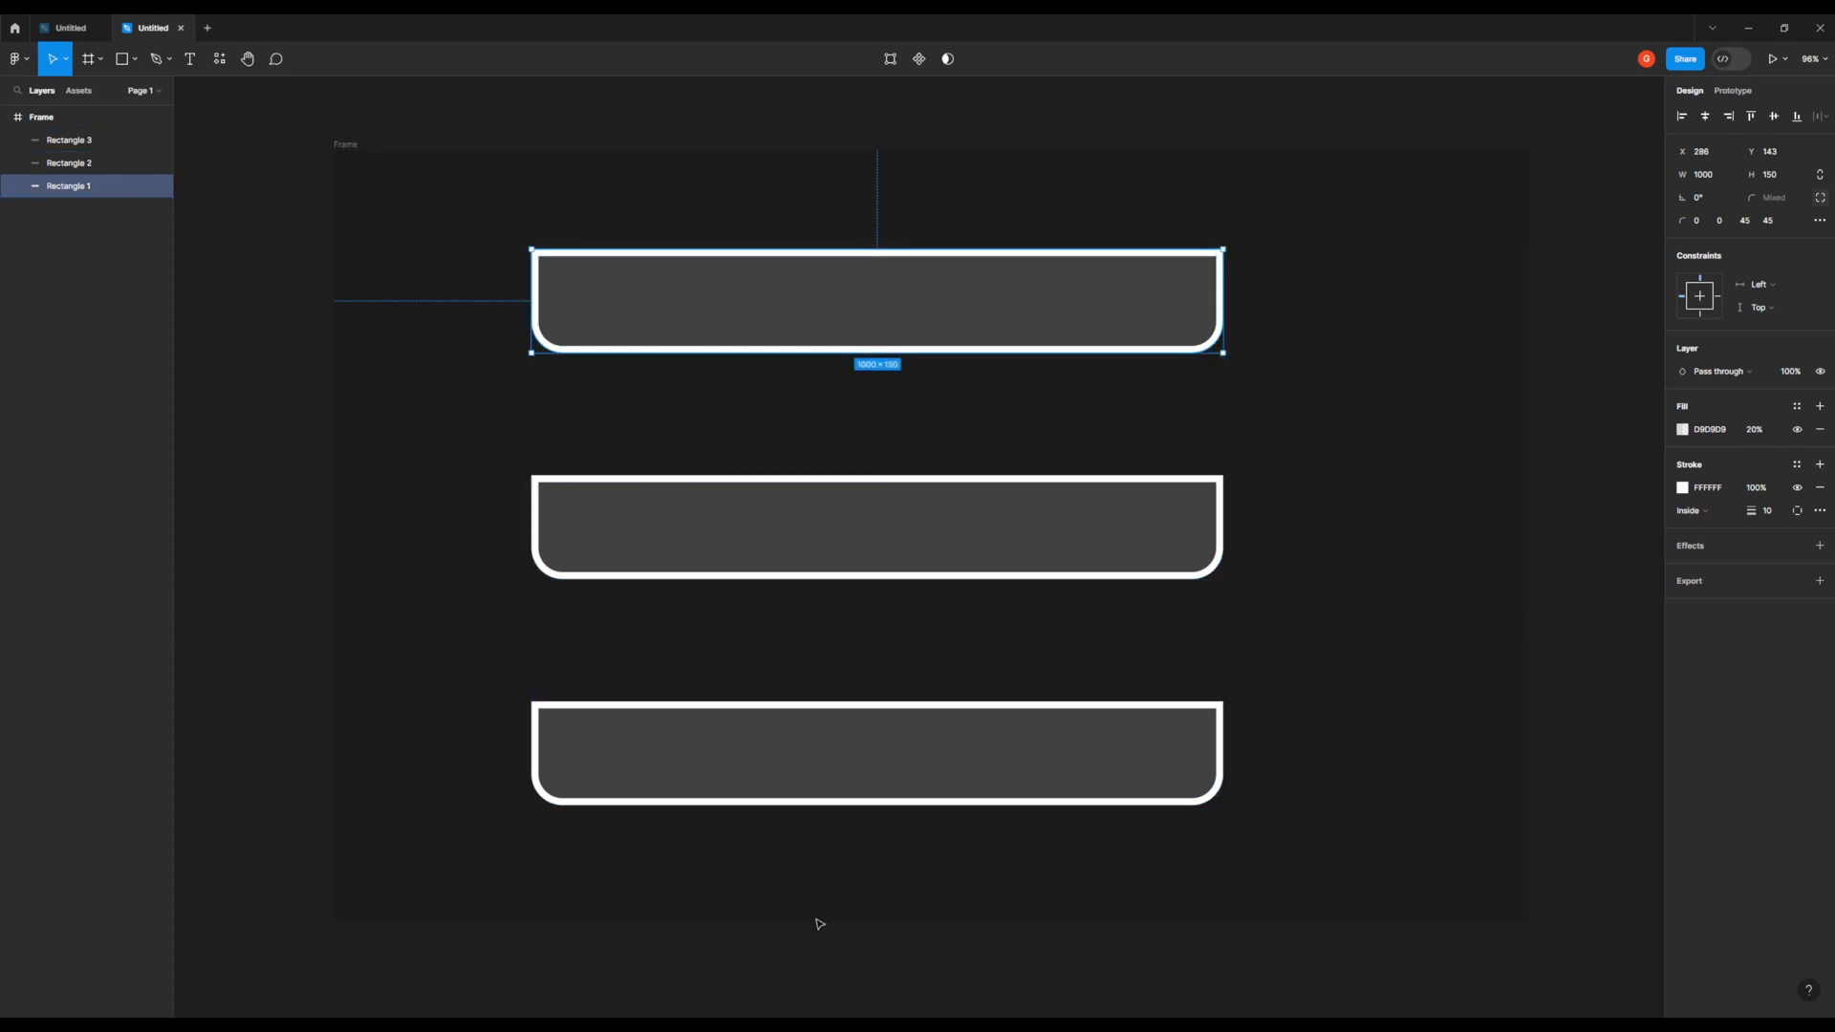
# Rename the three rectangle layers Noraml_tes, Hovered_tes and Pressed_tes.
pyautogui.doubleClick(67, 186)
pyautogui.write('Normal')
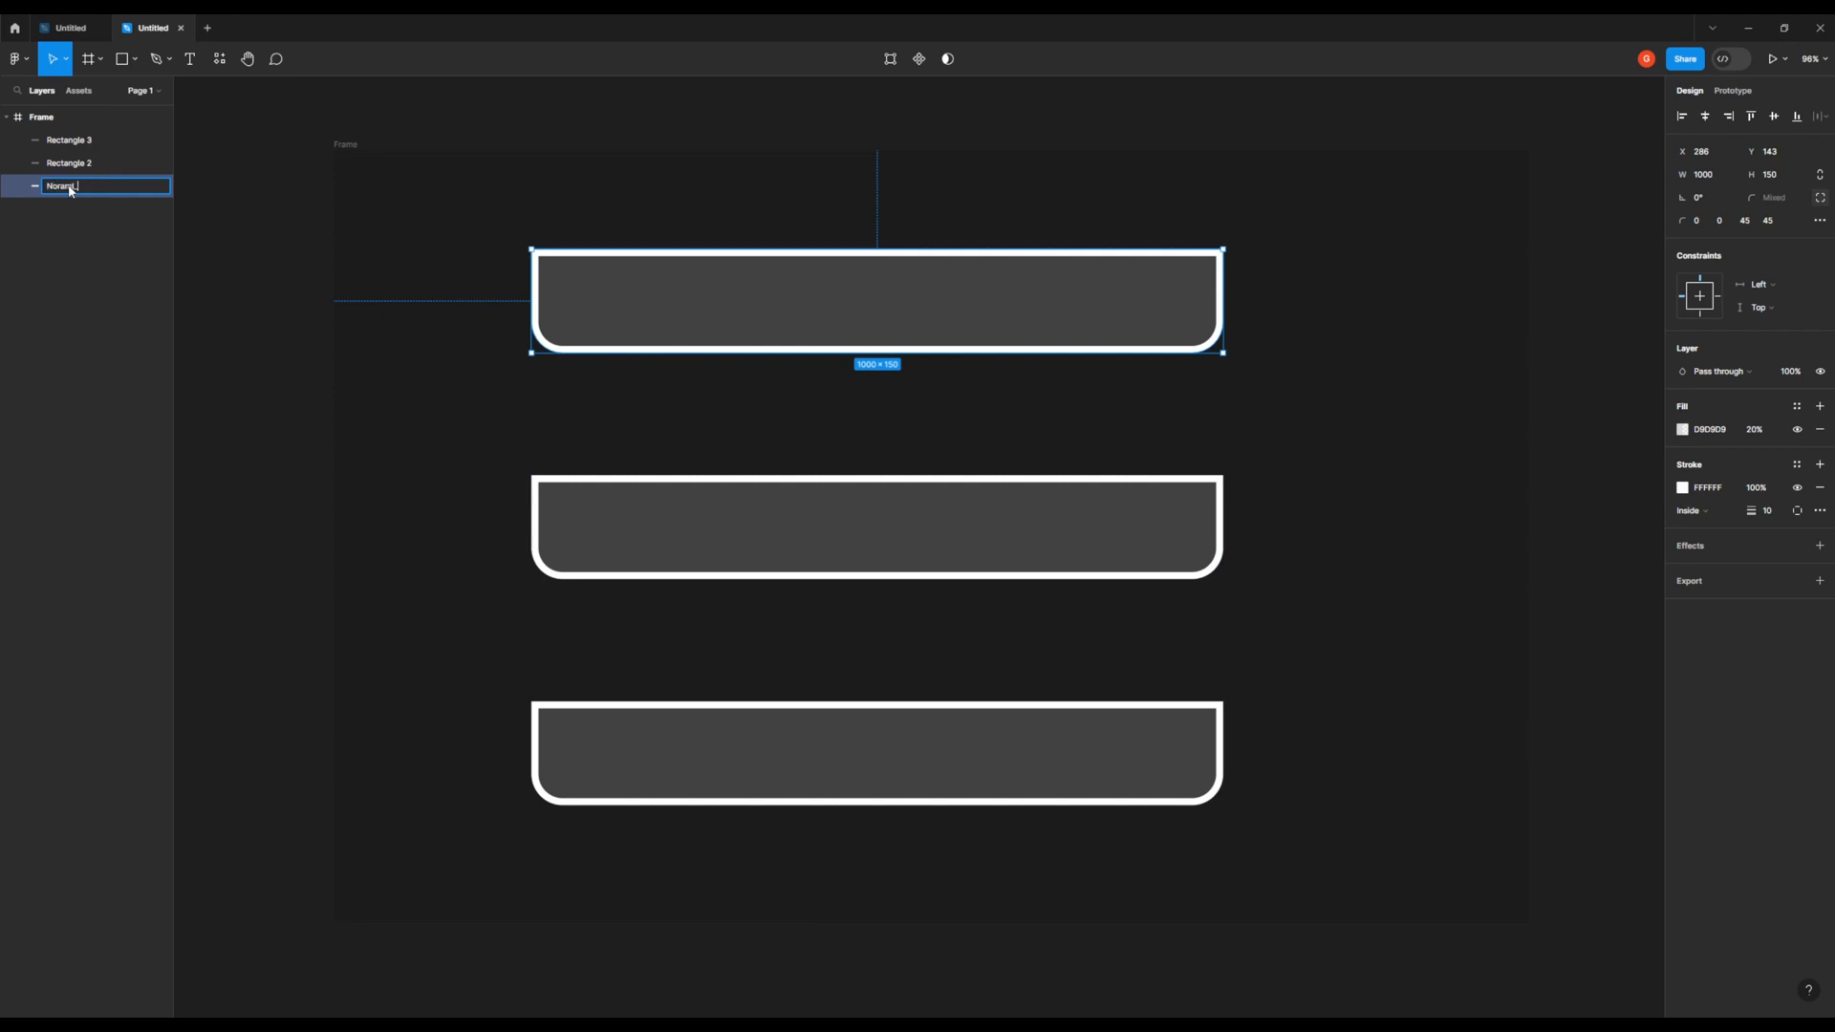
pyautogui.click(63, 162)
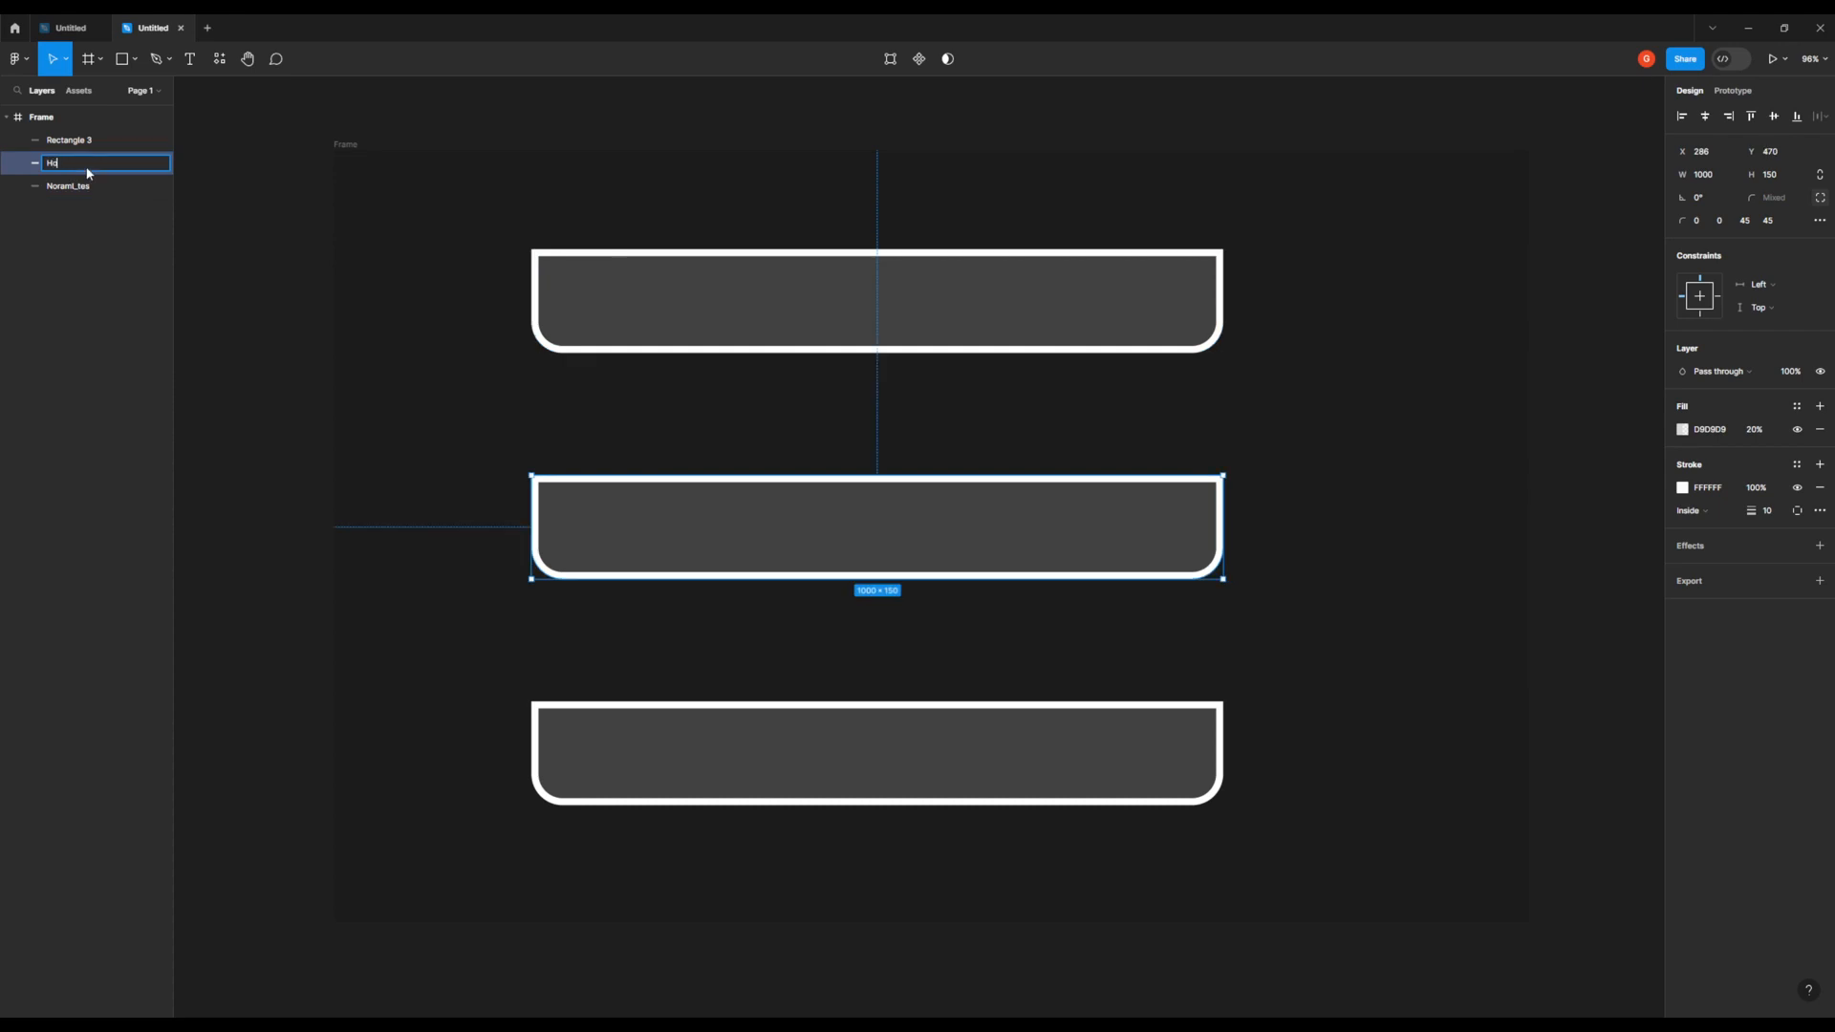
pyautogui.write('Hovered_tes')
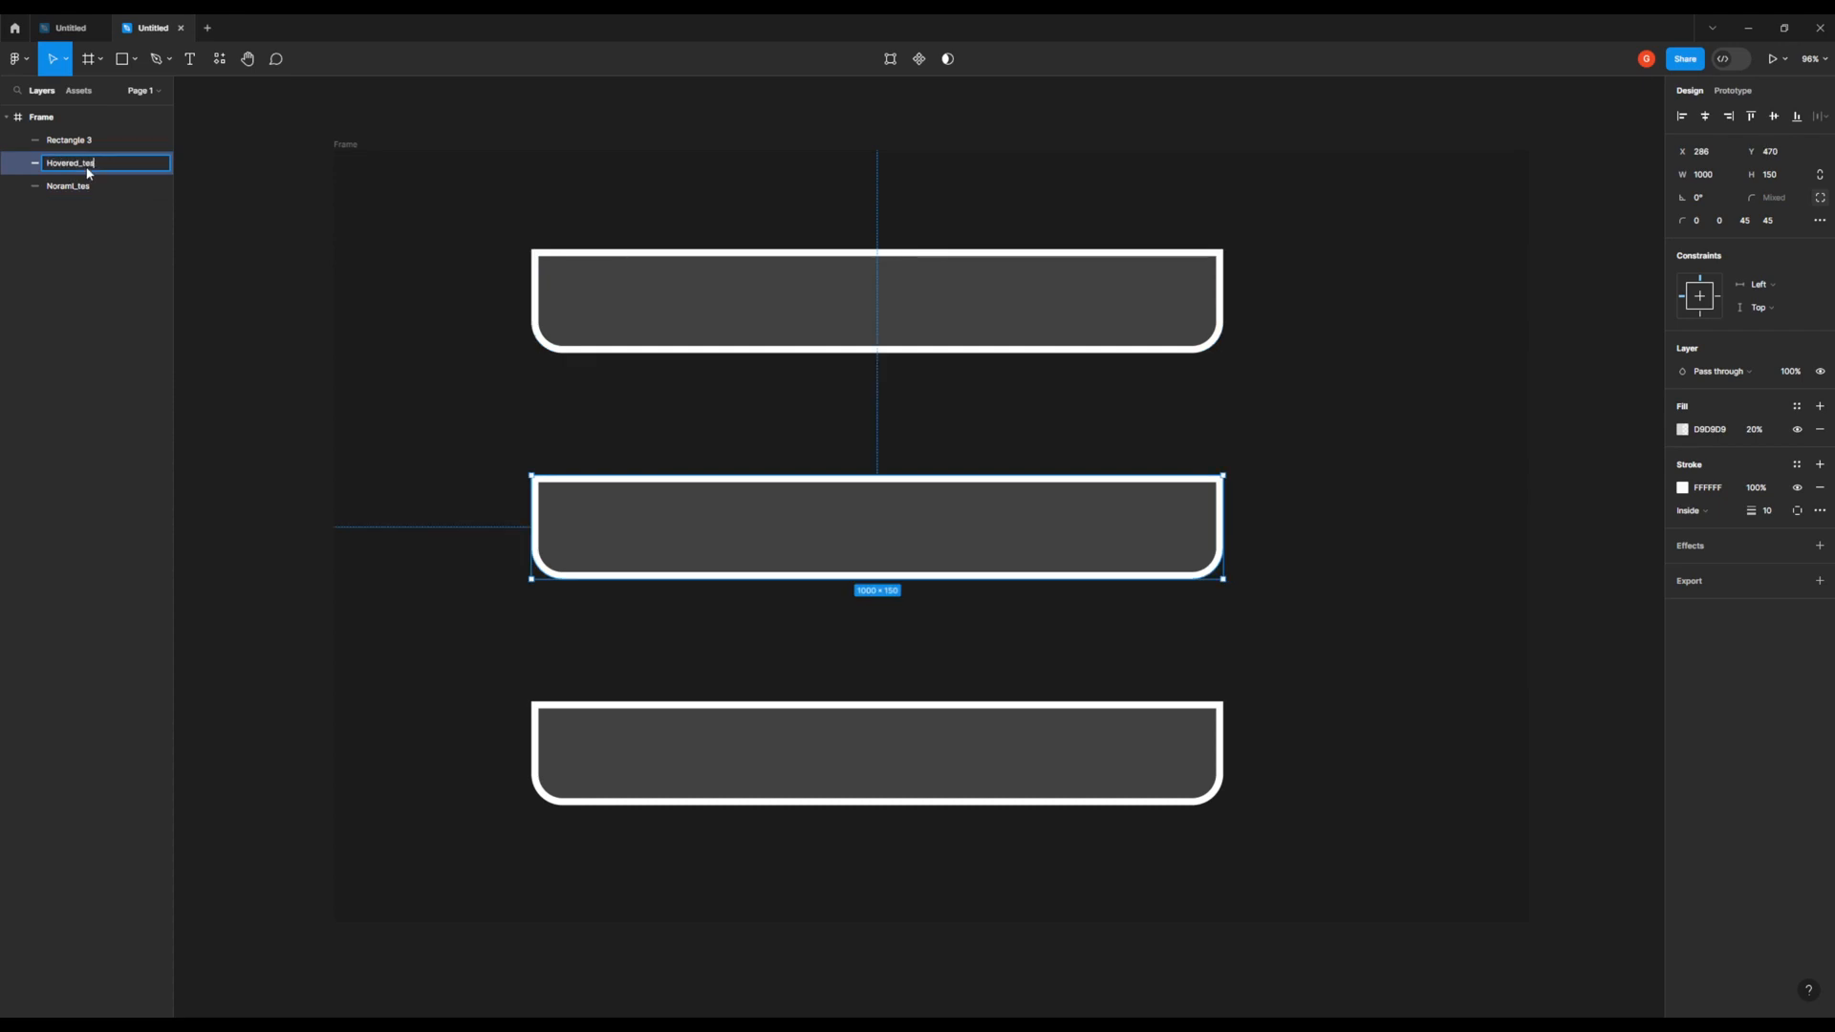
pyautogui.click(69, 140)
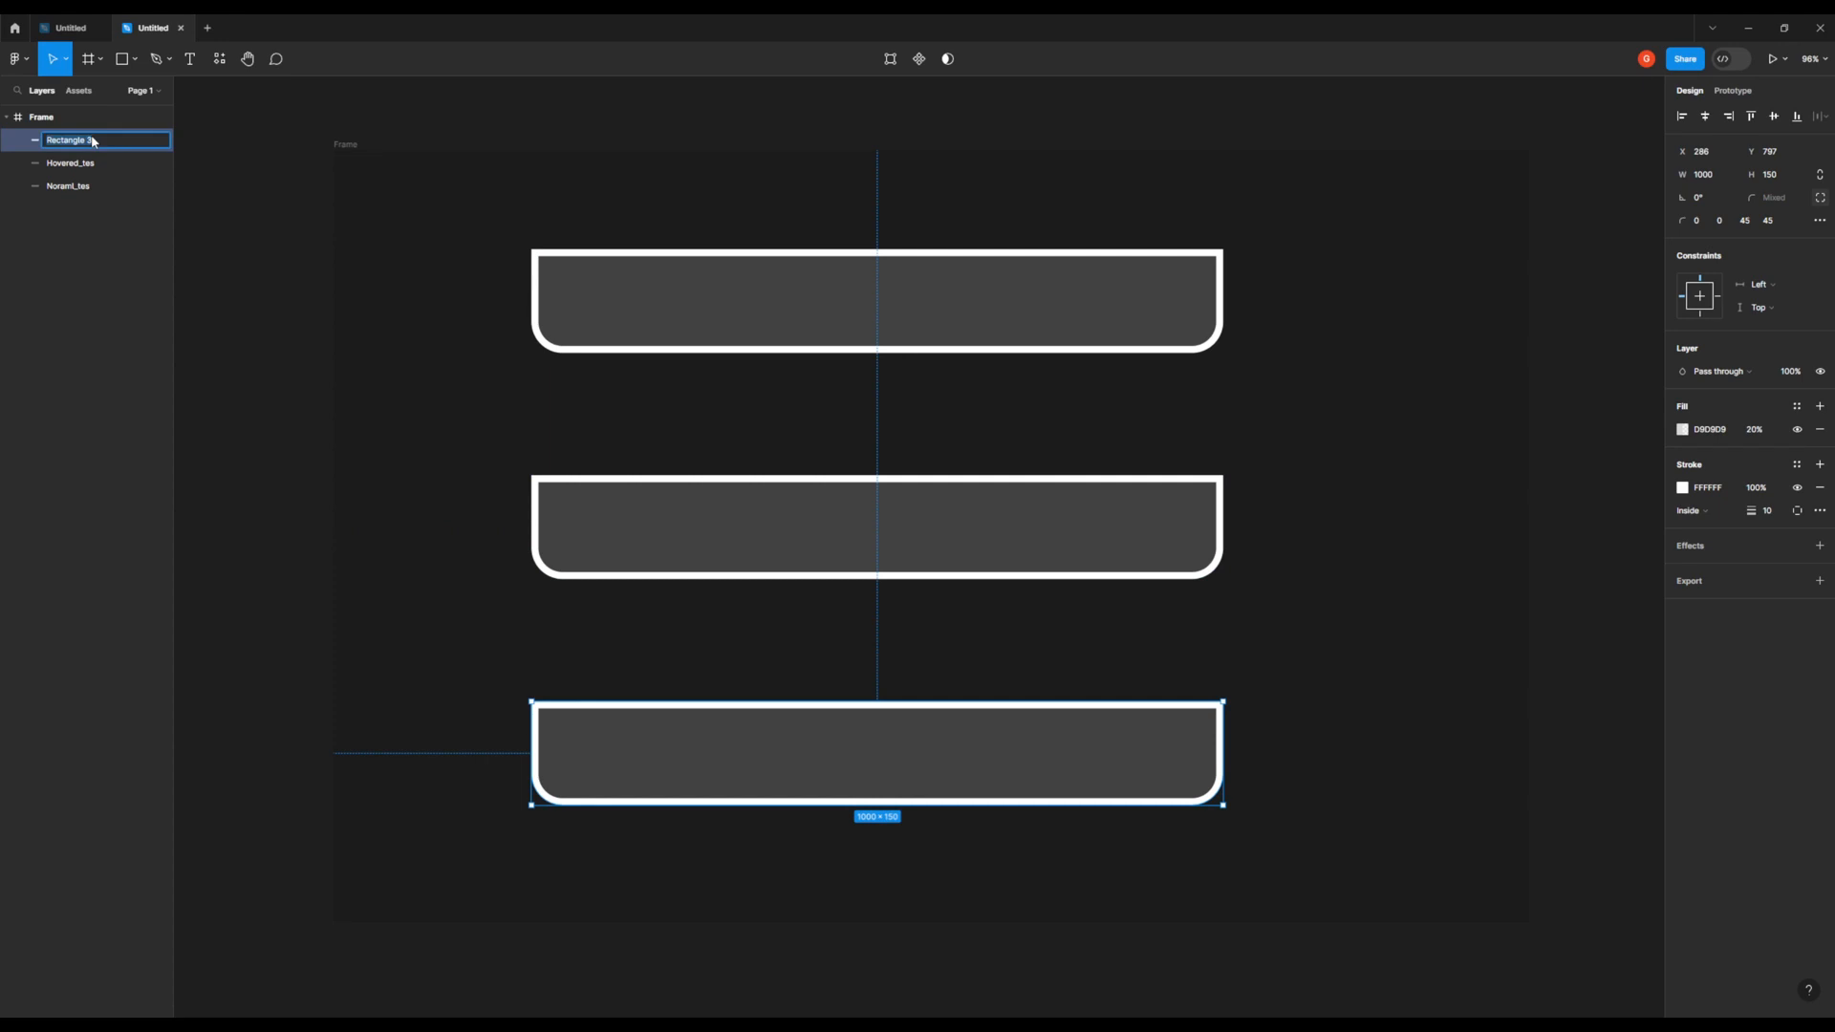
pyautogui.write('Pressed_tes')
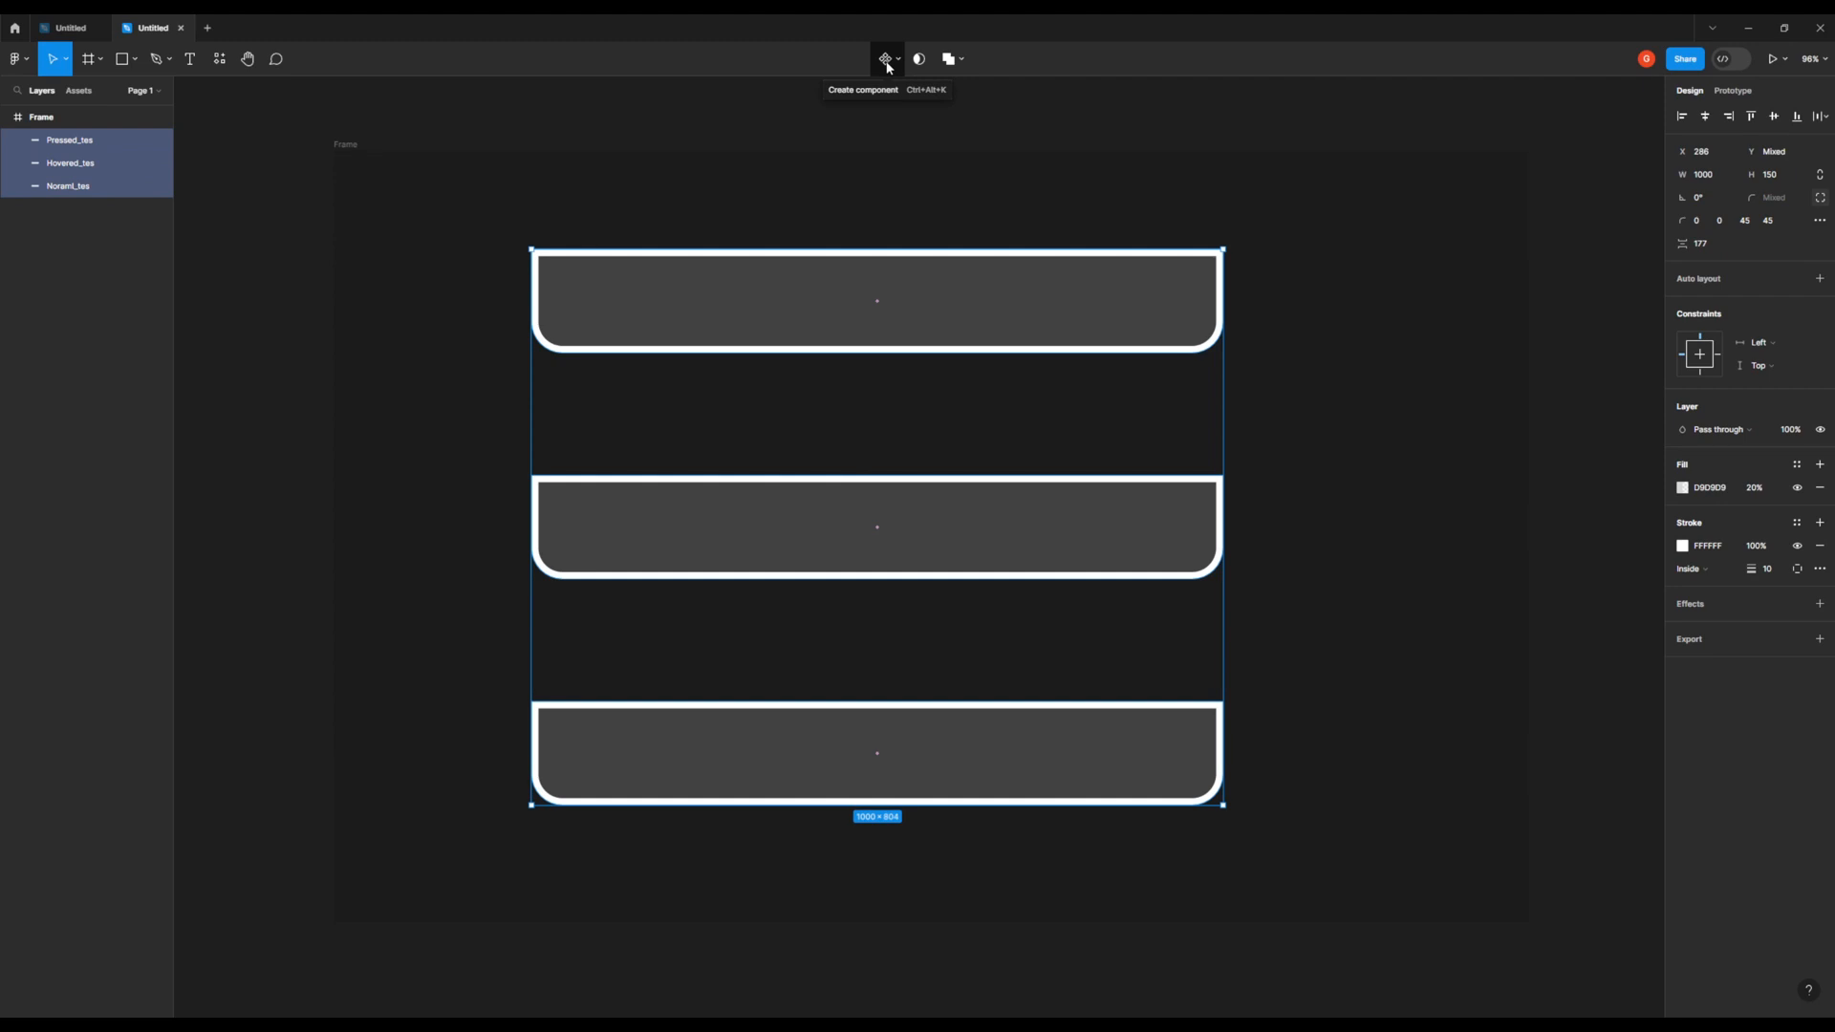
# Create one component from the three shapes and select the Pressed_tes layer inside it.
pyautogui.click(883, 58)
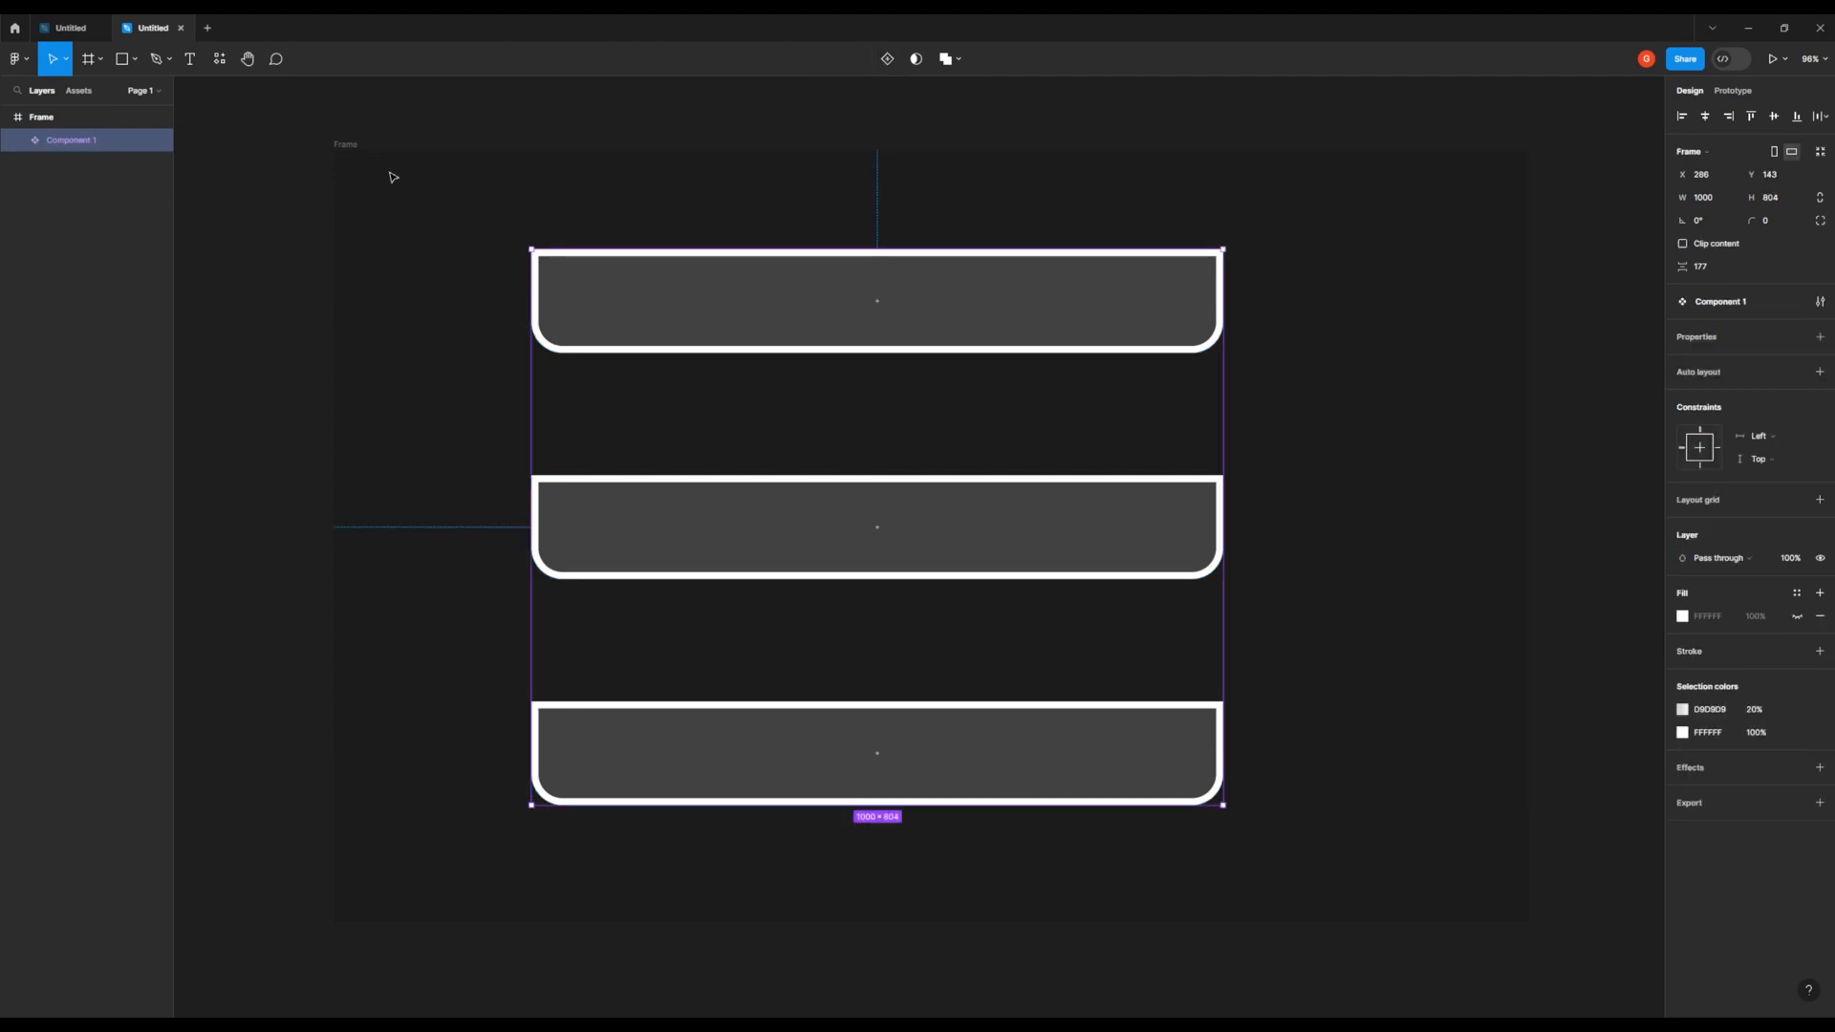
pyautogui.click(30, 139)
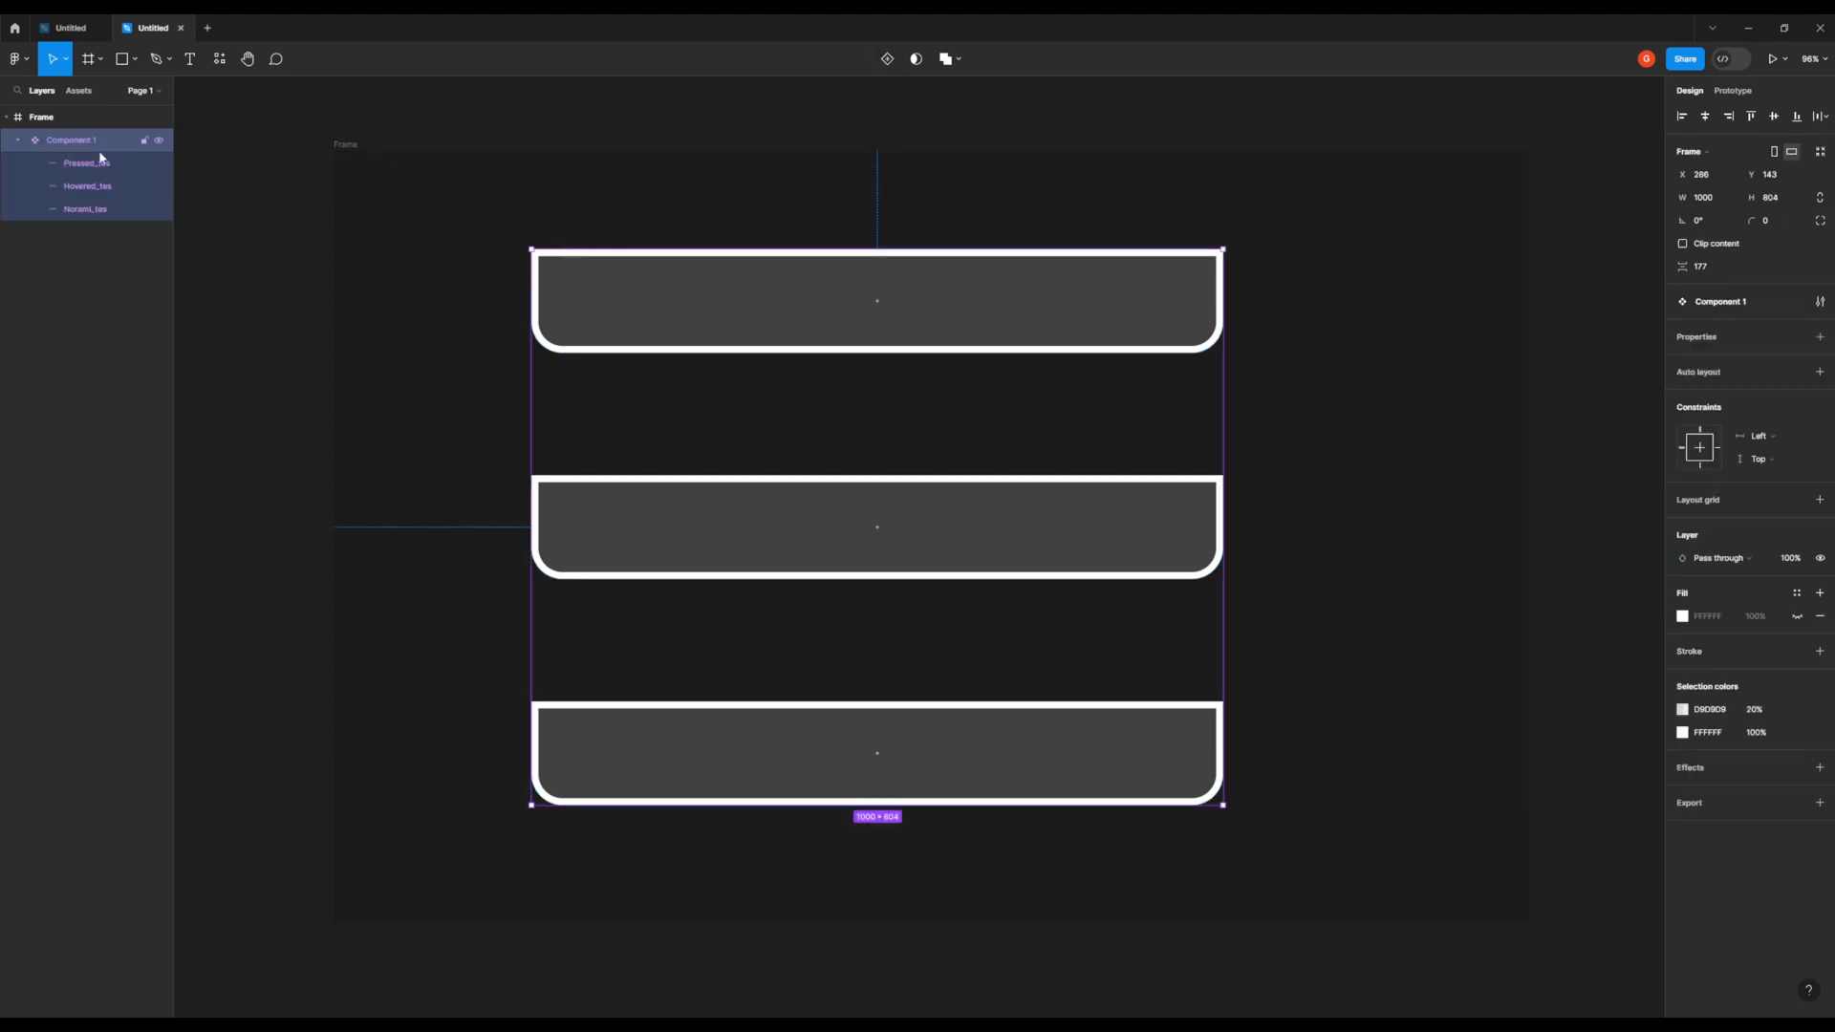
pyautogui.click(88, 211)
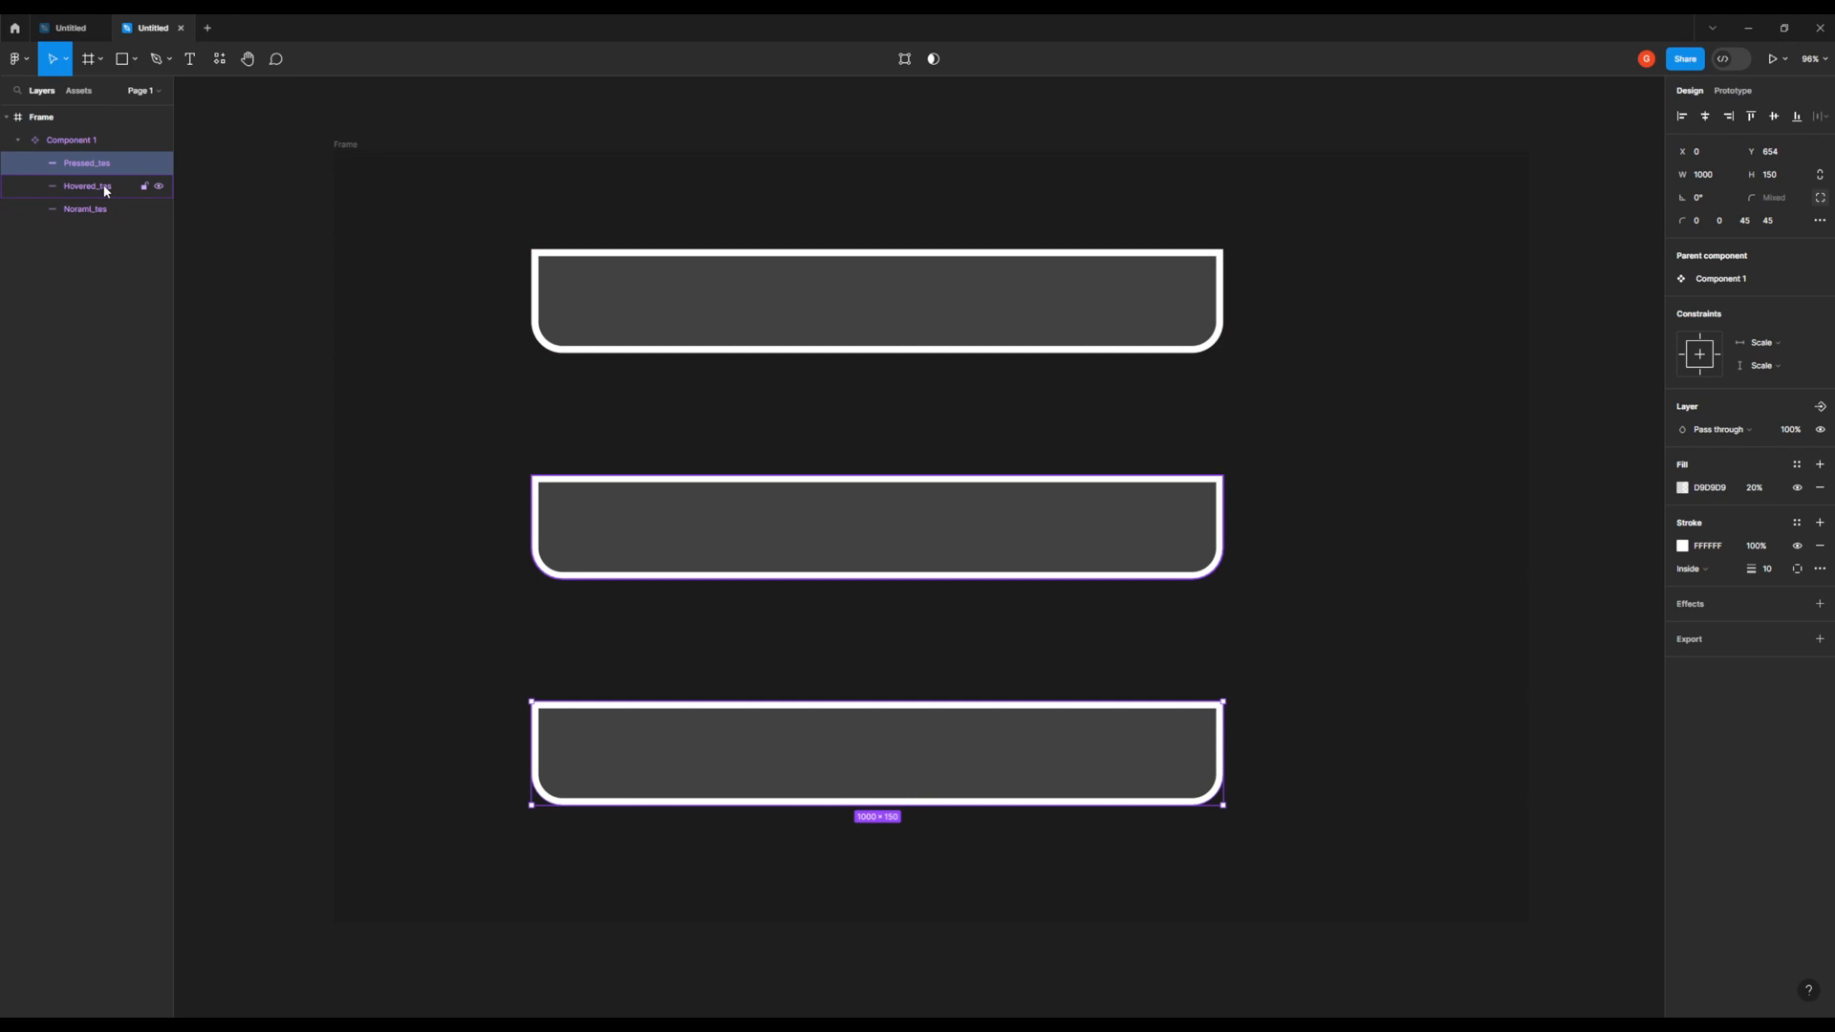
pyautogui.click(87, 163)
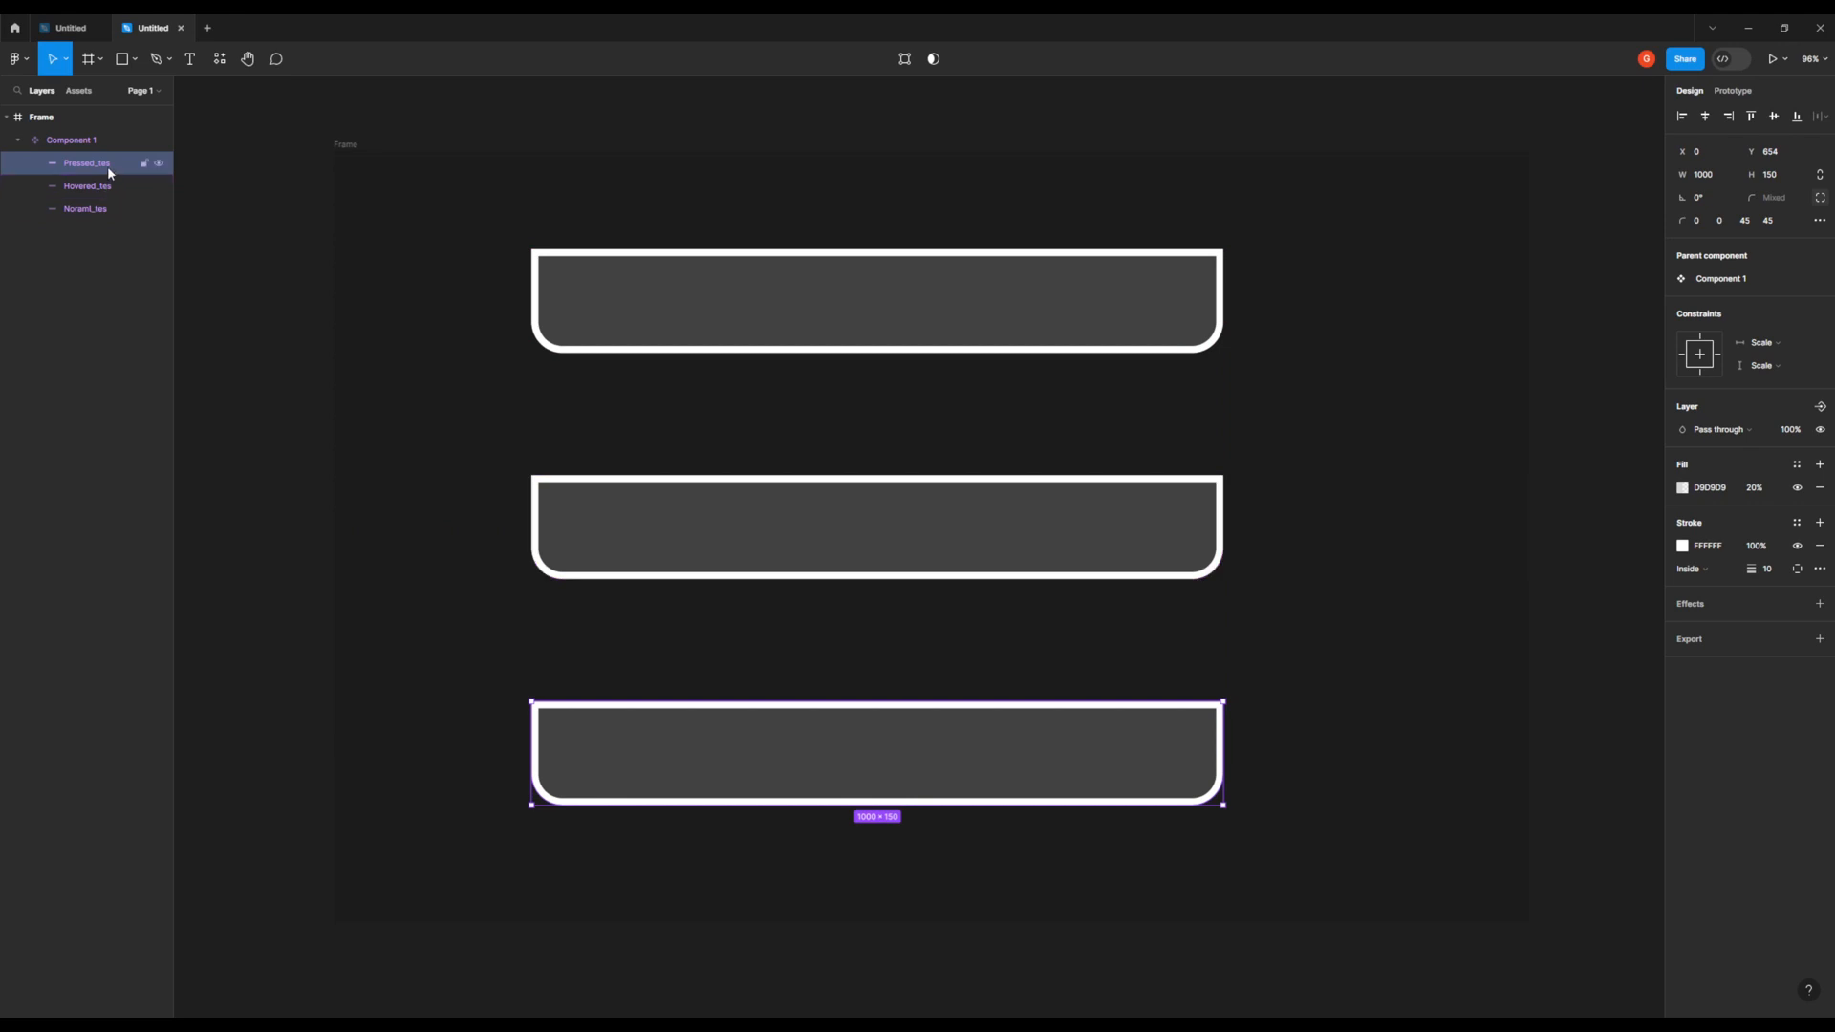
pyautogui.click(84, 211)
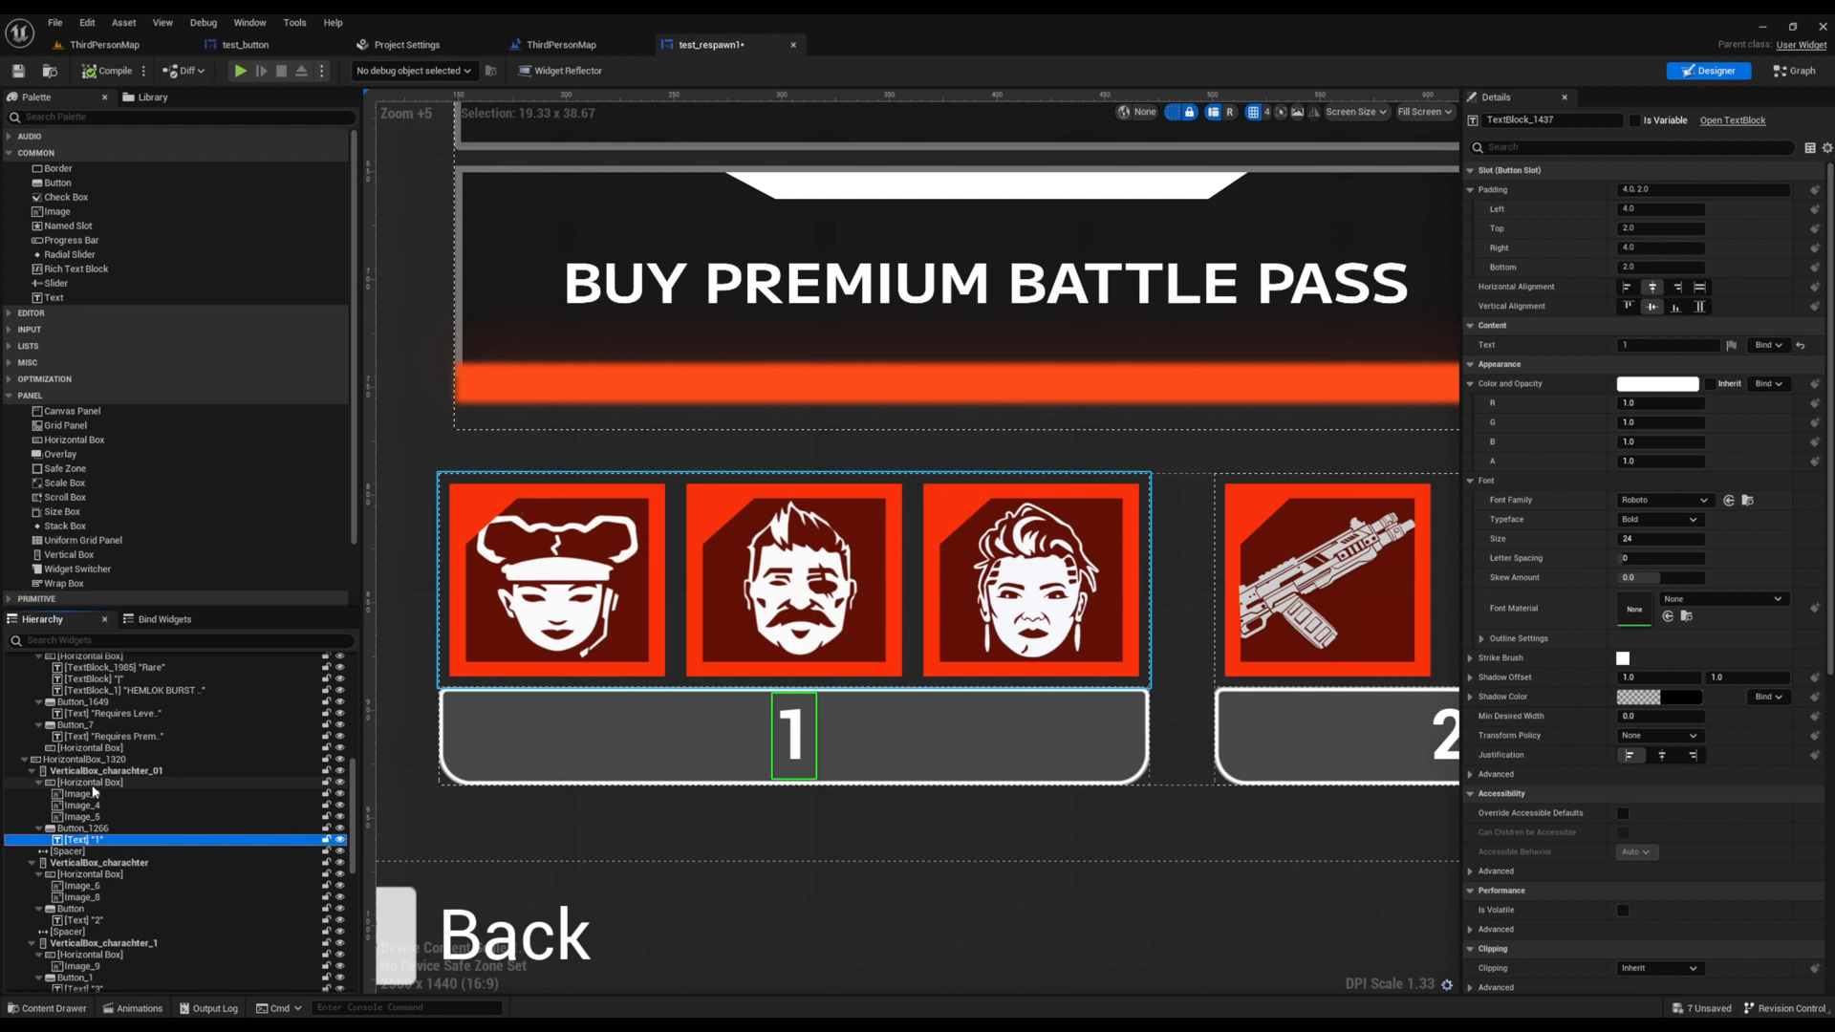
pyautogui.click(88, 770)
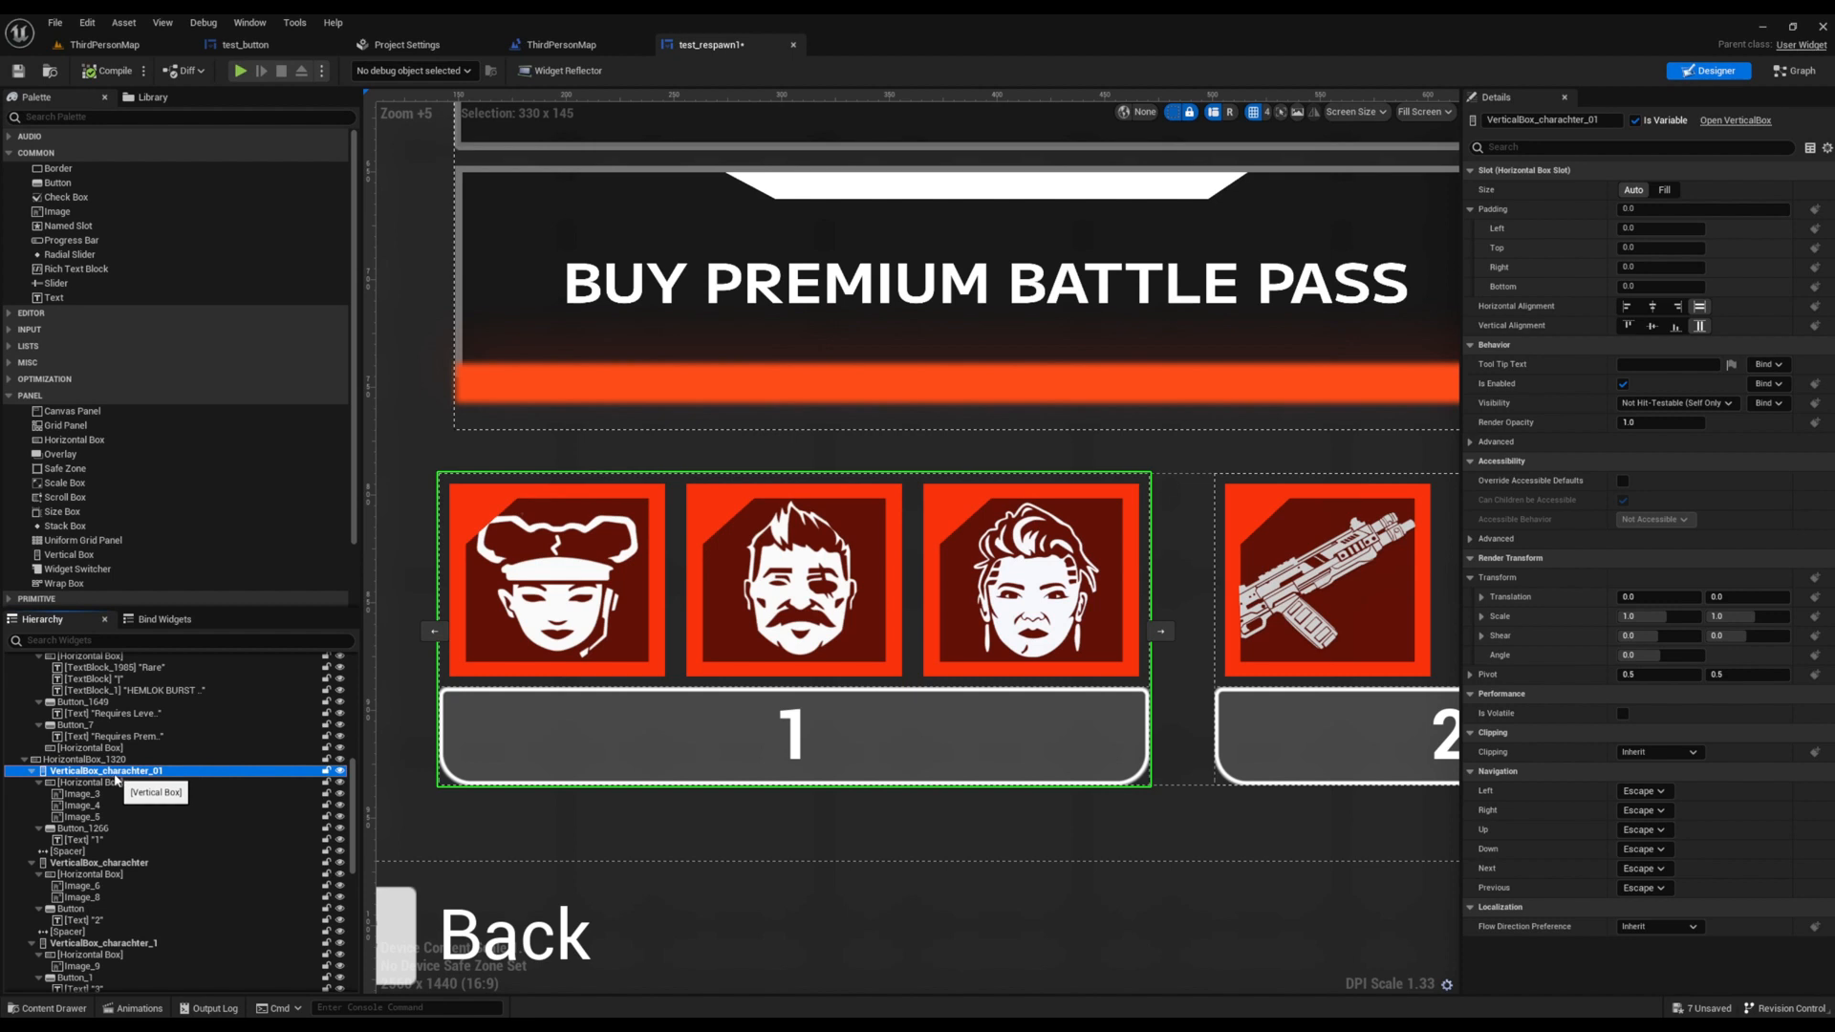
pyautogui.click(77, 842)
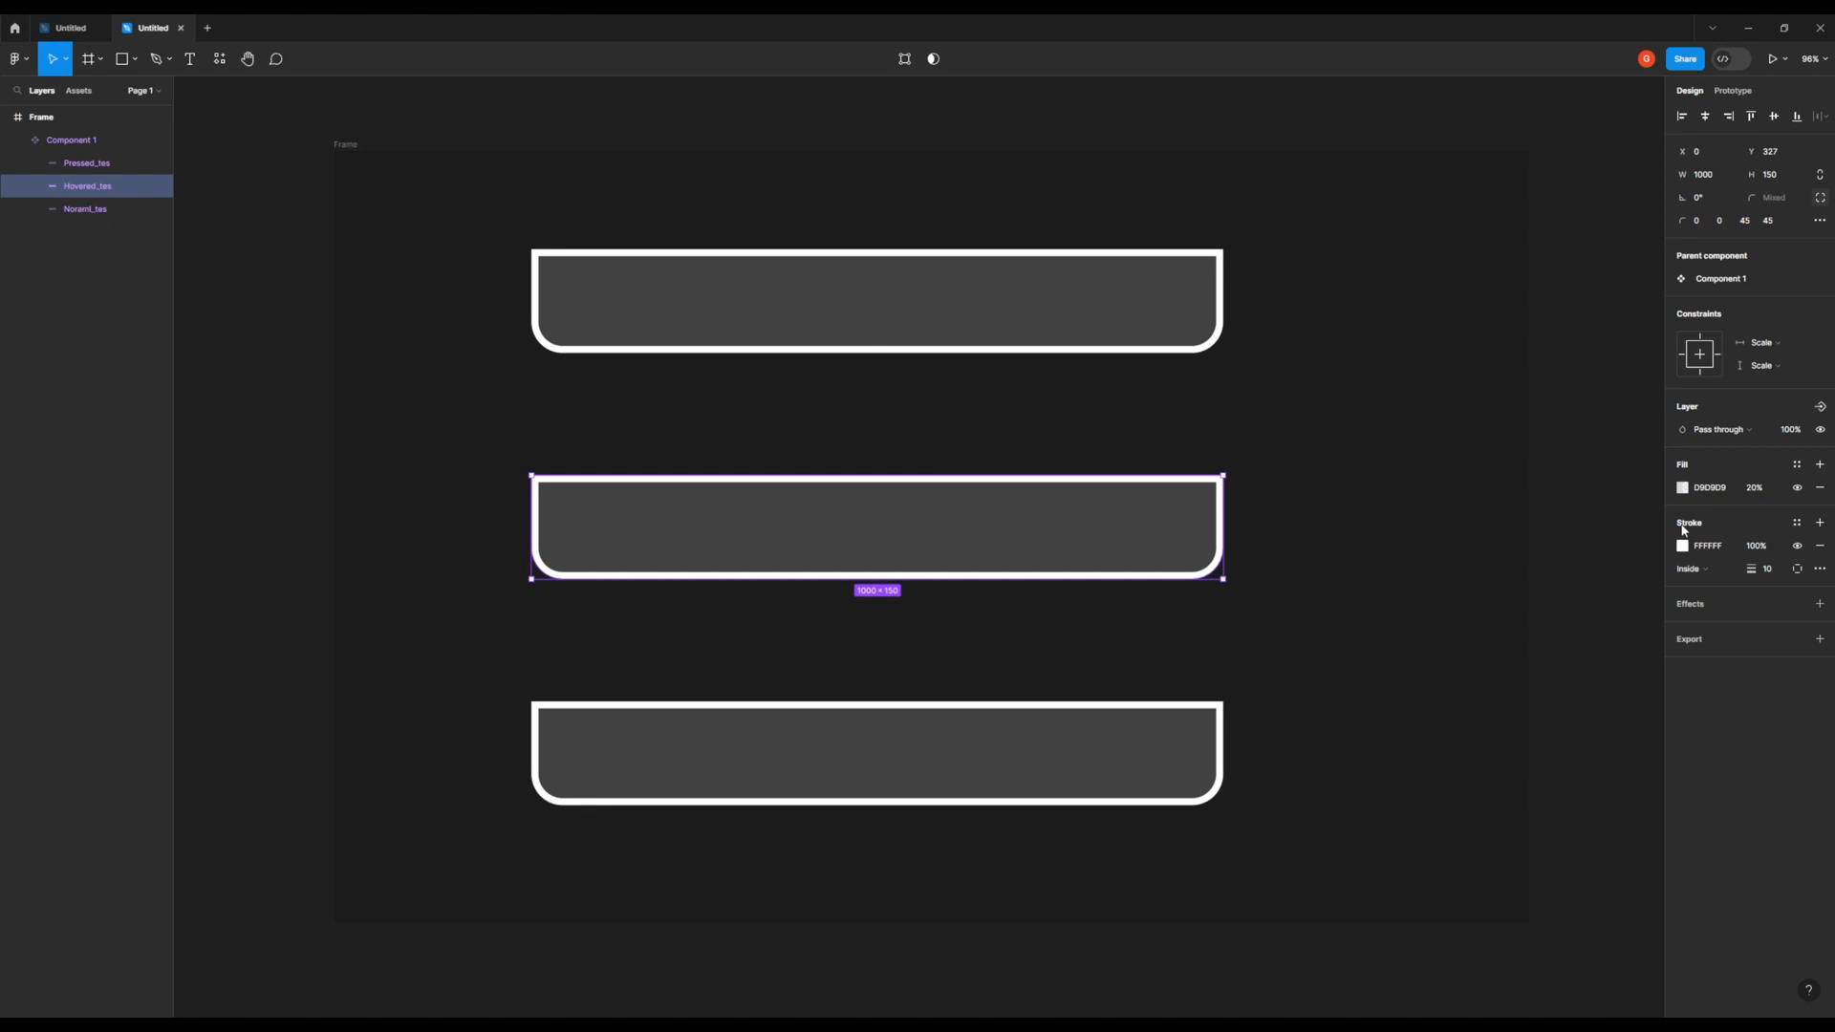
# Give Hovered_tes a dark purple 4200FF fill and raise Pressed_tes fill opacity to about 70%.
pyautogui.click(1683, 488)
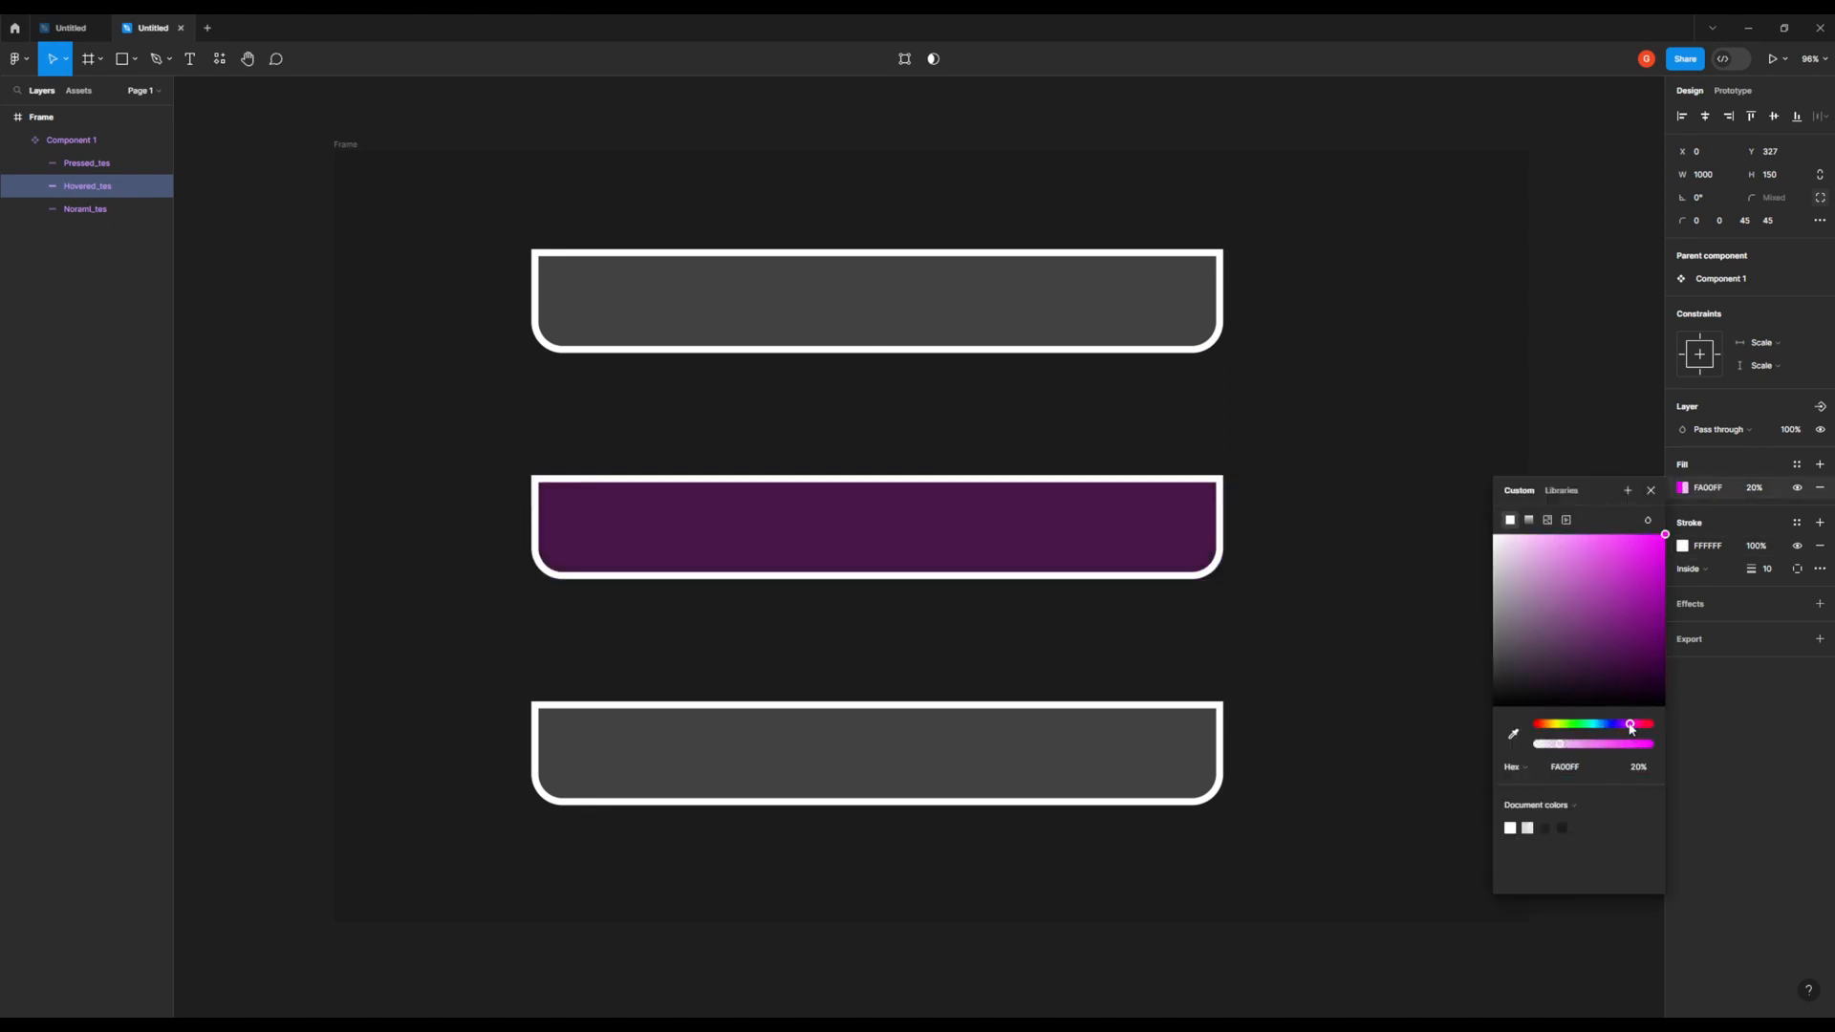
pyautogui.moveTo(1629, 727); pyautogui.dragTo(1617, 727)
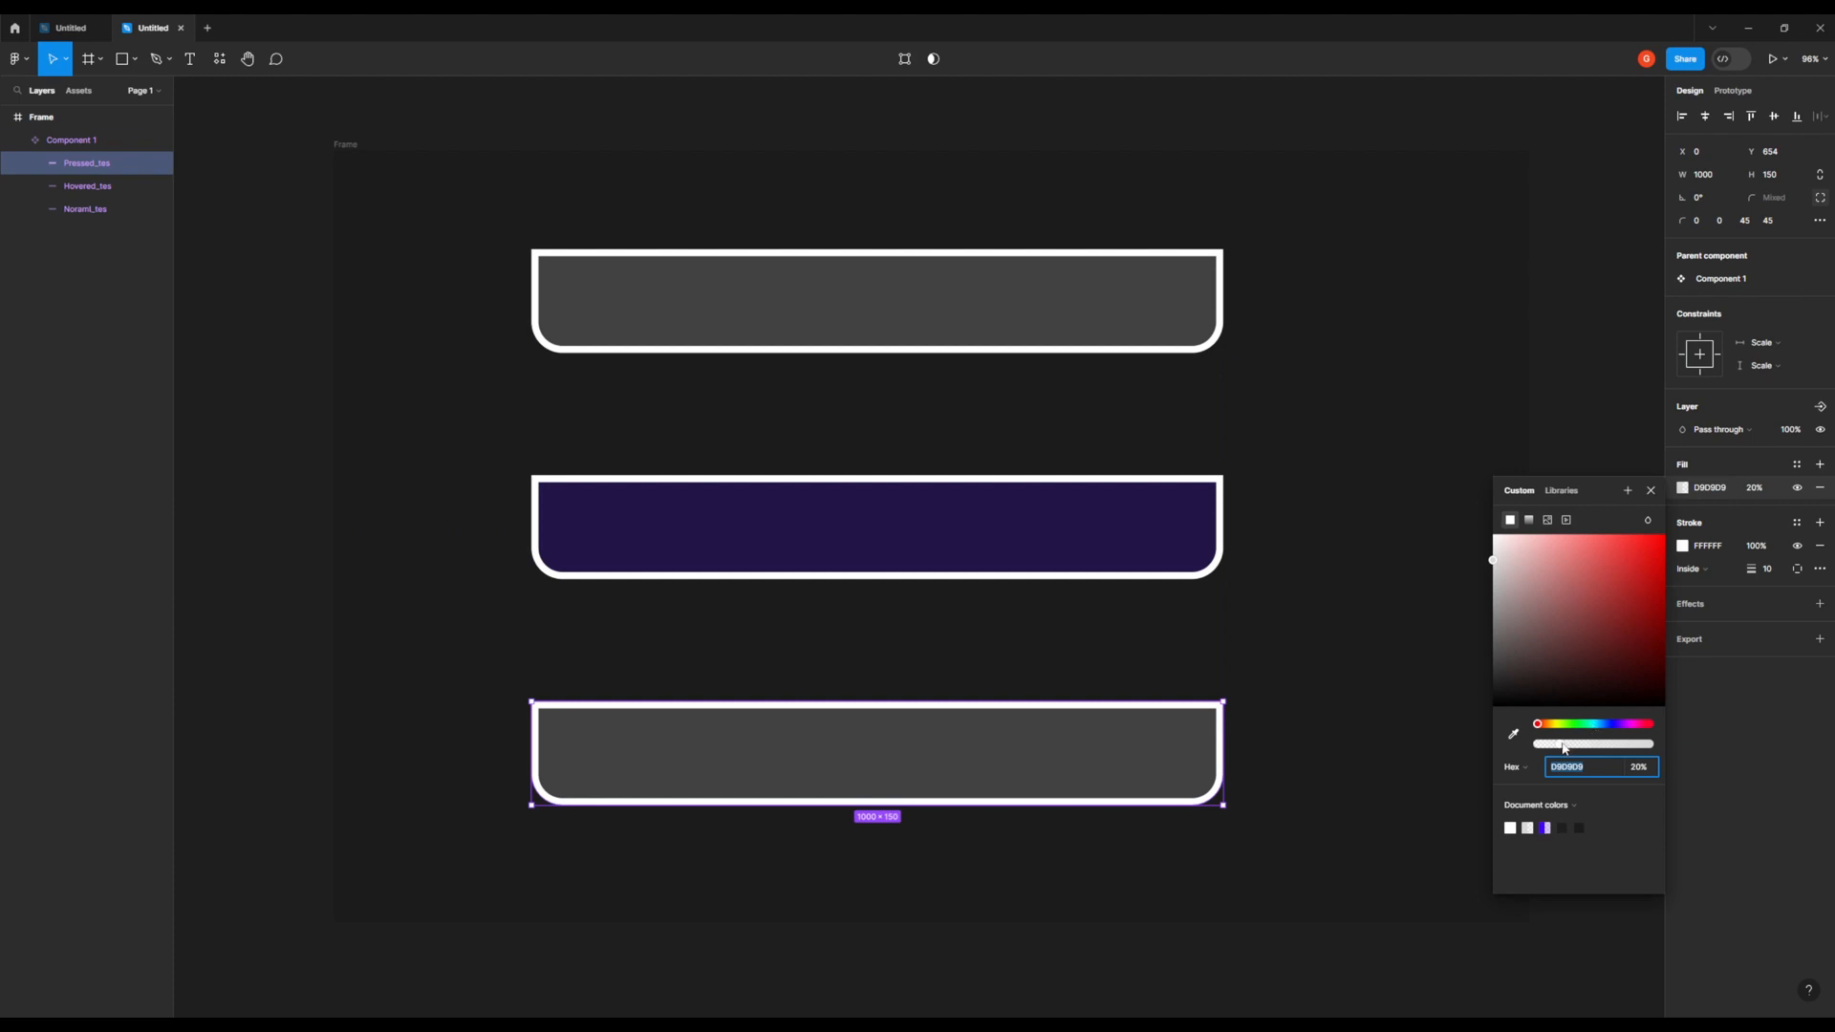
pyautogui.moveTo(1562, 744); pyautogui.dragTo(1614, 744)
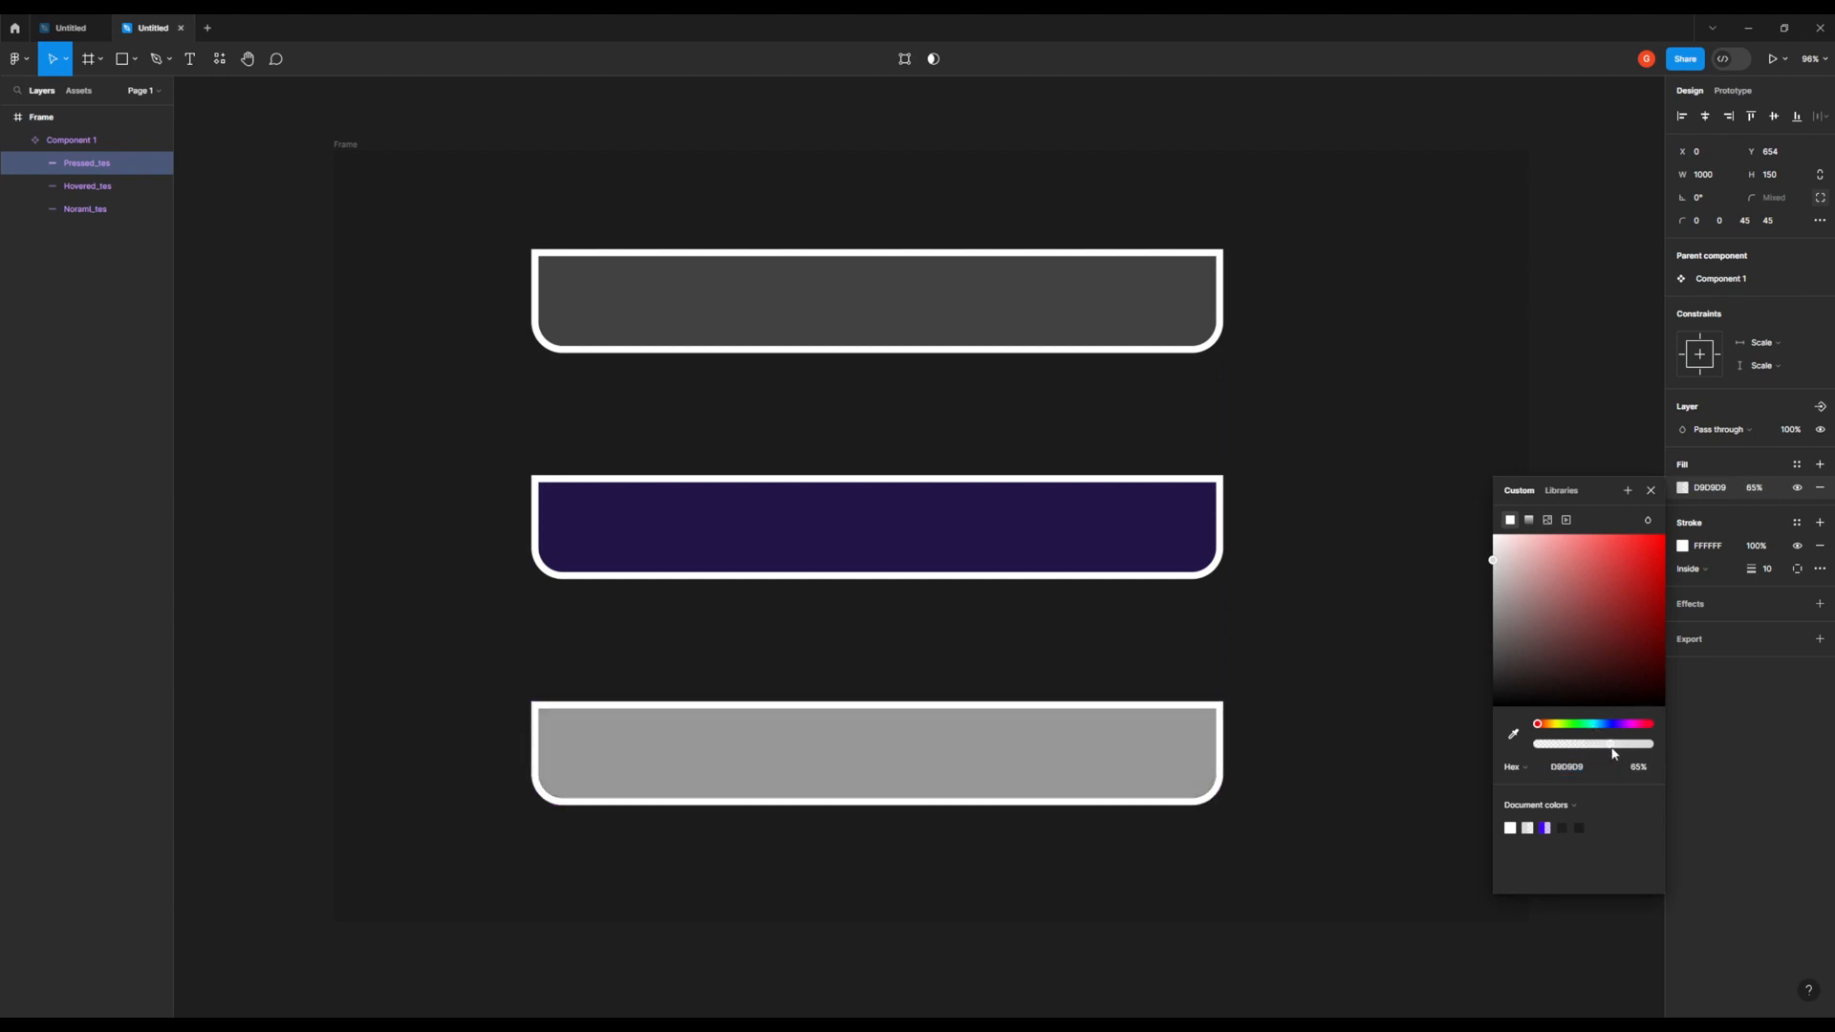
pyautogui.click(1636, 767)
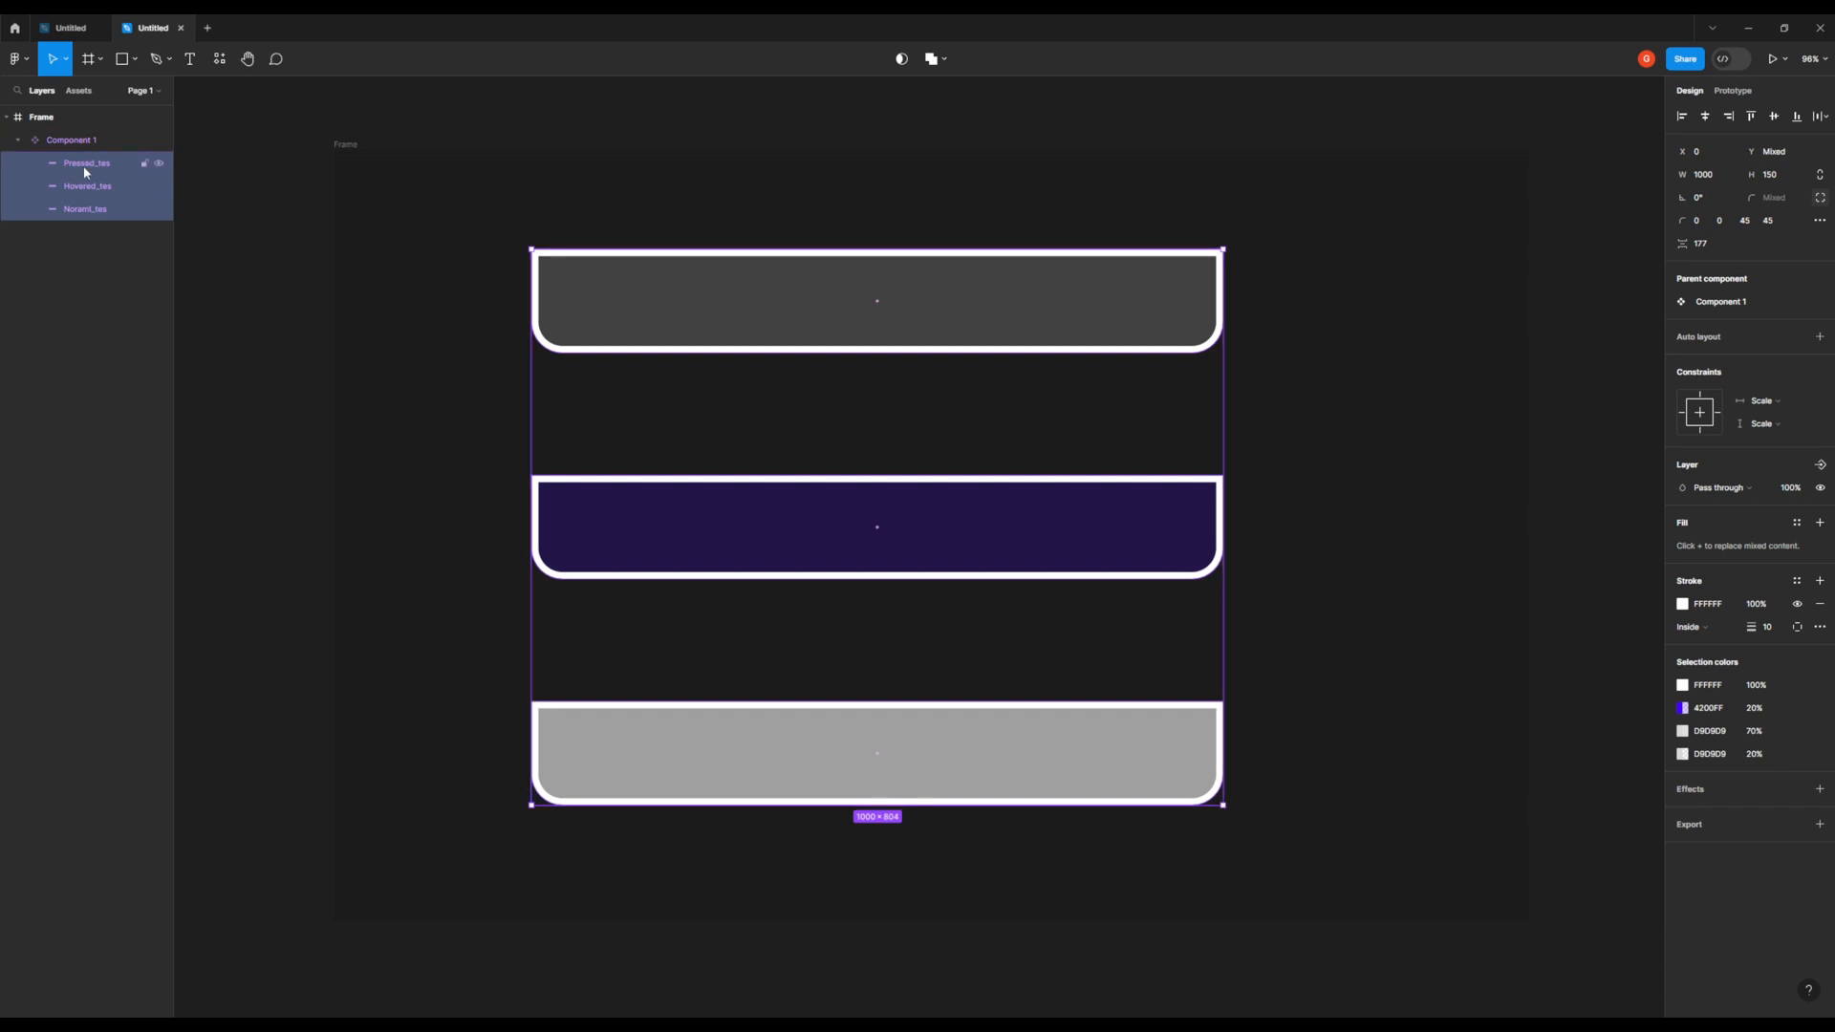
# Select the three state layers and export them as PNGs to the Desktop.
pyautogui.click(1820, 824)
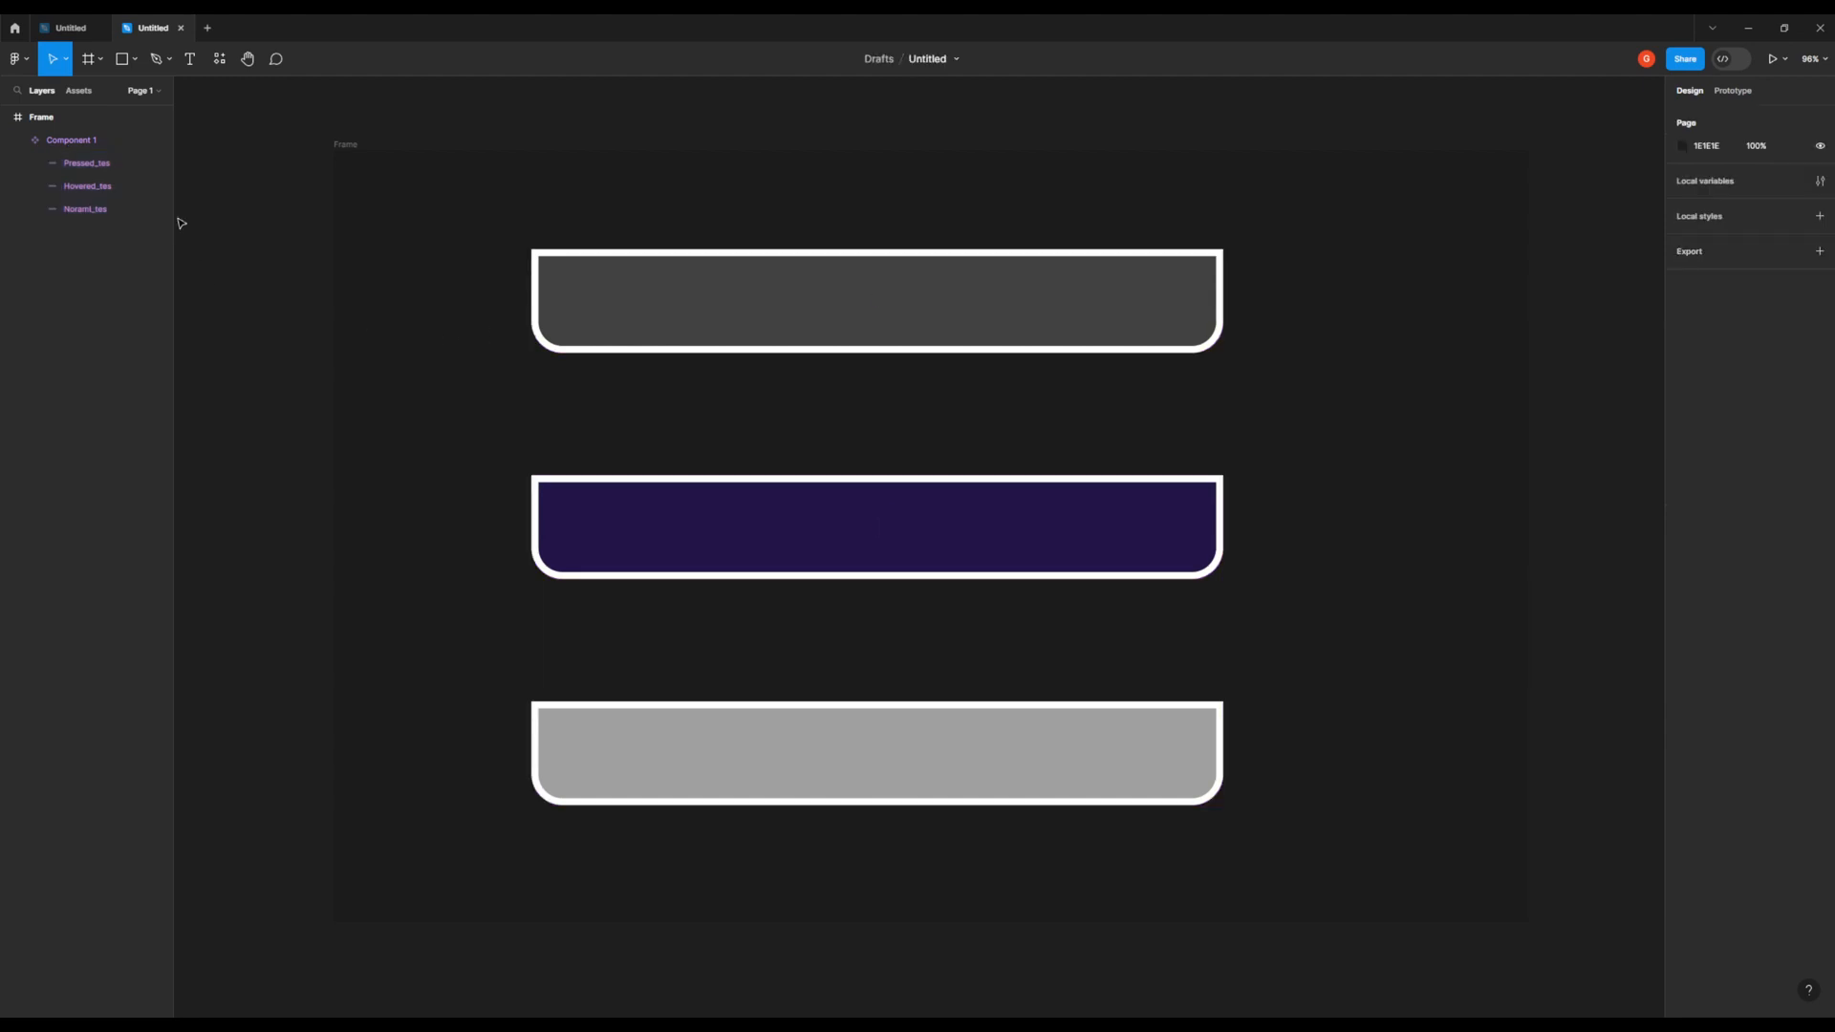
pyautogui.click(65, 139)
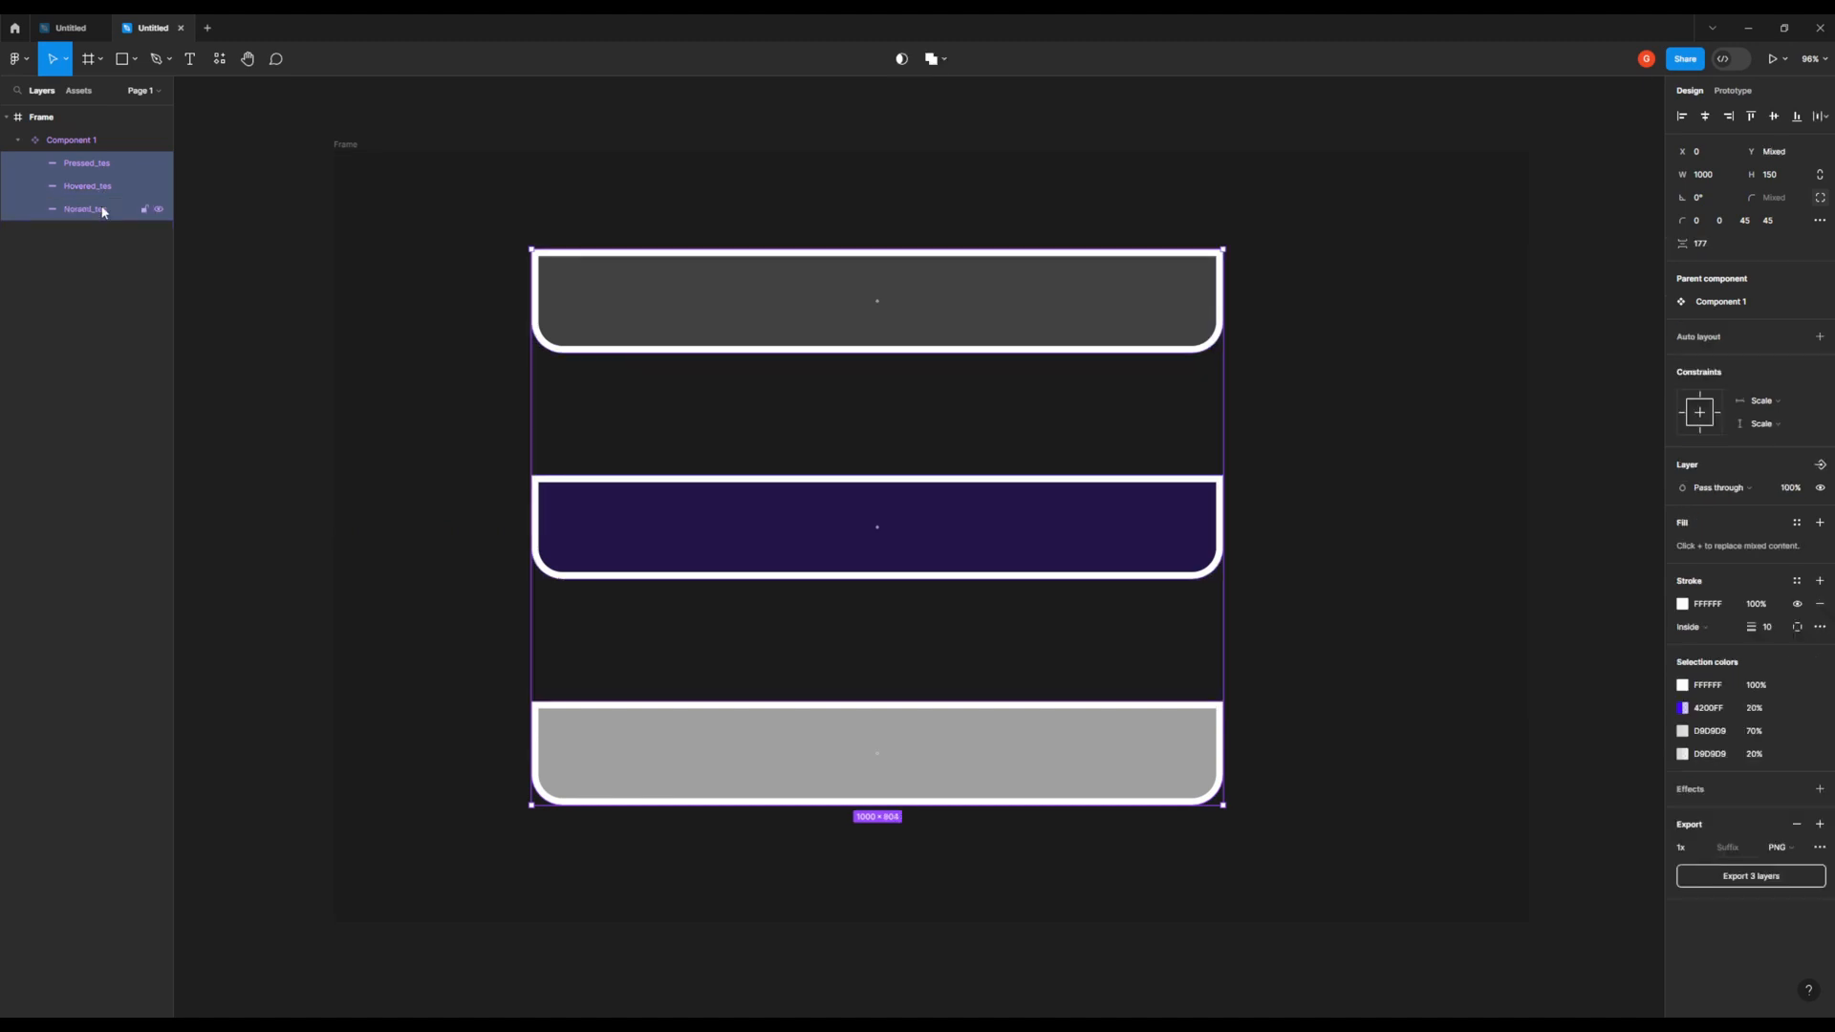
pyautogui.click(1751, 876)
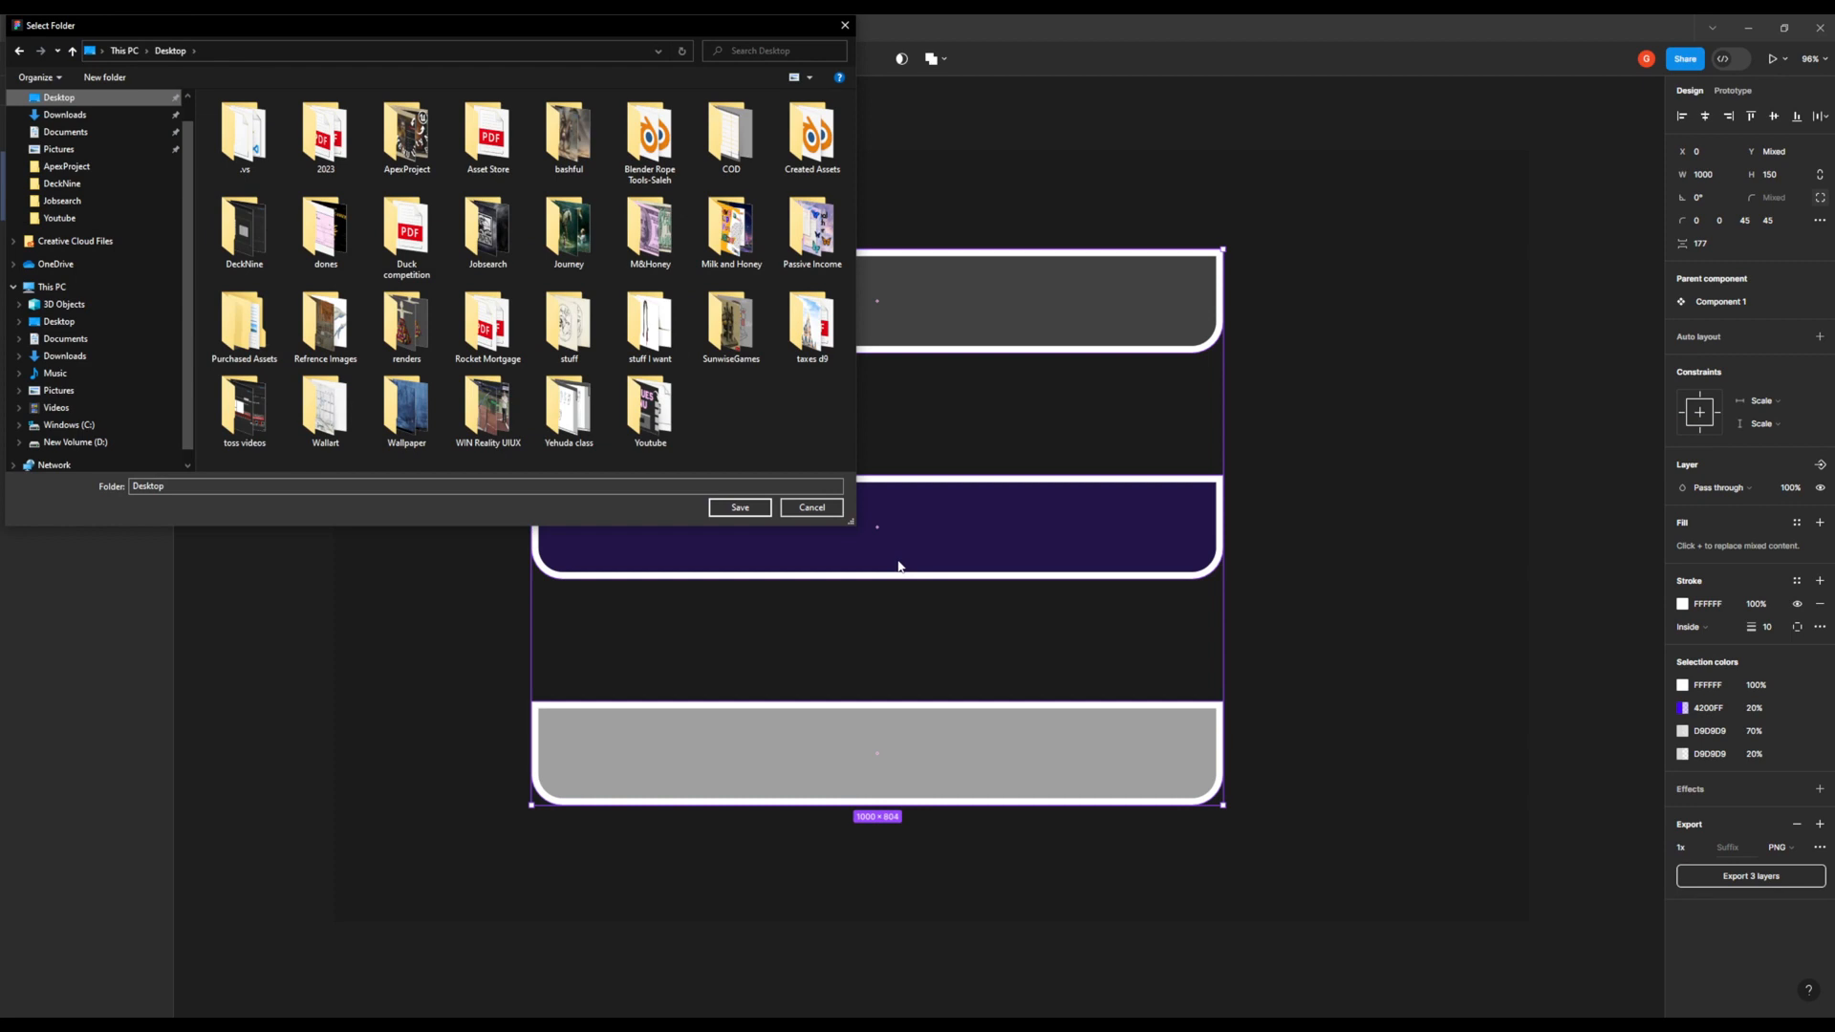
pyautogui.click(811, 509)
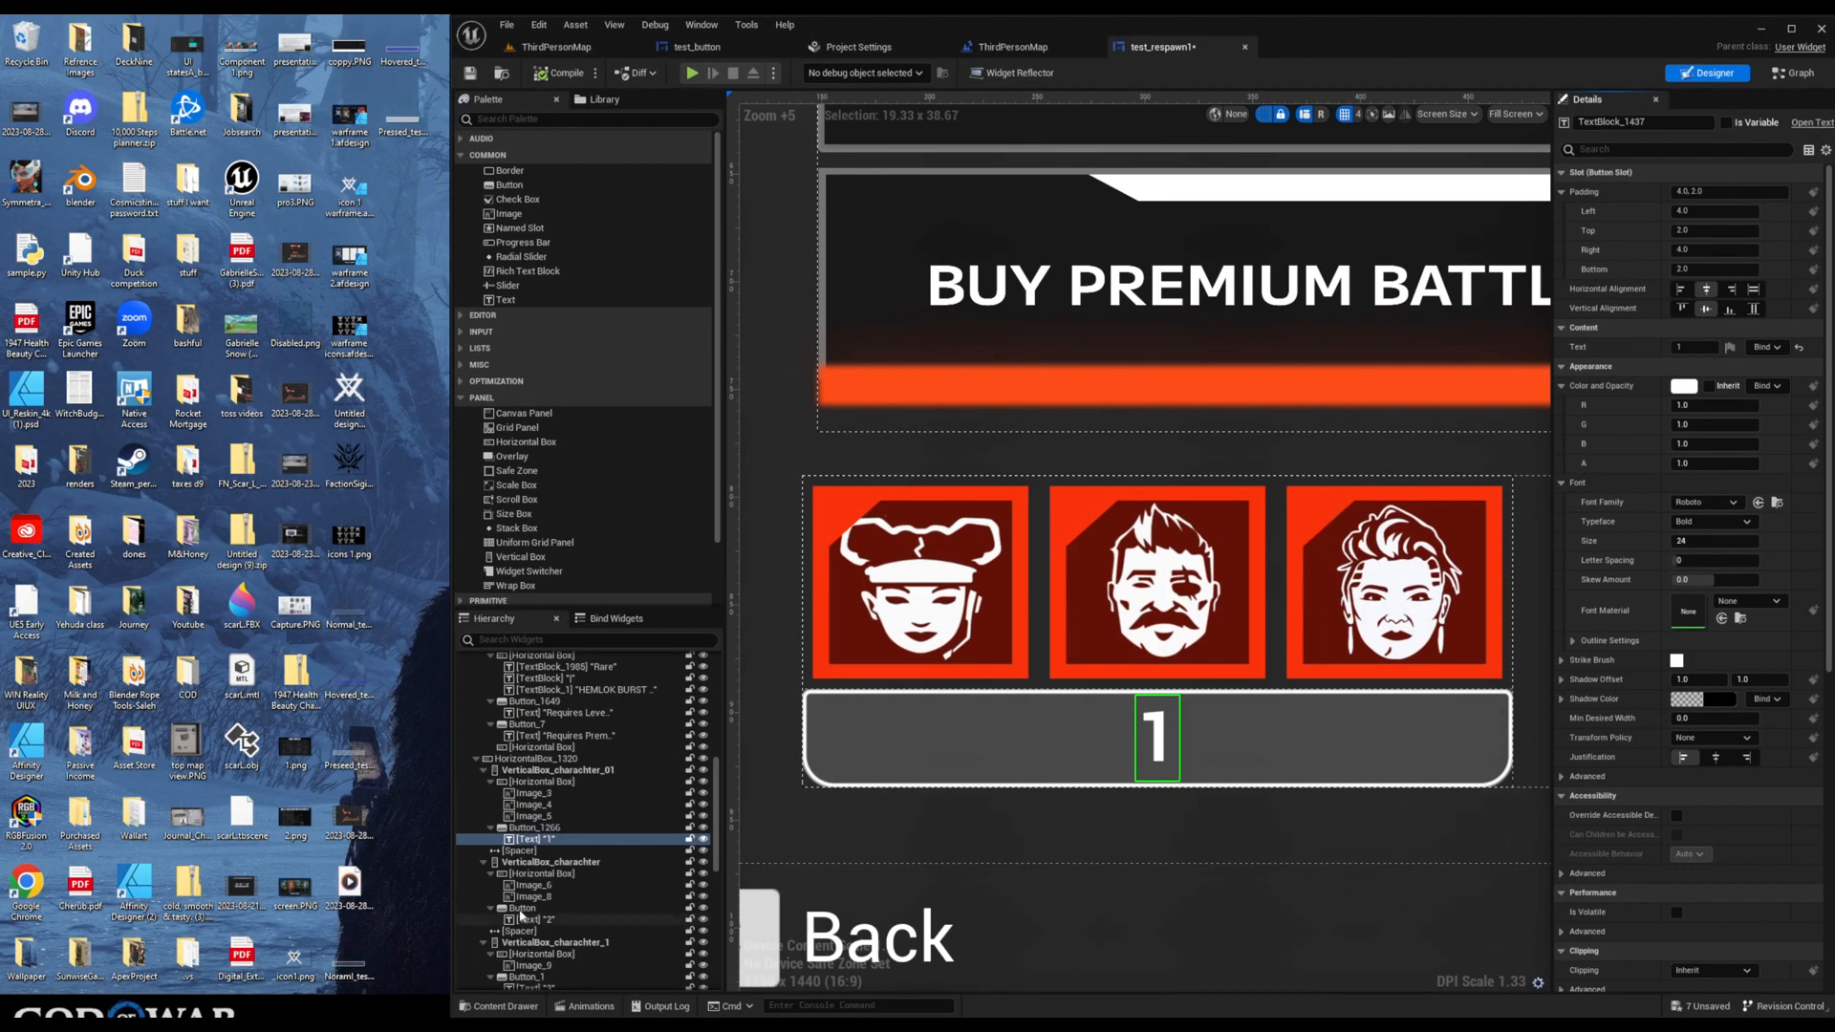
# Force-delete the old Hovered_test and Normal_test textures, then select Button_1266 to show its Style.
pyautogui.click(492, 1006)
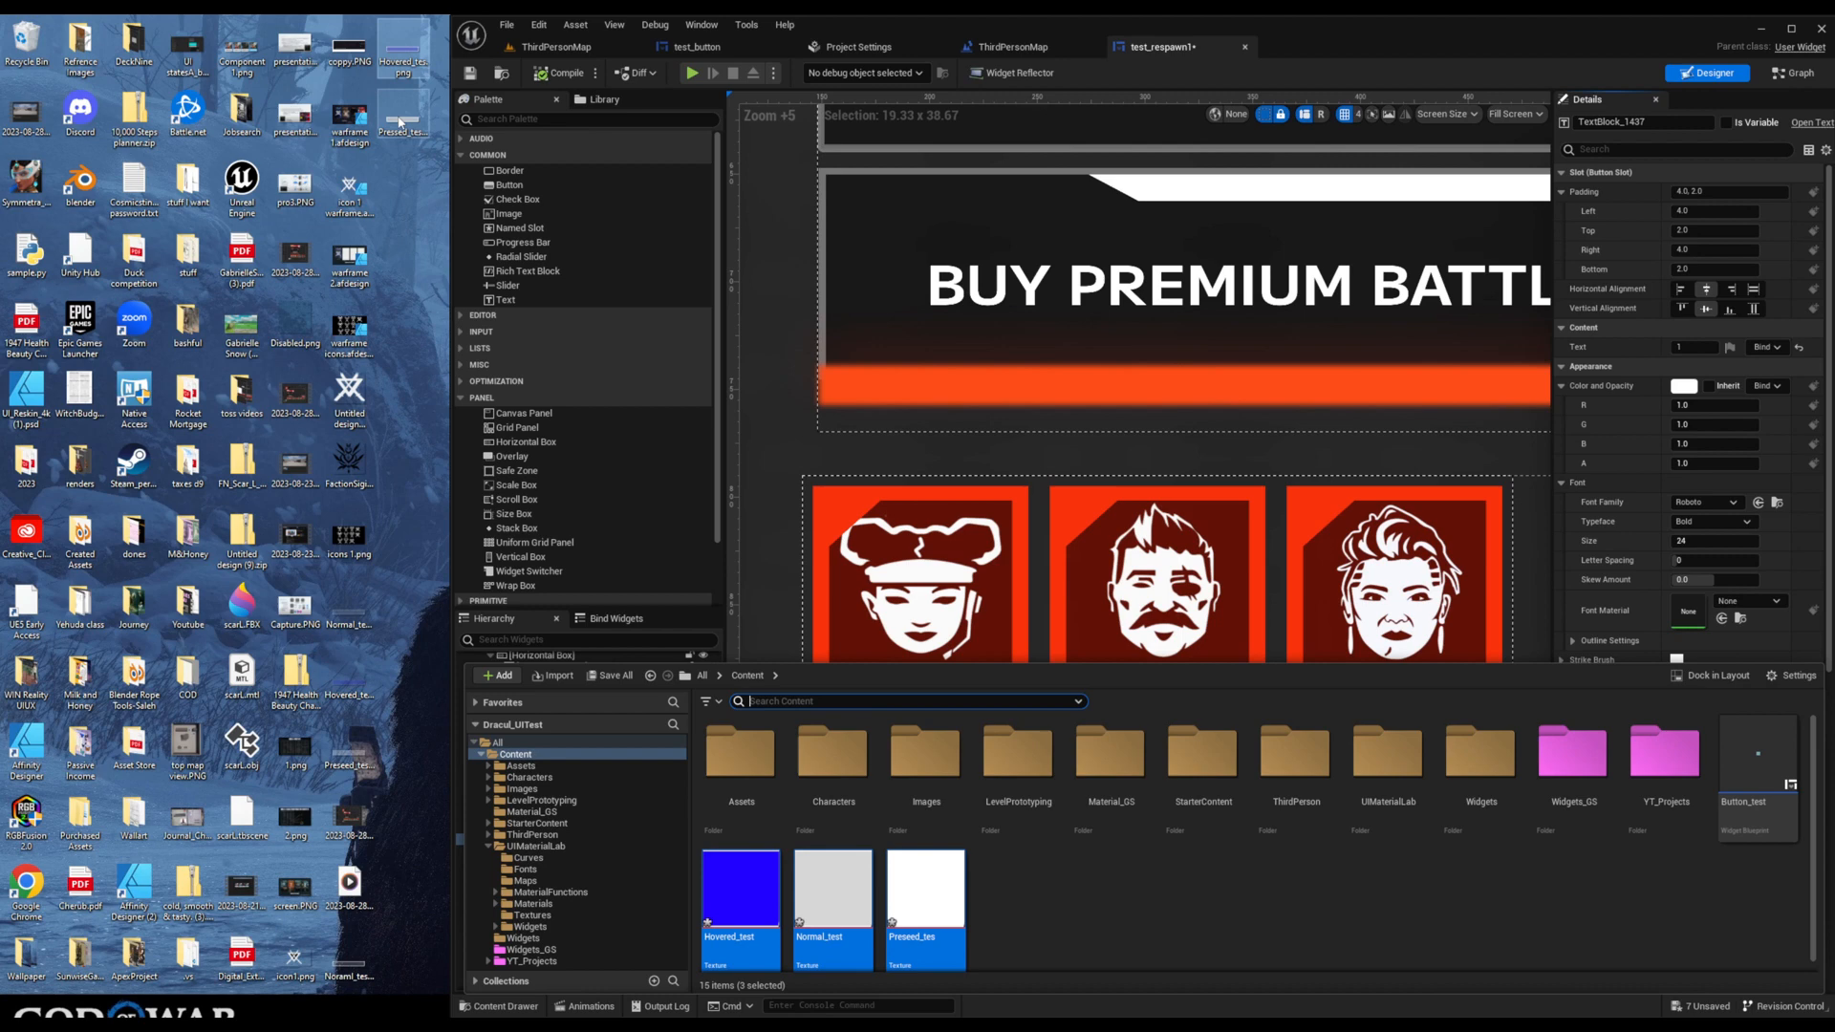
pyautogui.moveTo(910, 696)
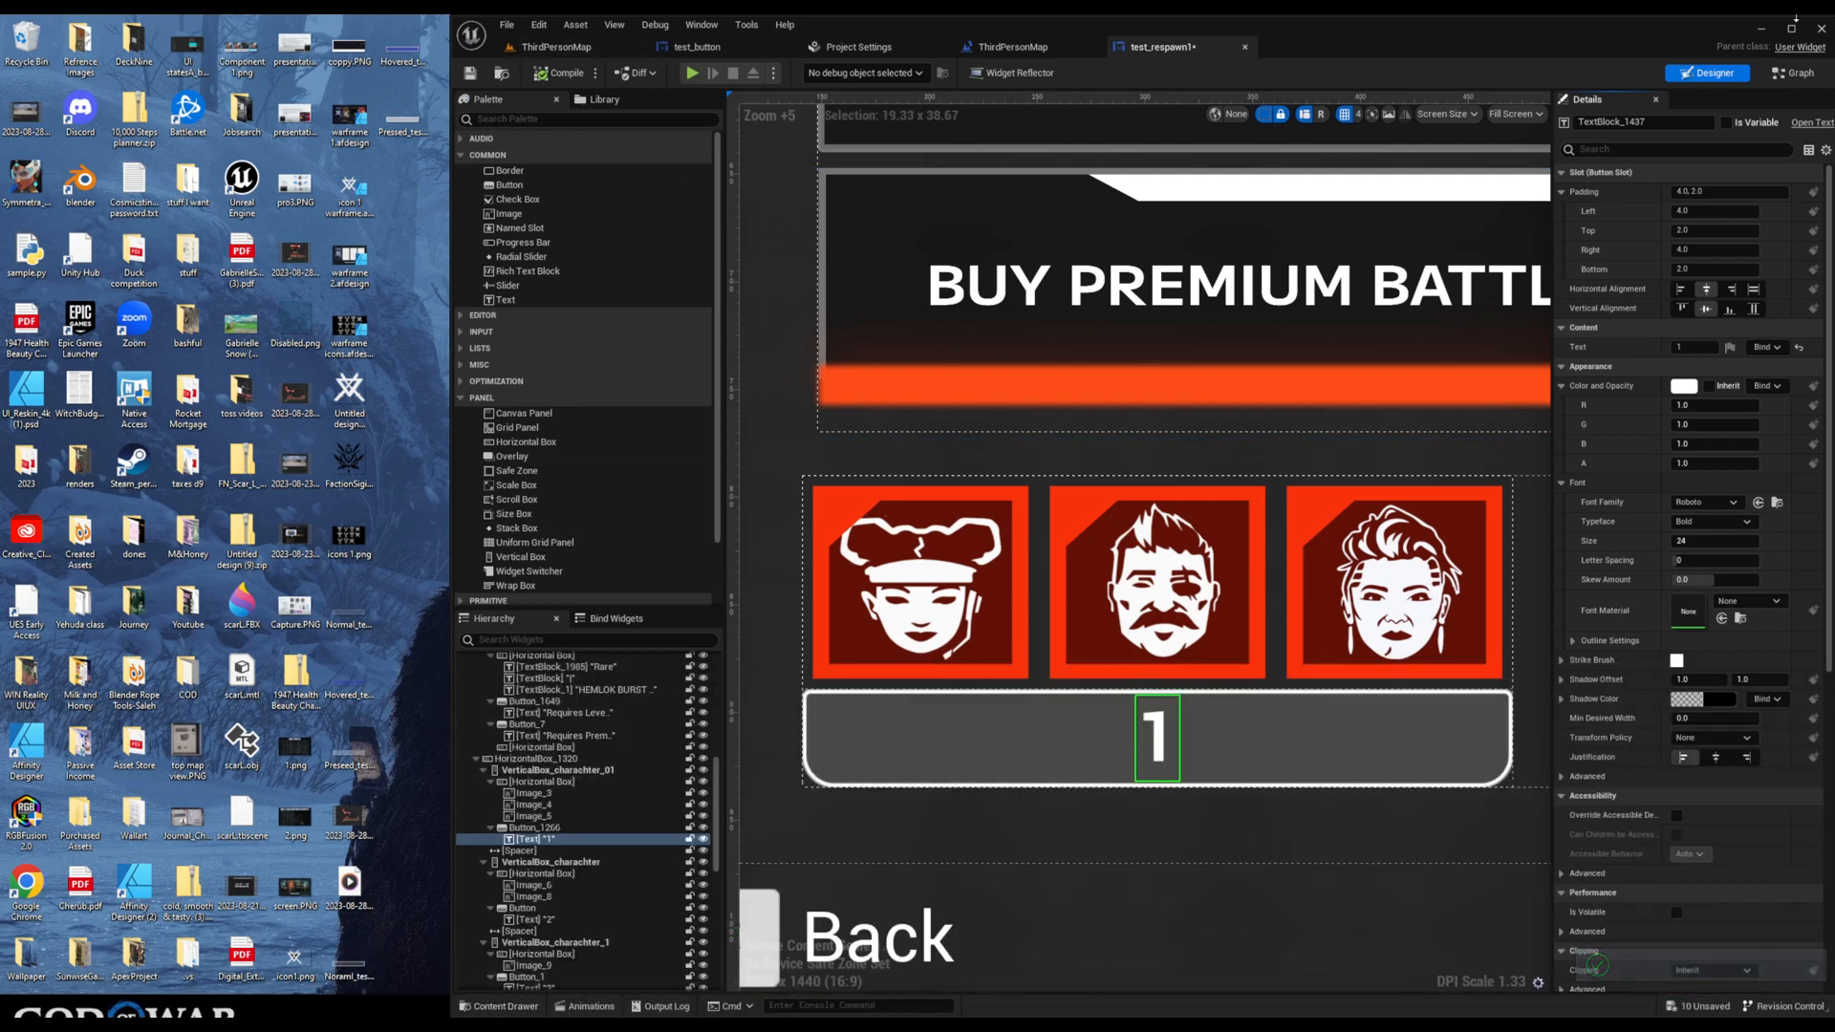
pyautogui.click(488, 1006)
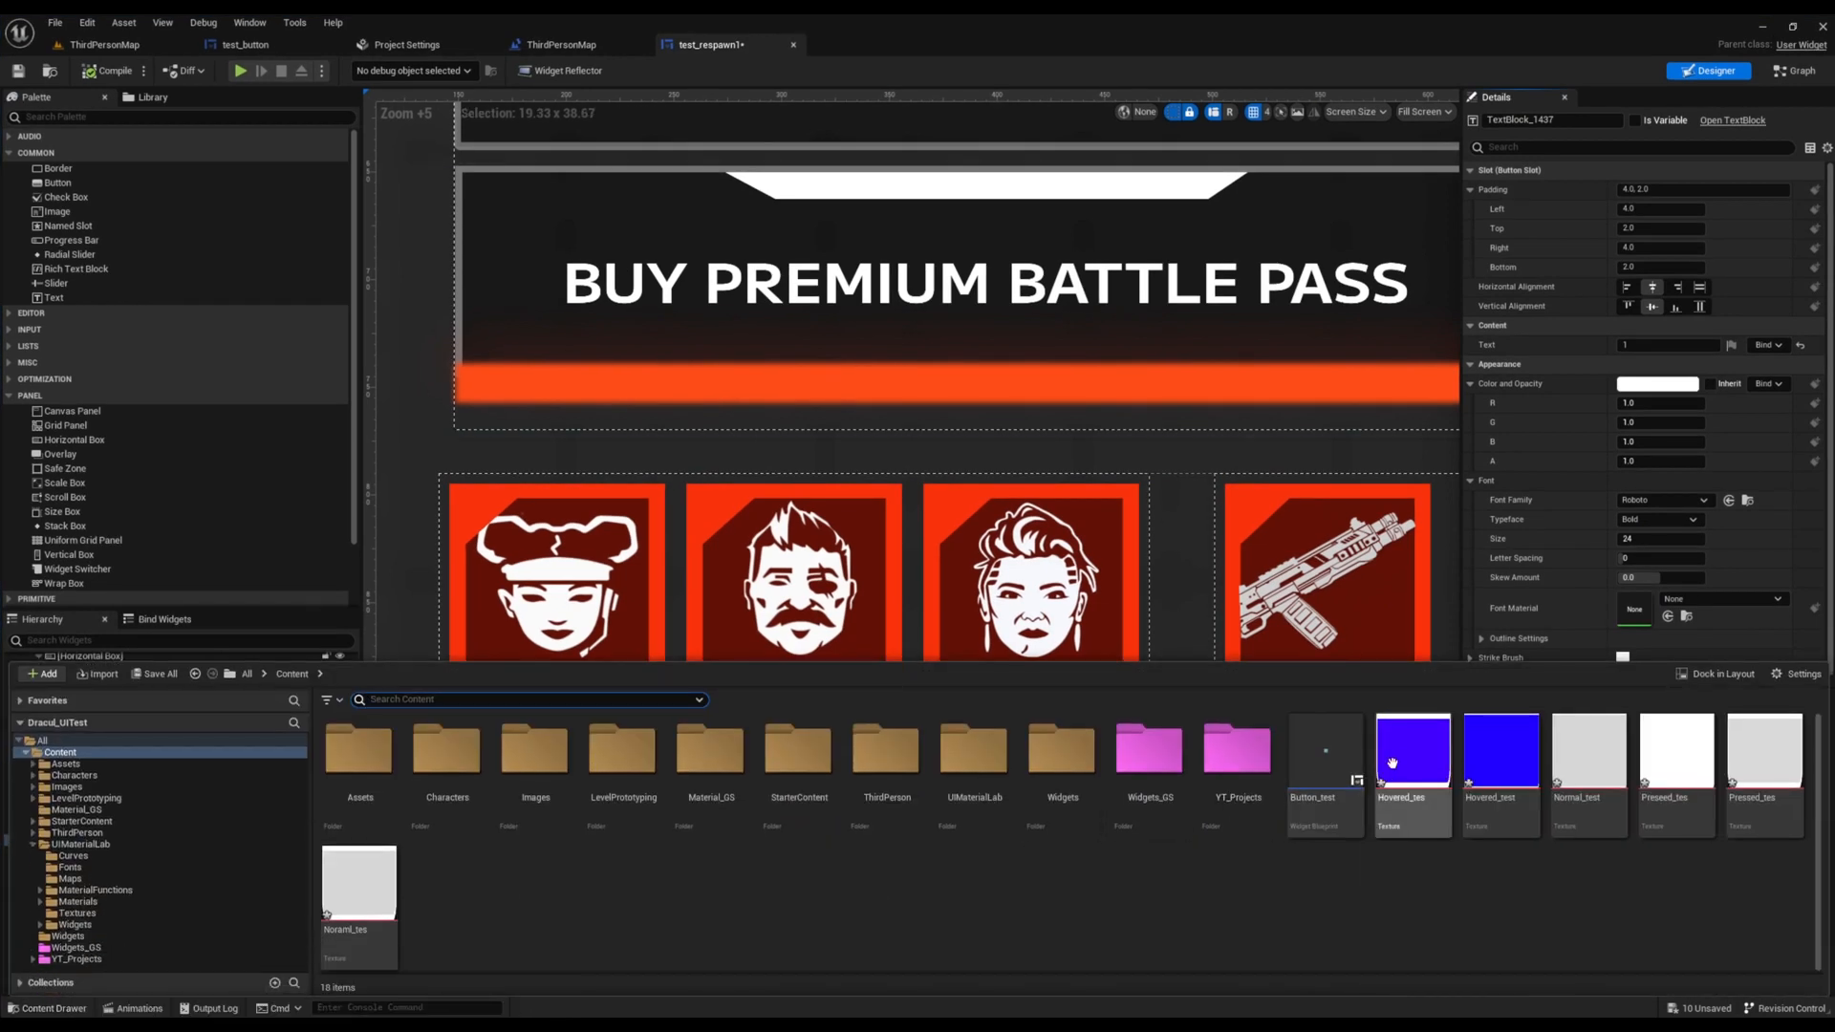
pyautogui.rightClick(1413, 755)
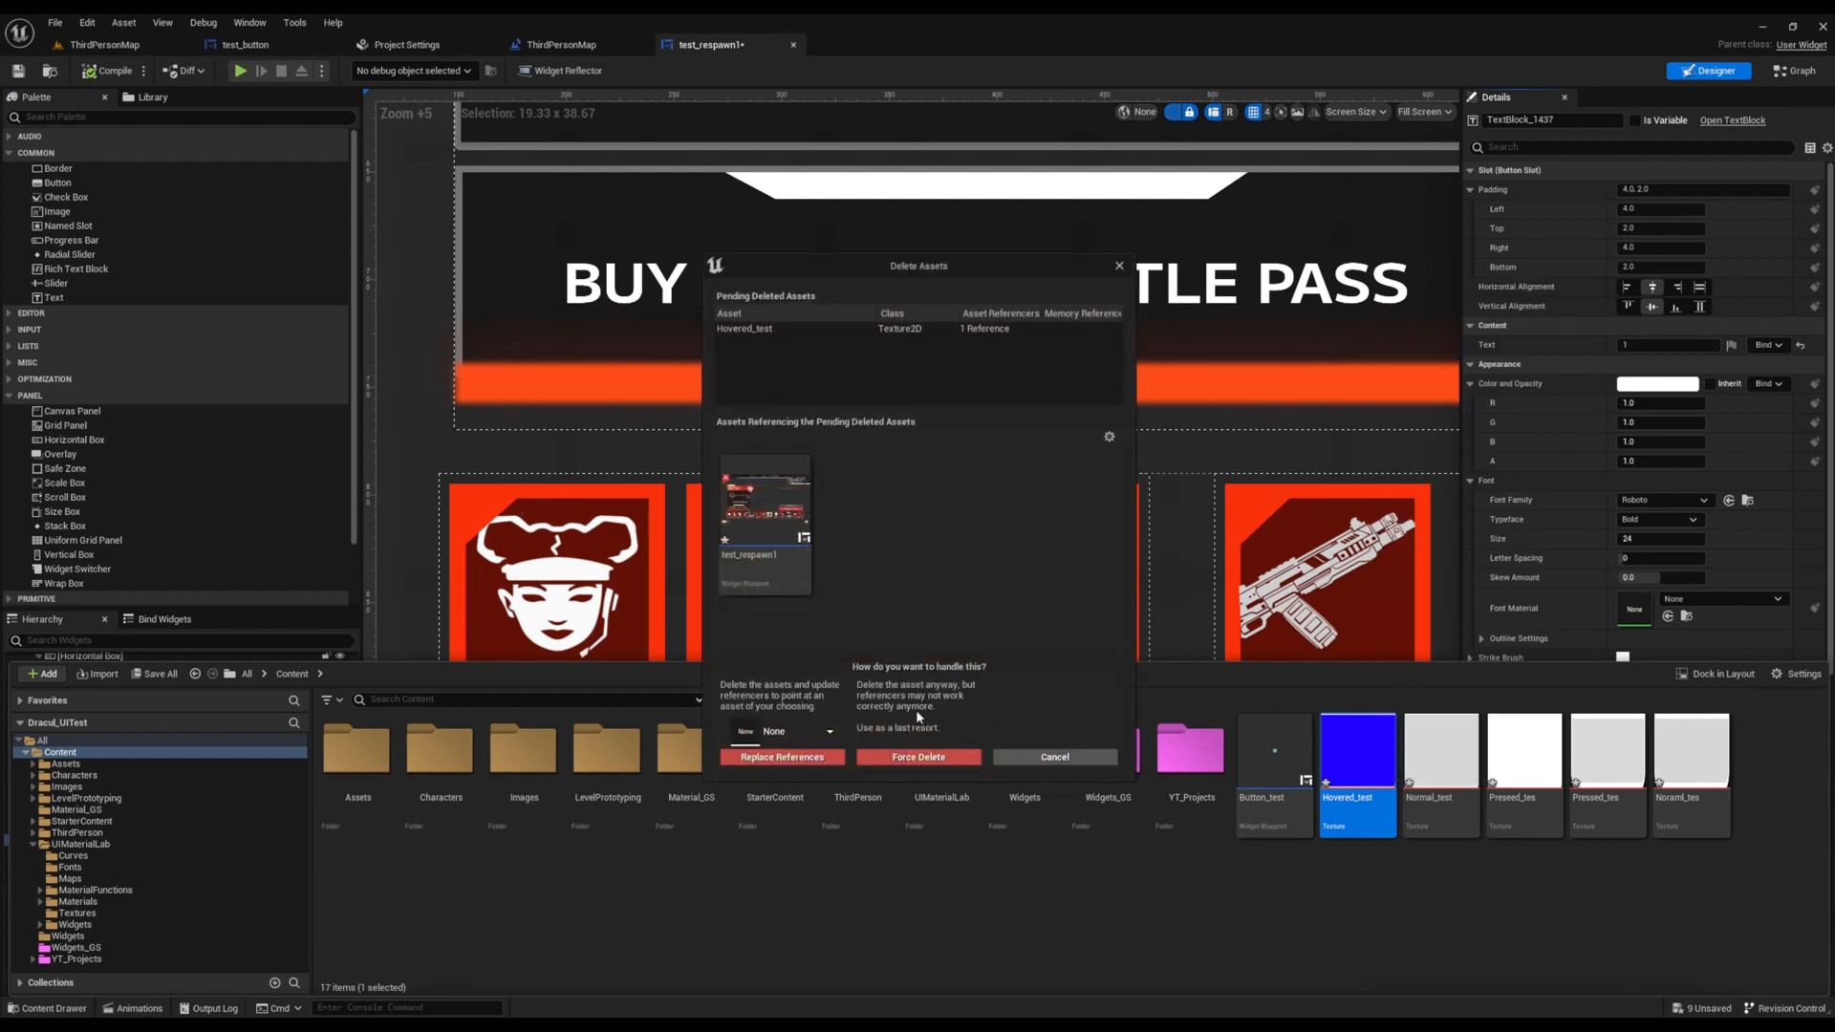
pyautogui.moveTo(902, 760)
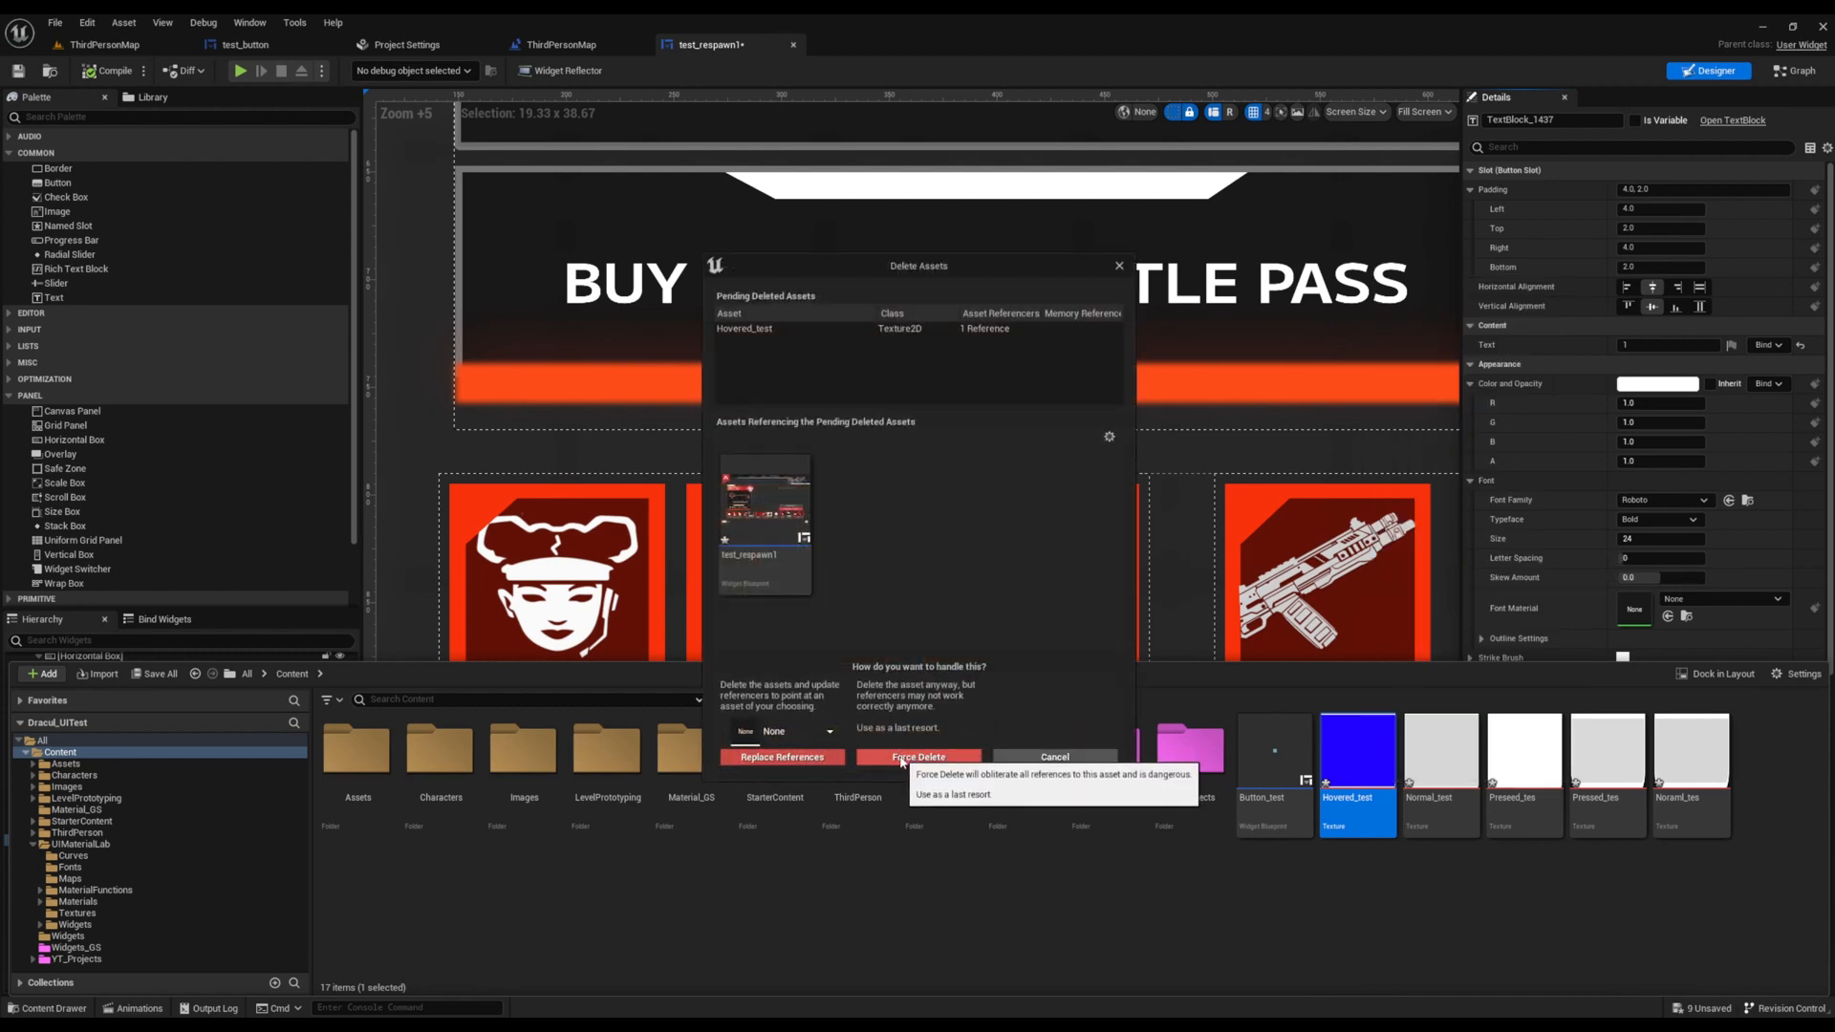
pyautogui.click(918, 757)
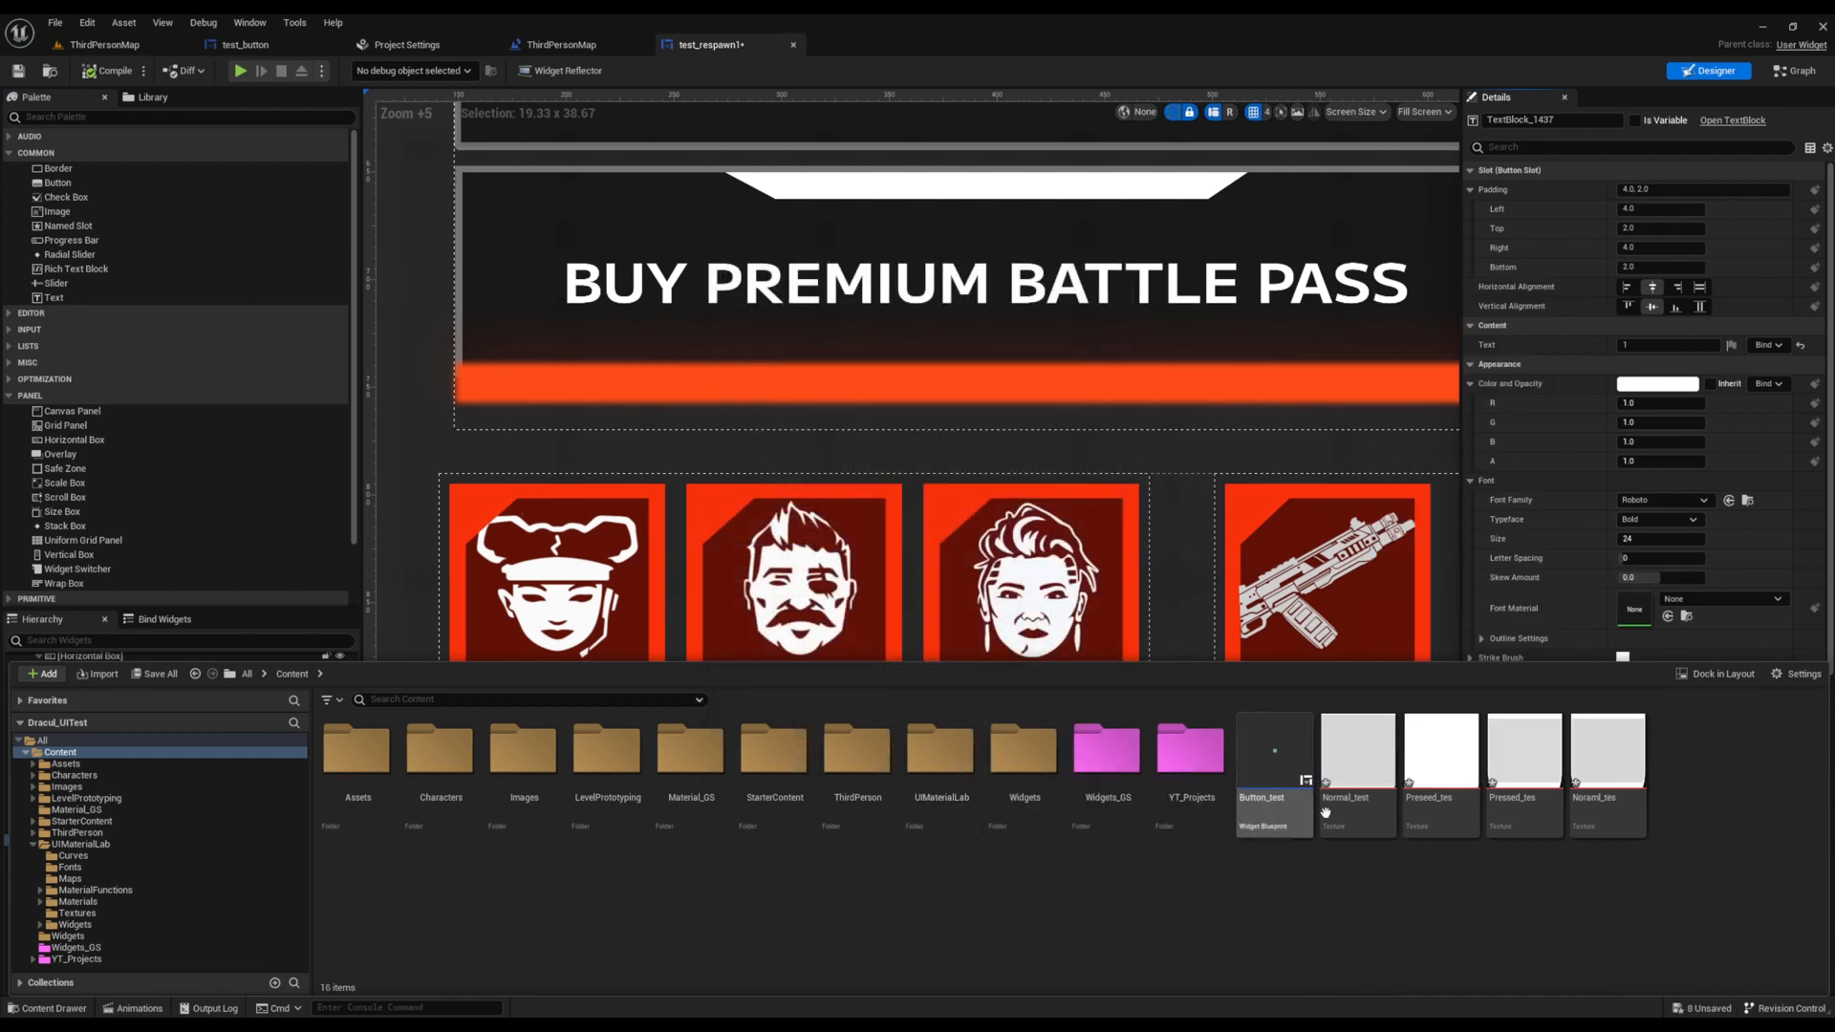
pyautogui.rightClick(1358, 751)
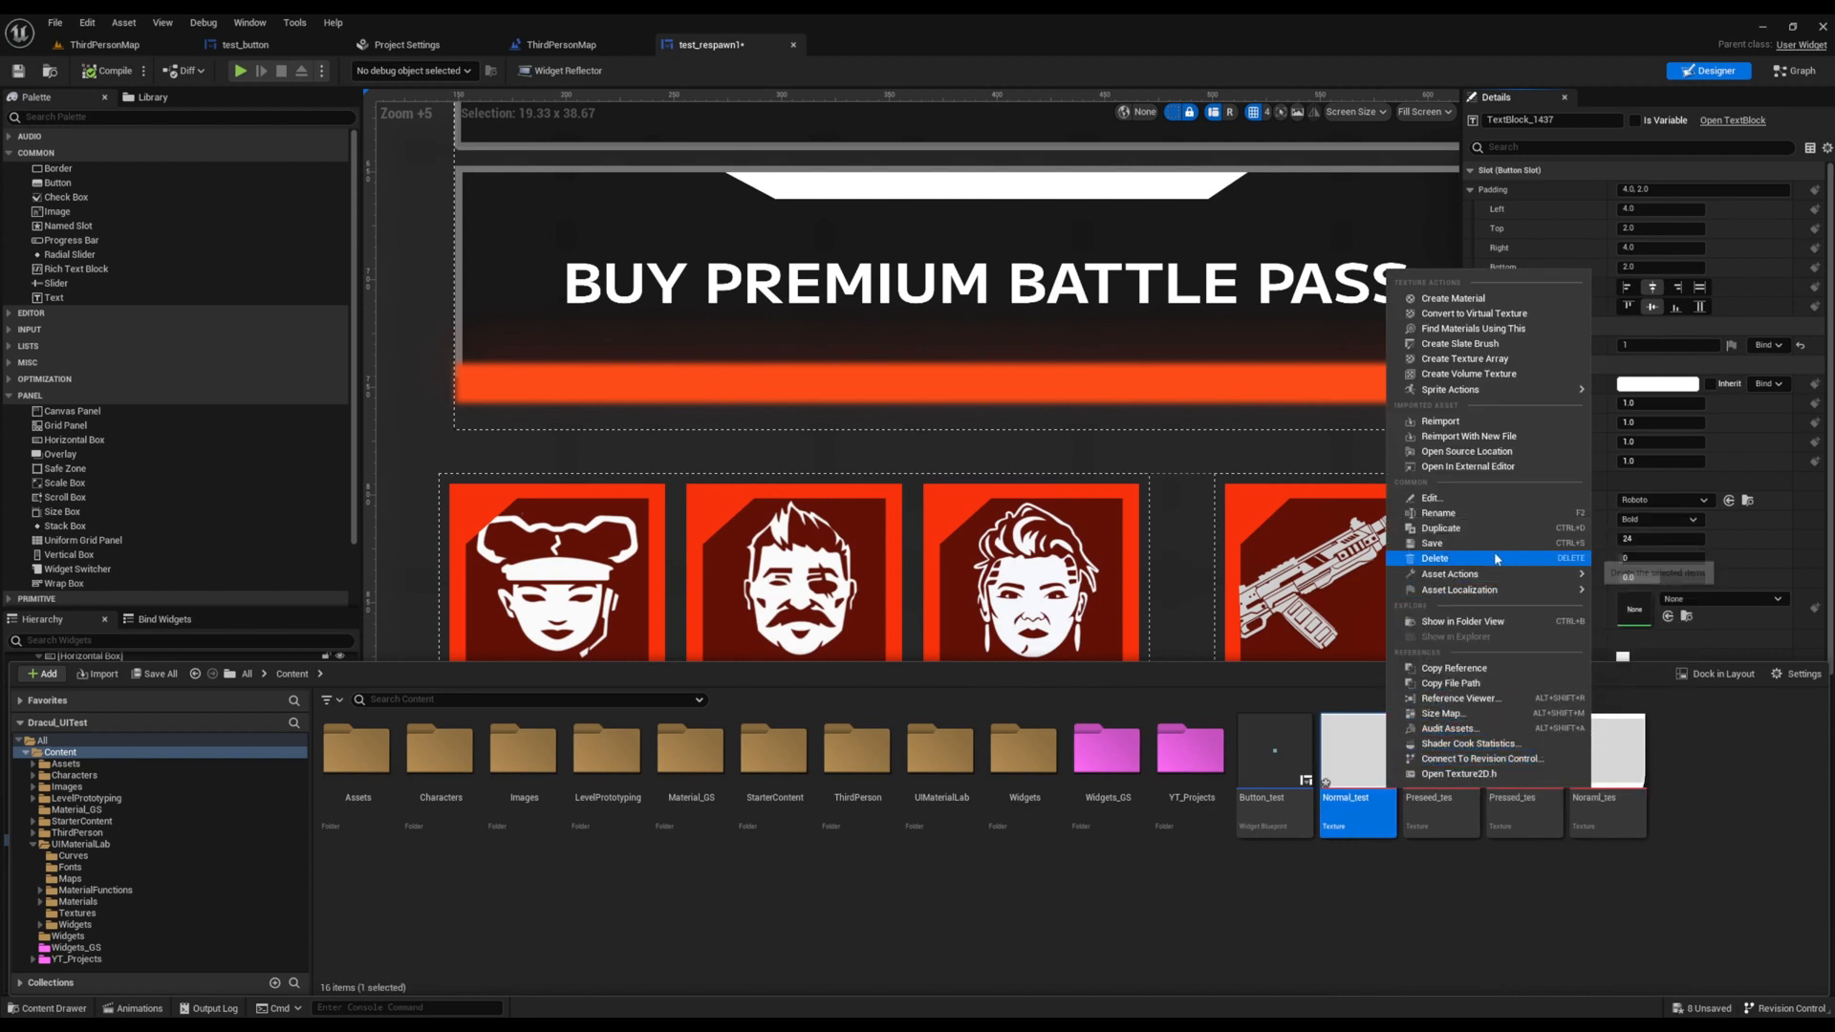
pyautogui.click(1434, 558)
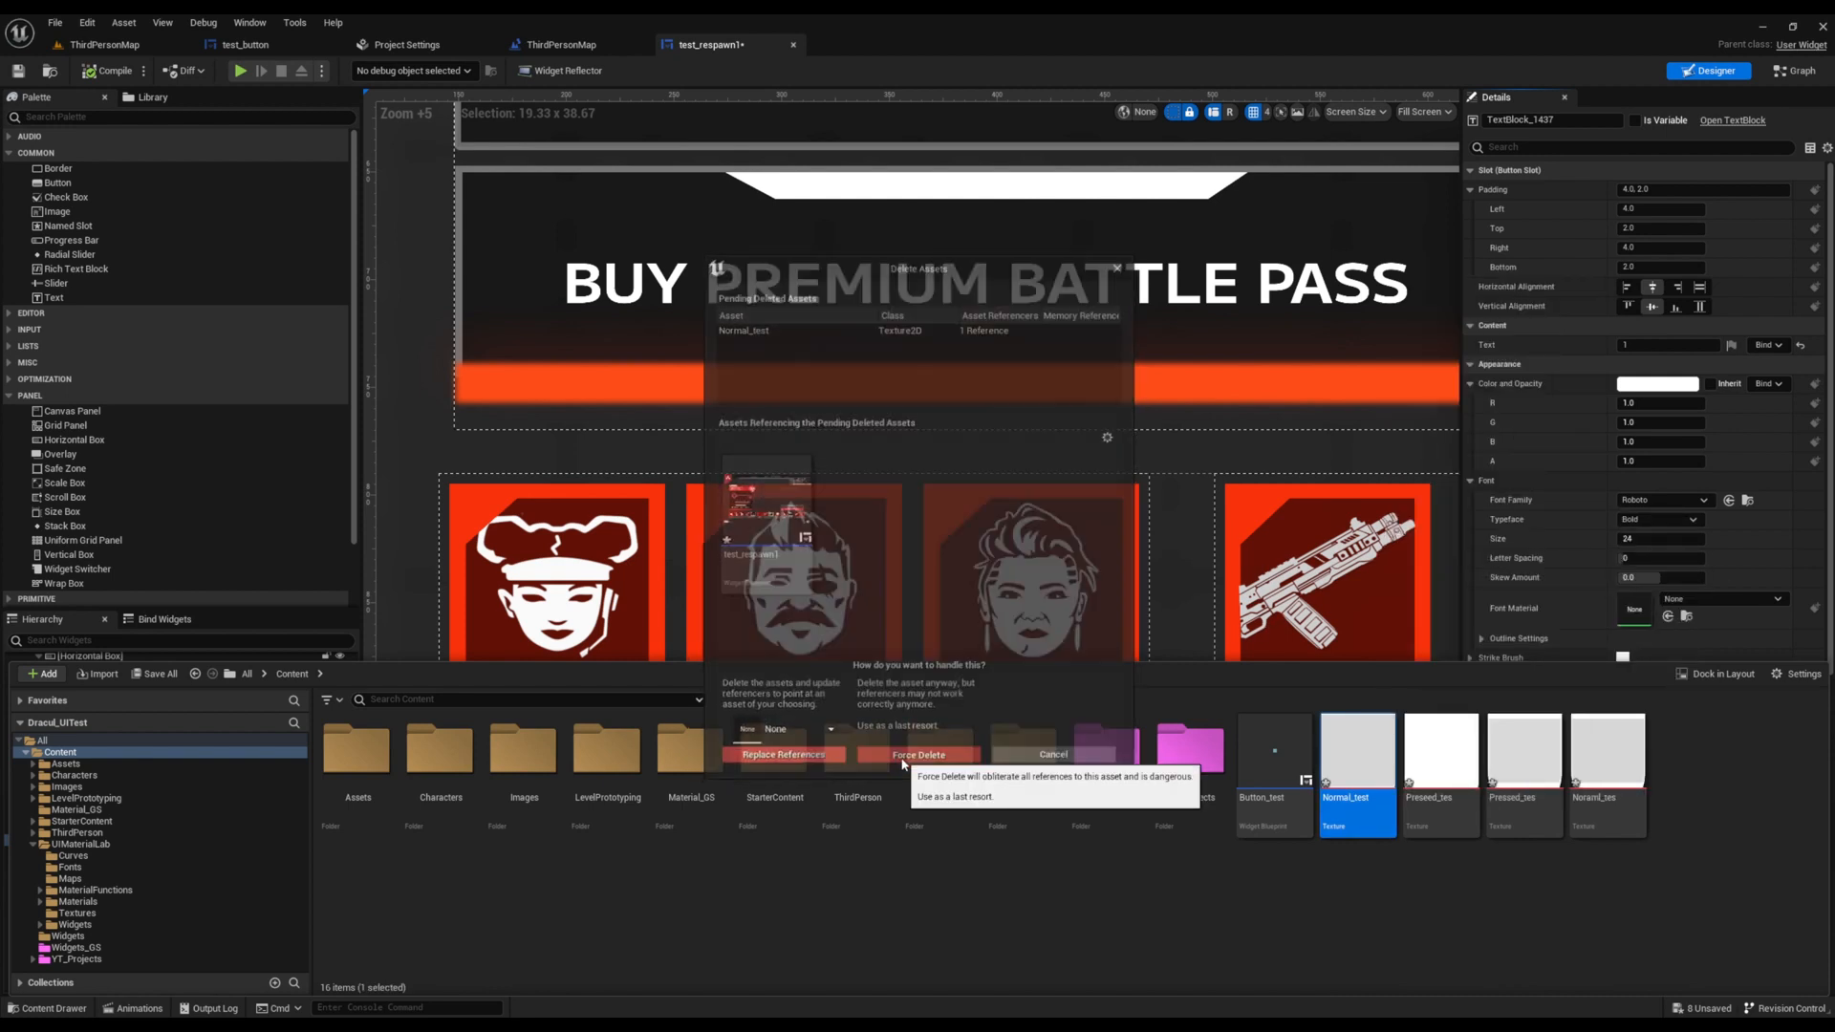
pyautogui.click(915, 753)
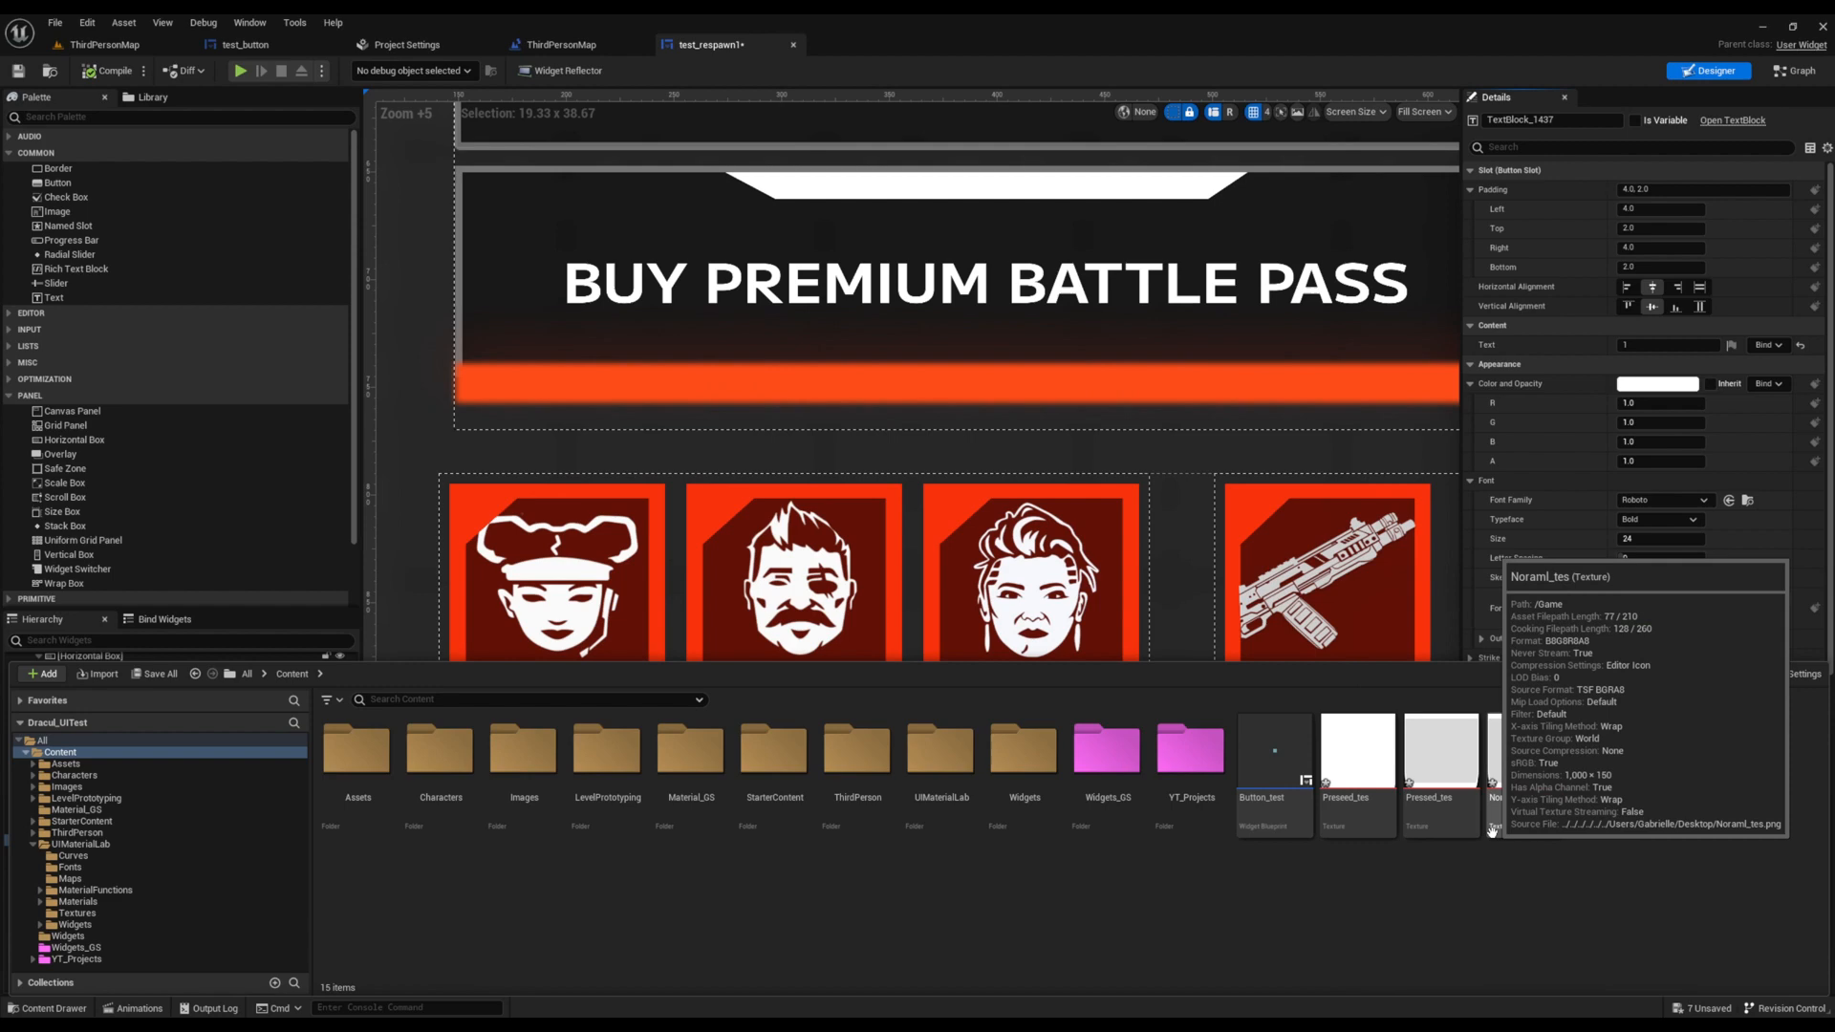
pyautogui.click(1524, 771)
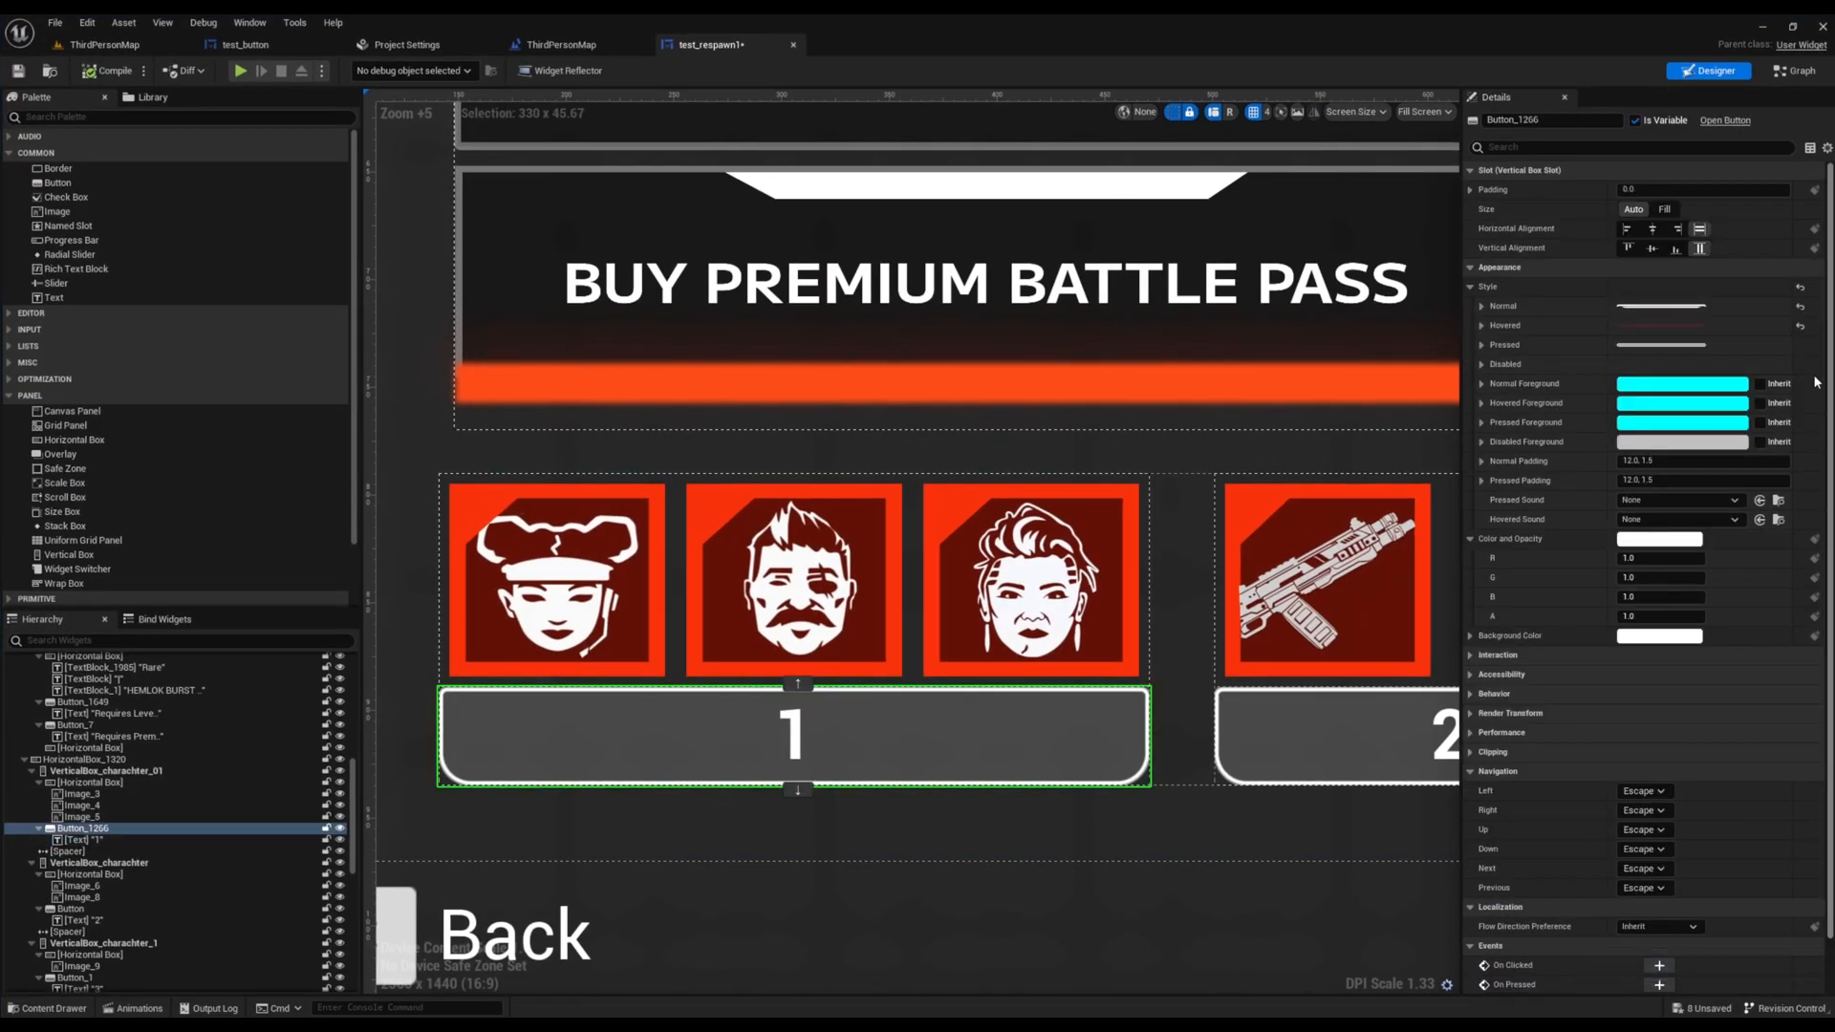
# Set the Normal style to outline width 0, drawn as image Noraml_tes with tint alpha 100.
pyautogui.click(1481, 306)
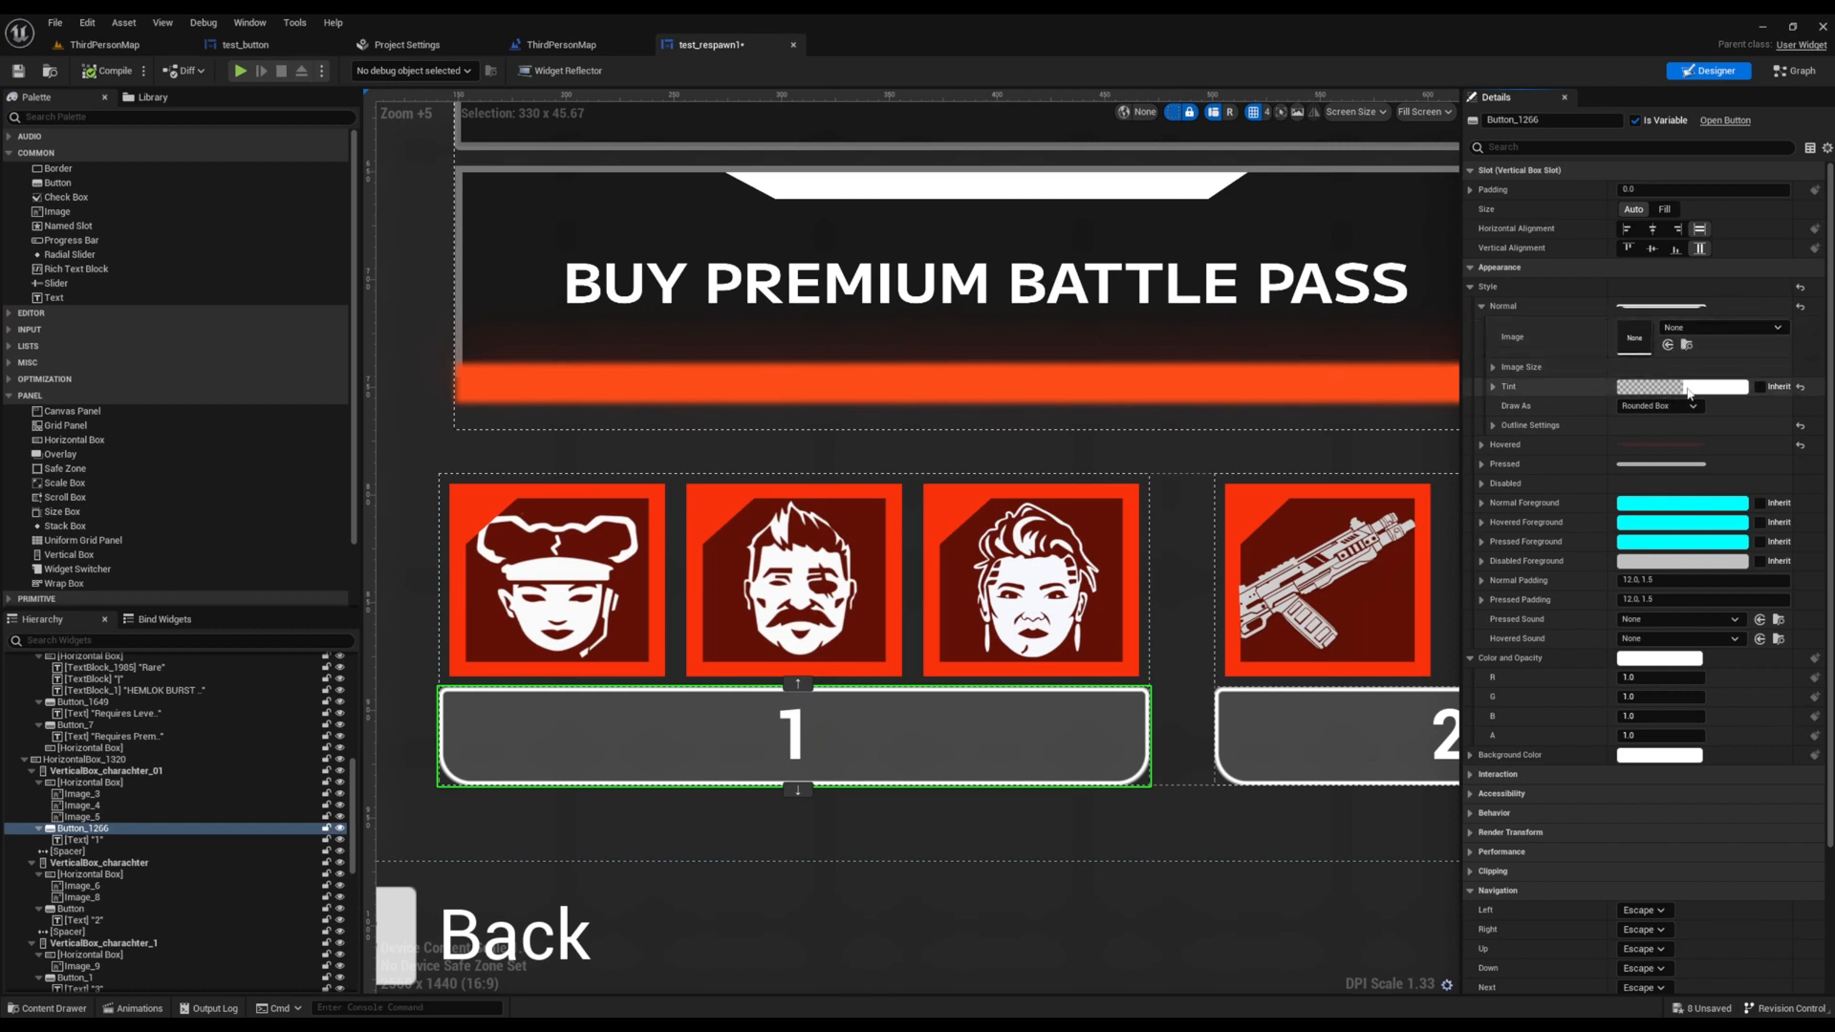
pyautogui.click(1495, 425)
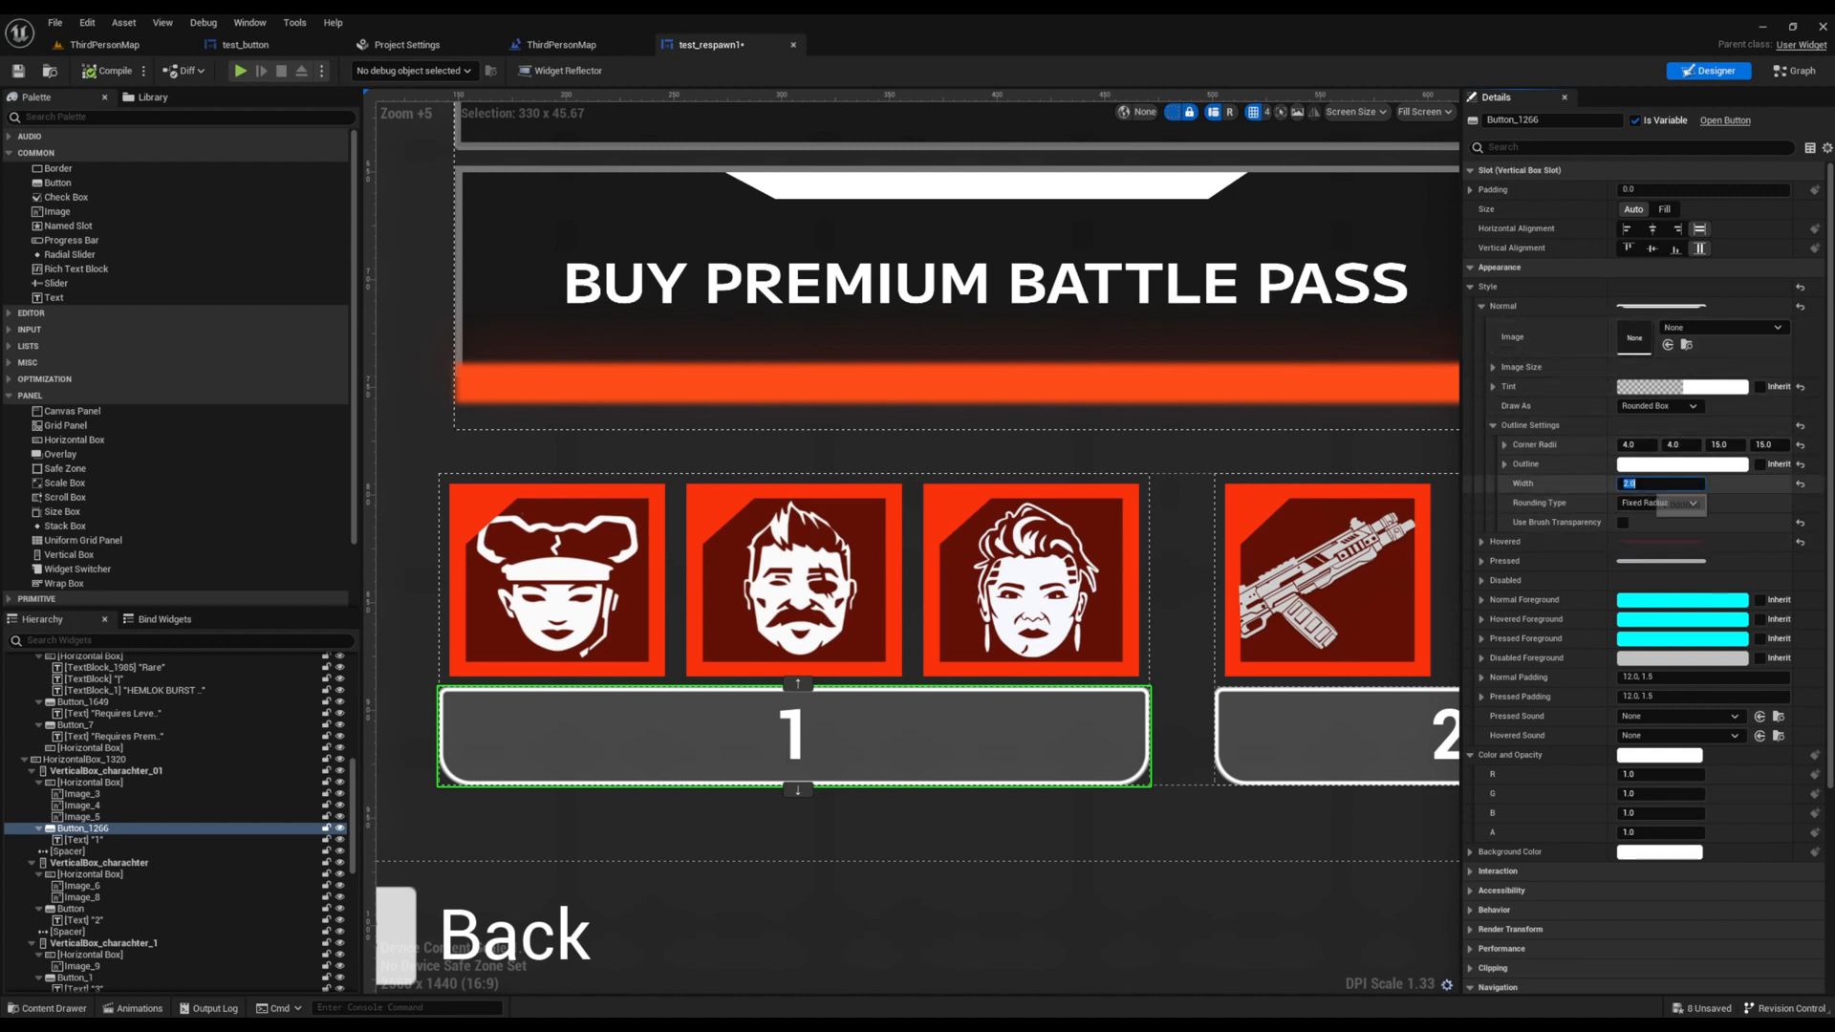
pyautogui.write('0')
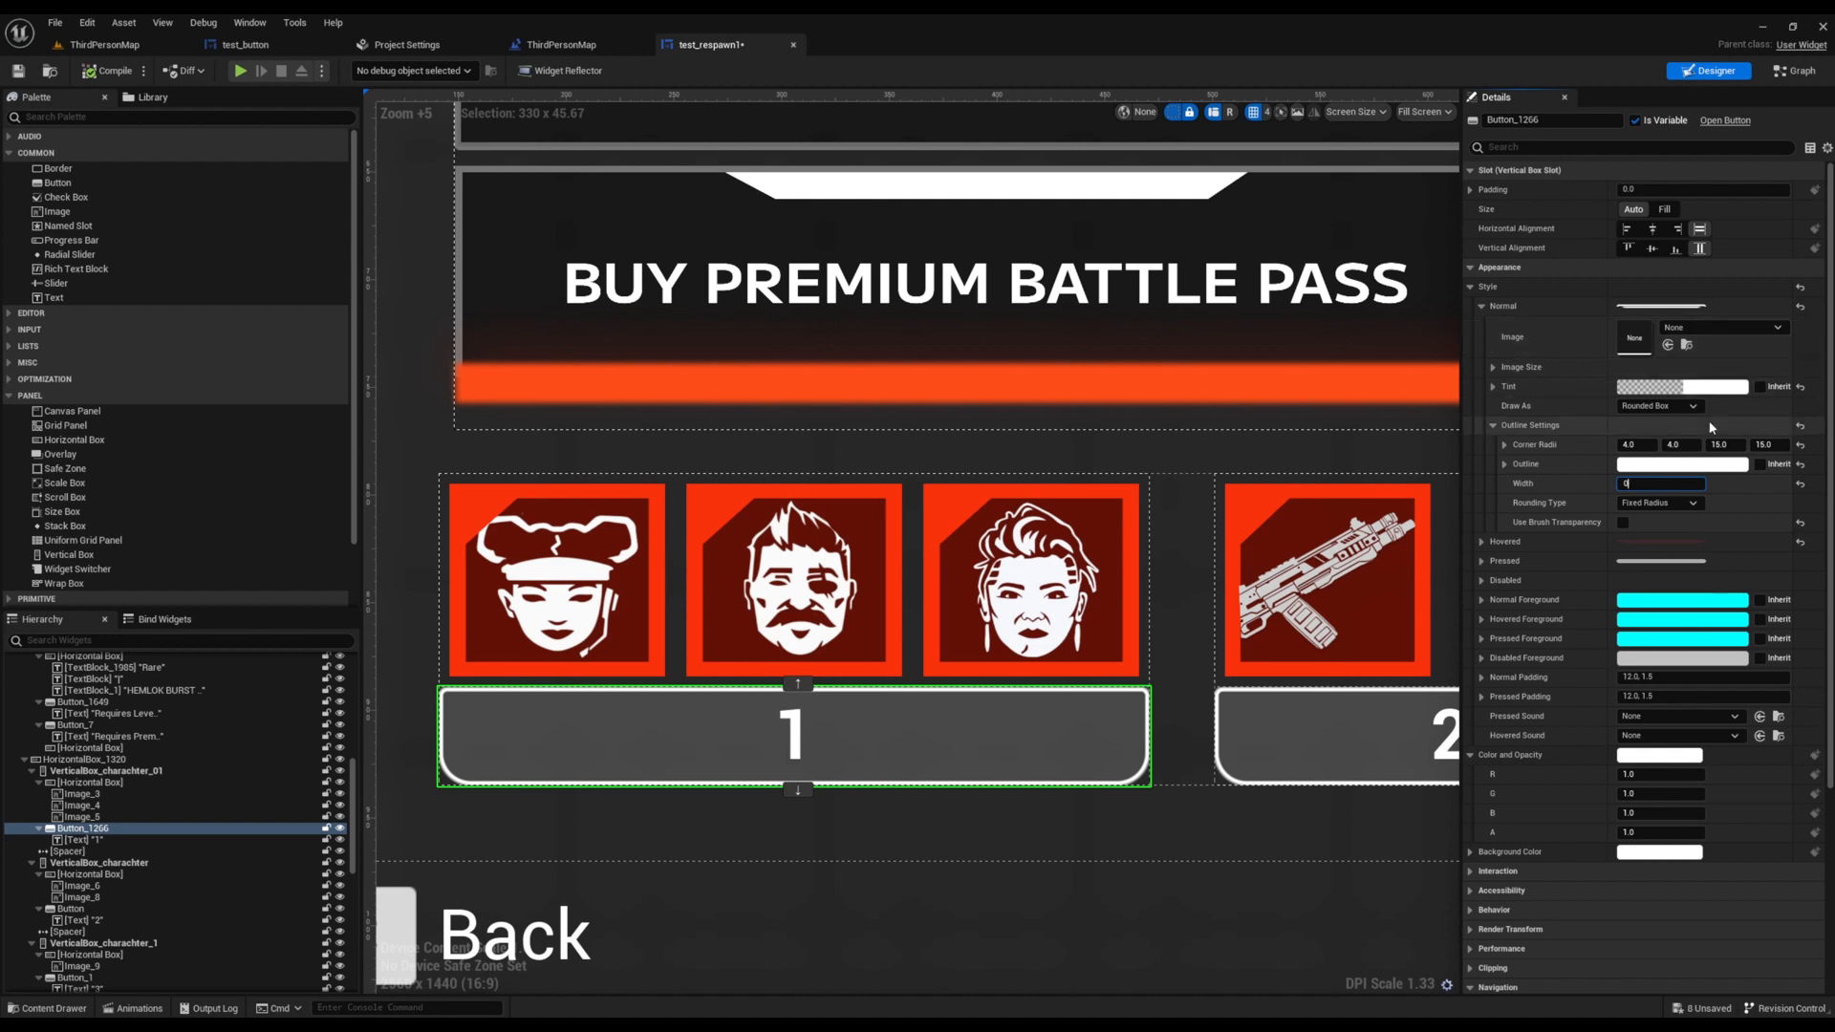
pyautogui.click(1660, 406)
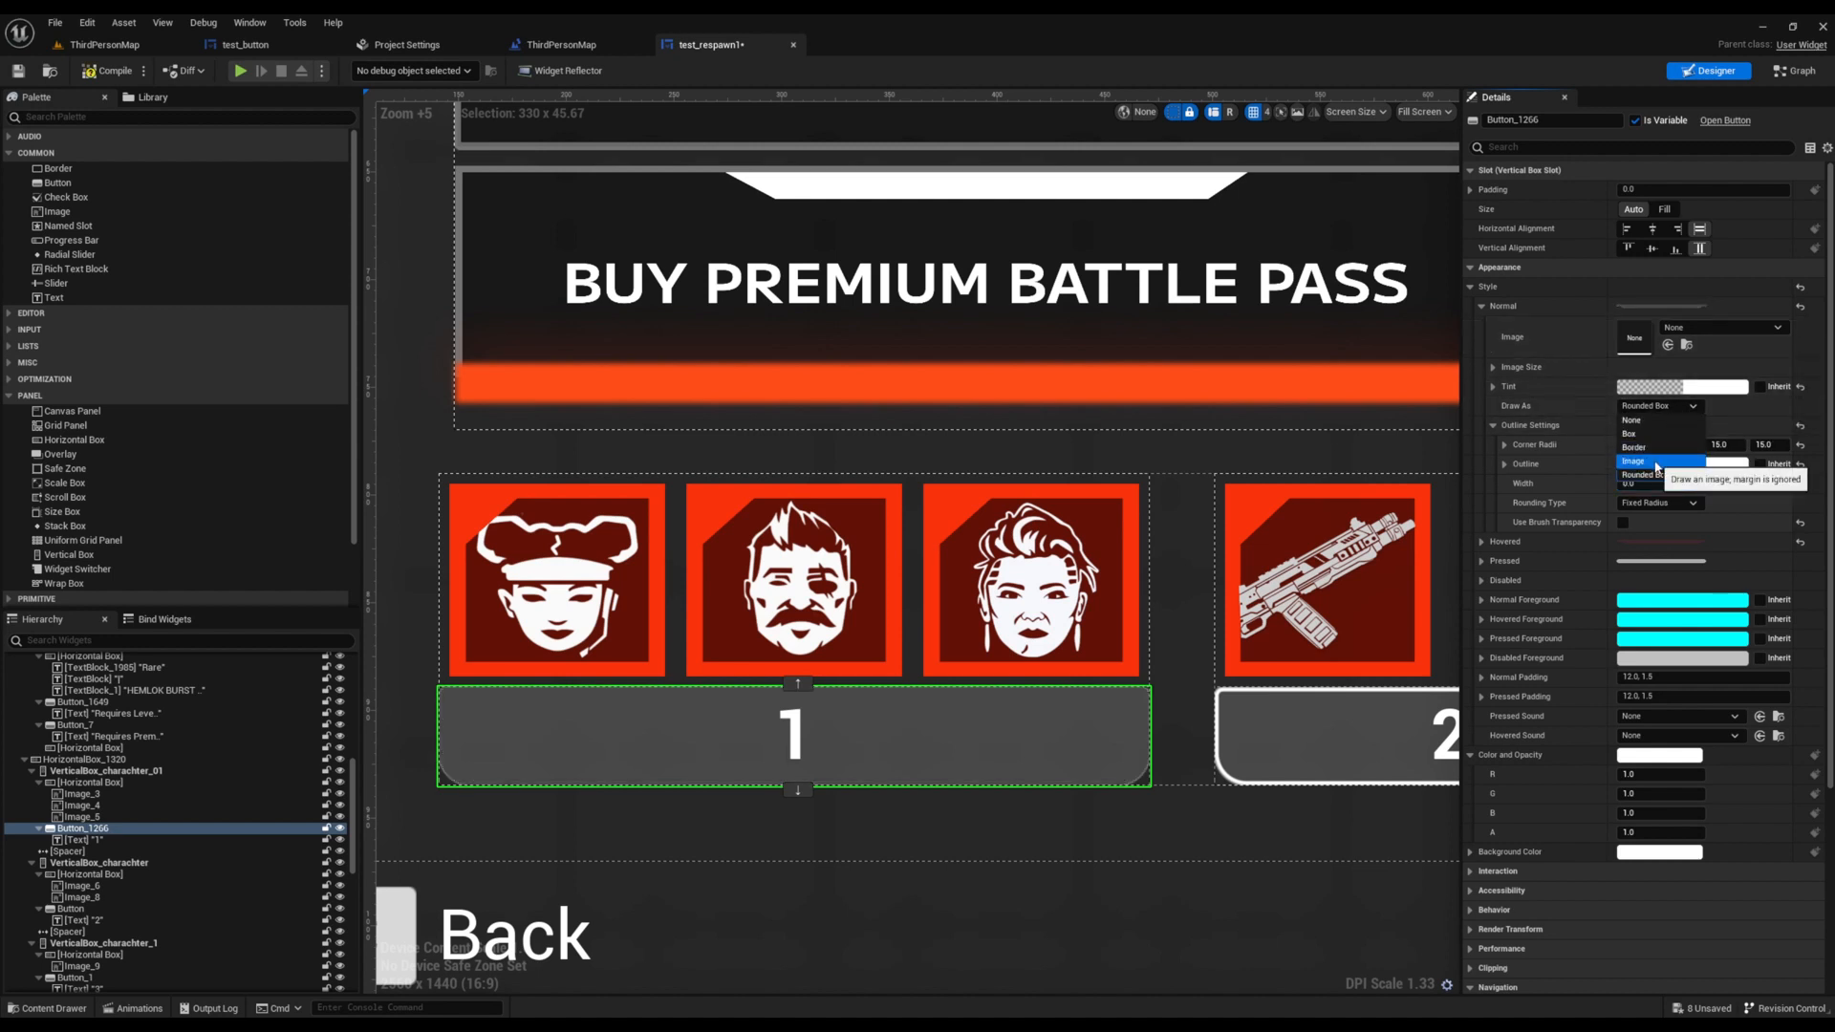
pyautogui.click(1722, 328)
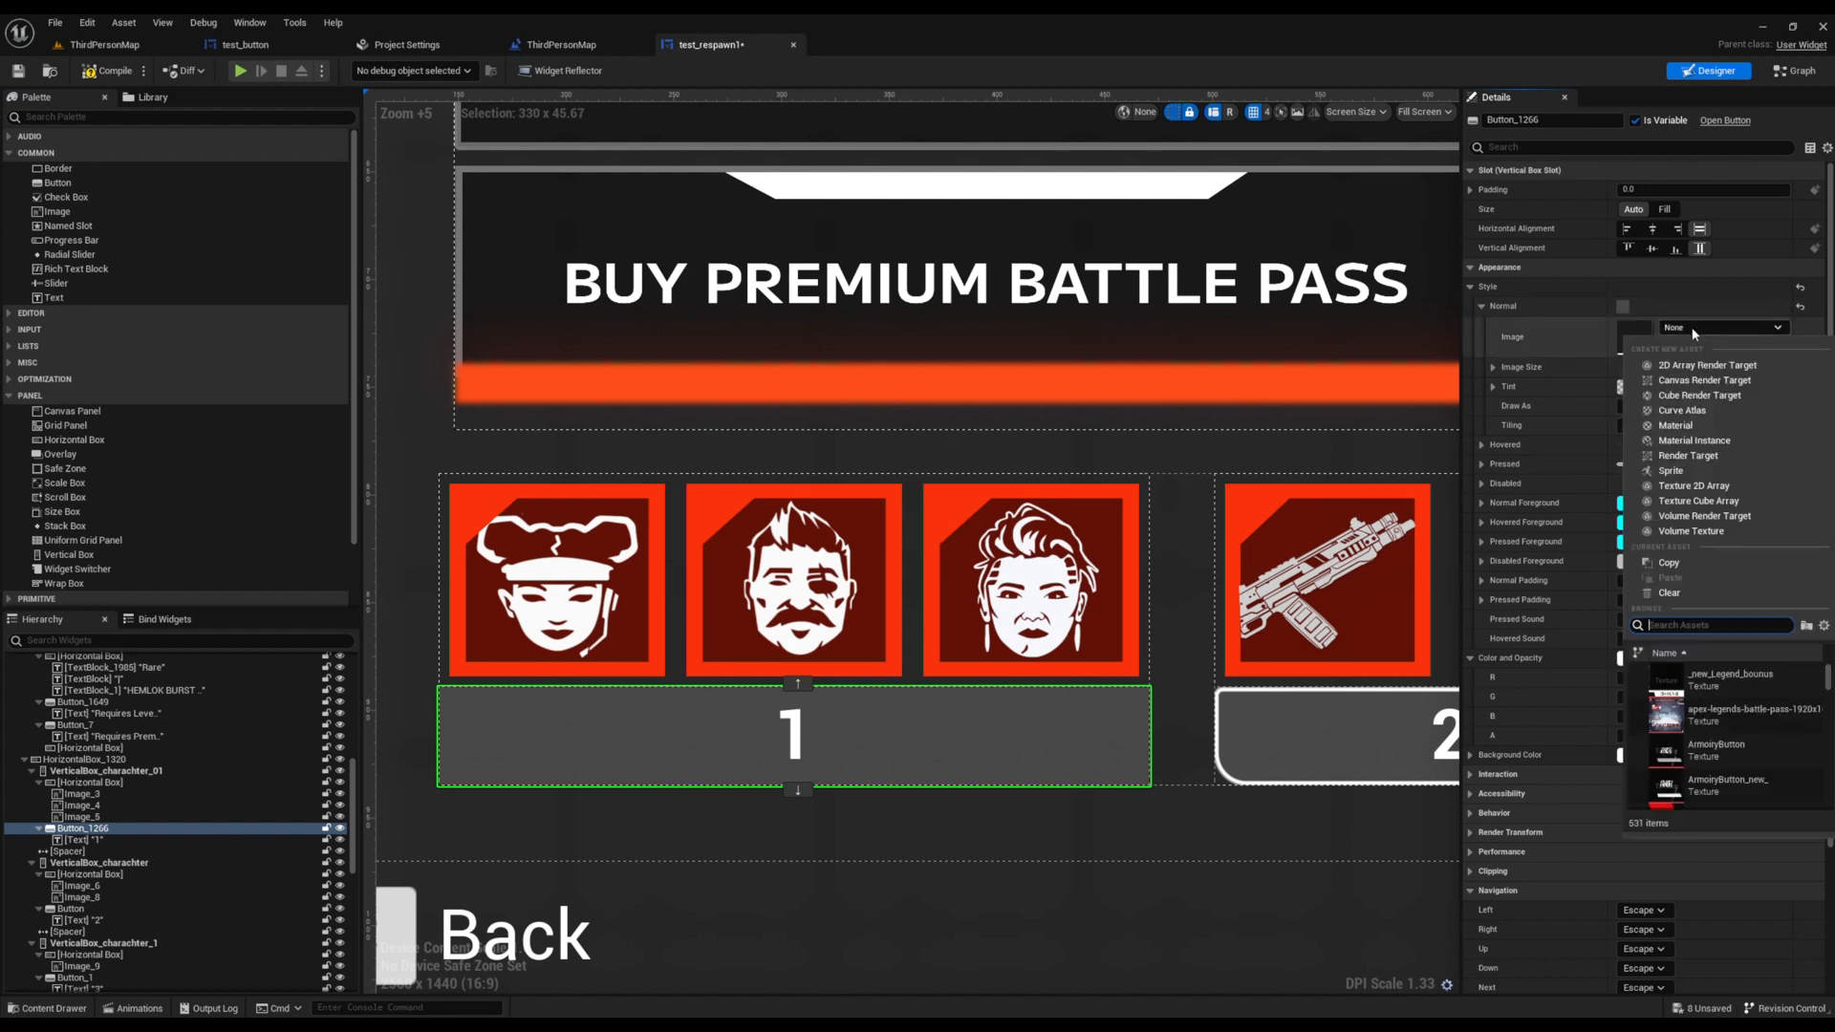
pyautogui.write('normal')
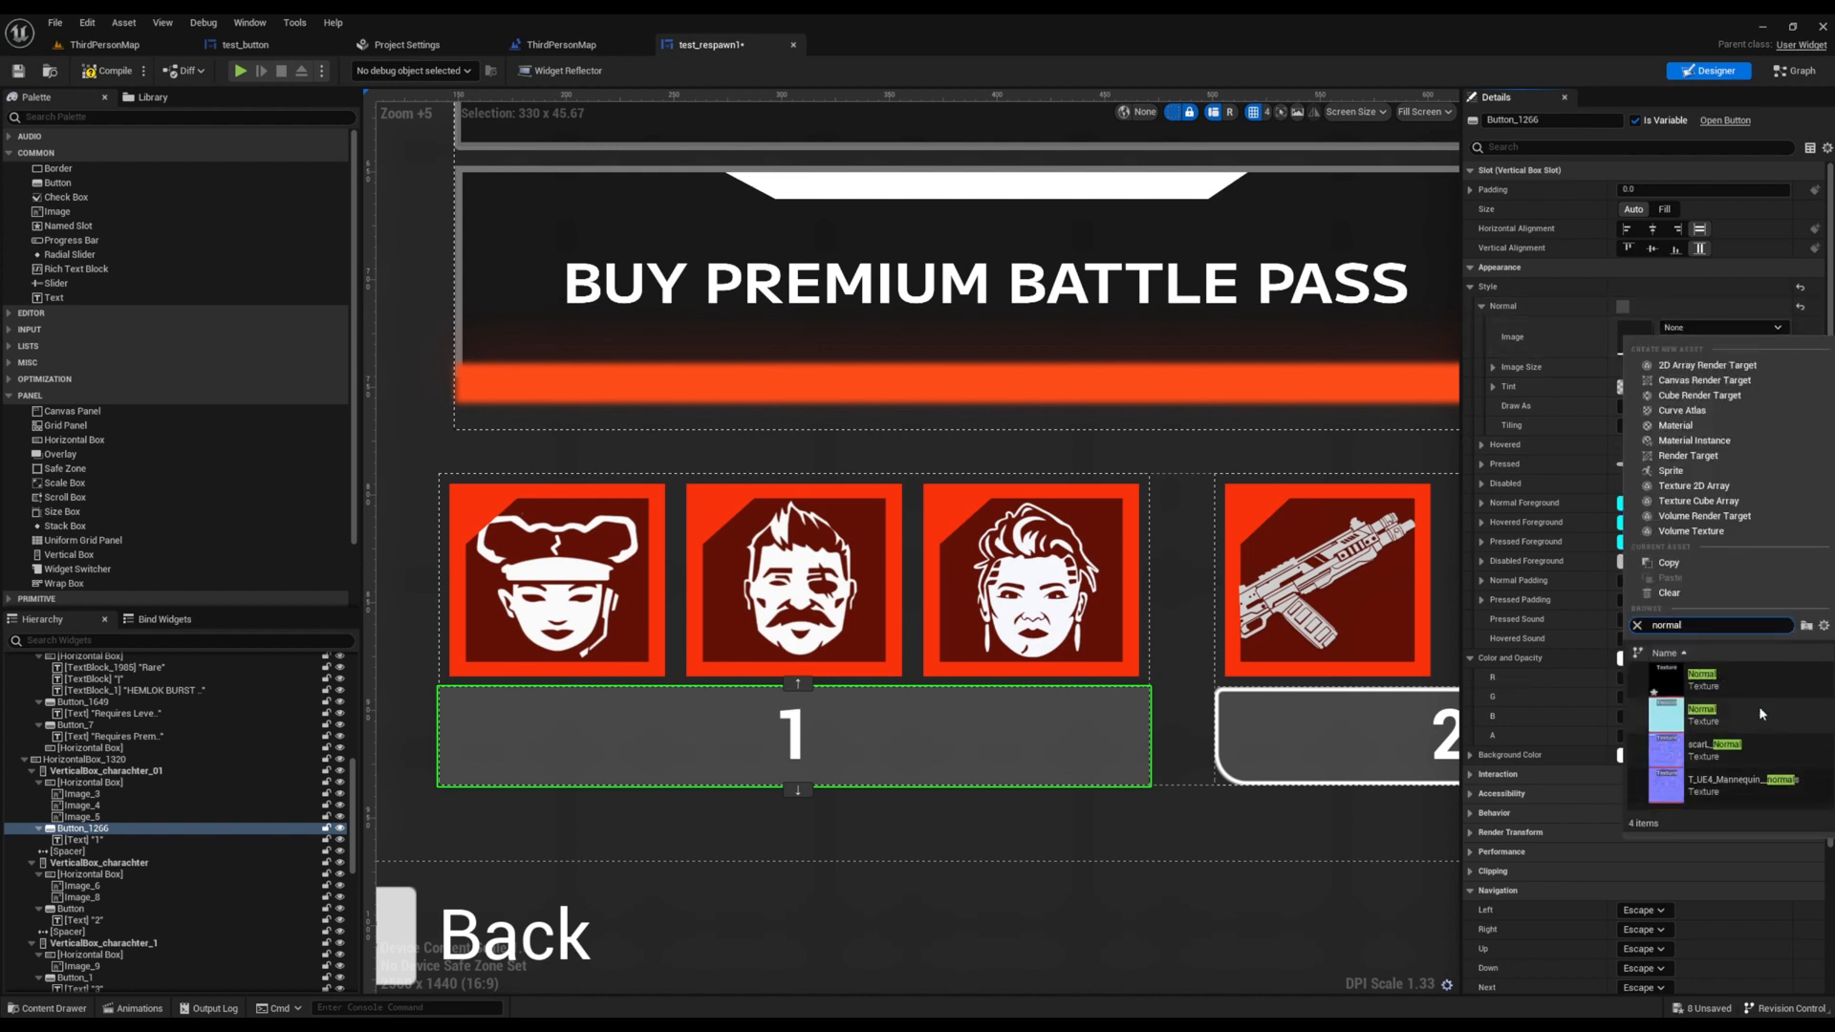
pyautogui.moveTo(1705, 378)
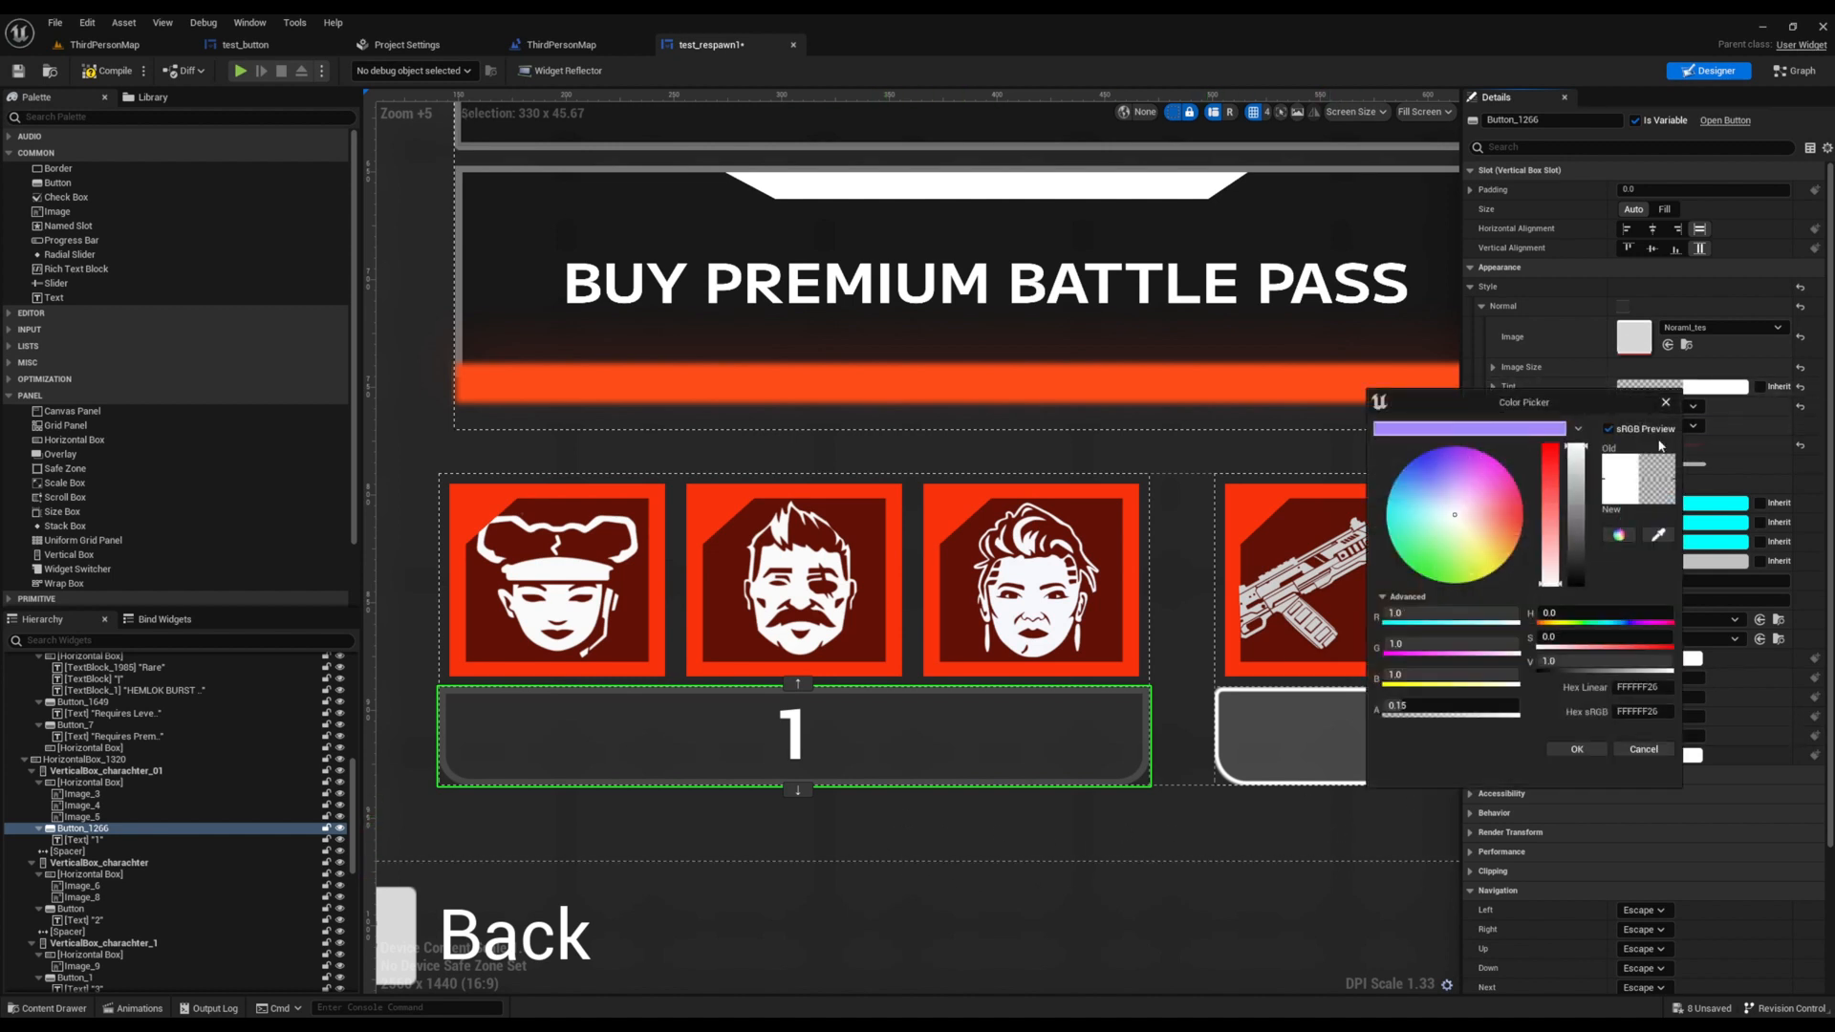
pyautogui.click(1443, 705)
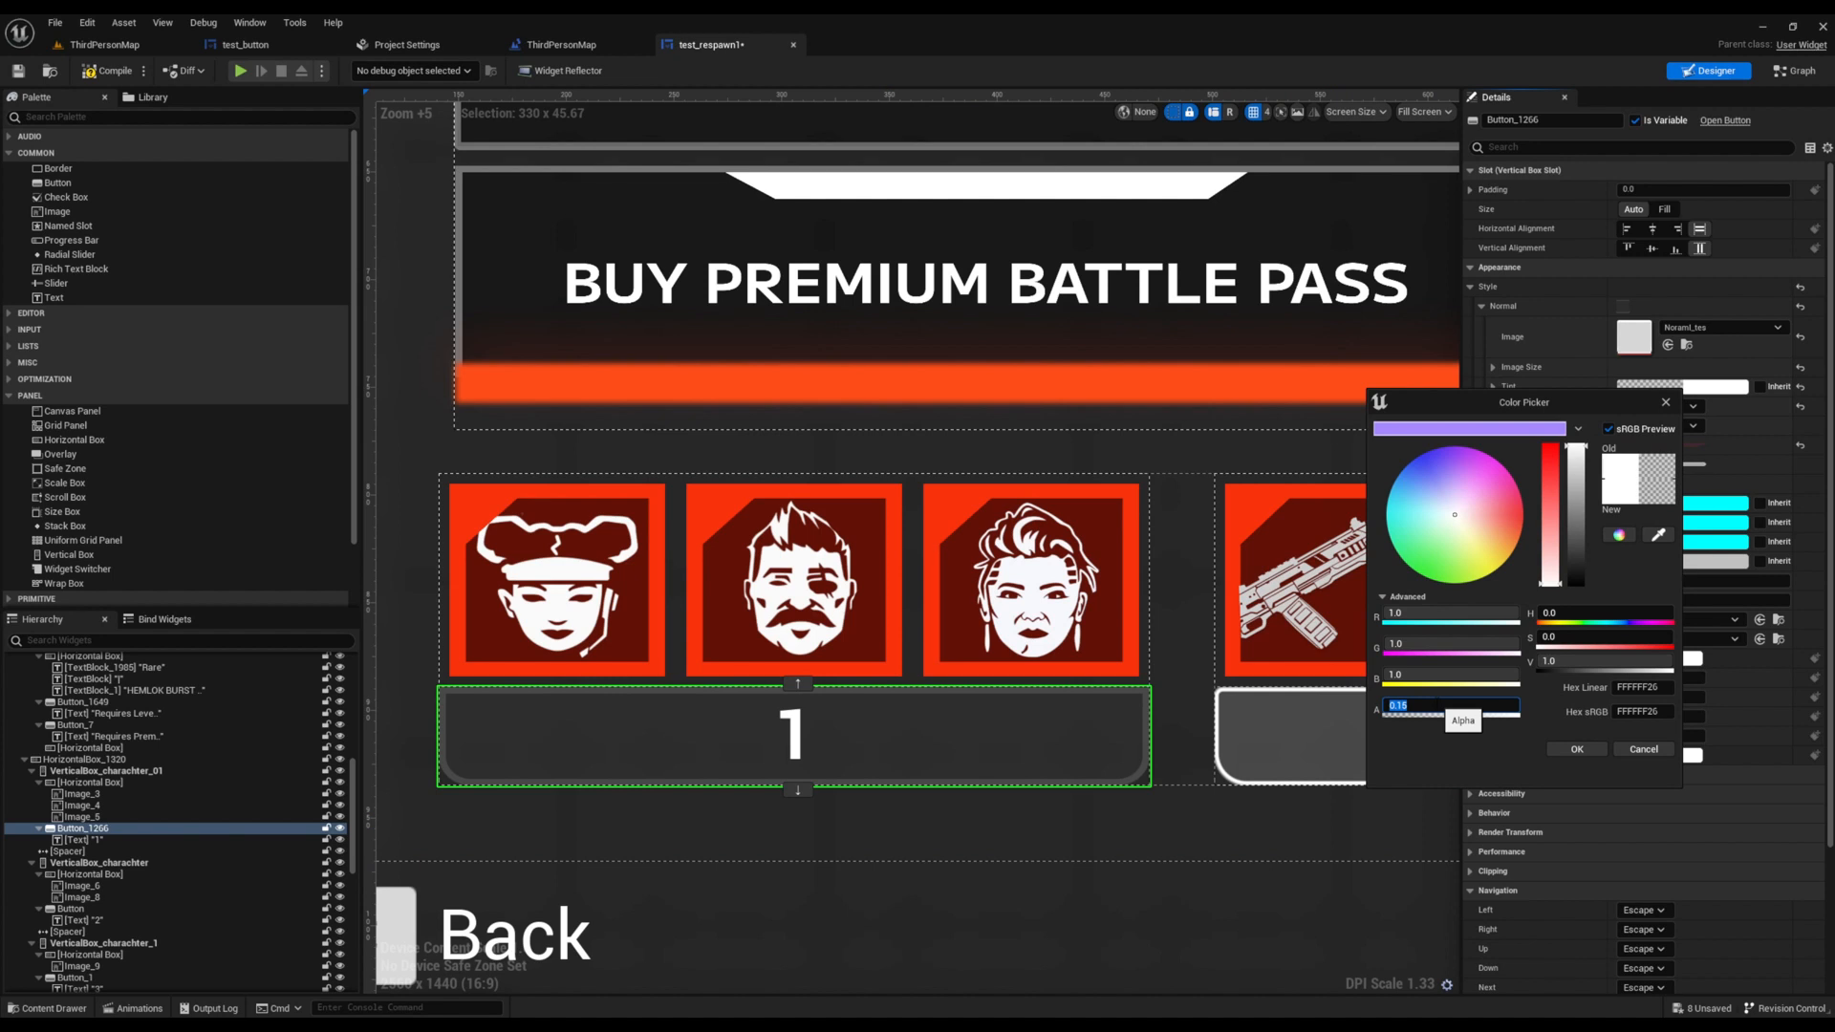
pyautogui.write('100.0')
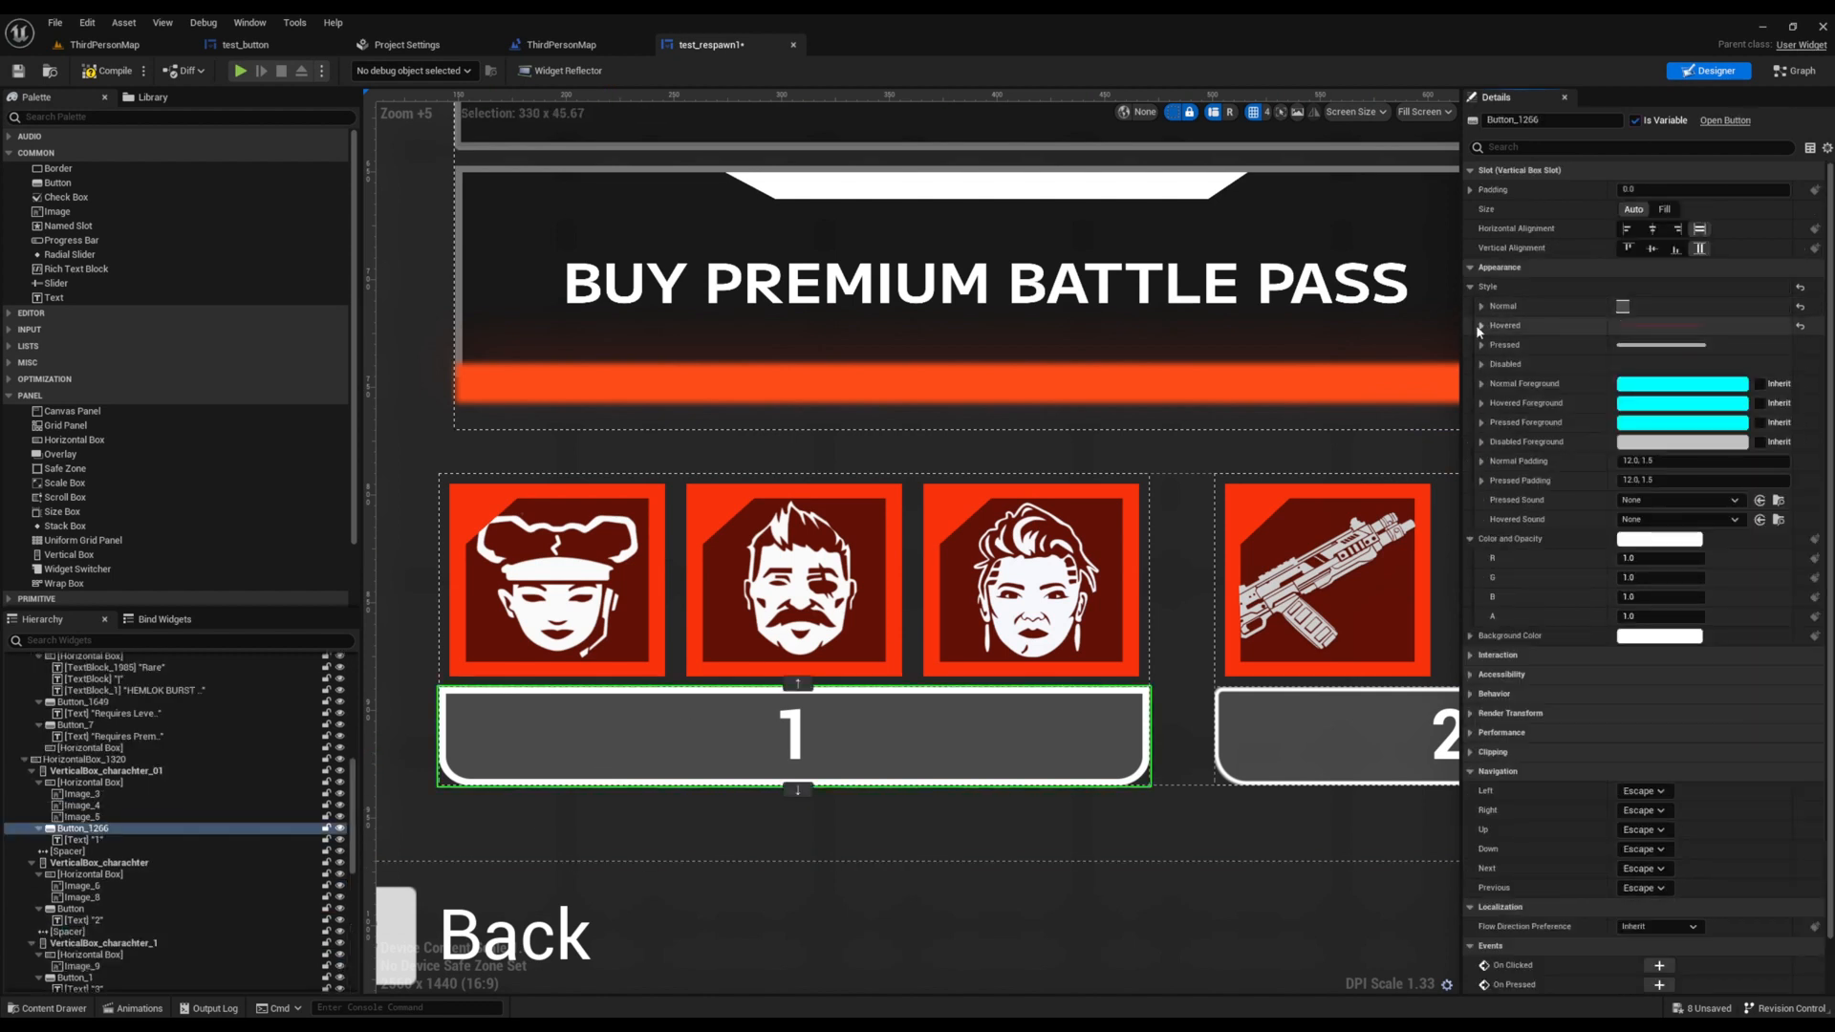
# Set the Hovered style image to Hovered_tes with tint alpha 100 and edit its outline width.
pyautogui.click(1482, 325)
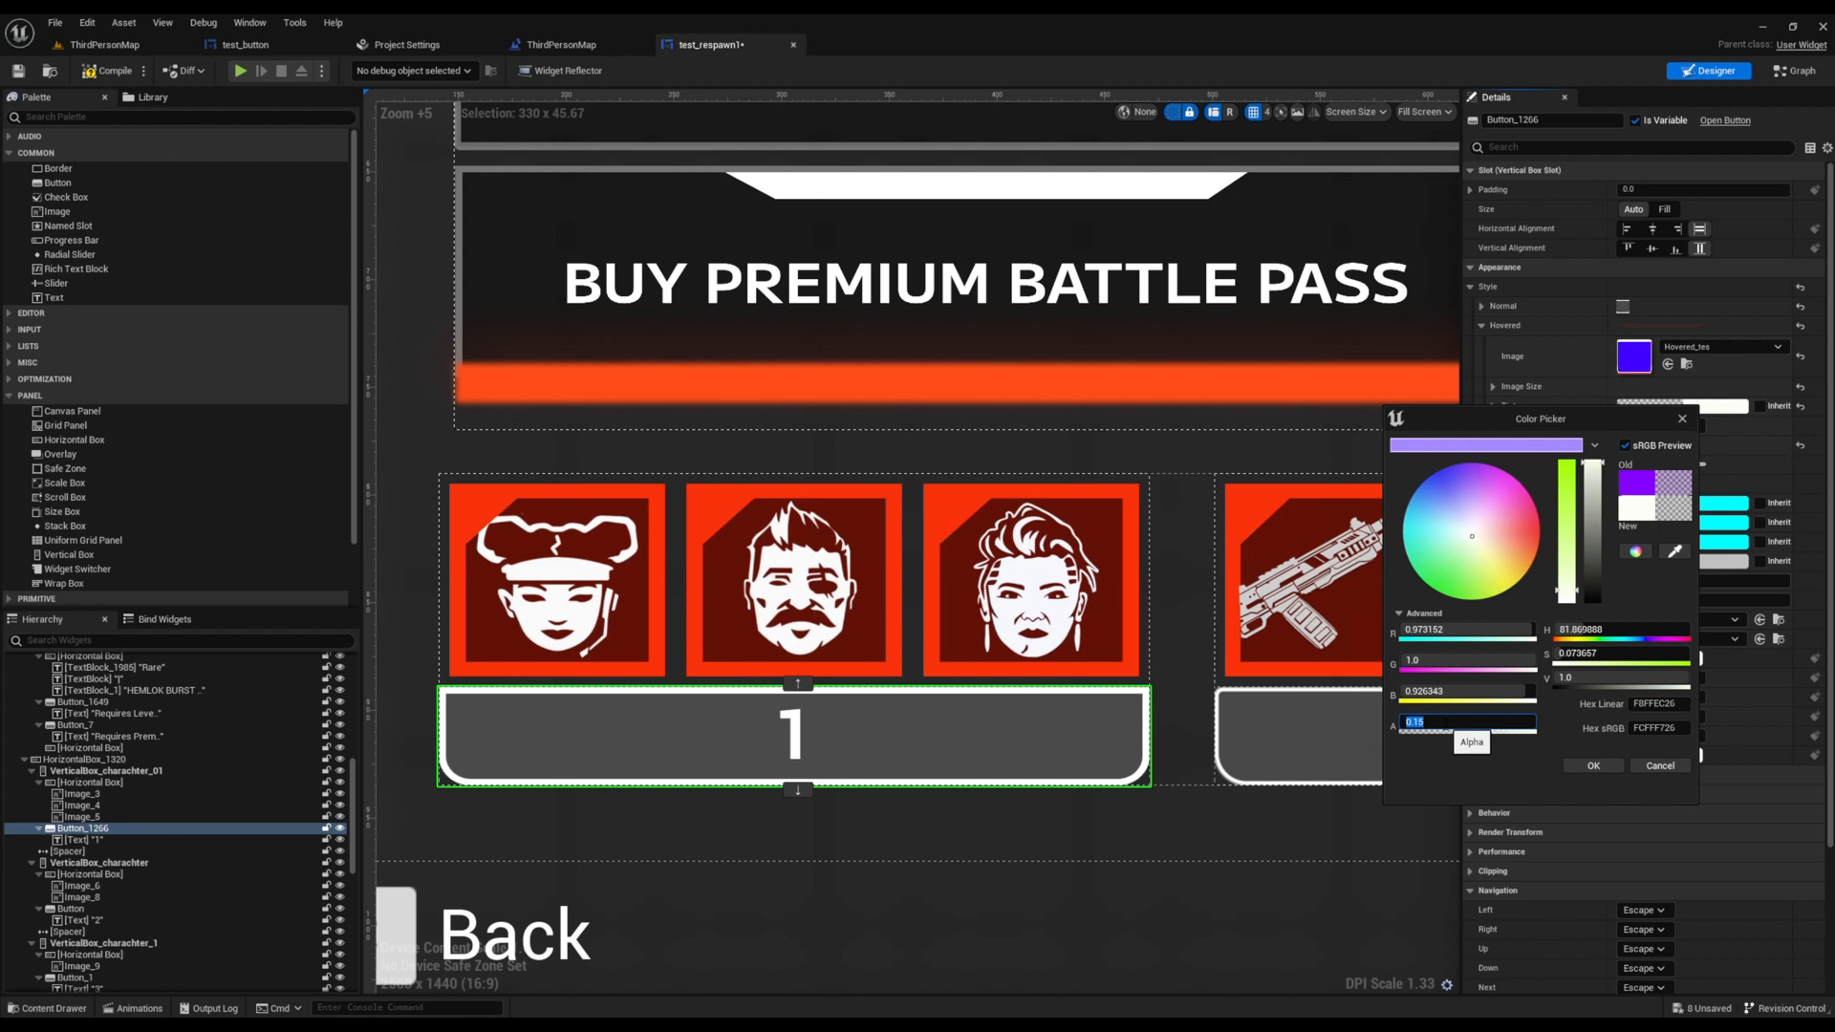
pyautogui.write('100.0')
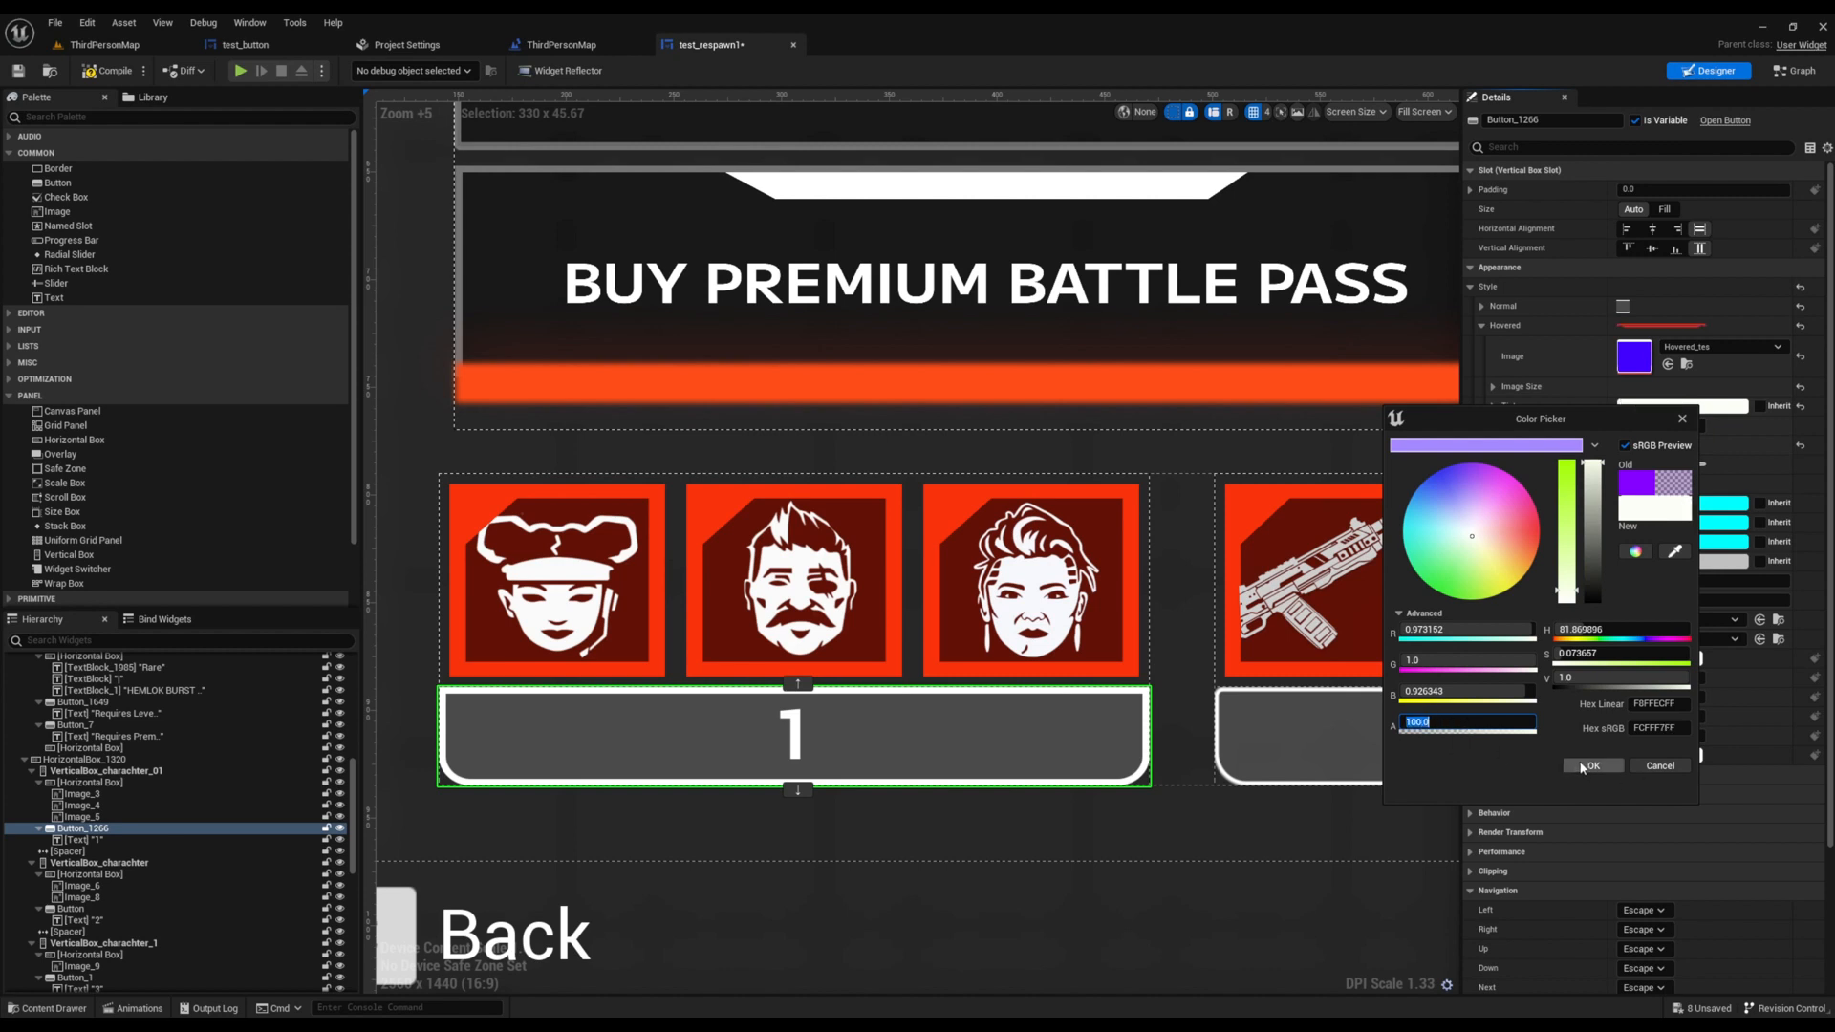
pyautogui.click(1593, 765)
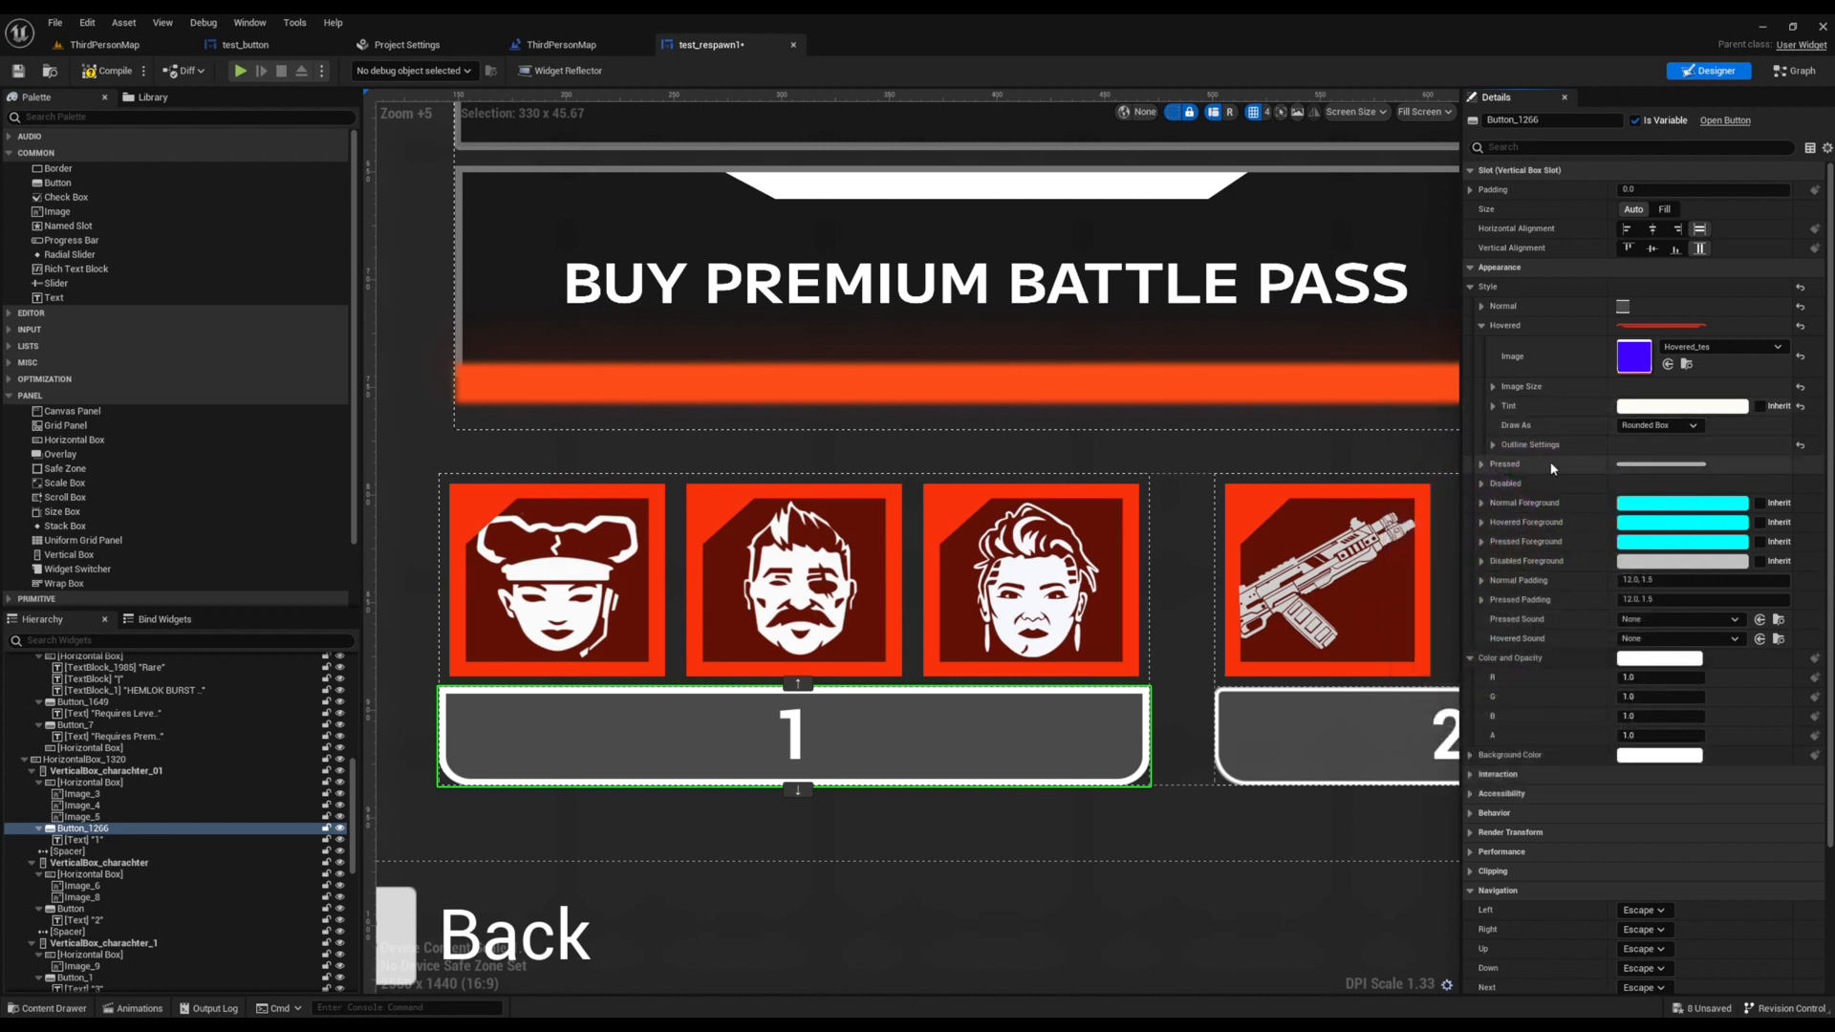
pyautogui.click(1493, 444)
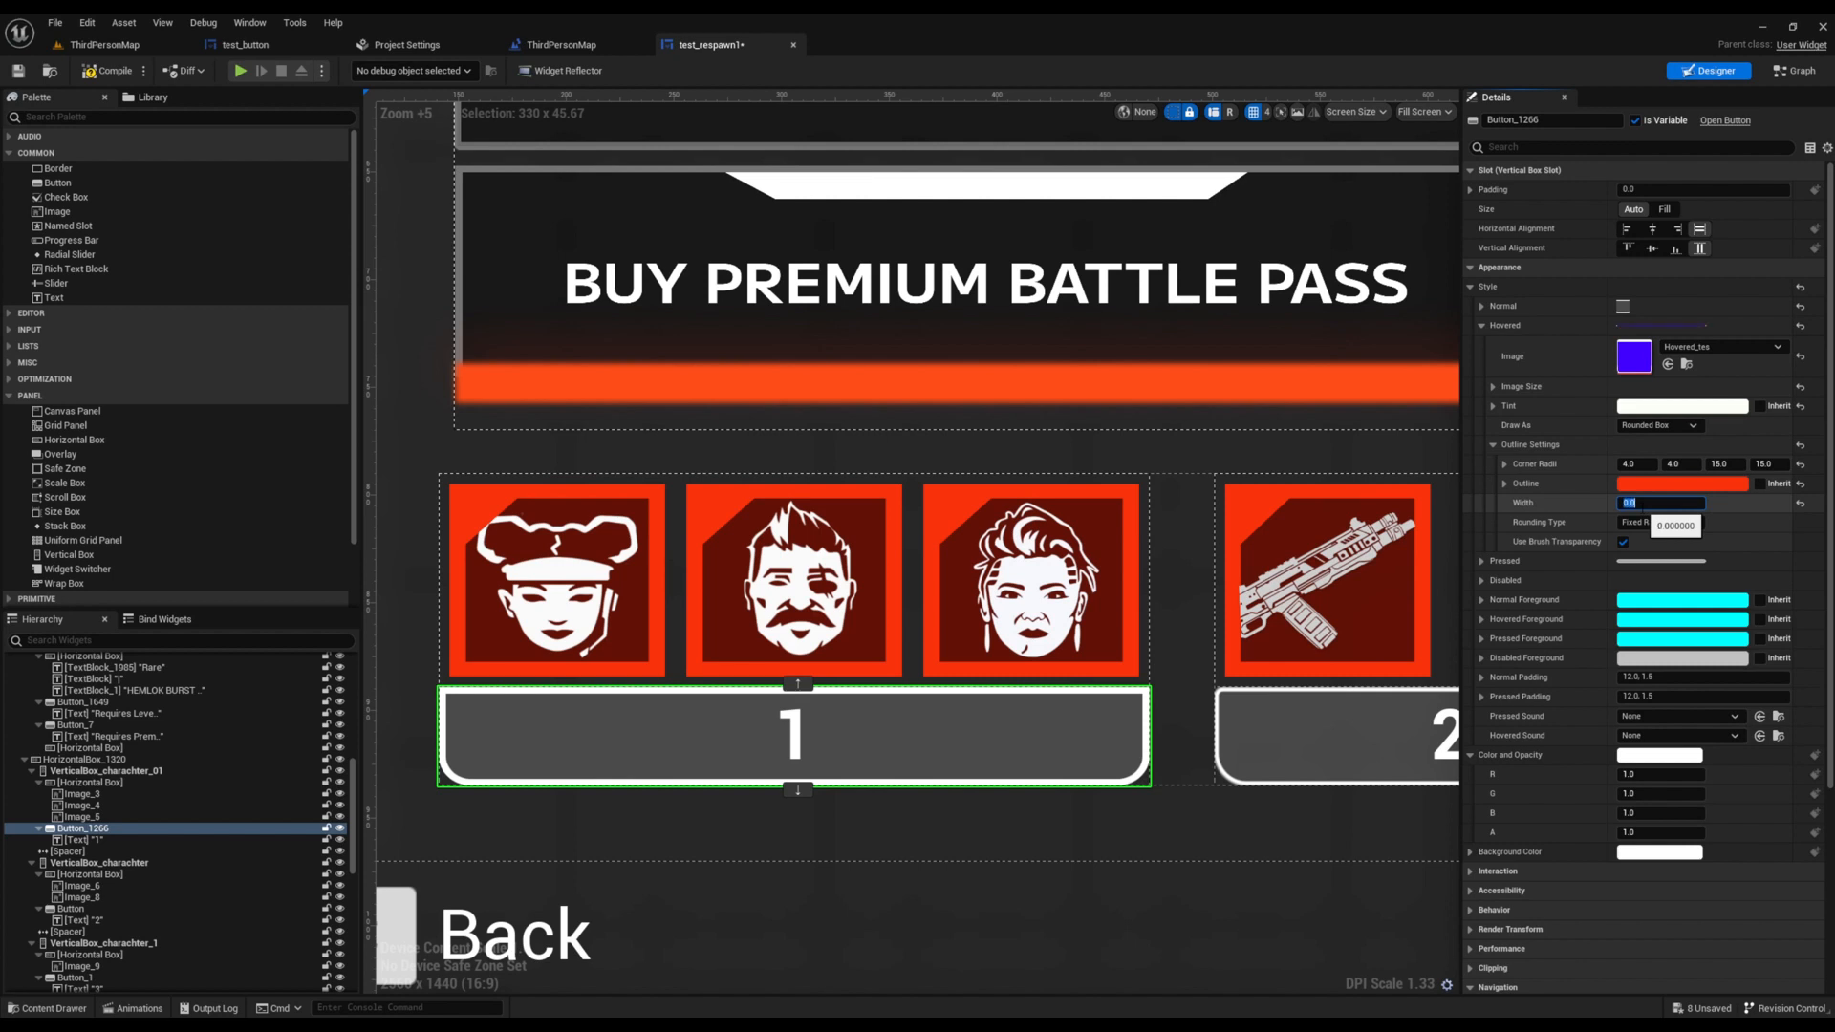
pyautogui.click(1659, 424)
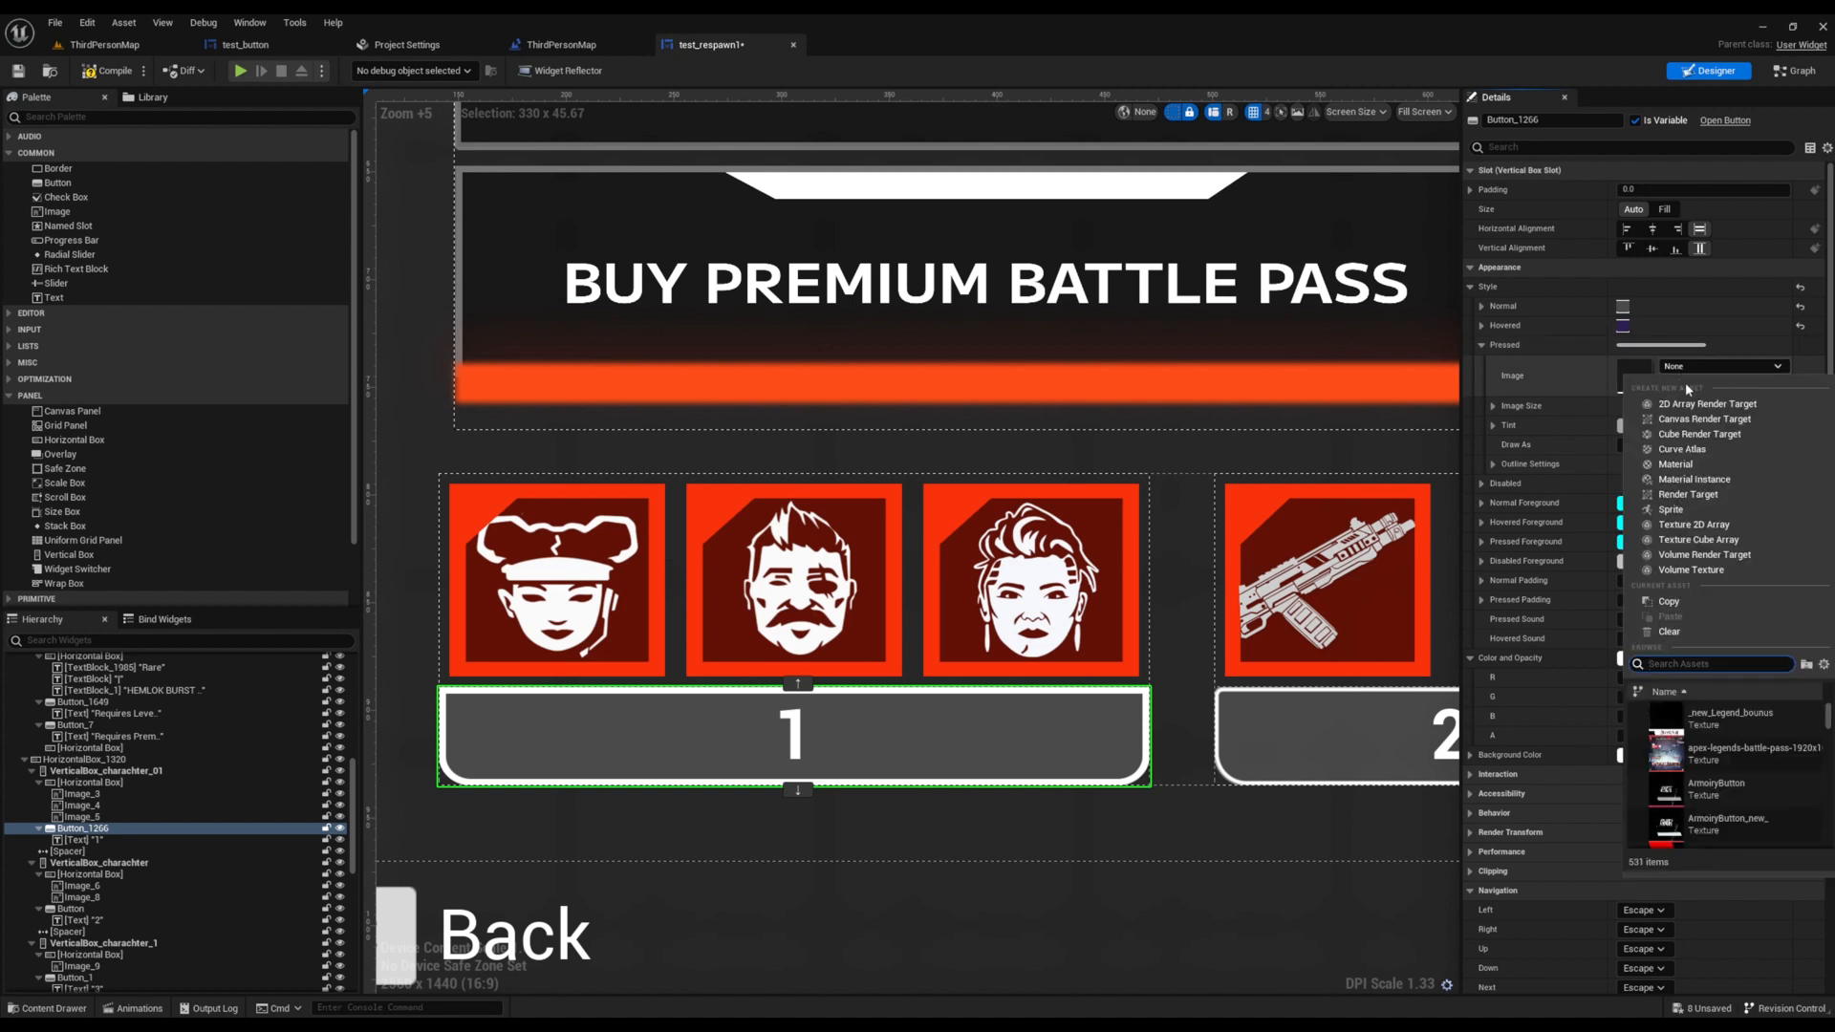
# Set the Pressed style image to Pressed_tes with a white tint.
pyautogui.write('pres')
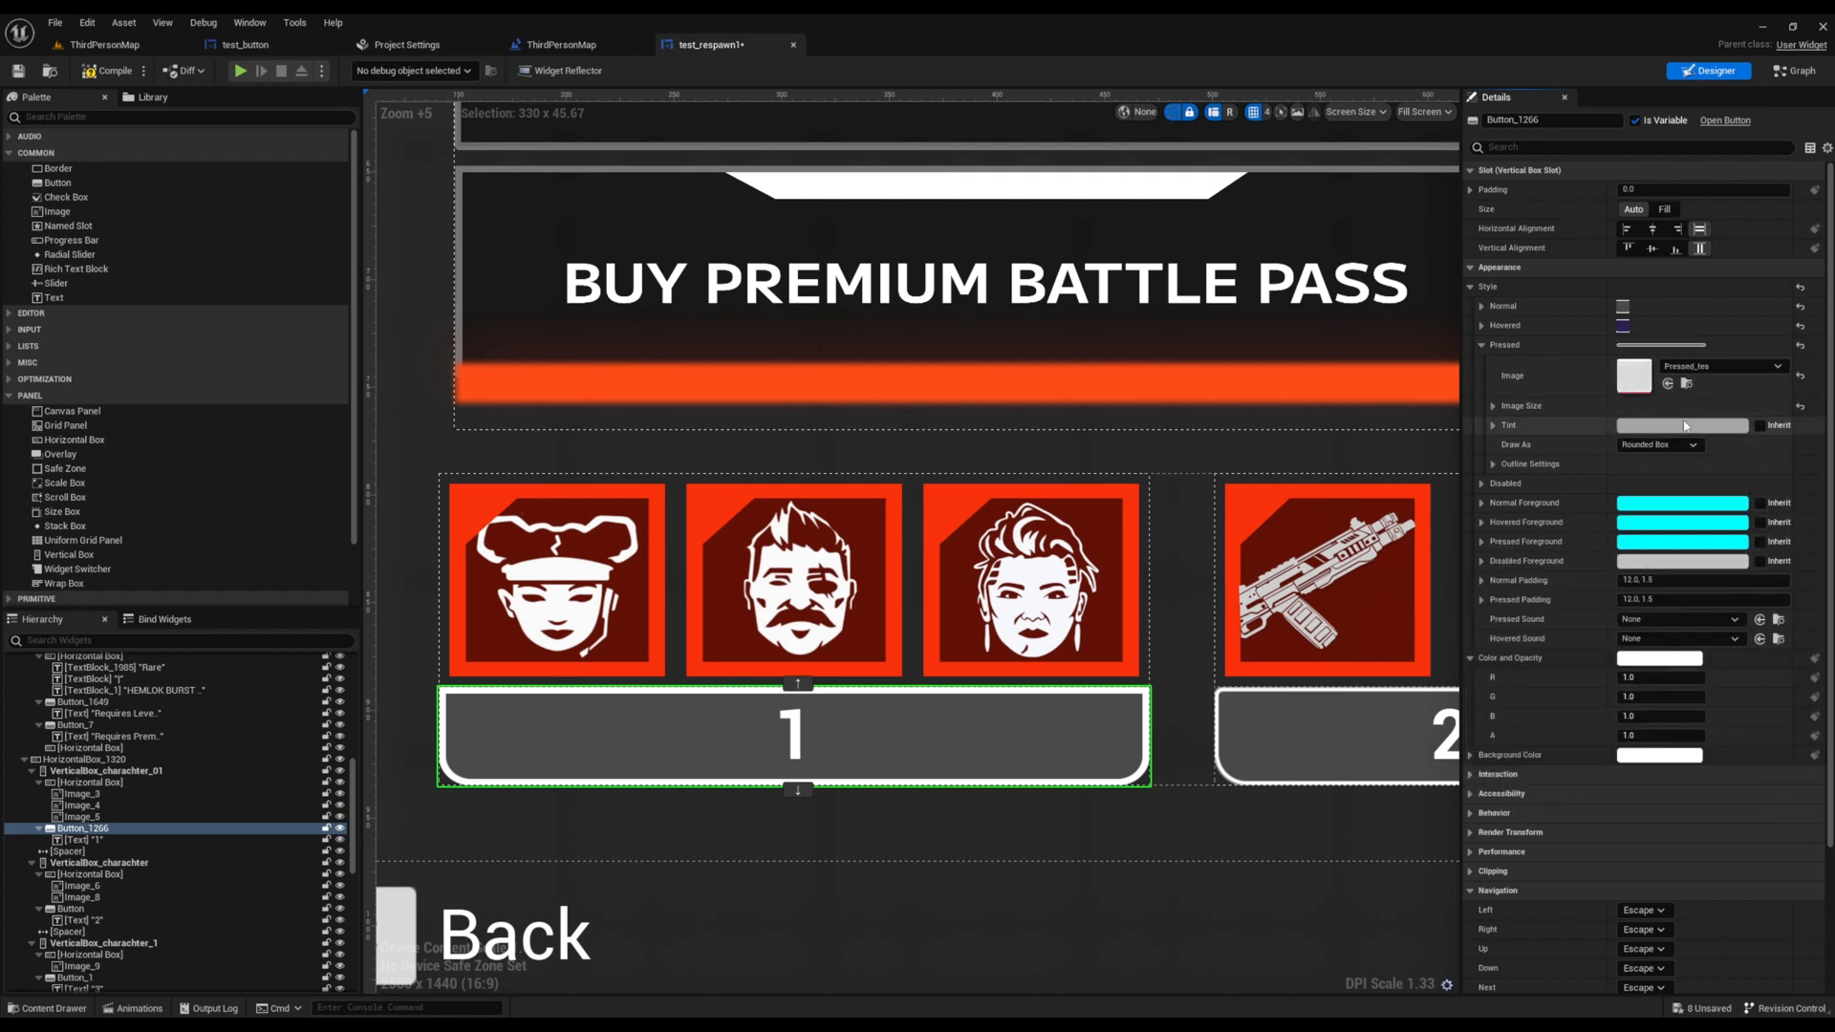
pyautogui.click(1683, 424)
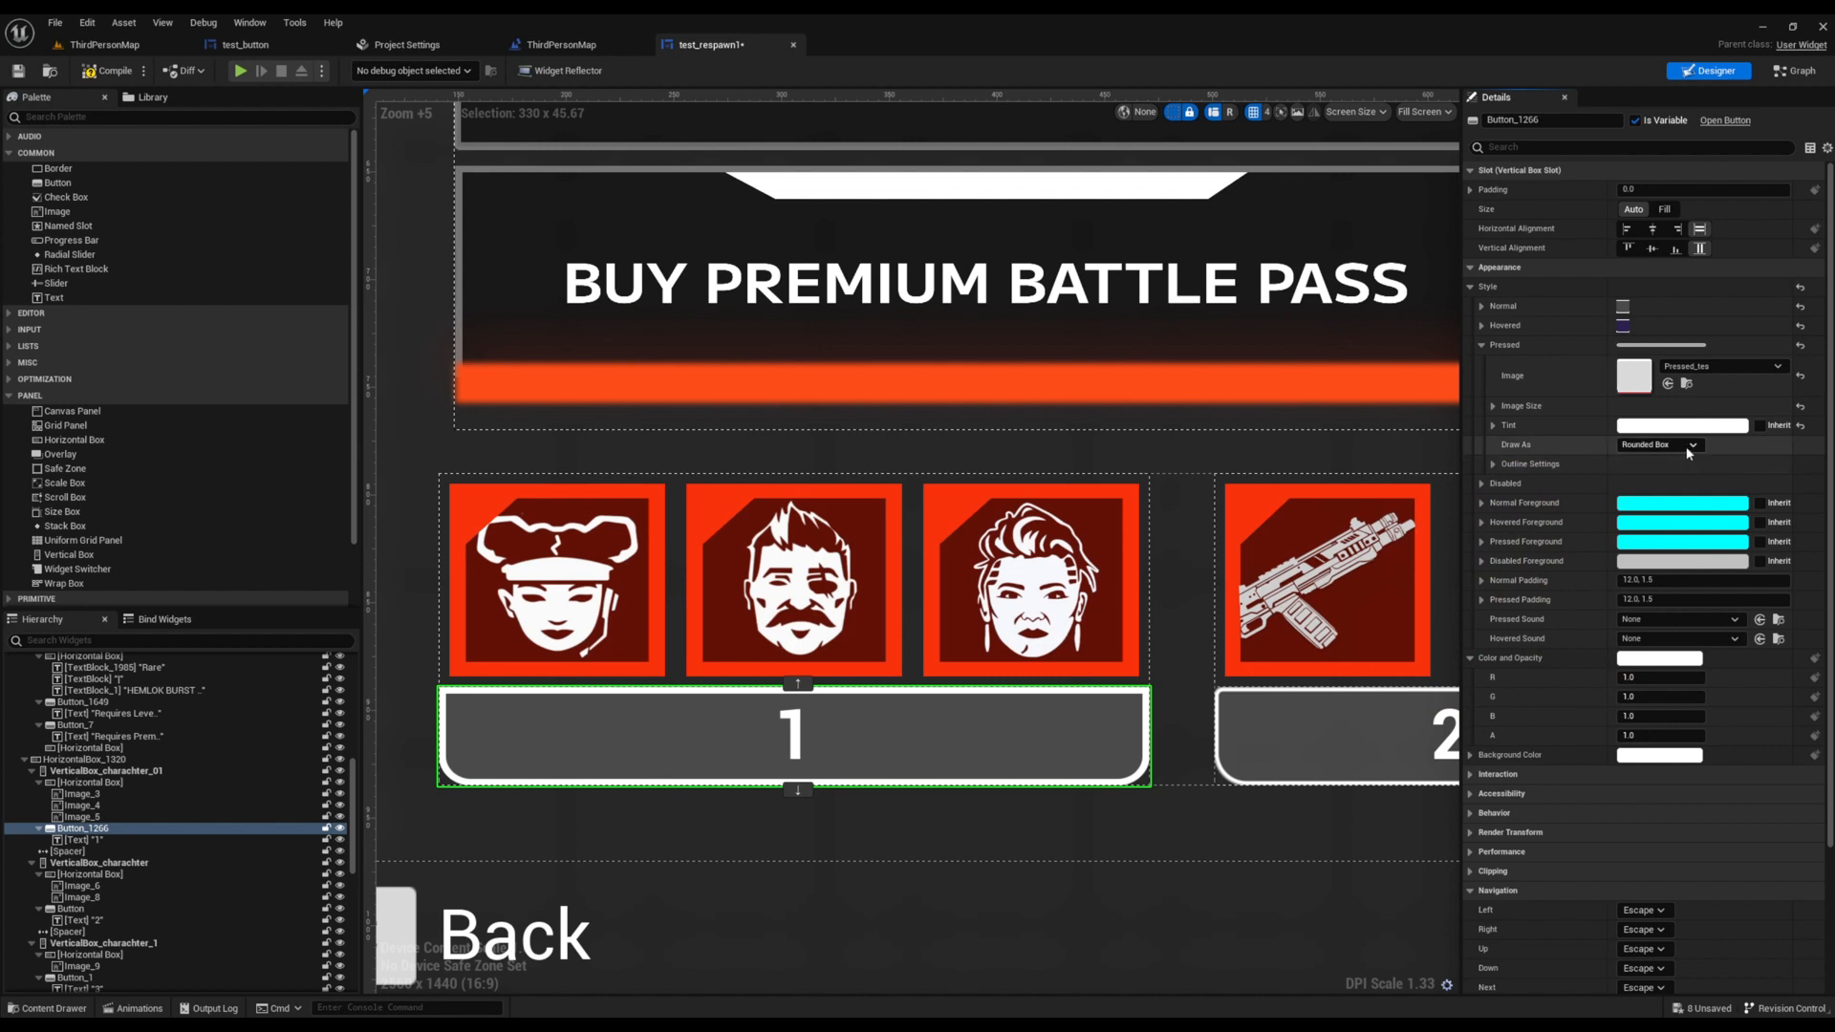
pyautogui.click(1686, 443)
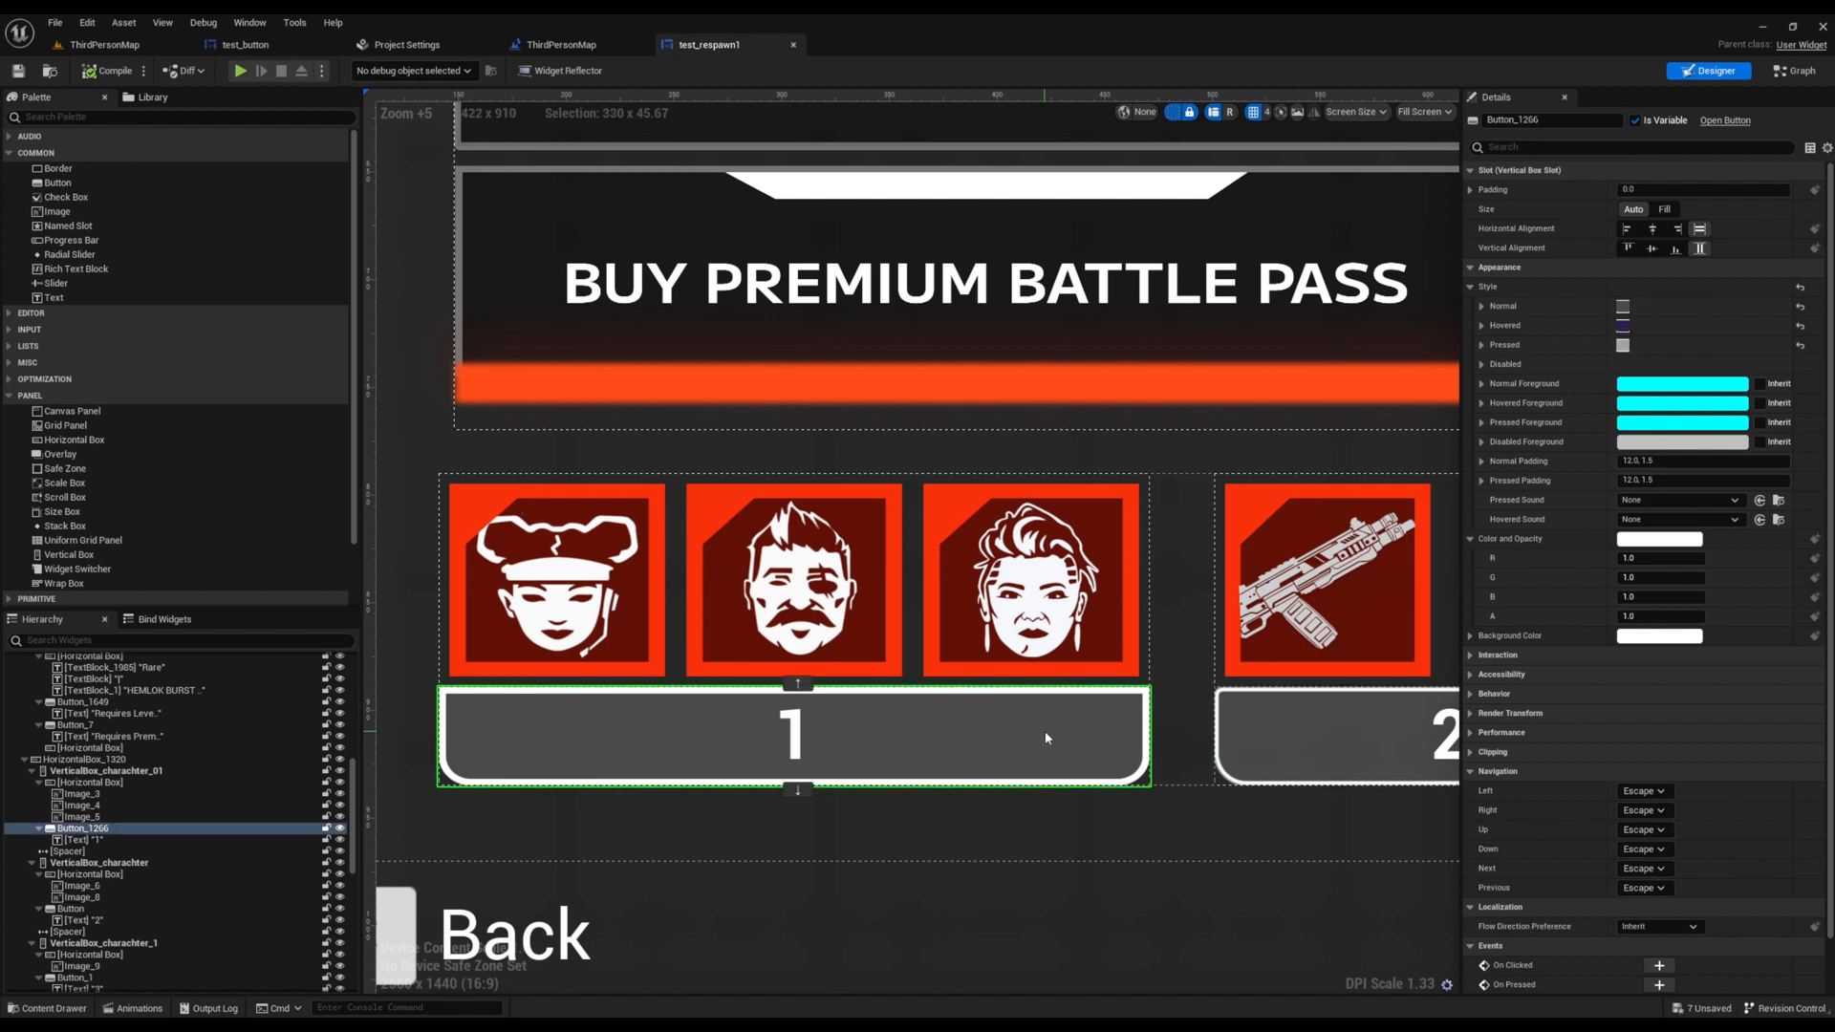
pyautogui.moveTo(240, 71)
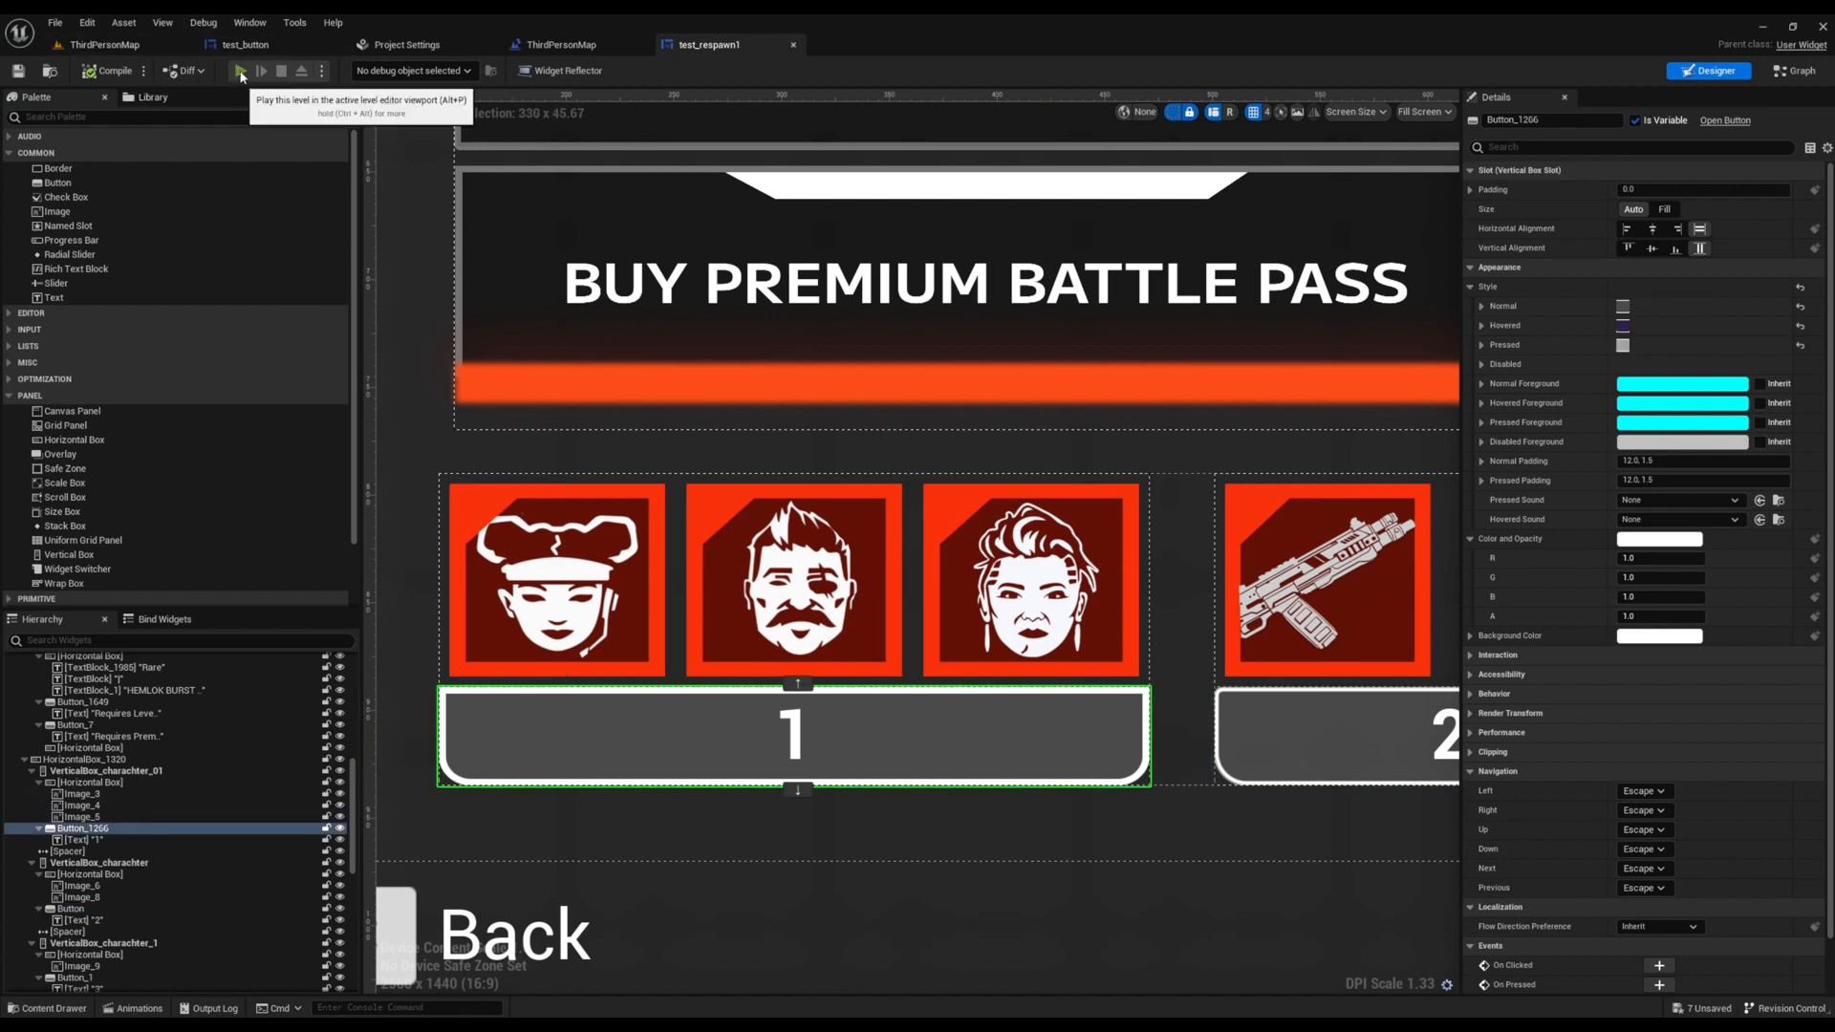
# Play the level and hover and click the tier buttons to check their states.
pyautogui.click(239, 69)
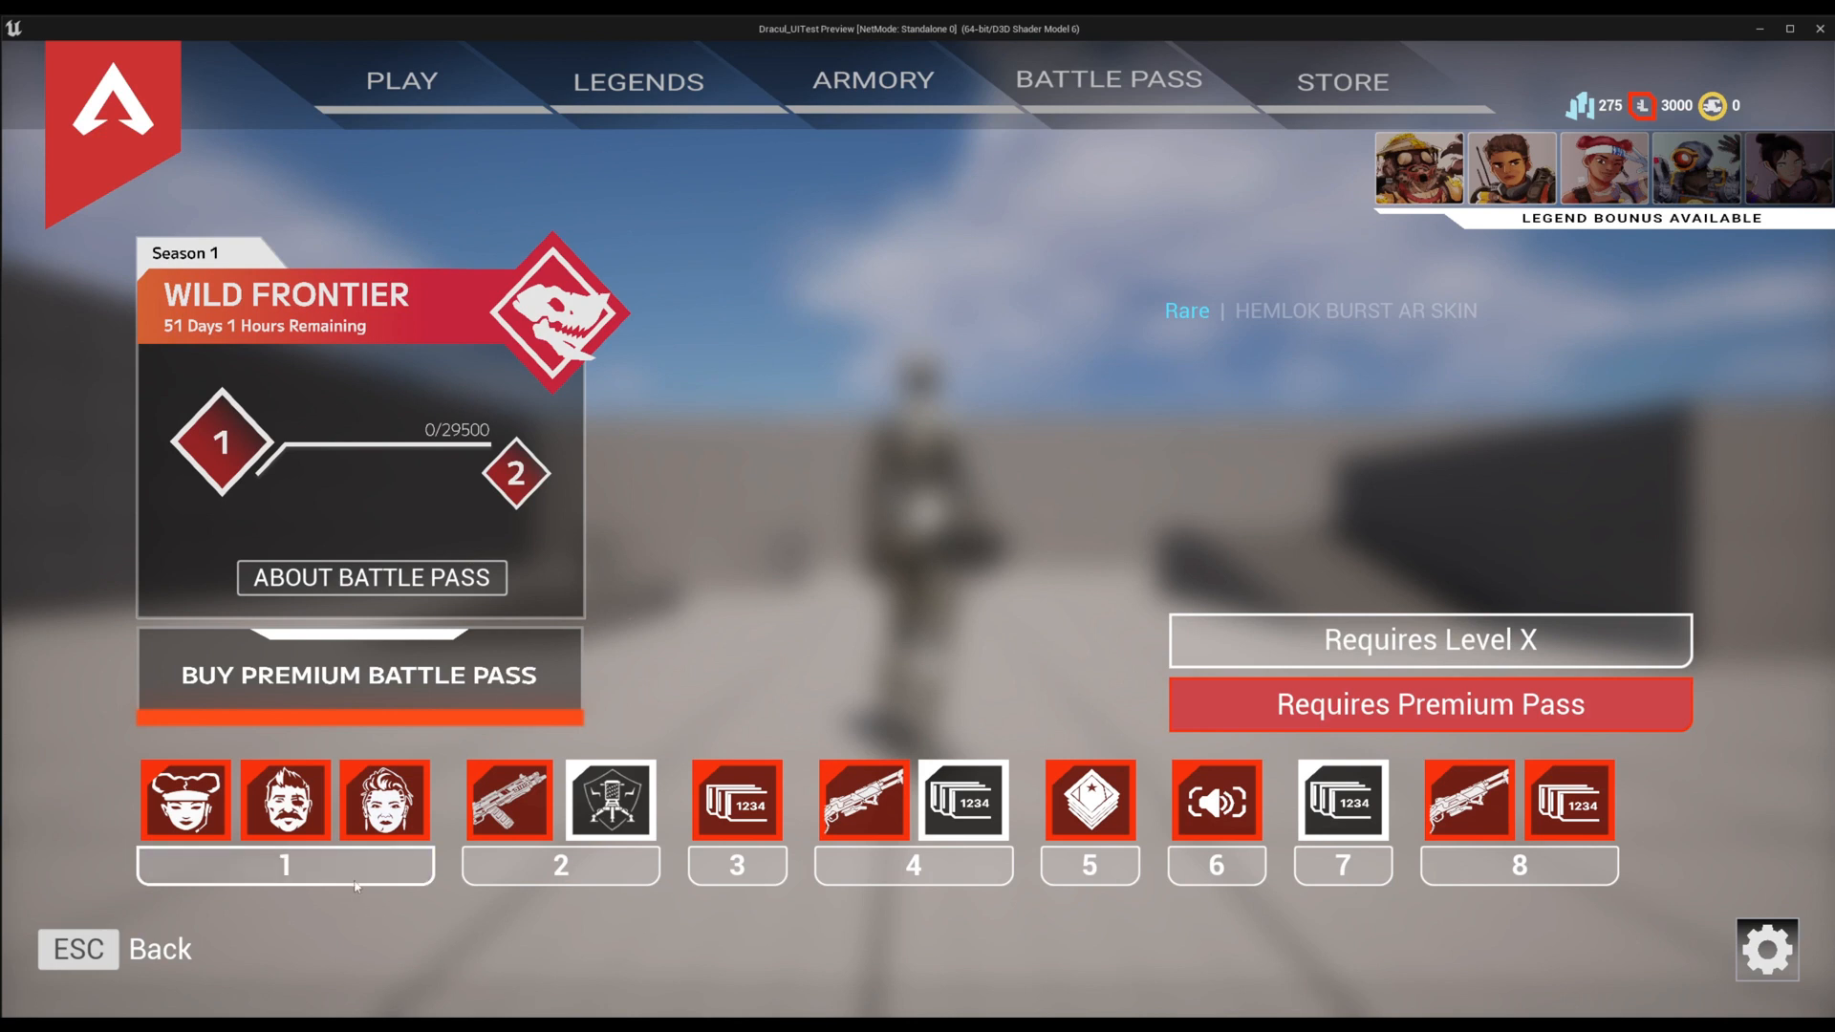
pyautogui.click(281, 893)
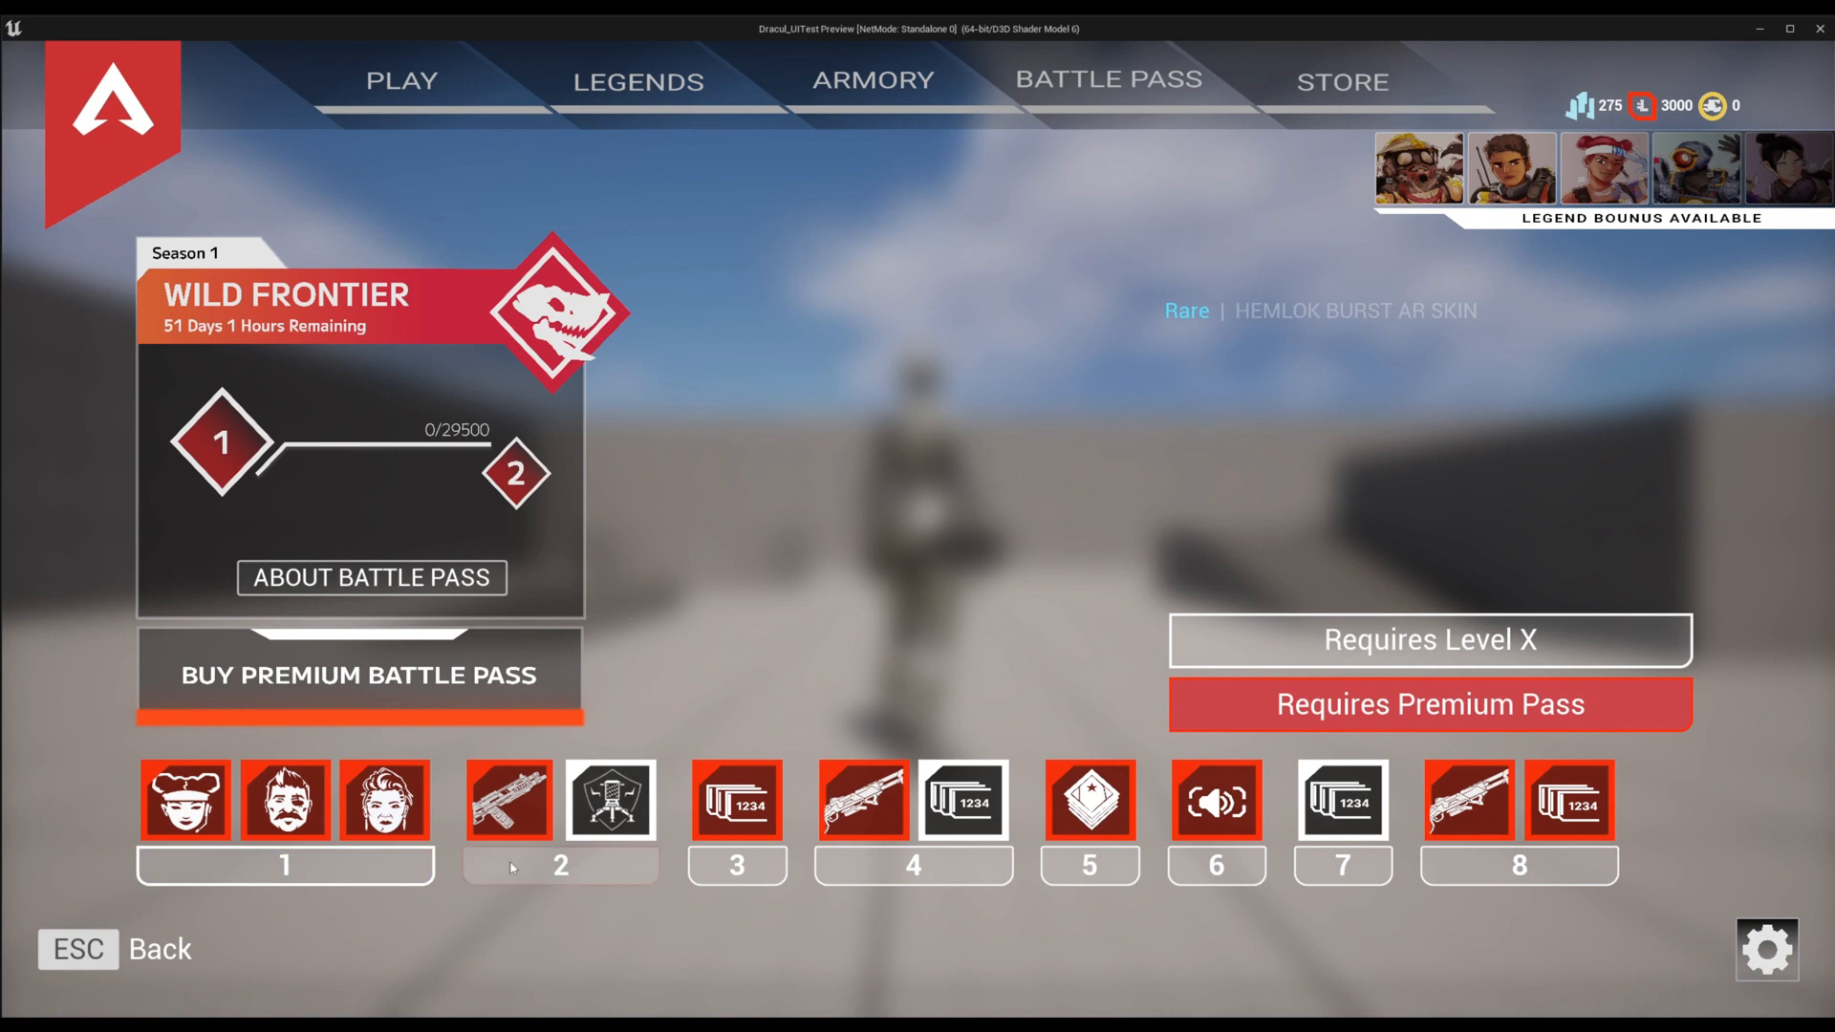
pyautogui.moveTo(509, 918)
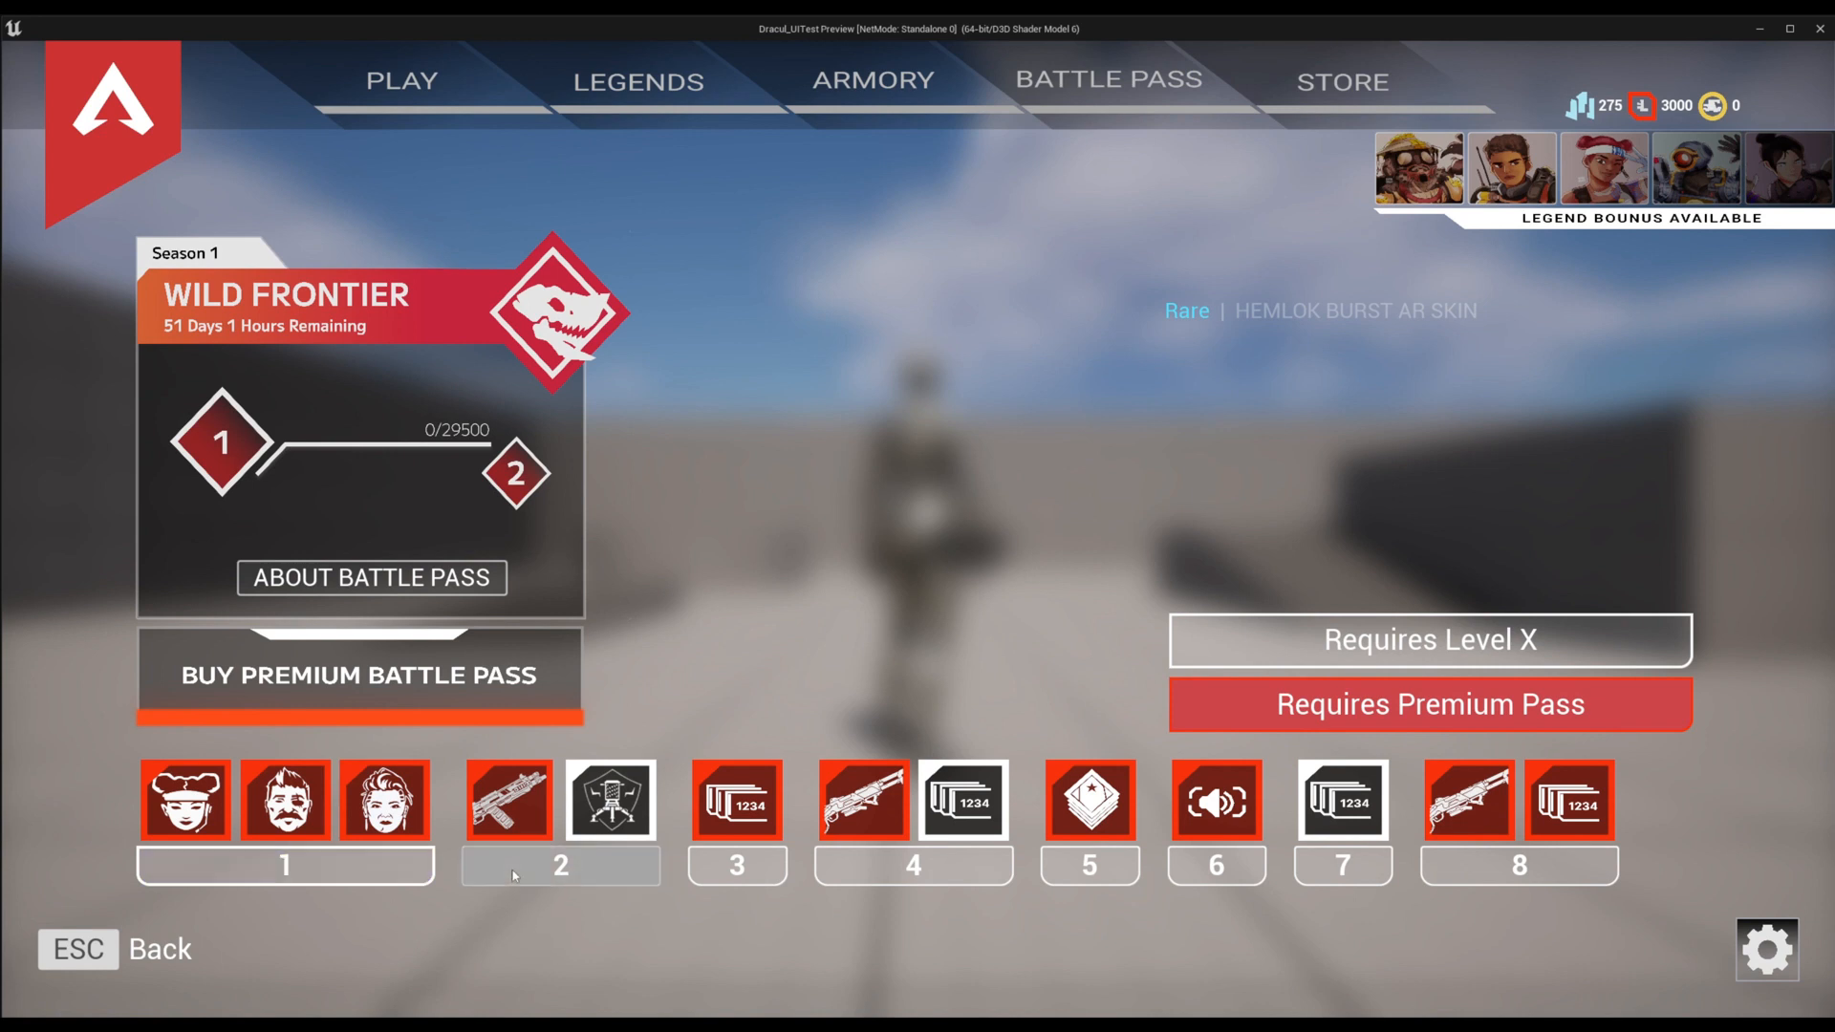
pyautogui.moveTo(574, 919)
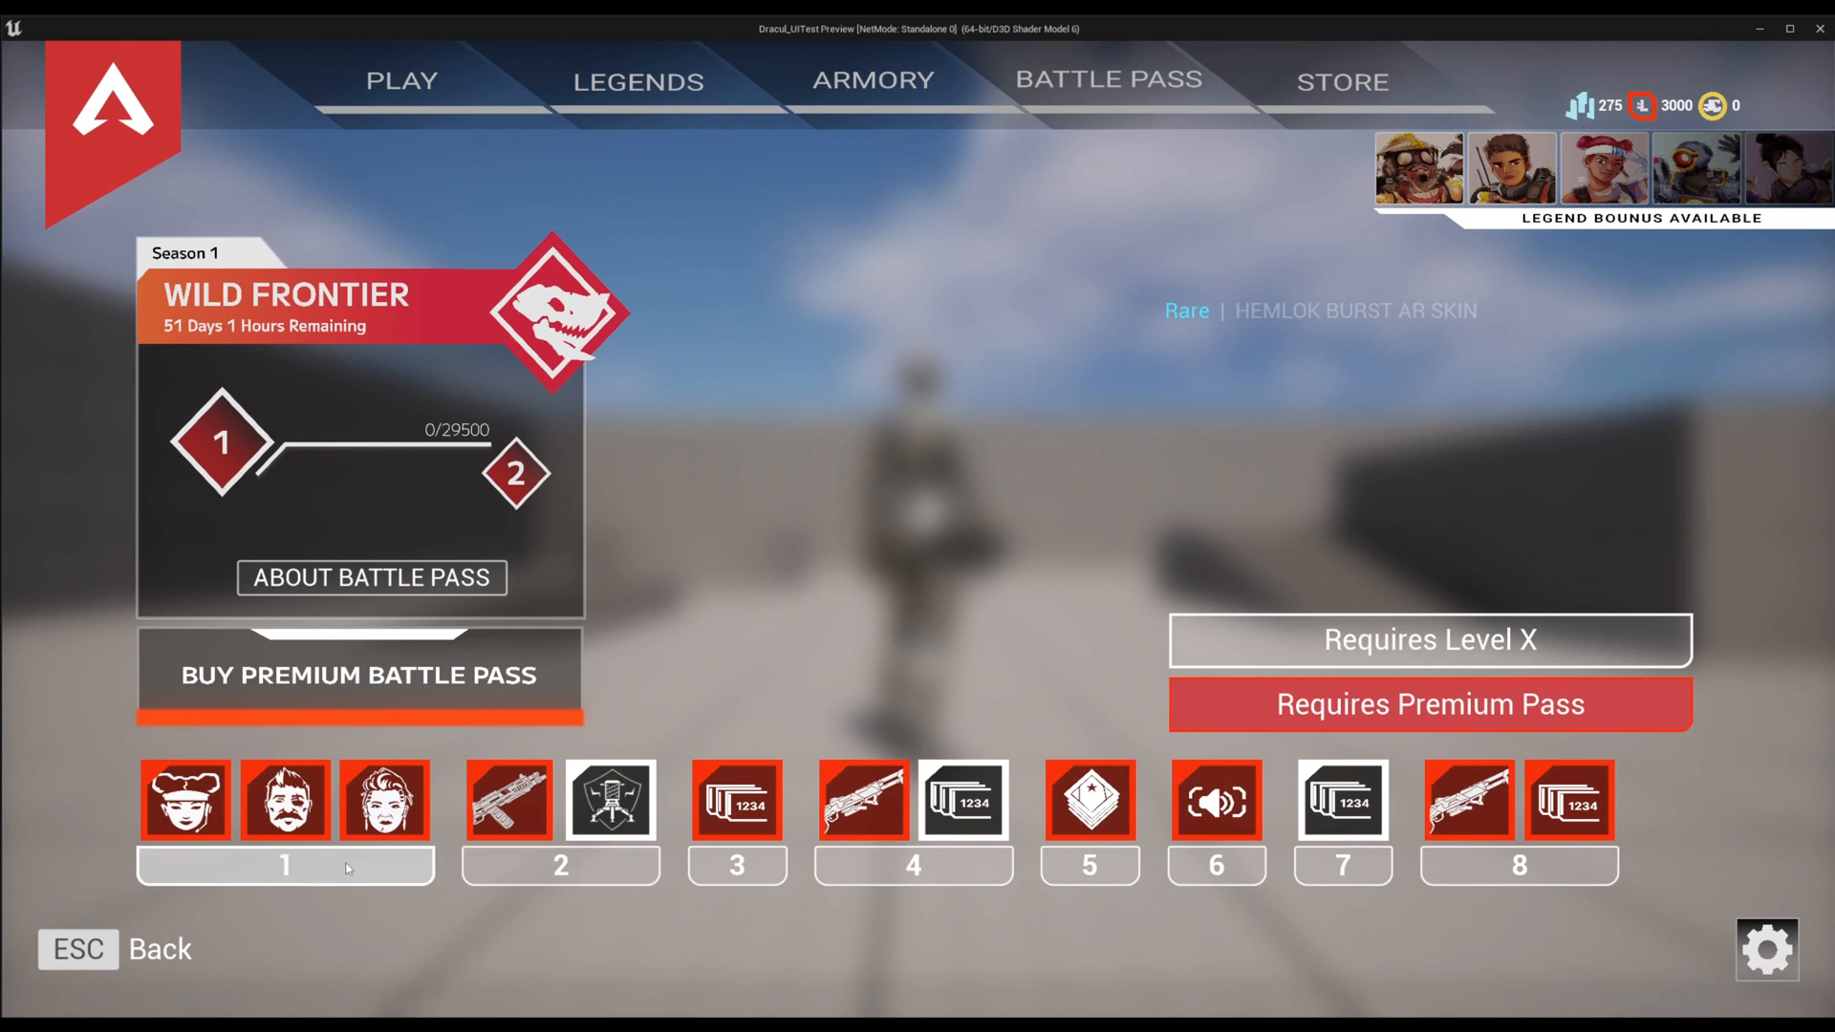
pyautogui.moveTo(455, 960)
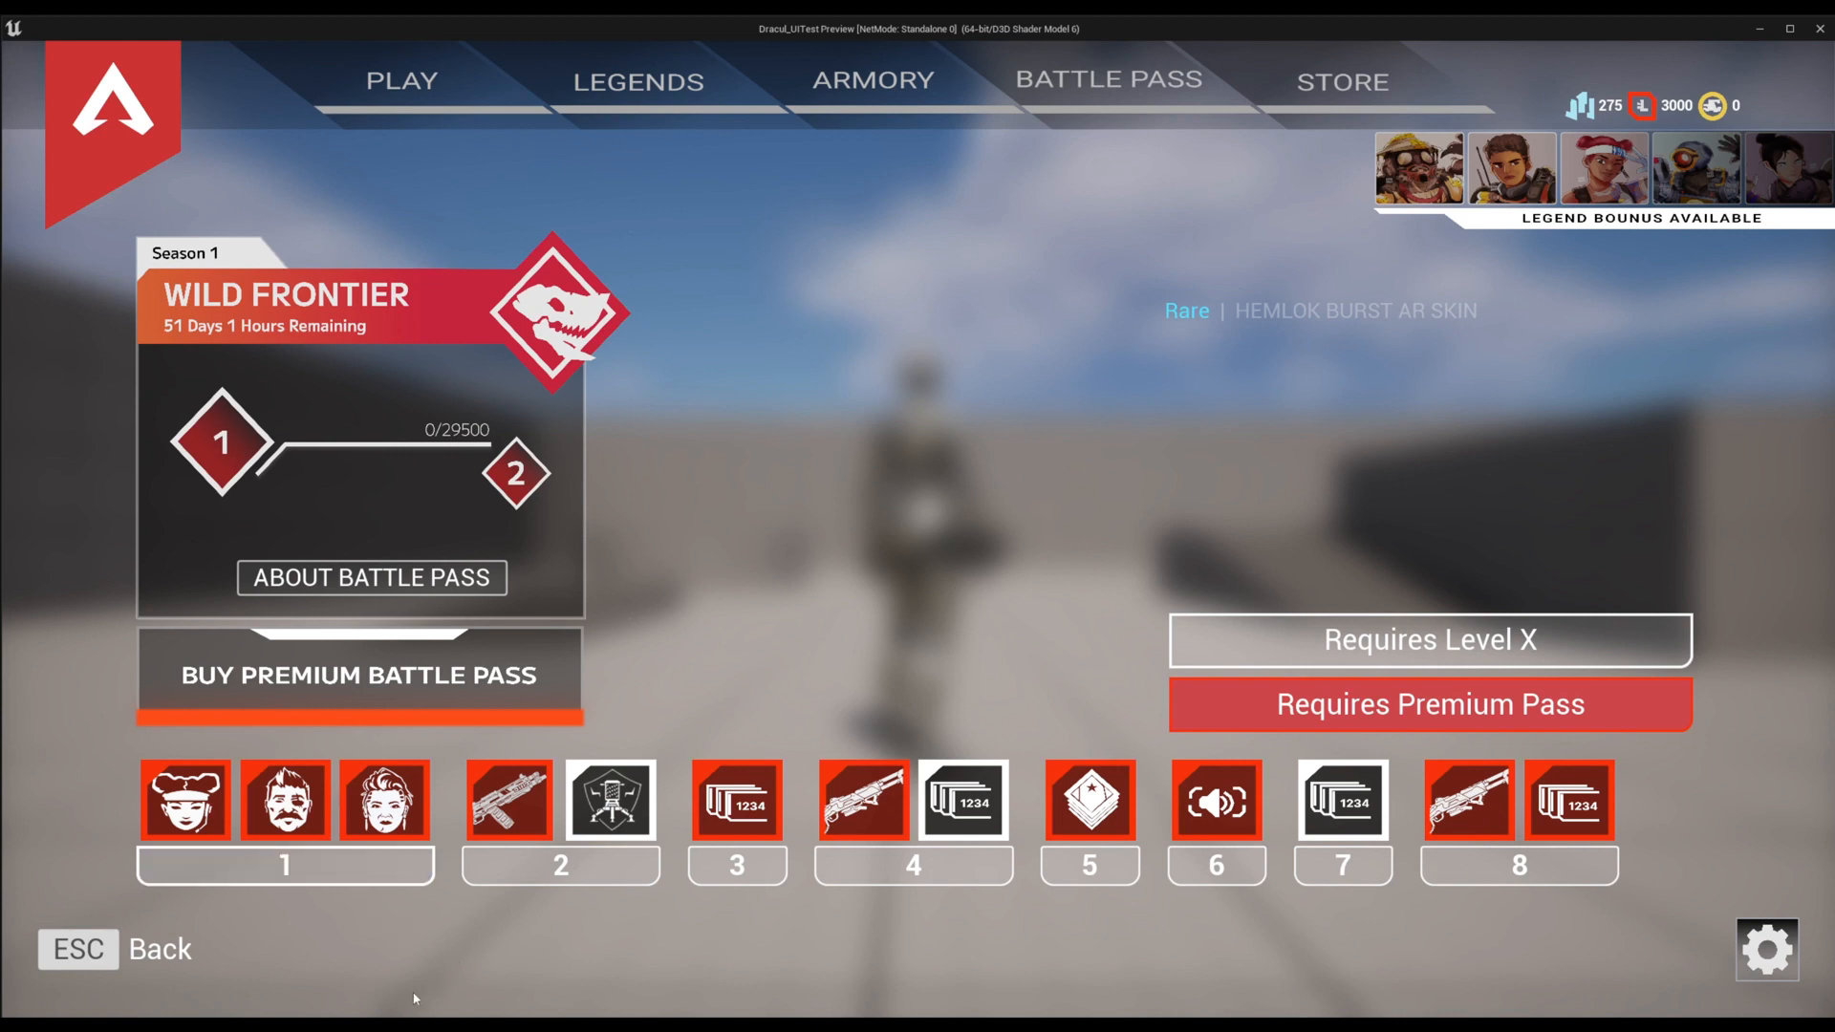
pyautogui.moveTo(432, 956)
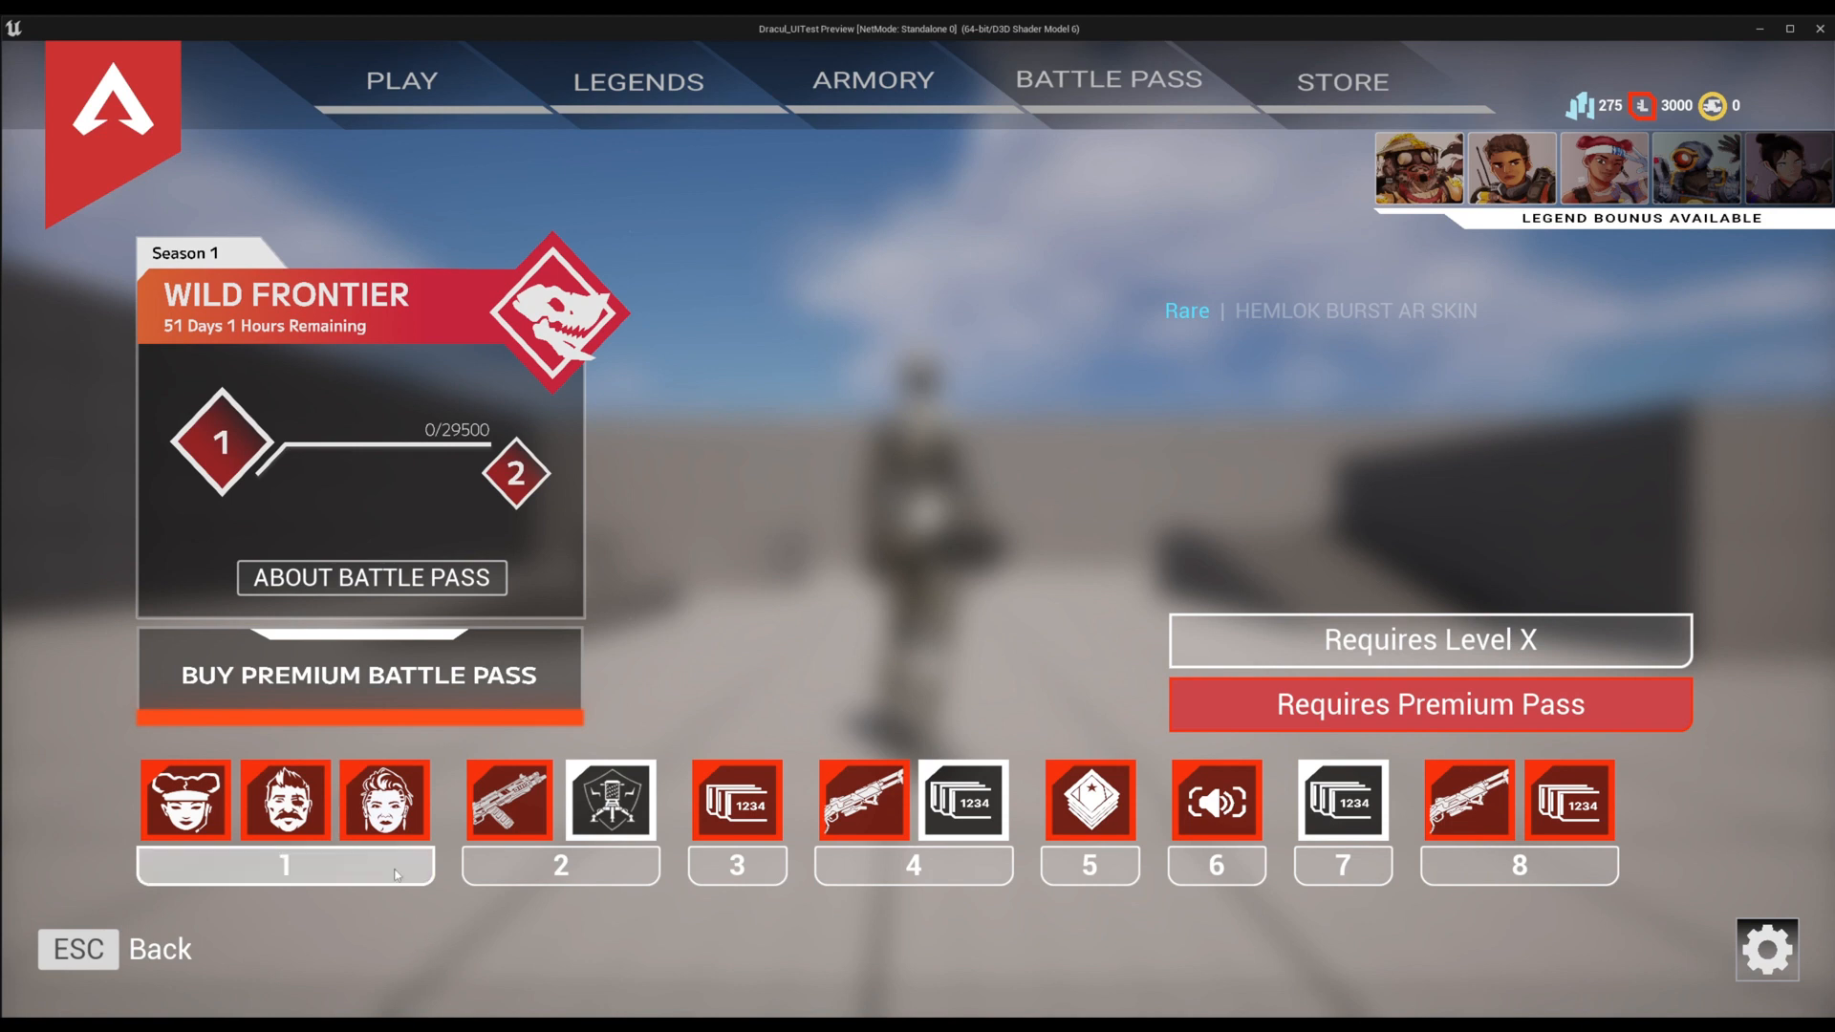
pyautogui.moveTo(518, 974)
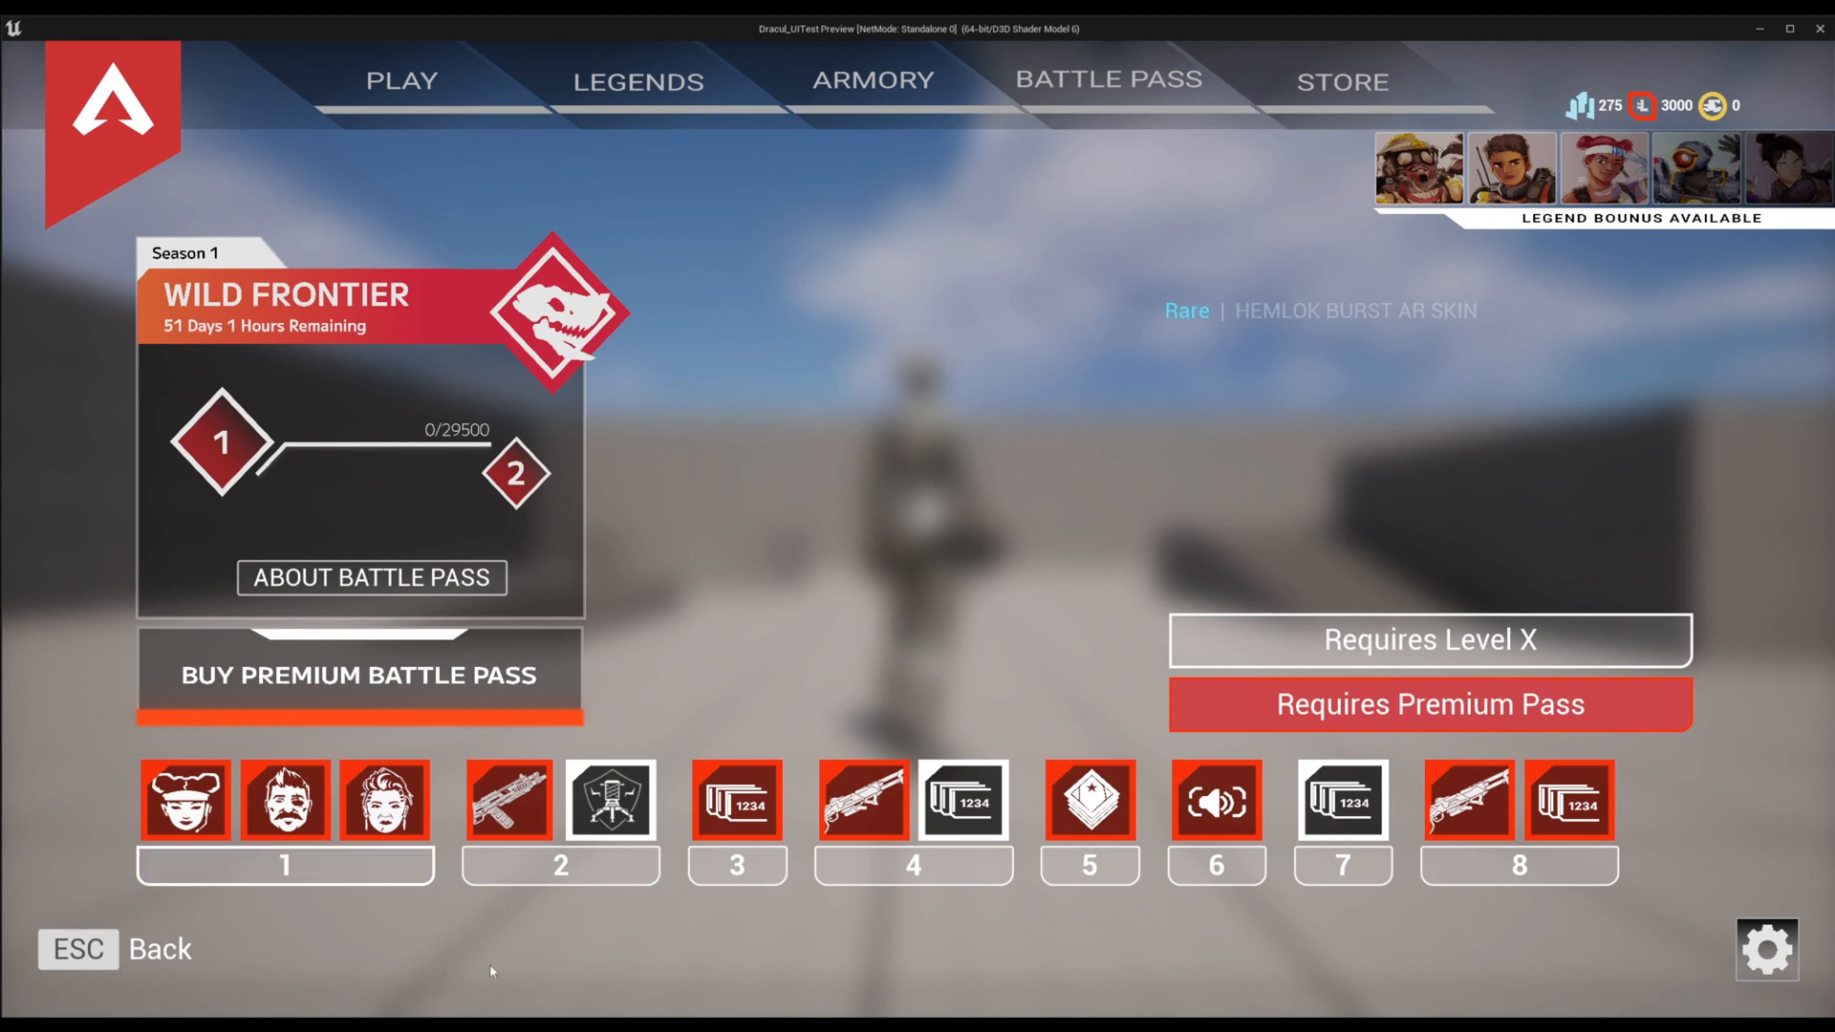